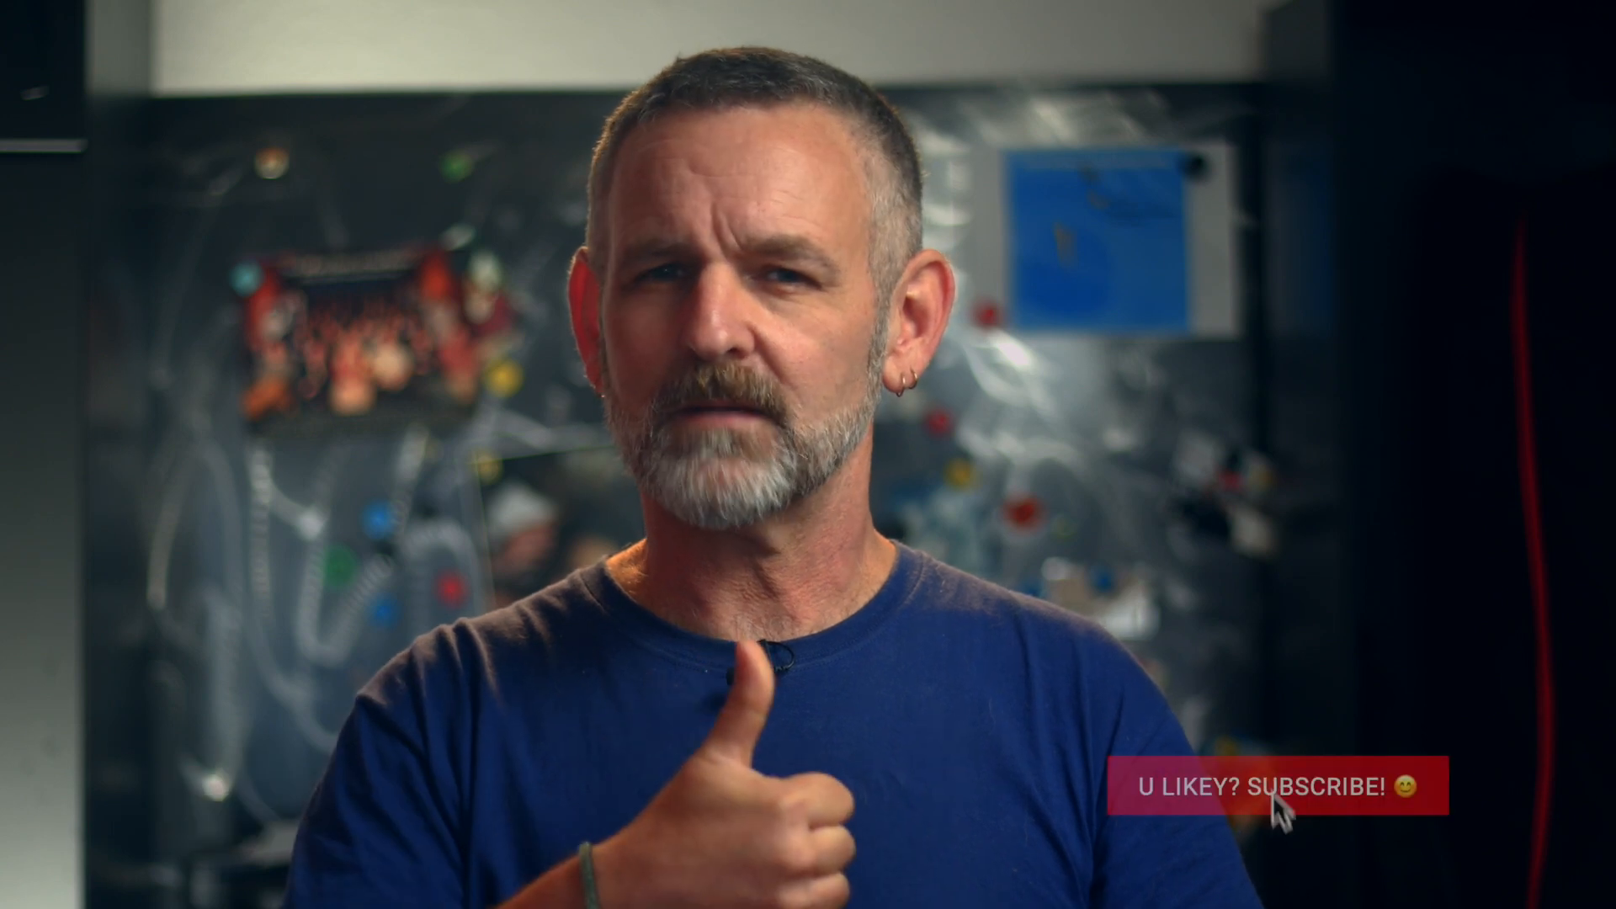
Reveal the DRV Reha library file in Finder.
click(1277, 785)
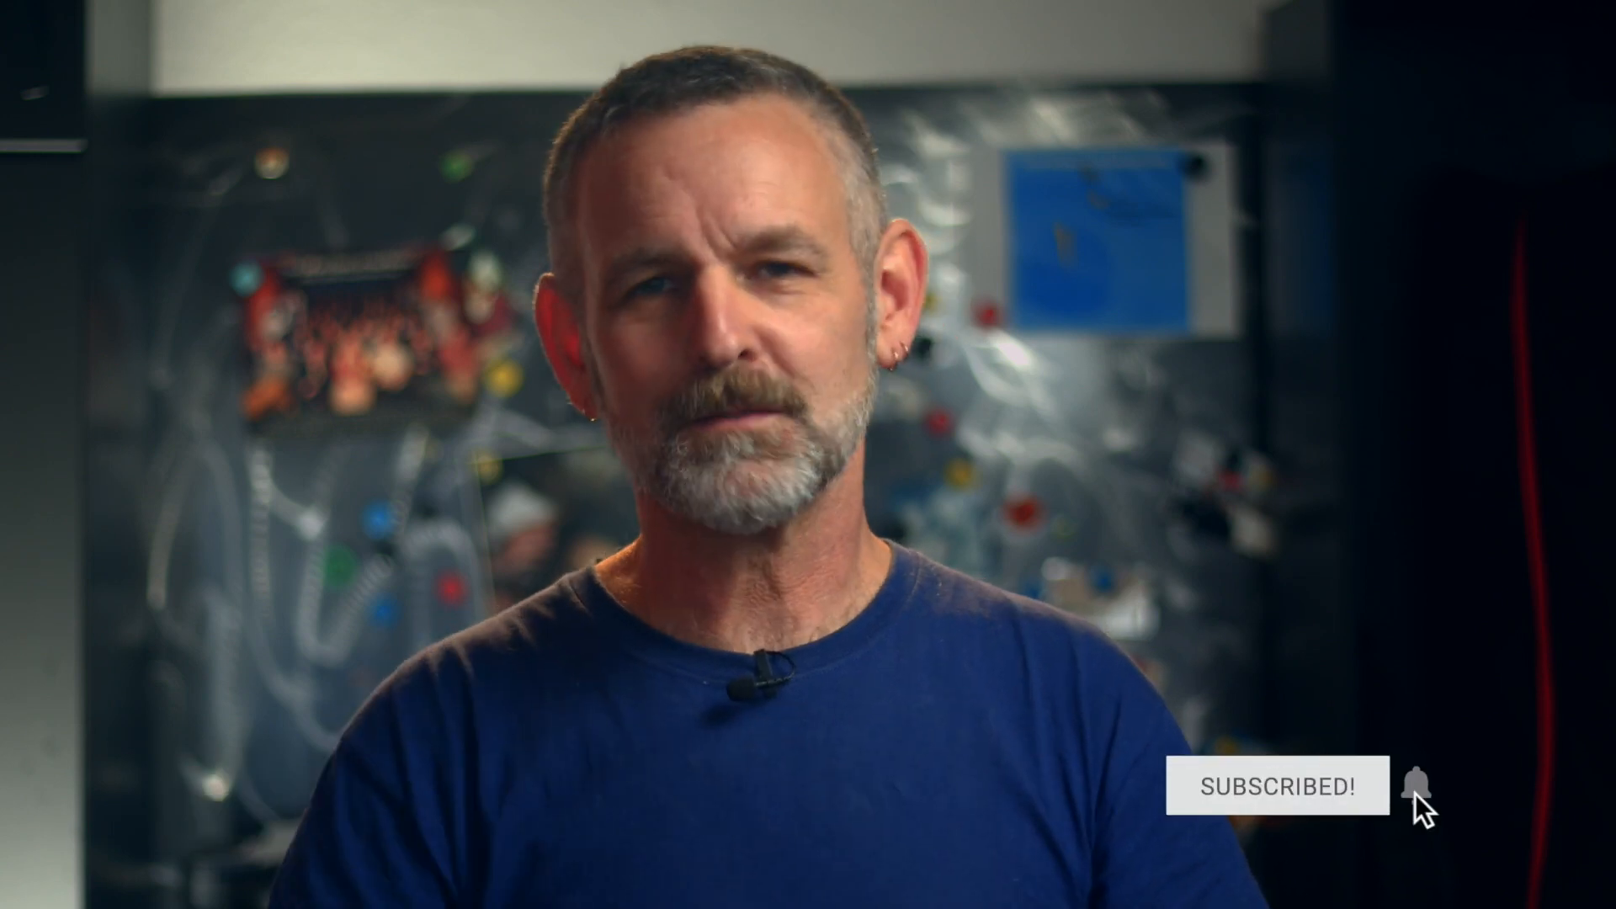
click(1413, 786)
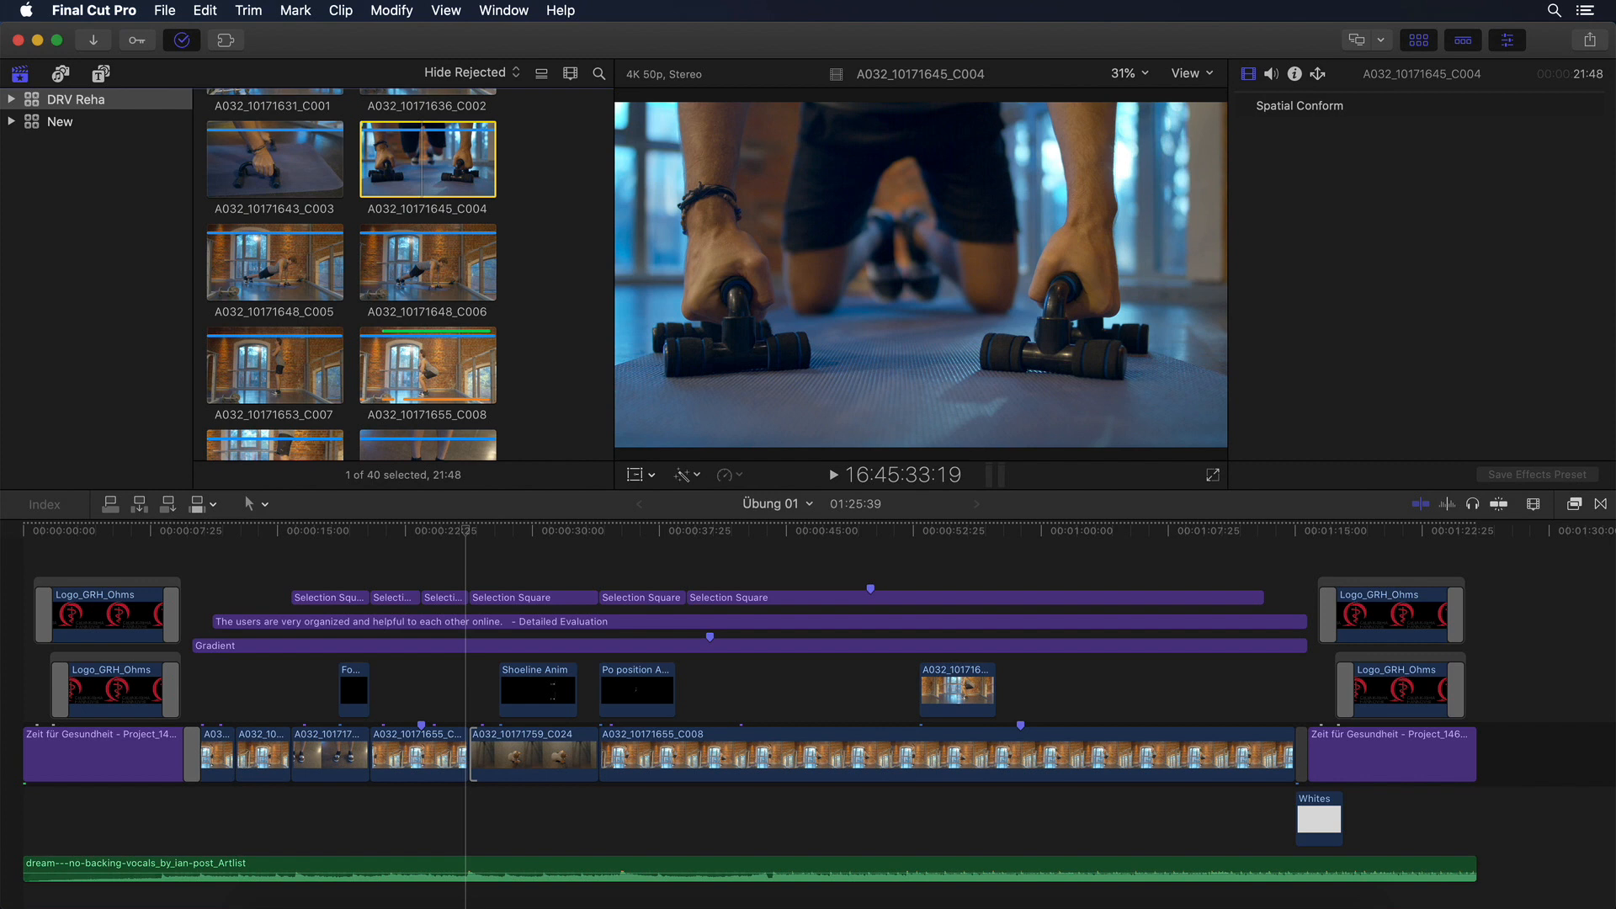
mouse_move(527, 224)
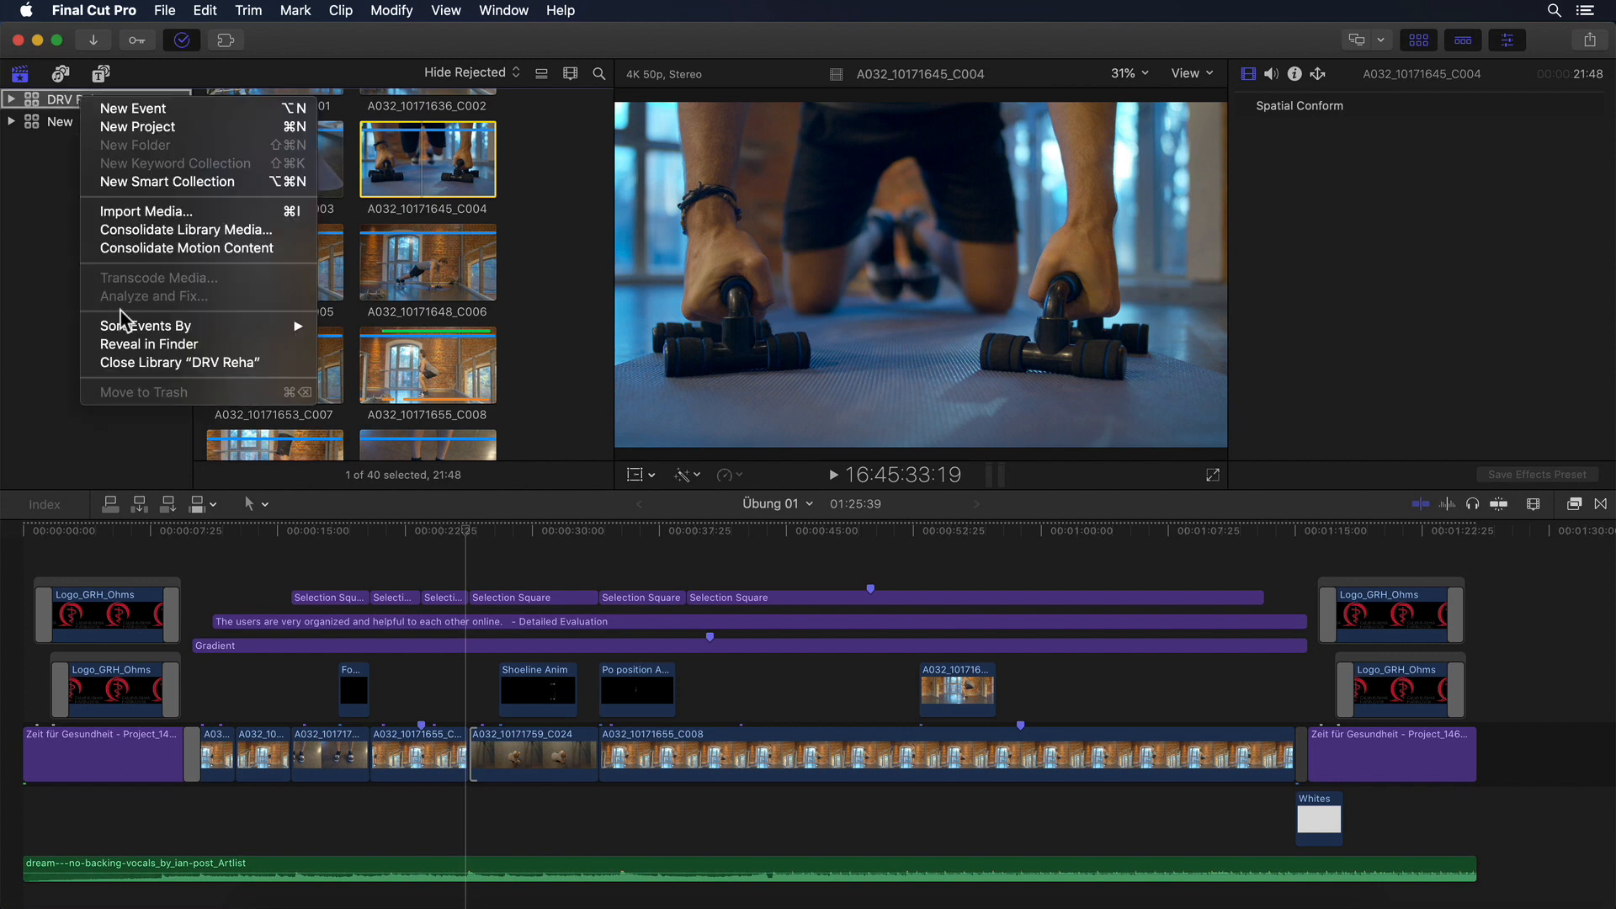
click(148, 344)
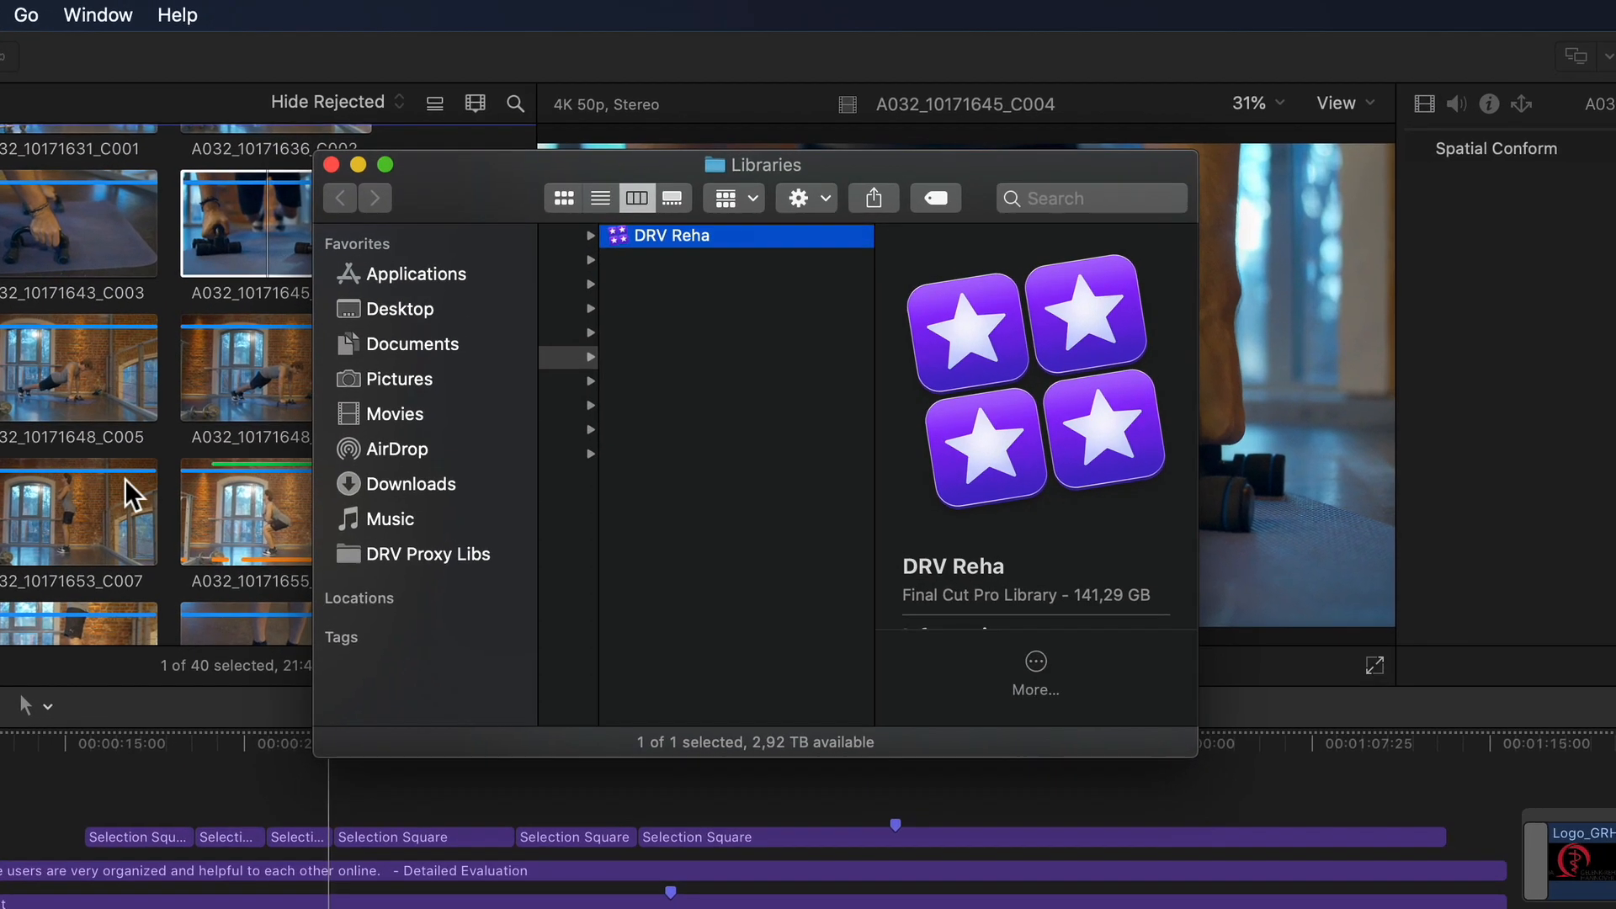
mouse_move(701, 603)
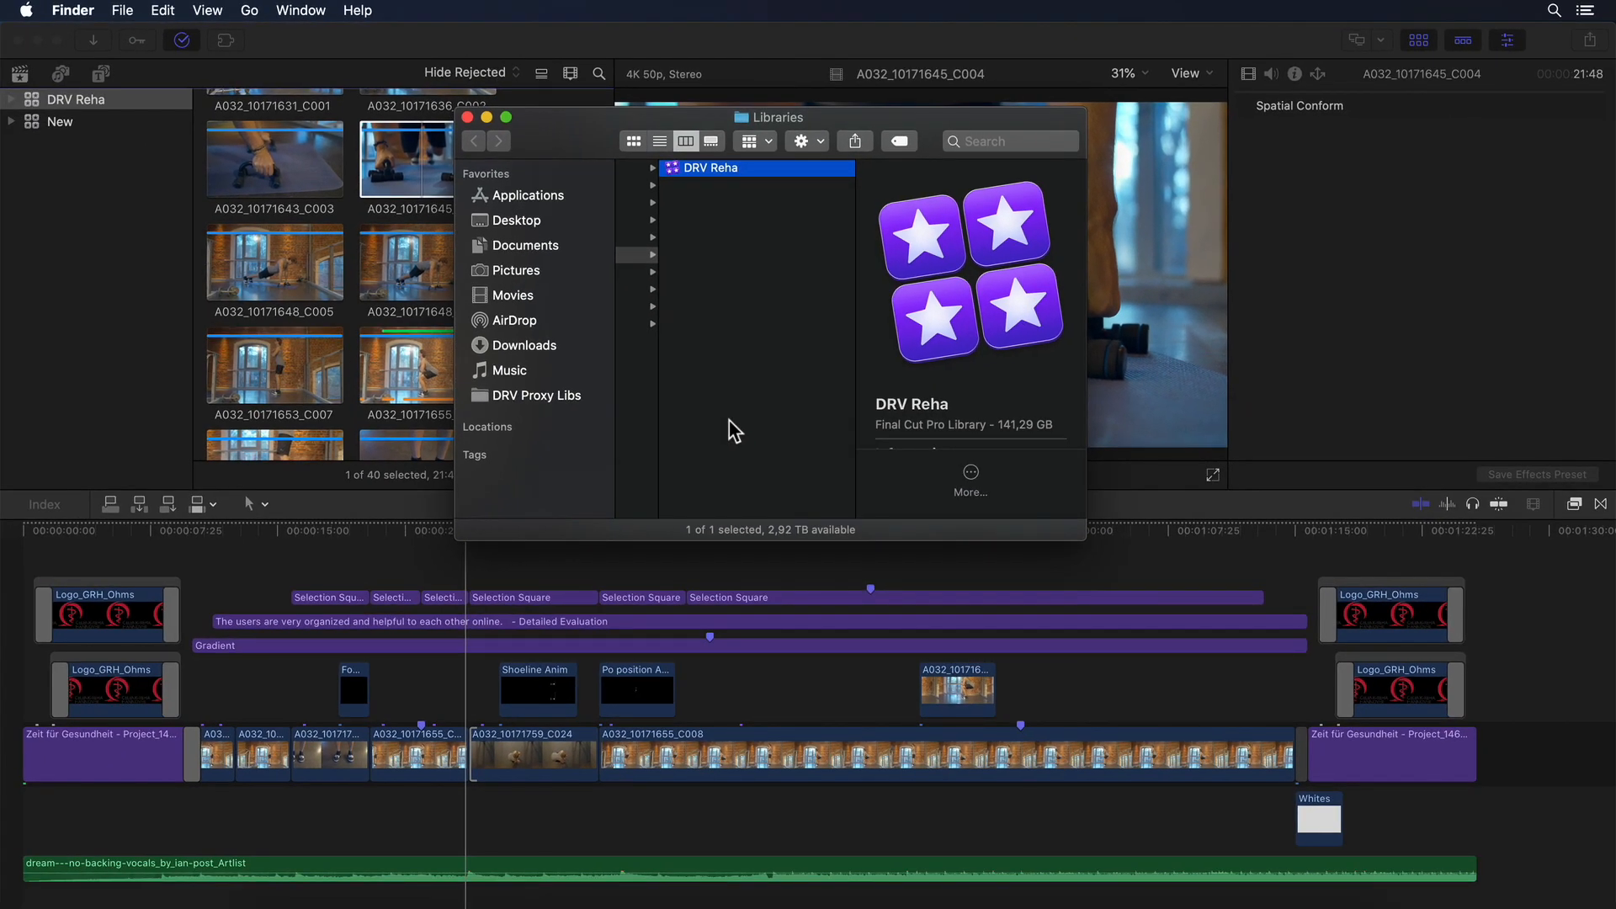
mouse_move(427, 175)
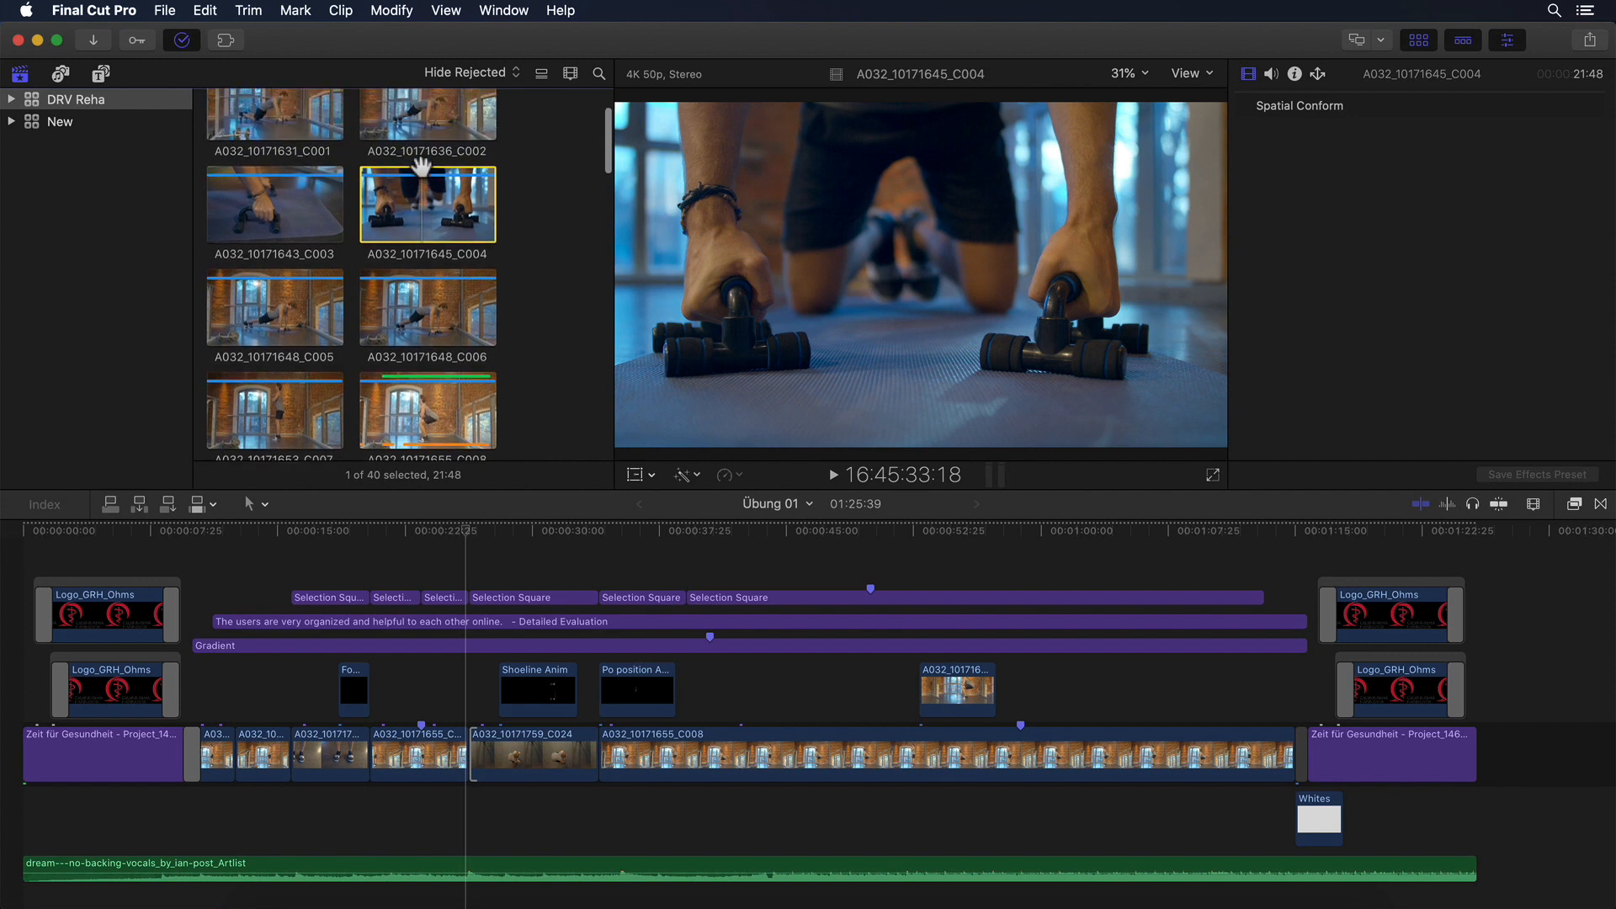
Review DRV Reha's media, motion content and cache storage locations, then cancel without changes.
scroll(down, 3)
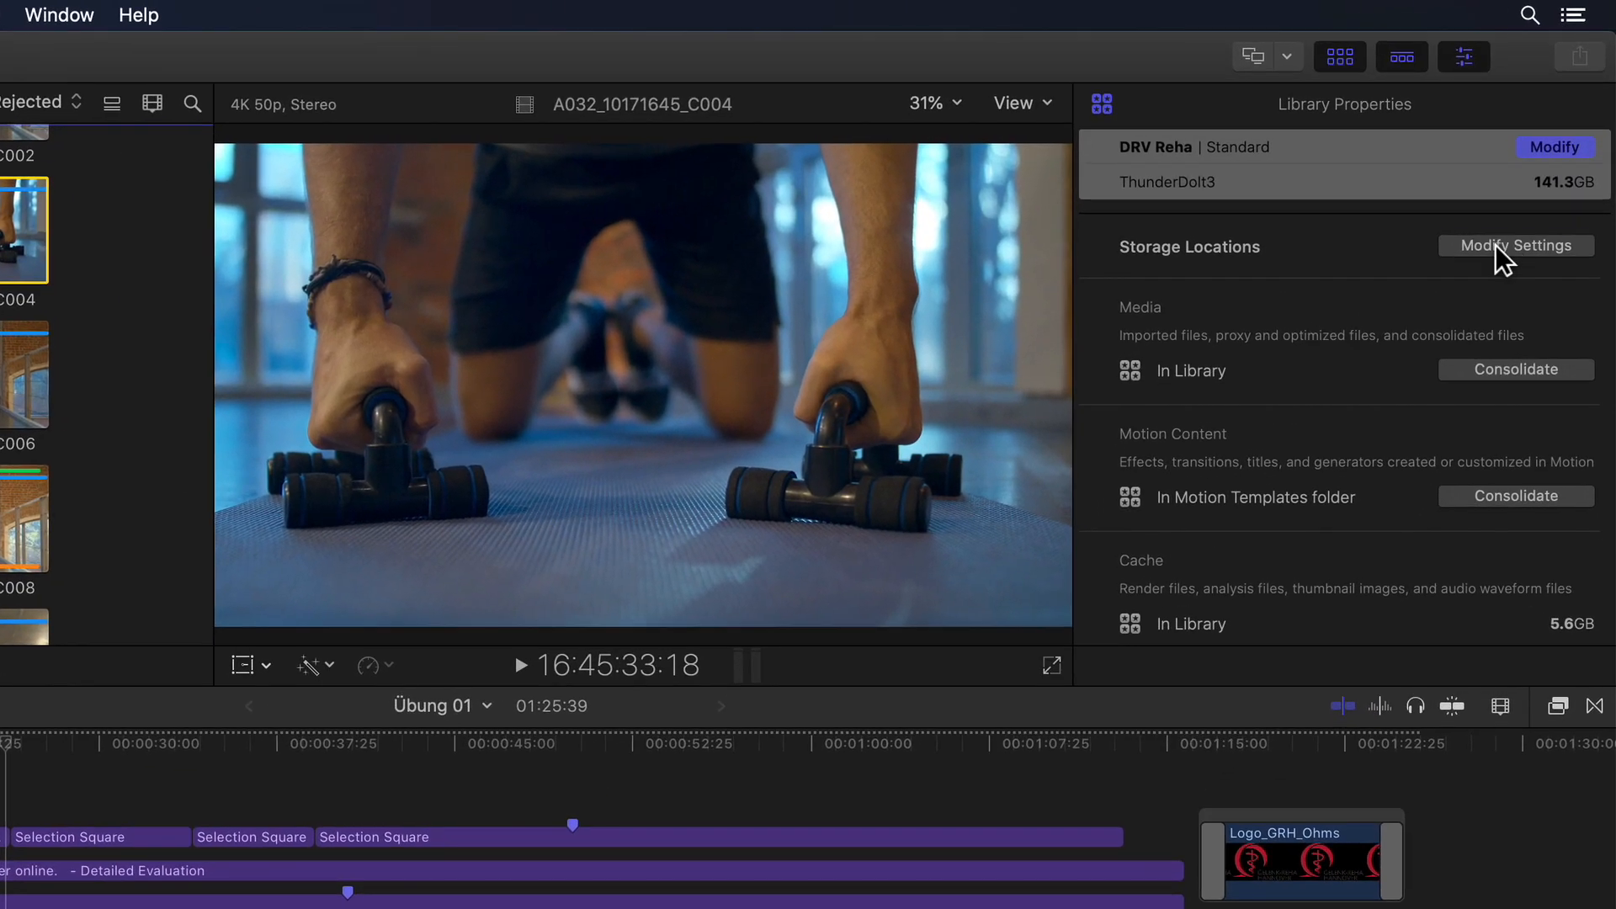
click(1515, 245)
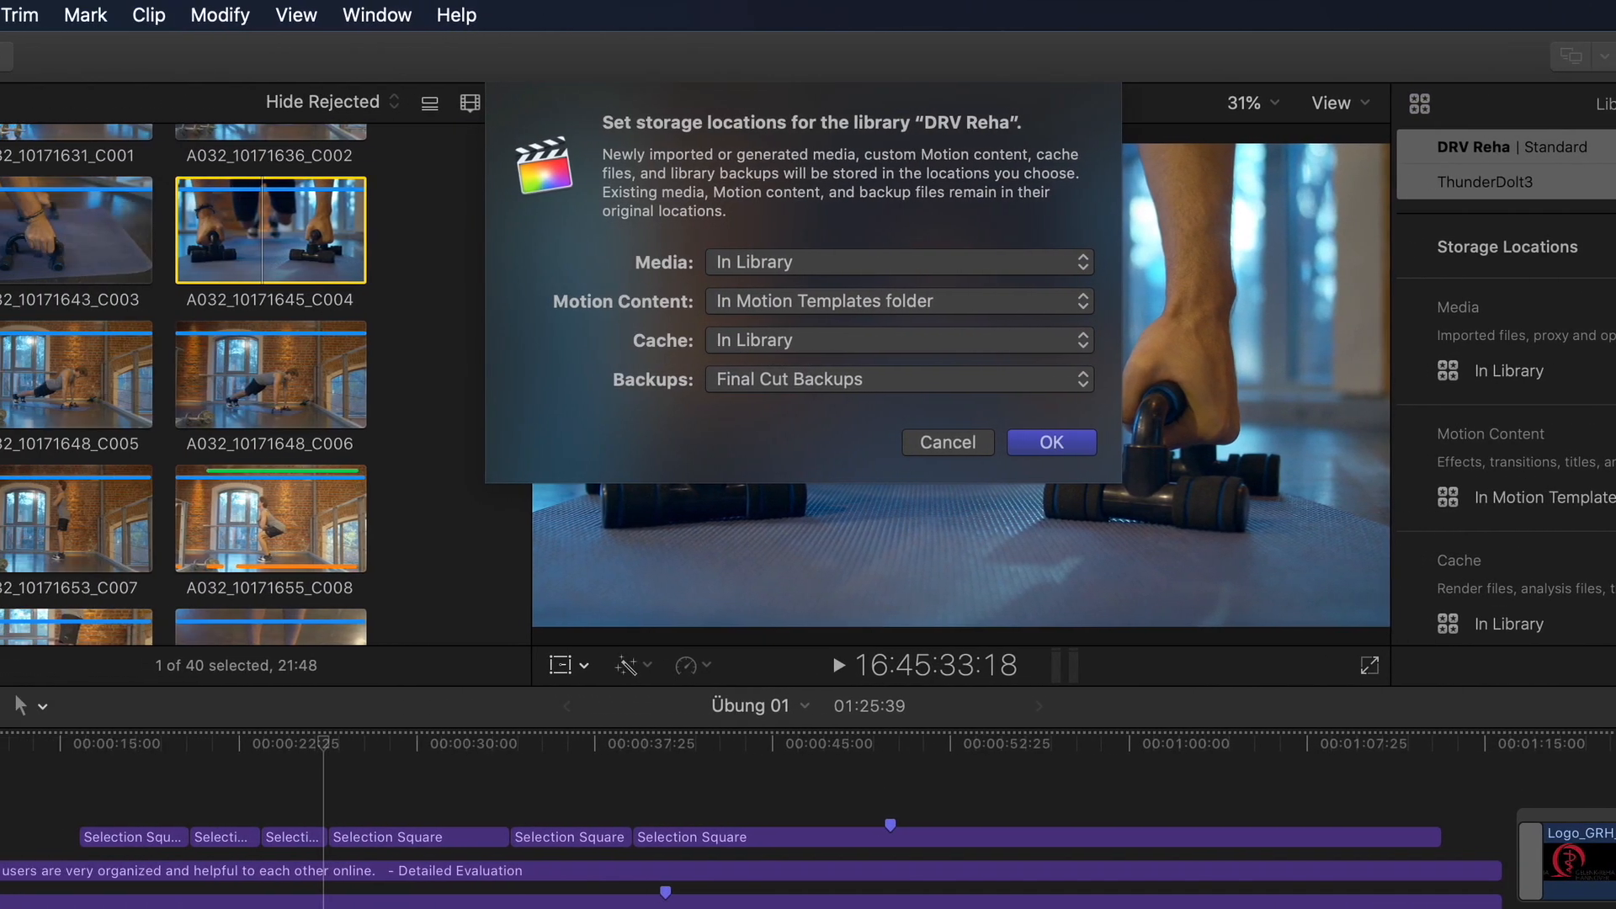
click(909, 262)
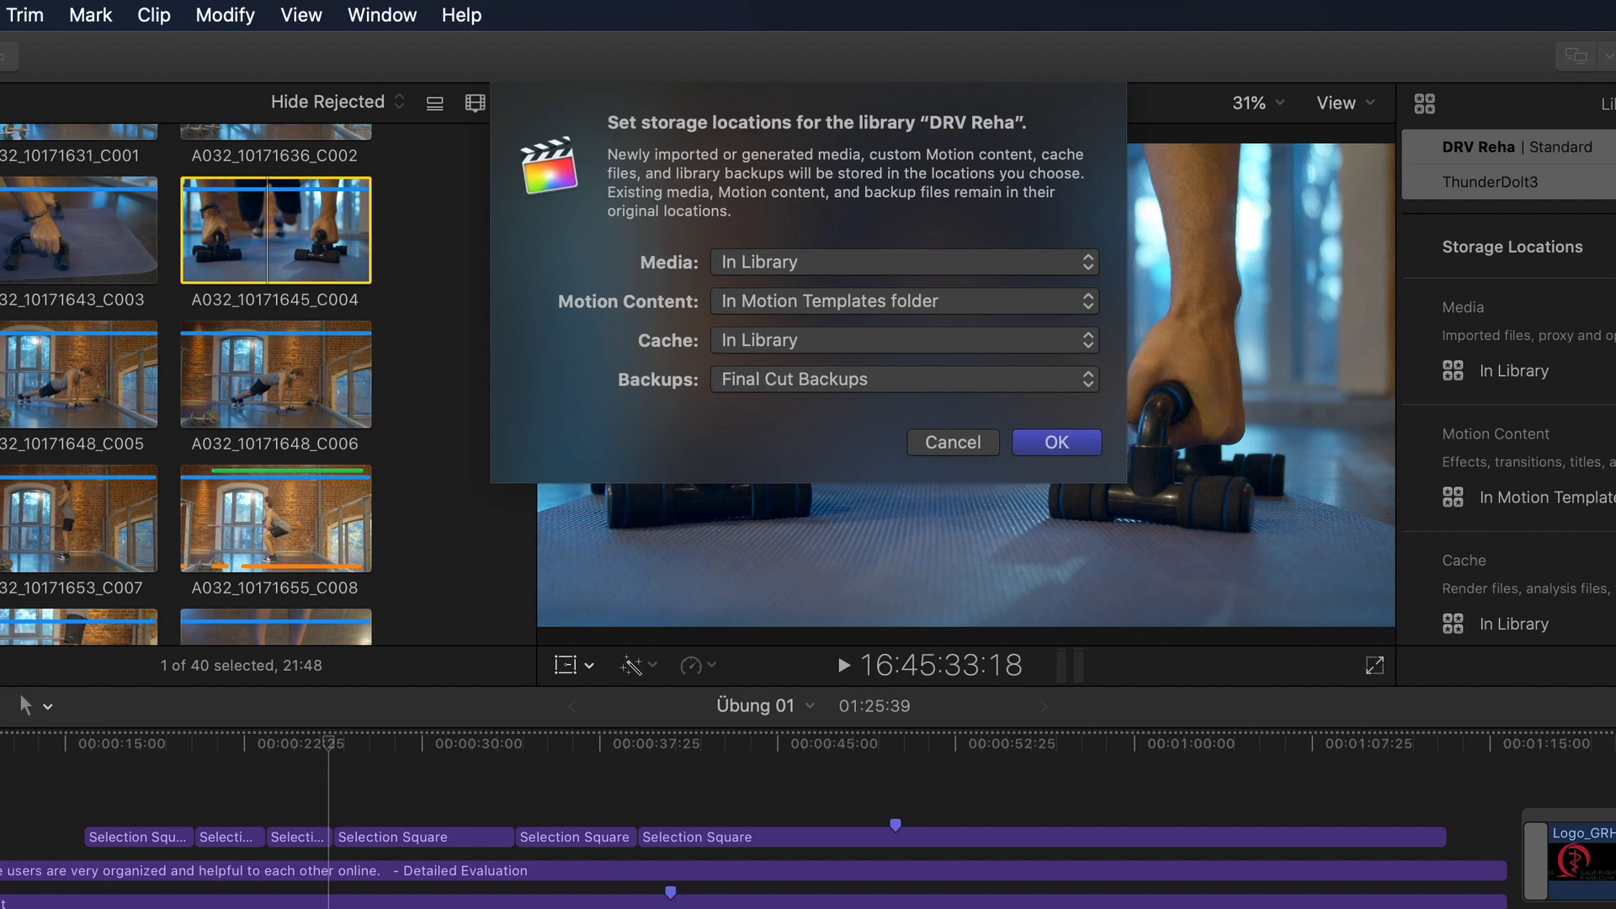
mouse_move(1097, 235)
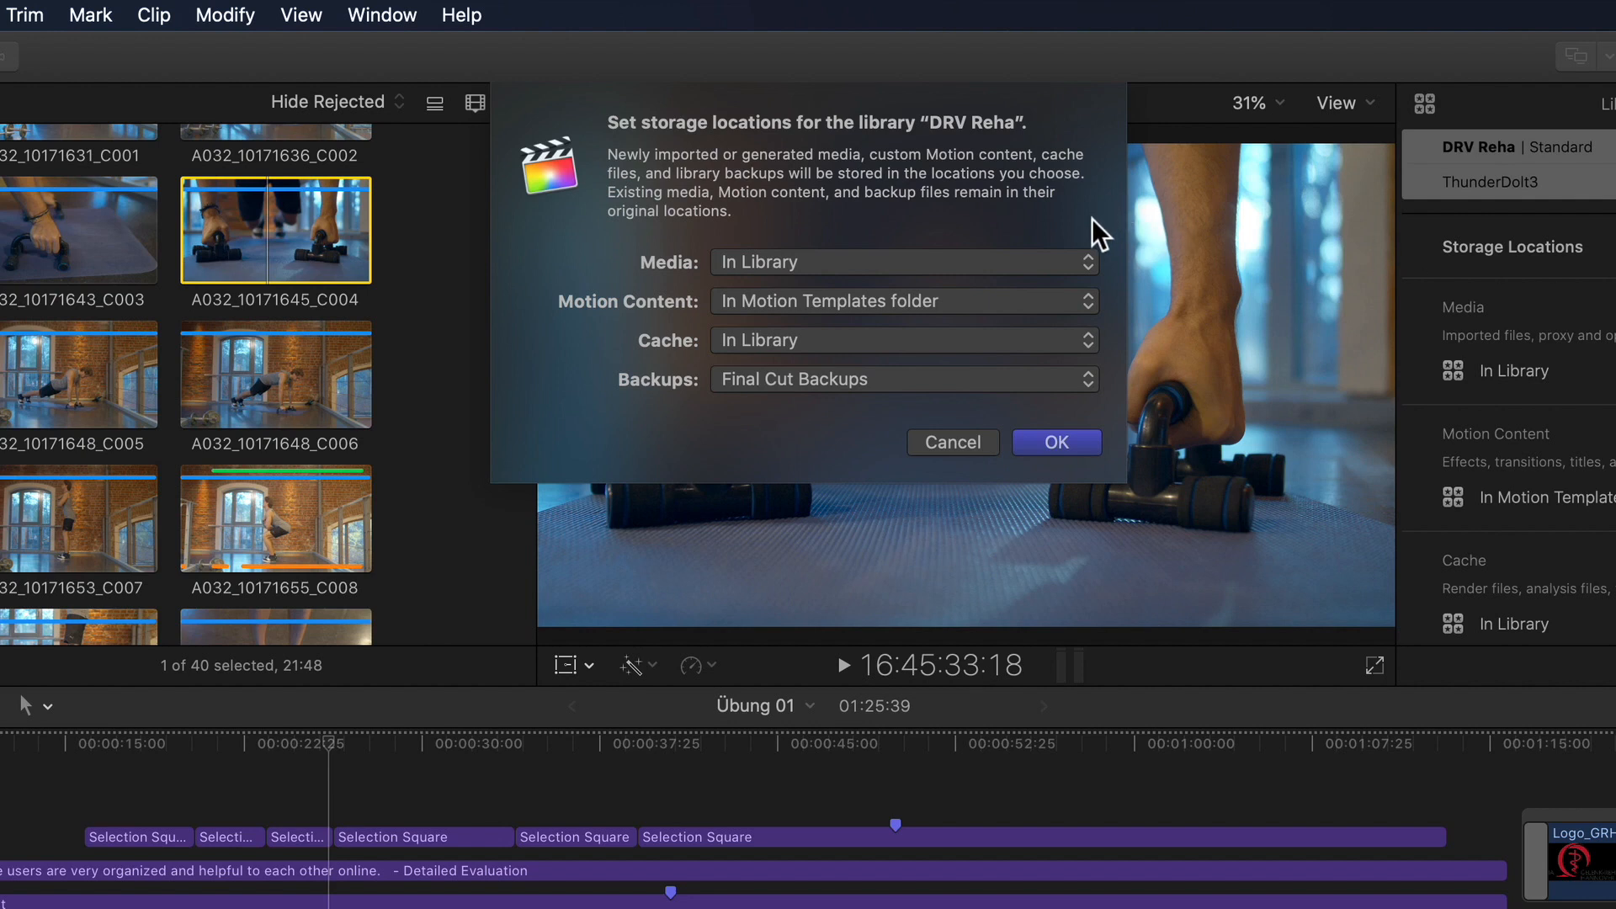
mouse_move(775, 451)
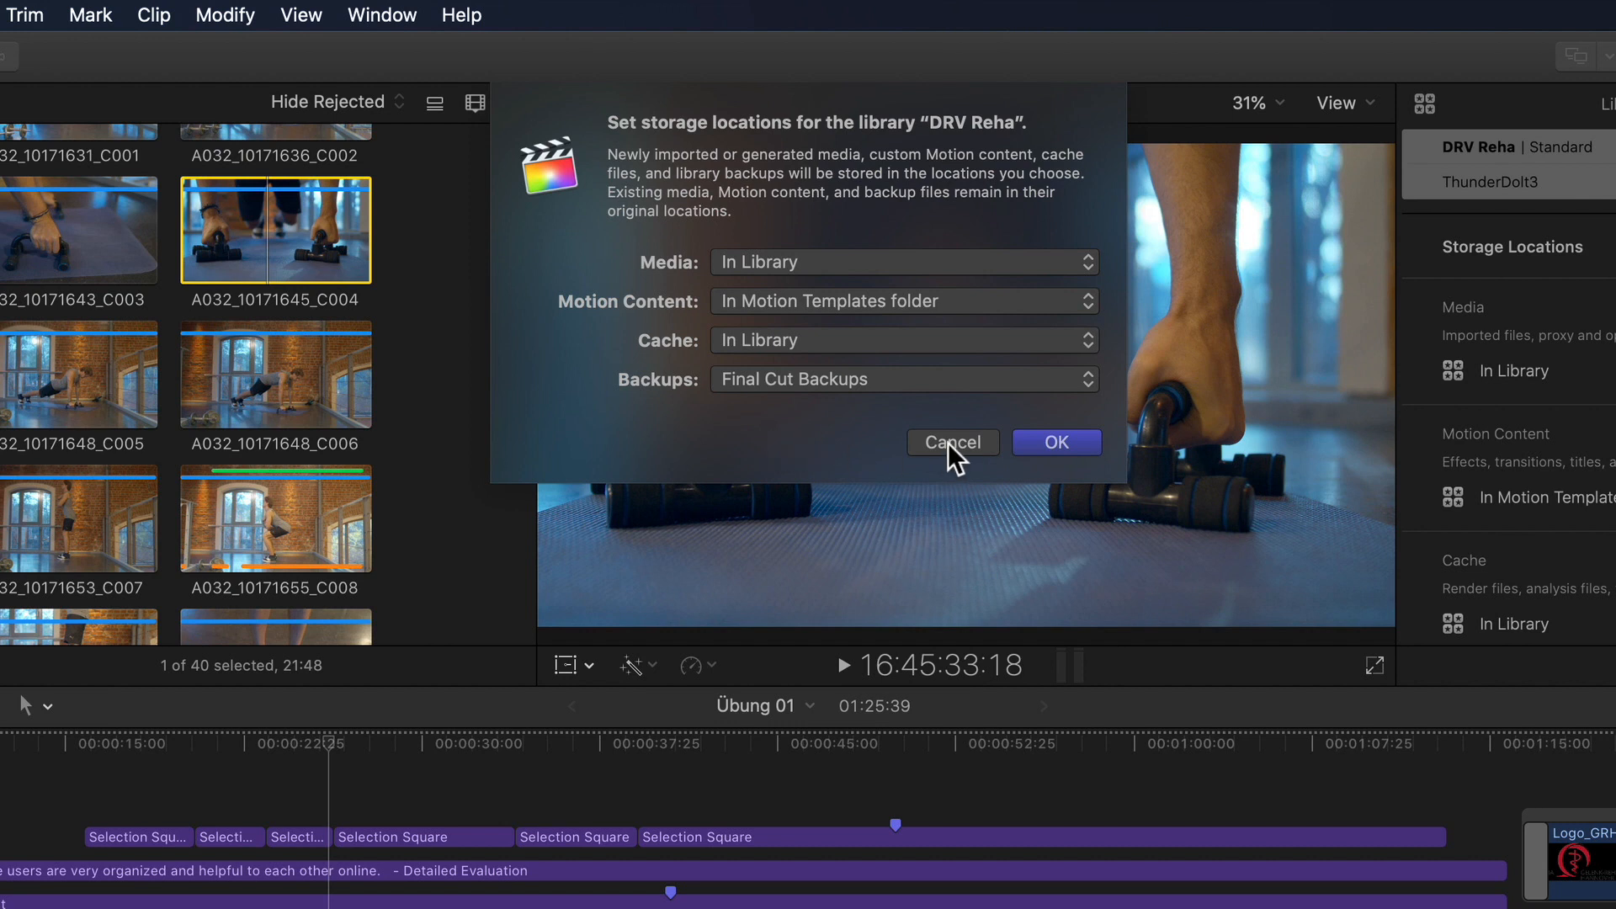
click(951, 442)
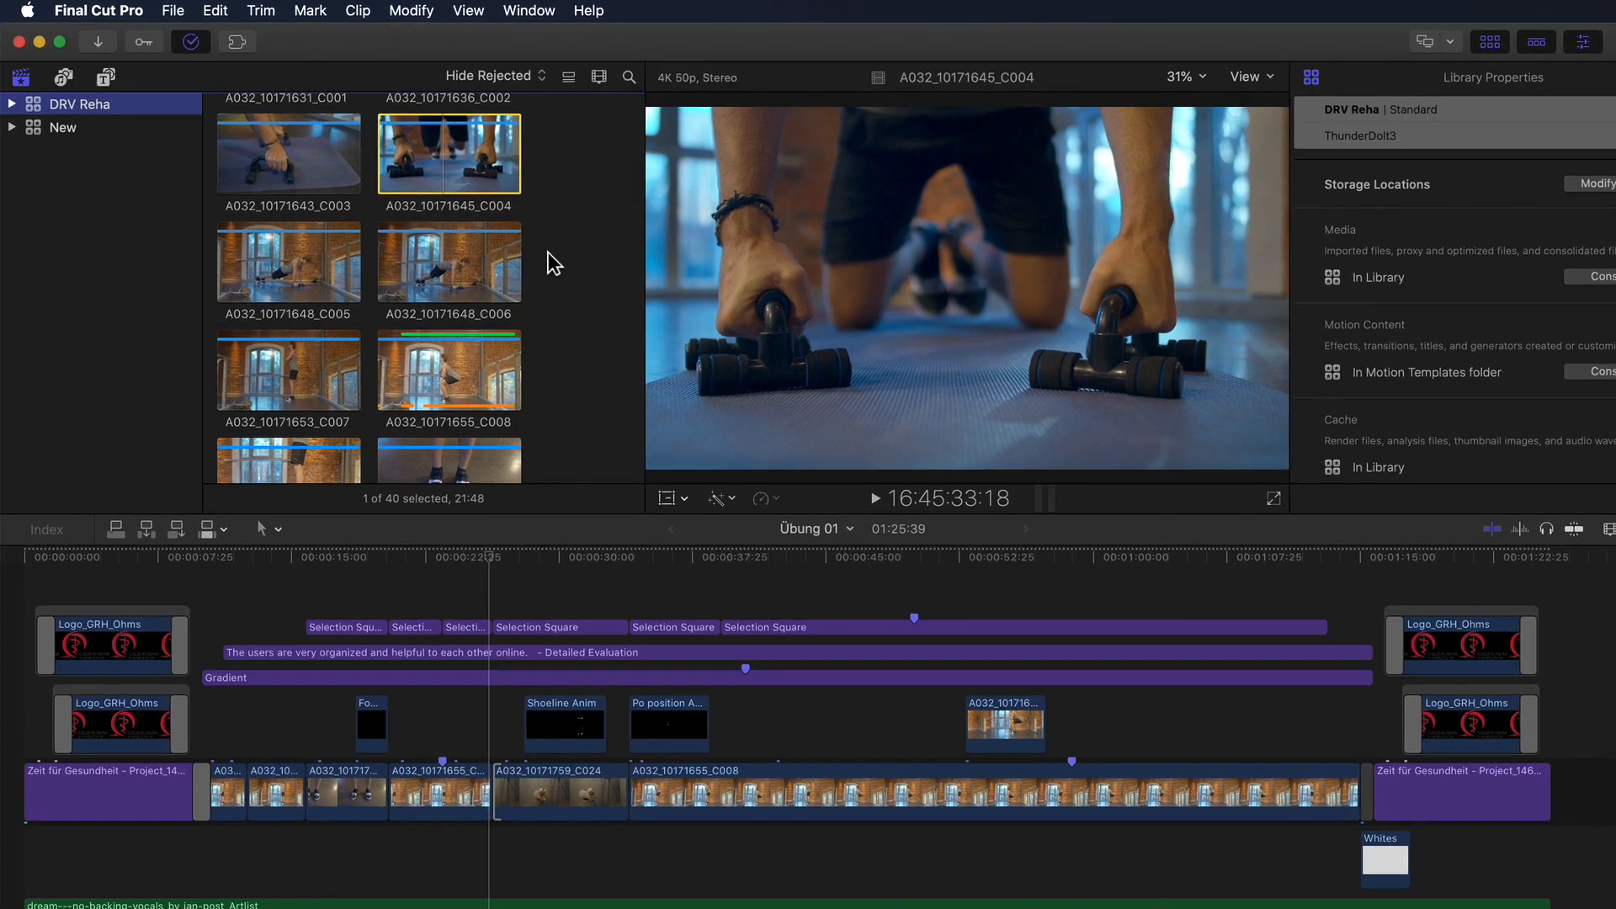
Select all browser clips except A032_10171655_C008 and bring up Transcode Media for them.
key(cmd+a)
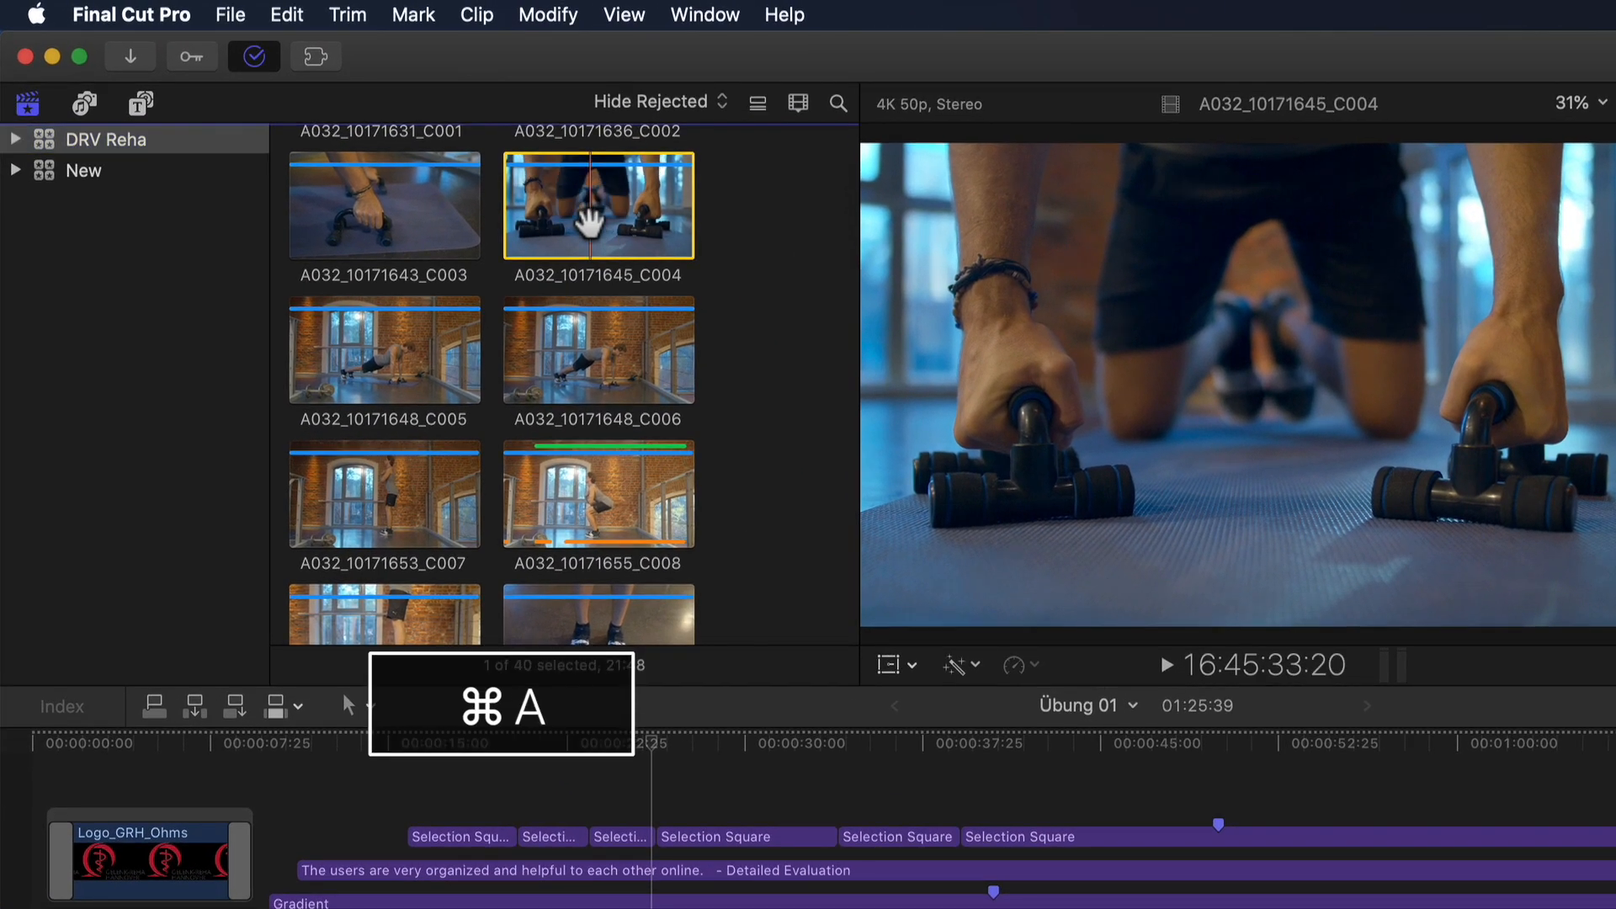
key(cmd+a)
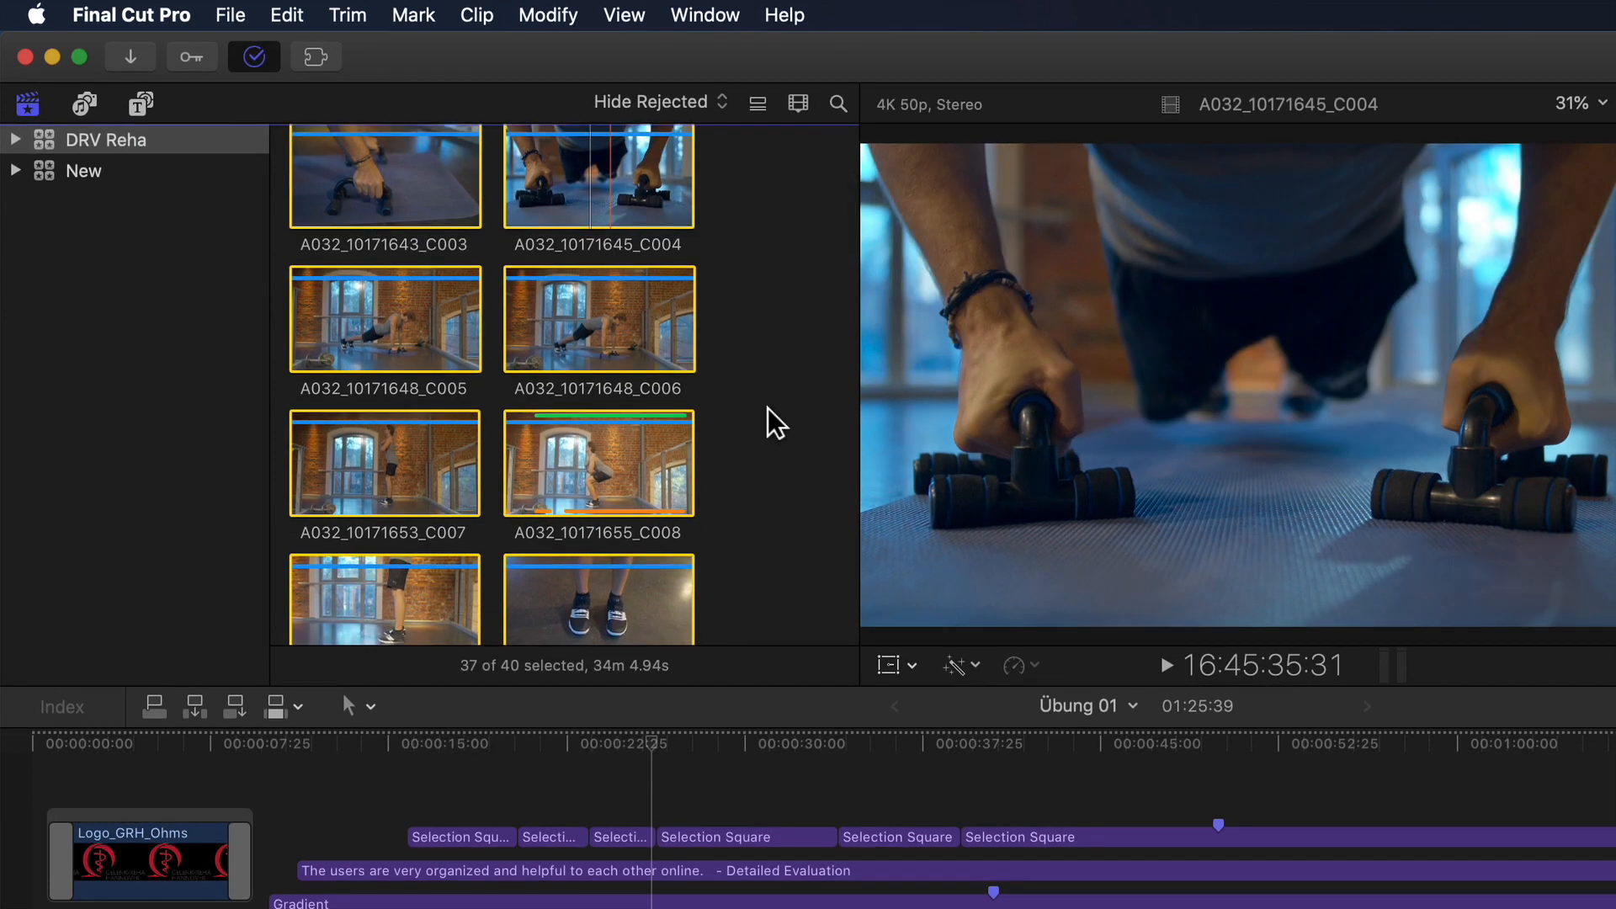
click(598, 462)
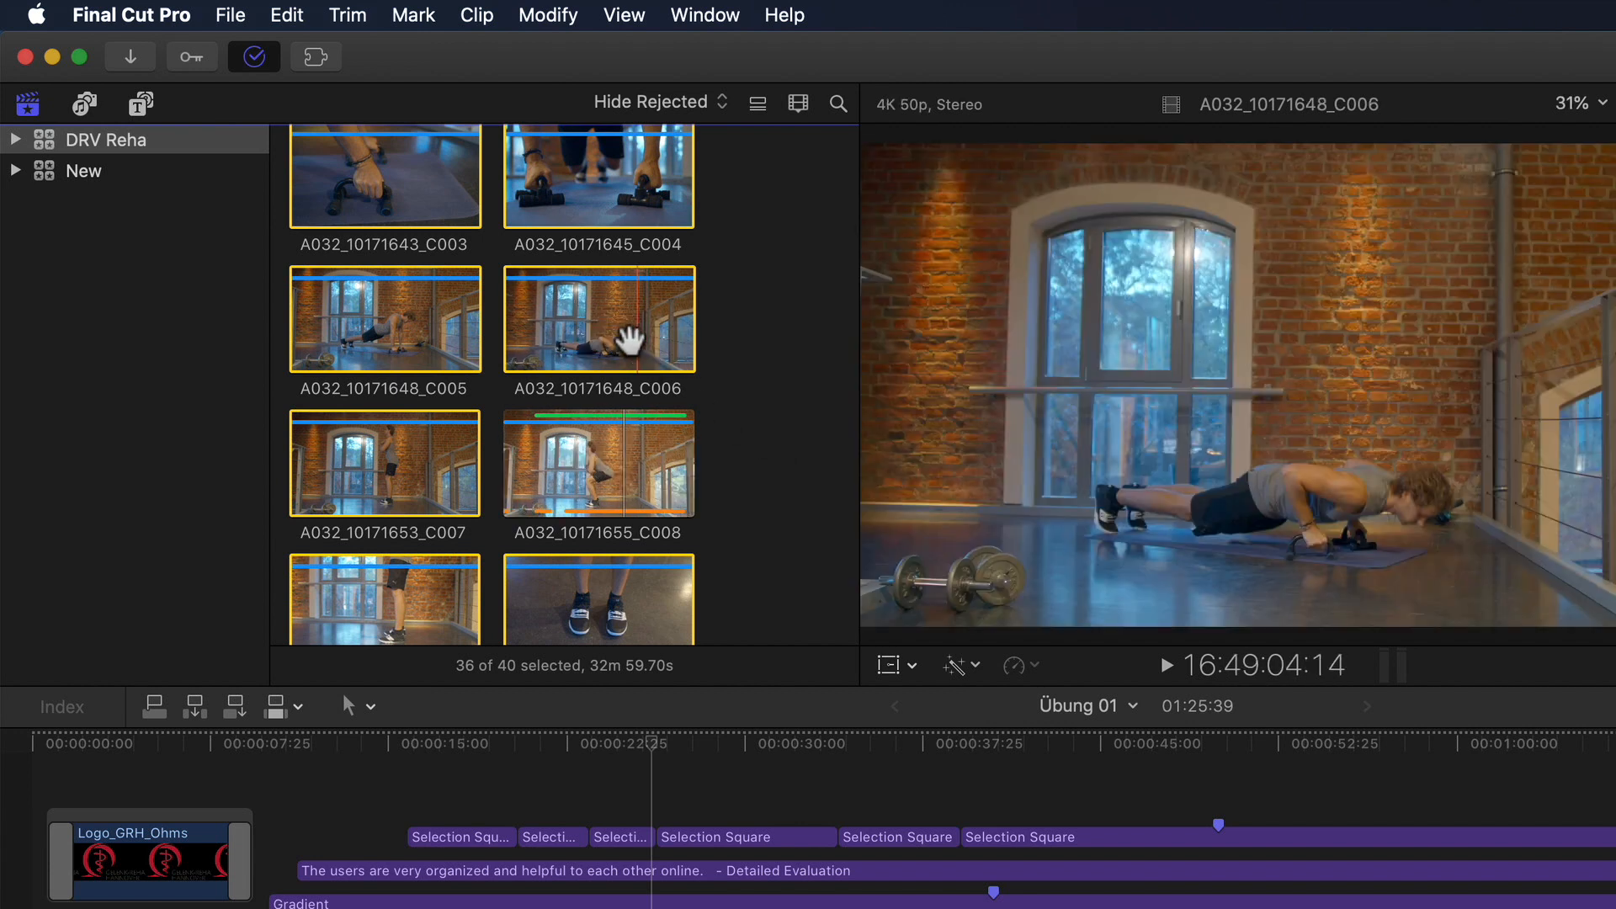
right_click(598, 318)
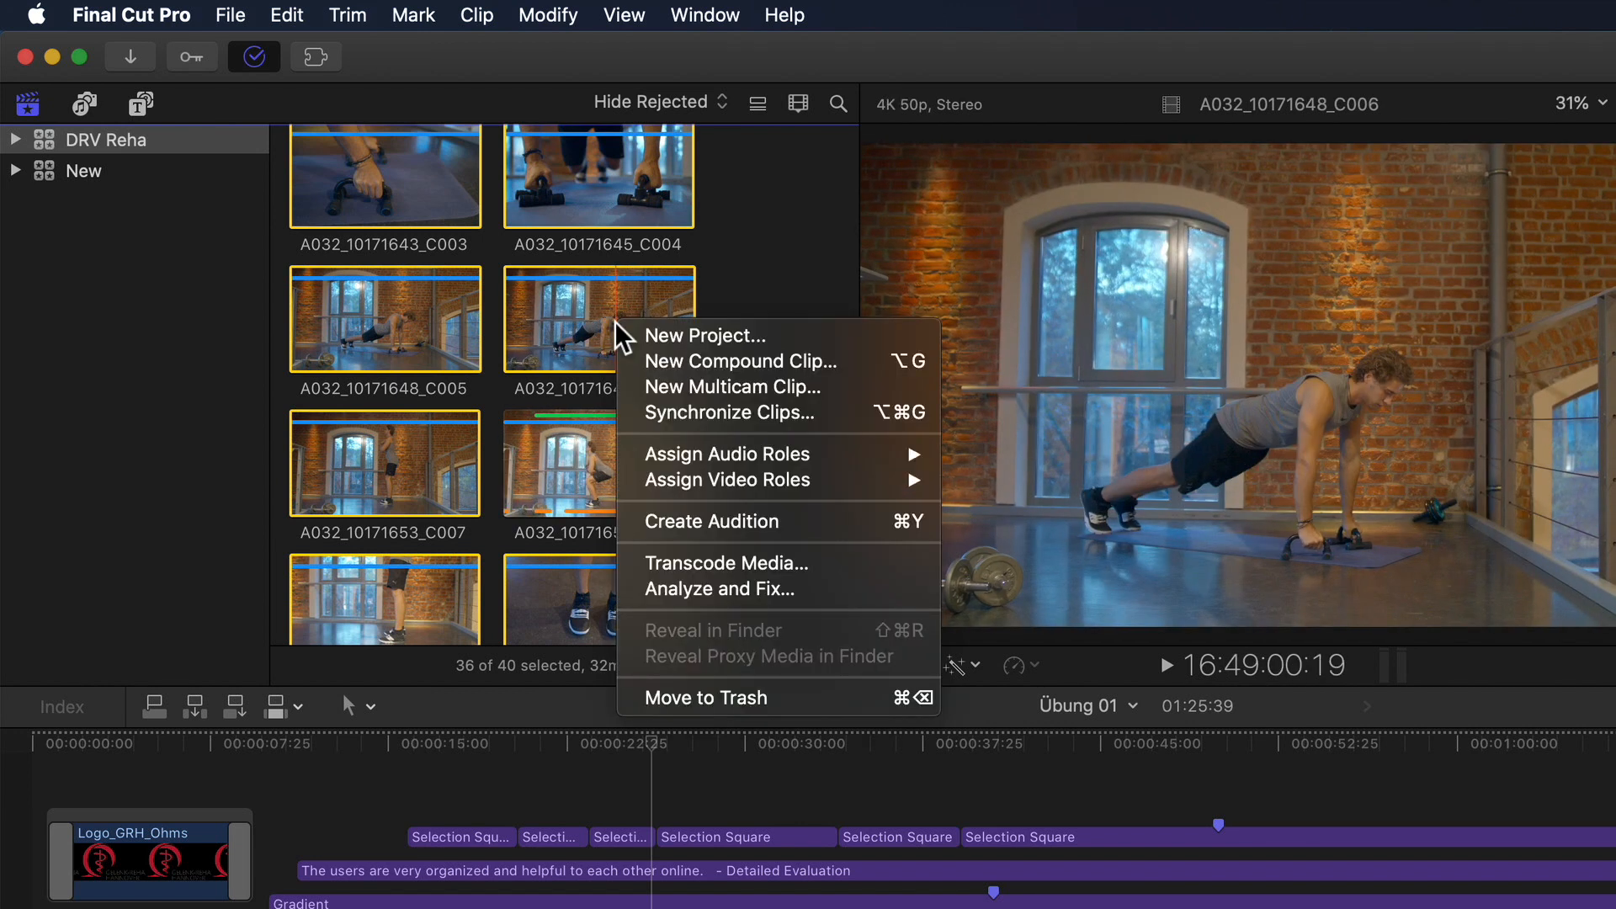
click(763, 573)
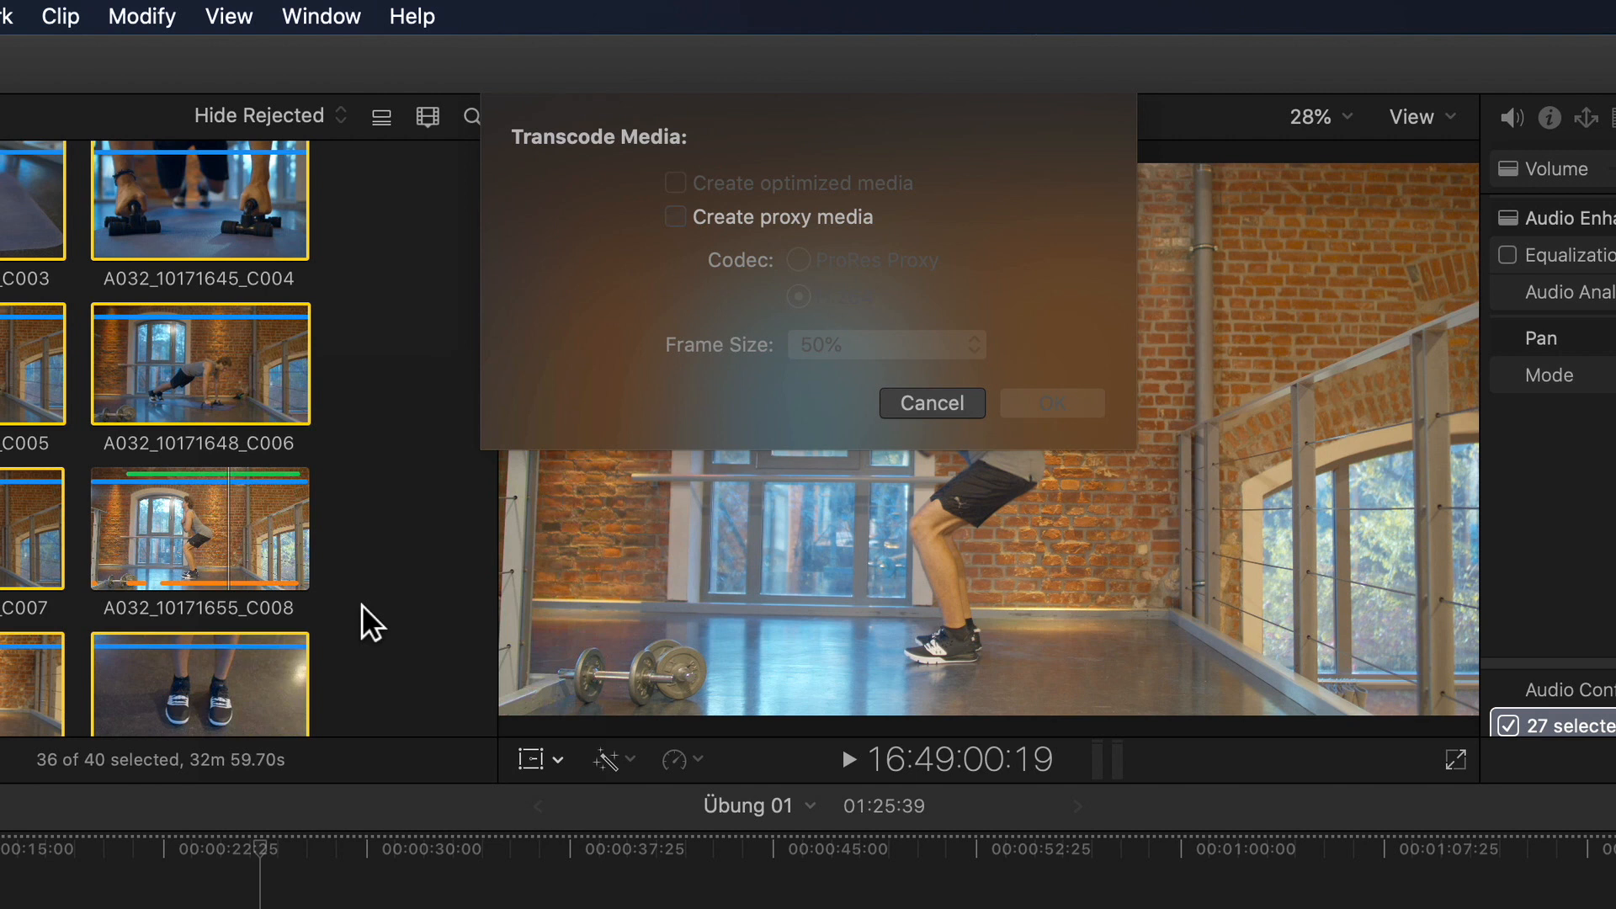
Enable Create proxy media, try ProRes Proxy, then settle on H.264 at 50% frame size.
click(675, 217)
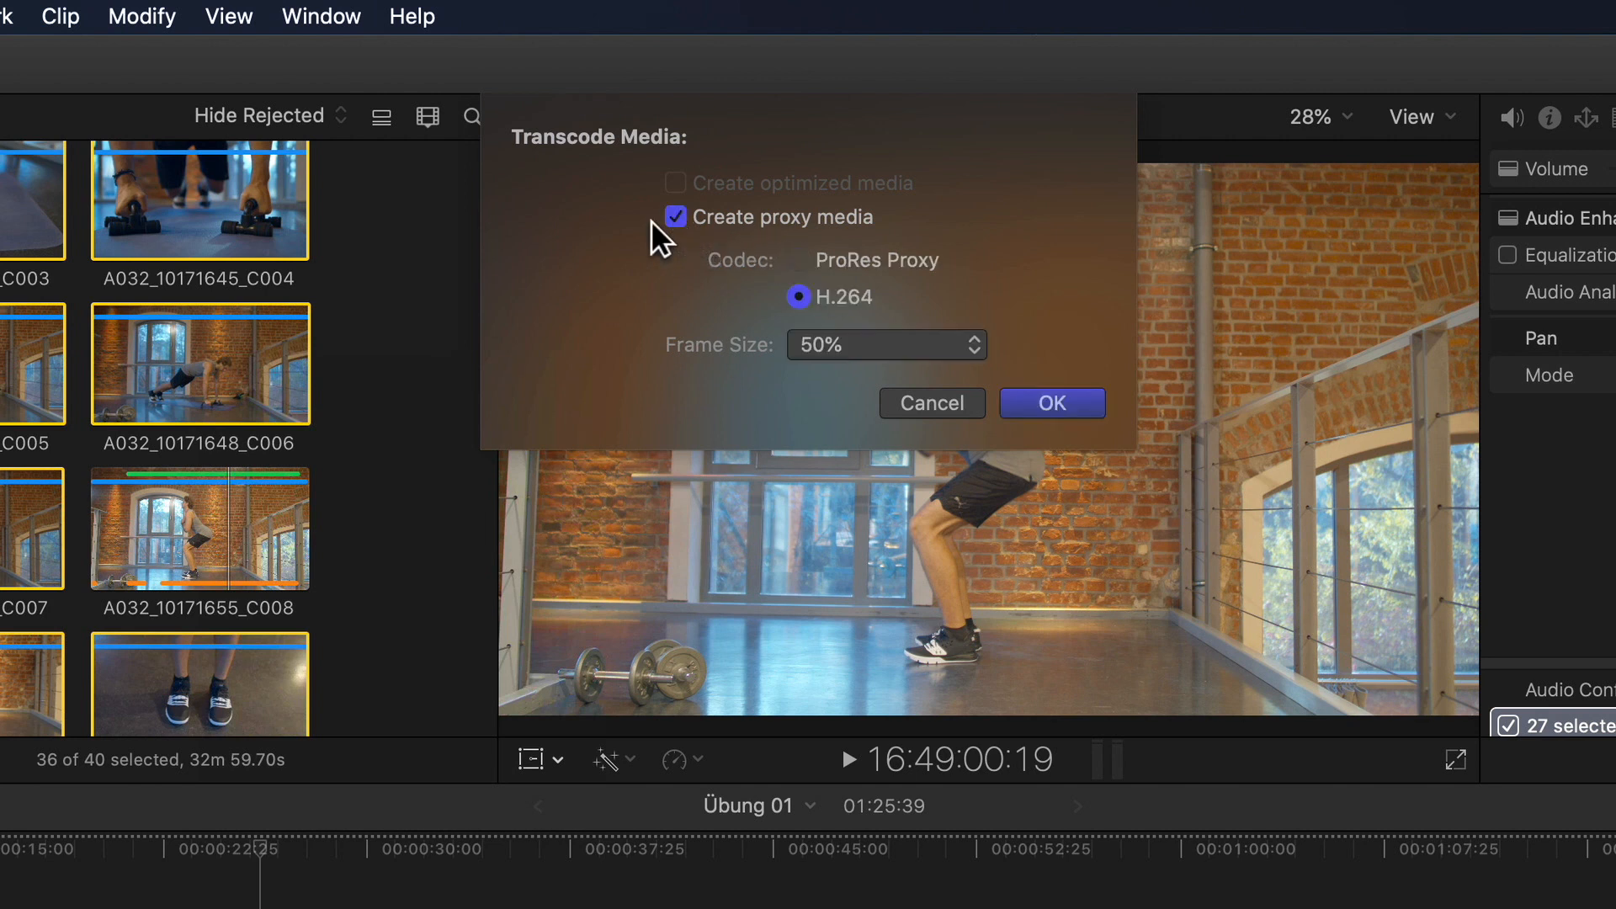
mouse_move(588, 311)
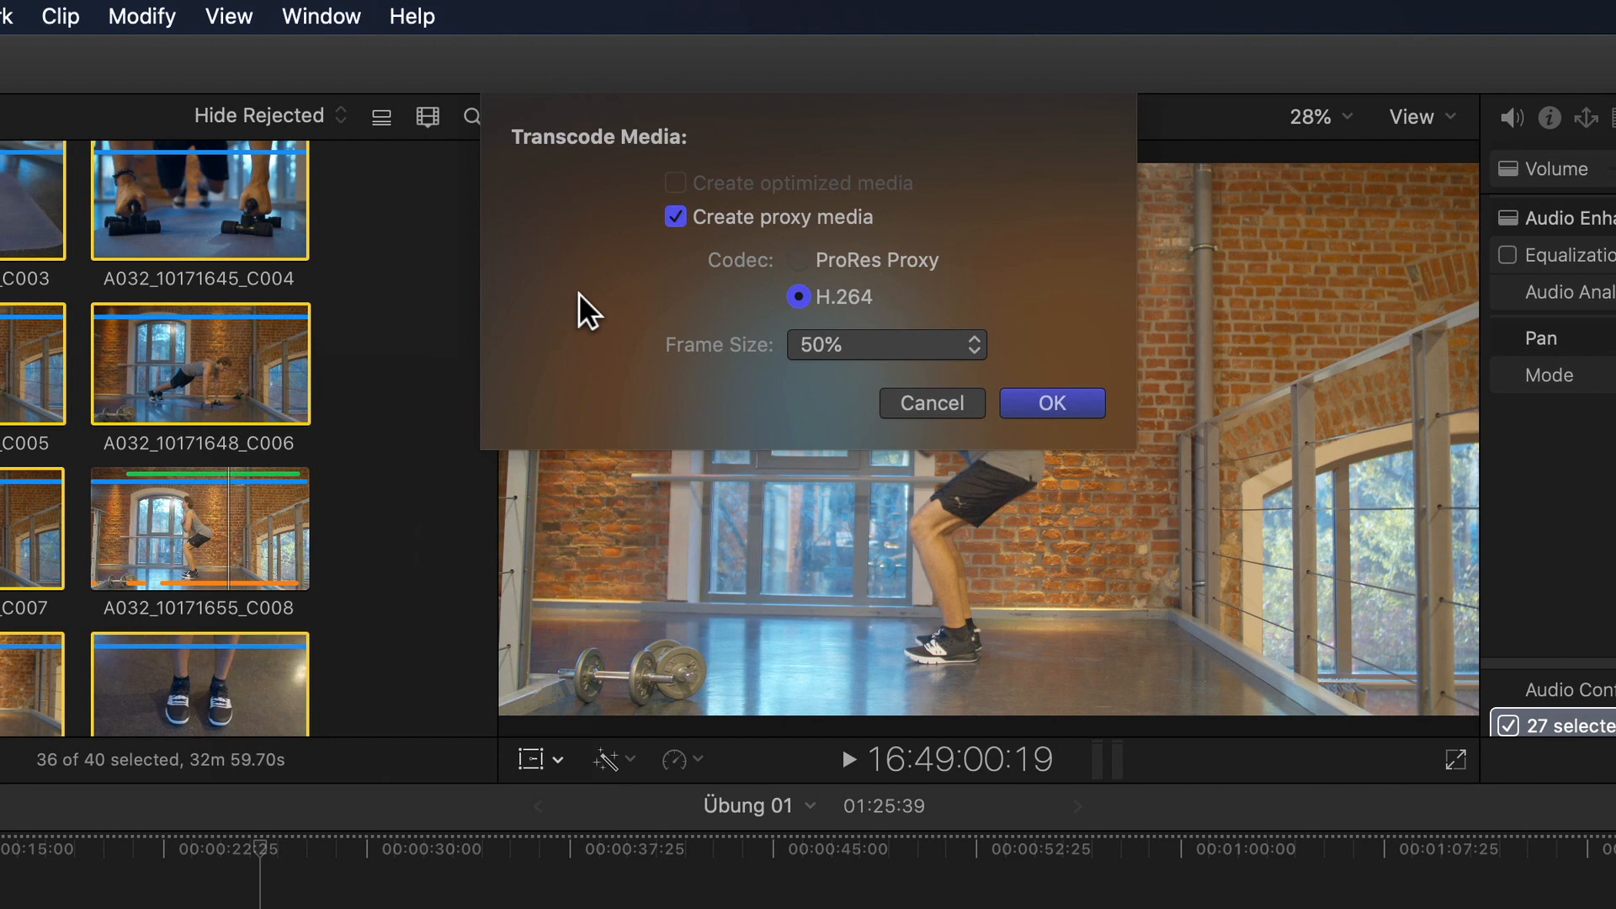
click(799, 260)
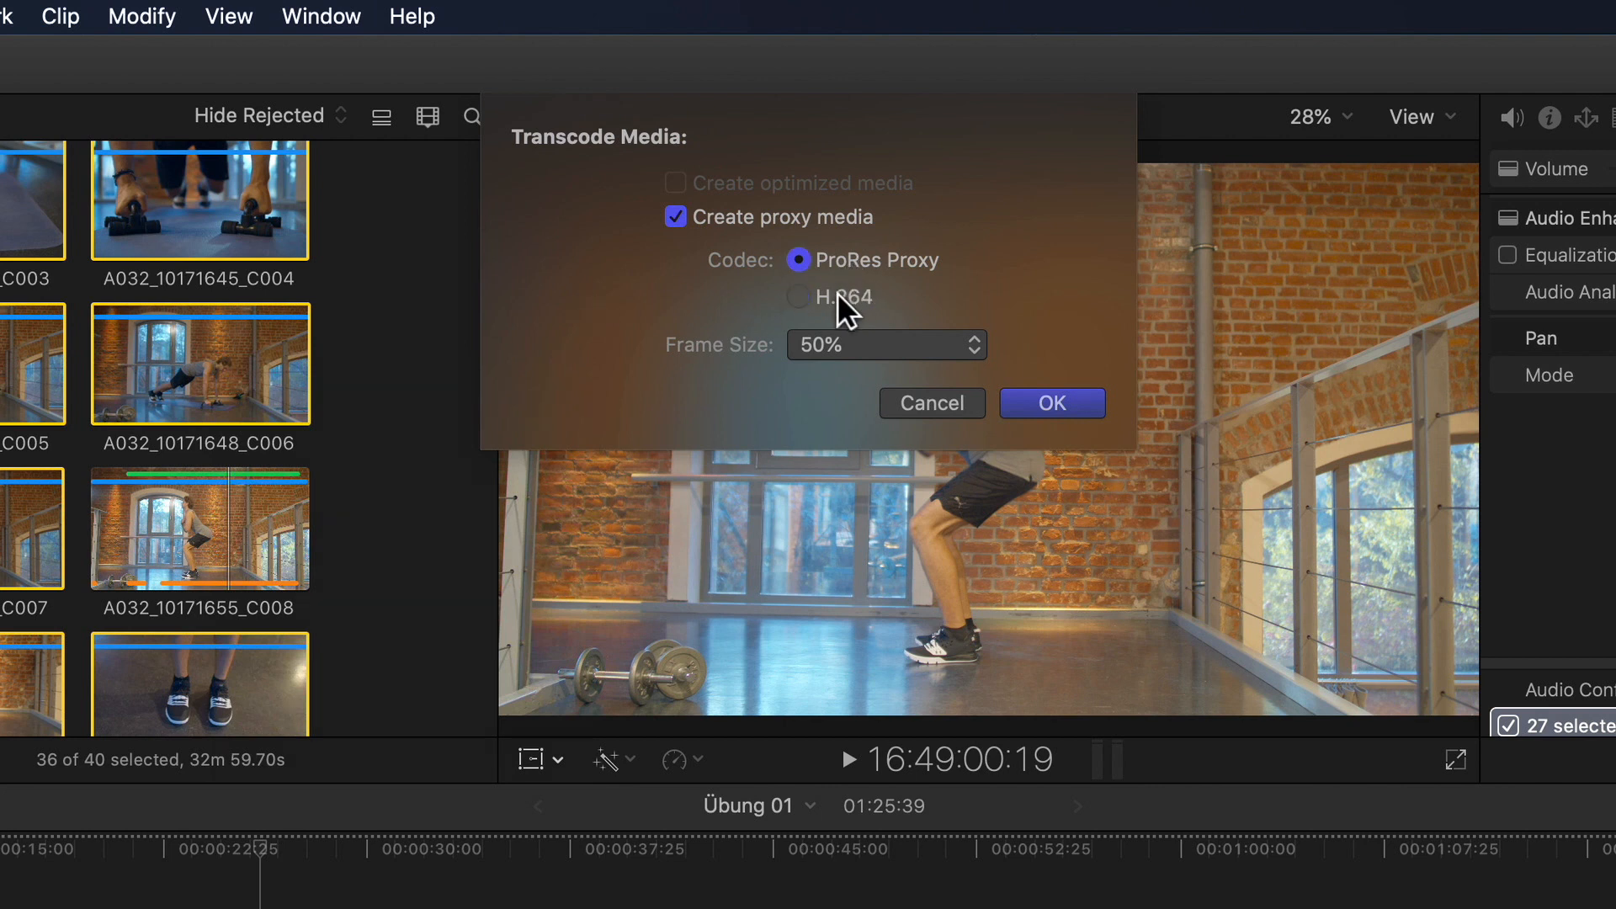
mouse_move(894, 278)
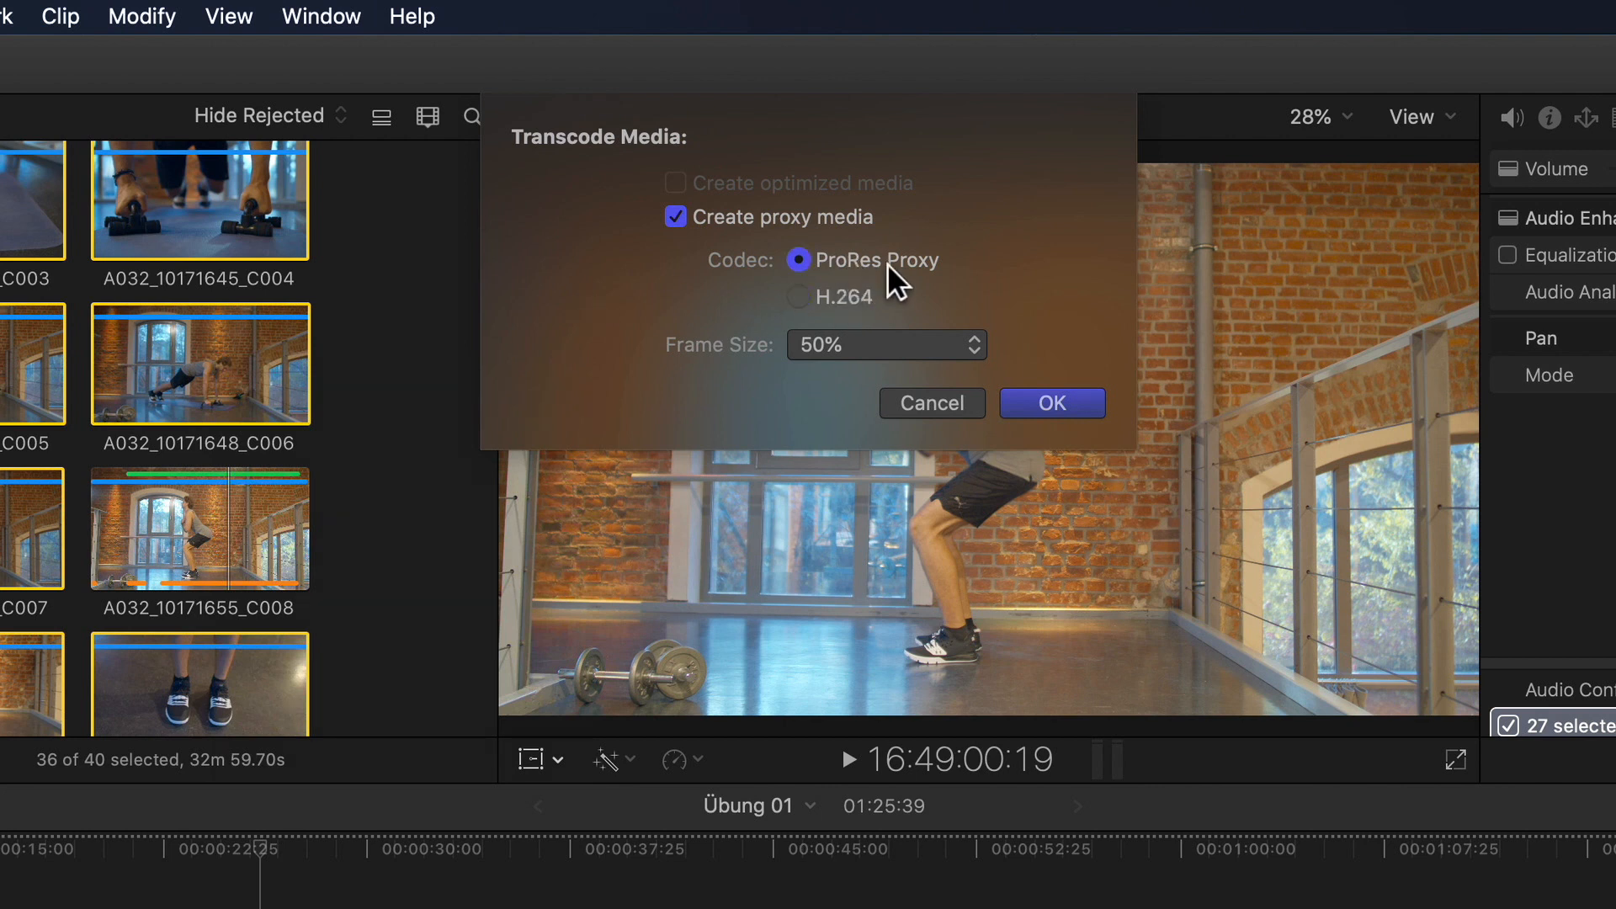
mouse_move(952, 278)
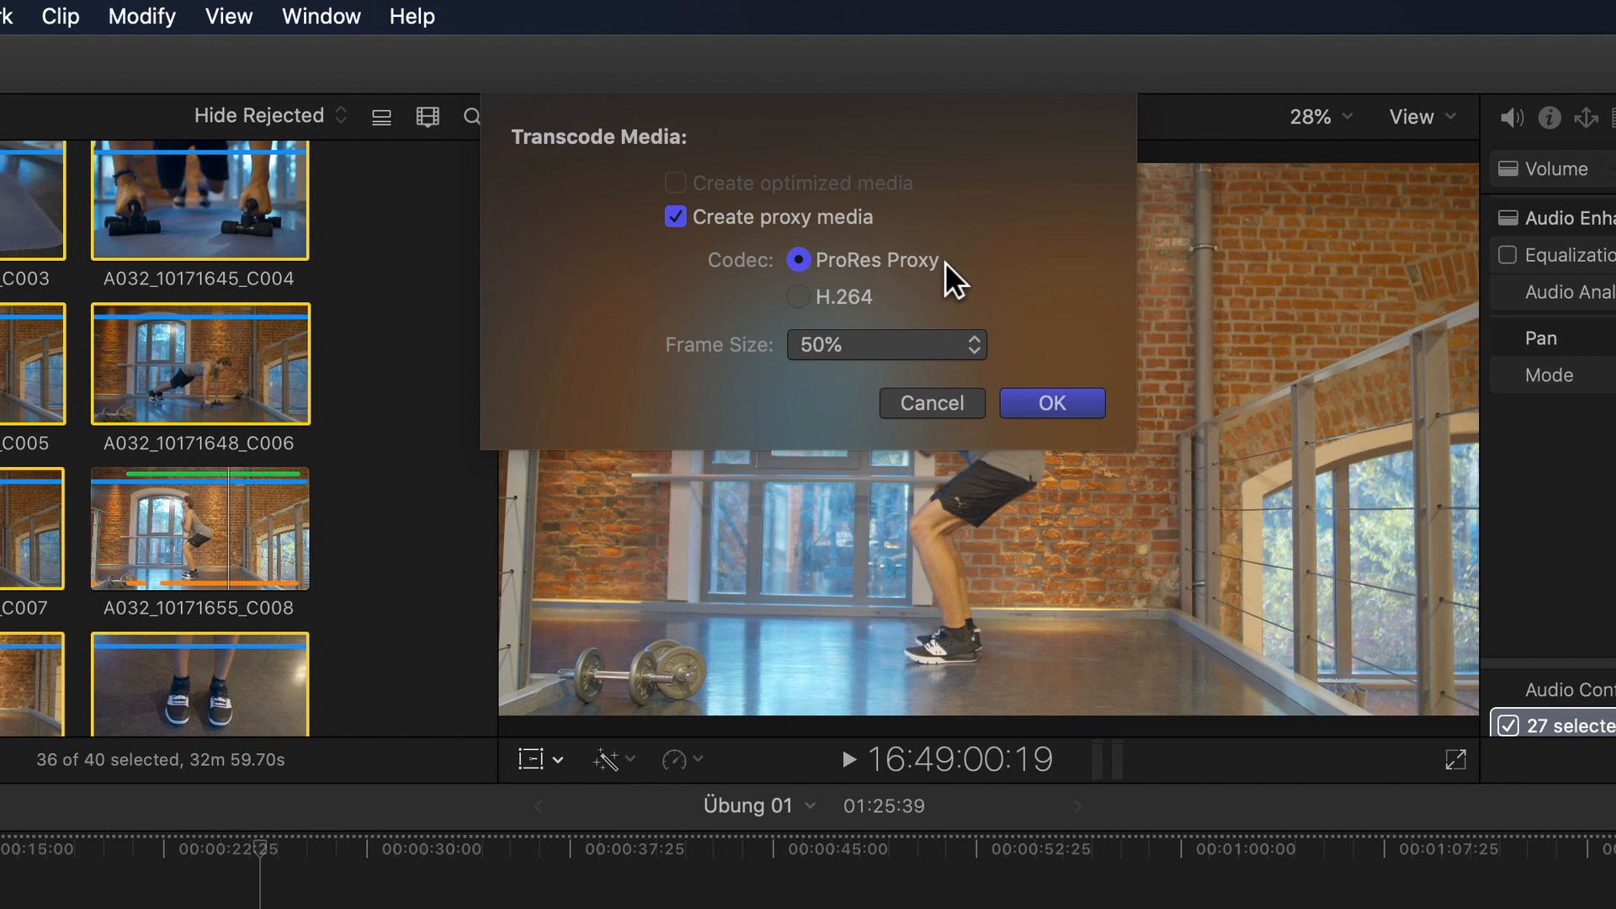
click(799, 297)
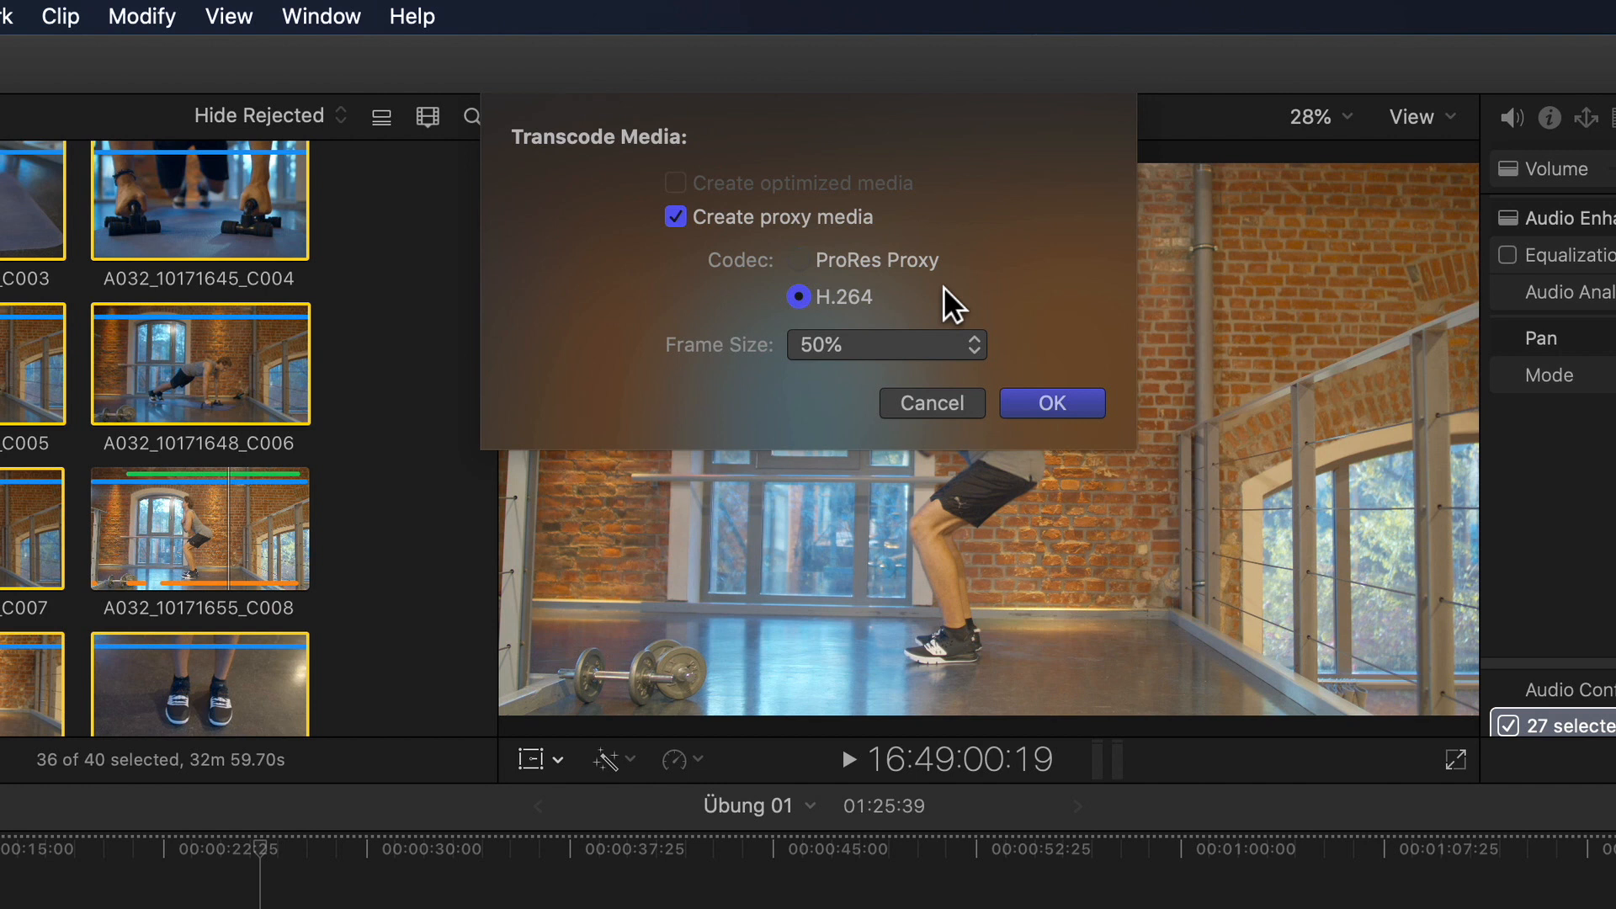
mouse_move(979, 363)
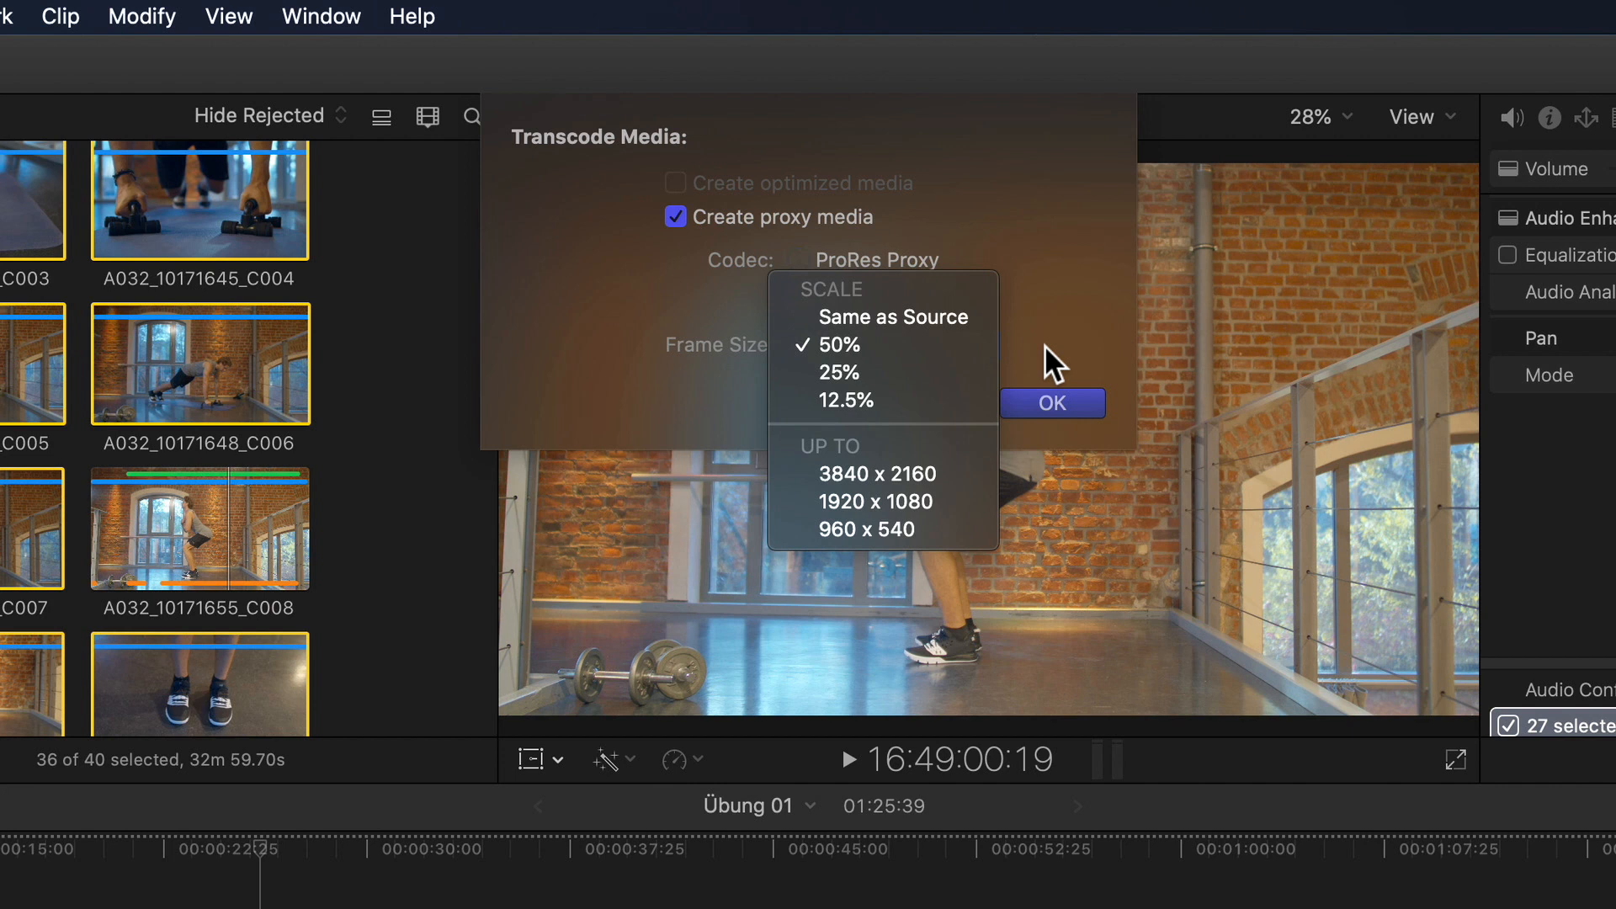
mouse_move(1032, 358)
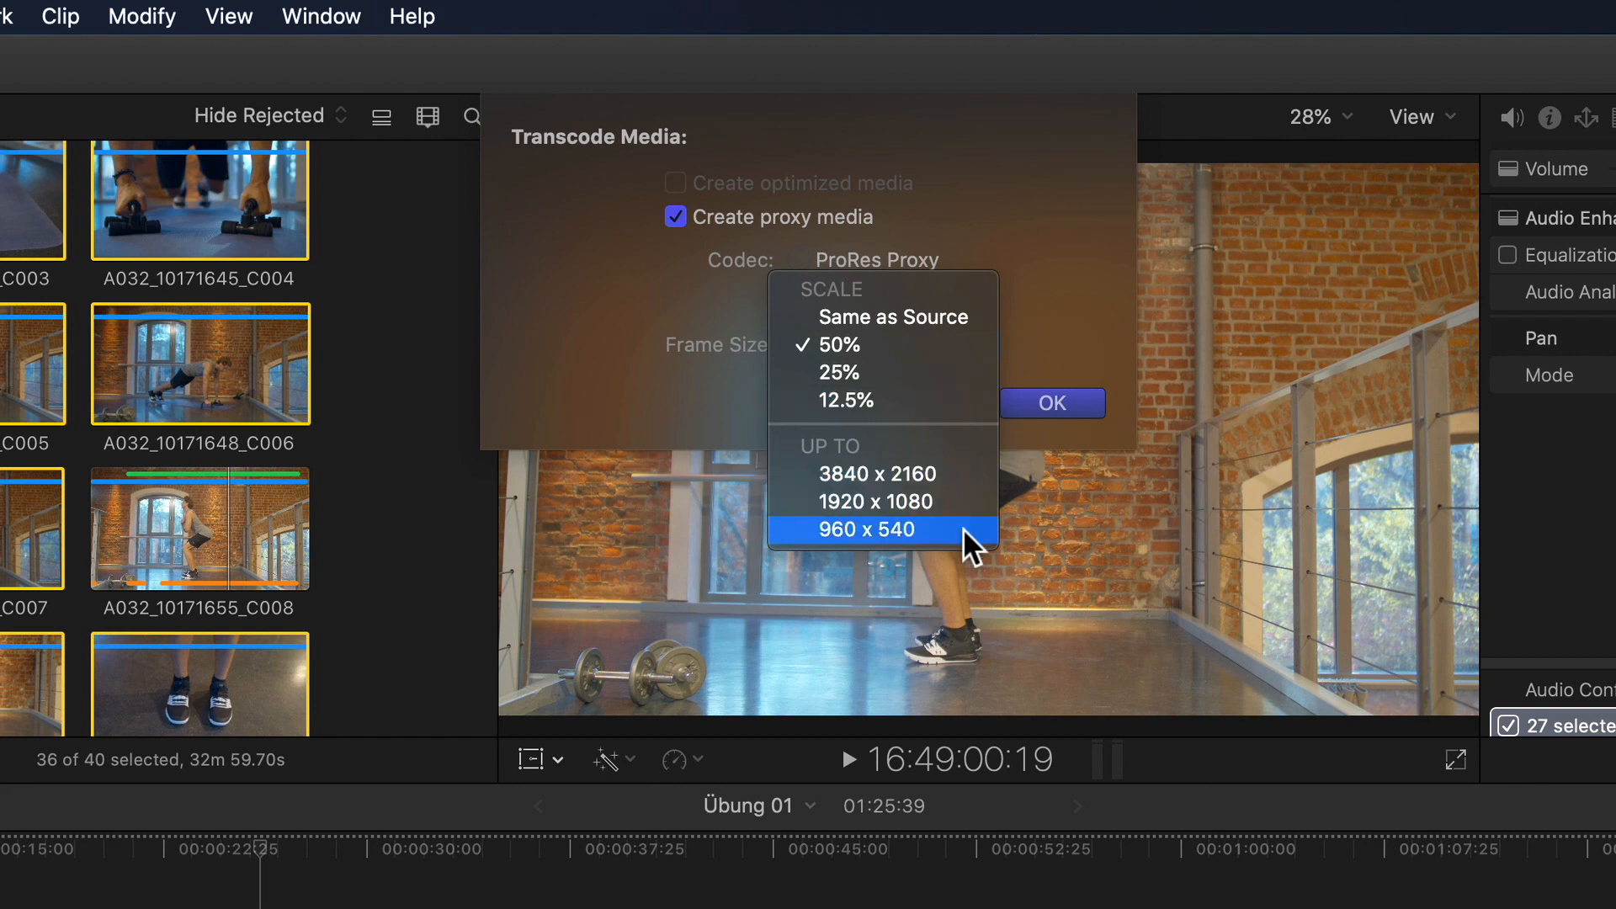
mouse_move(988, 460)
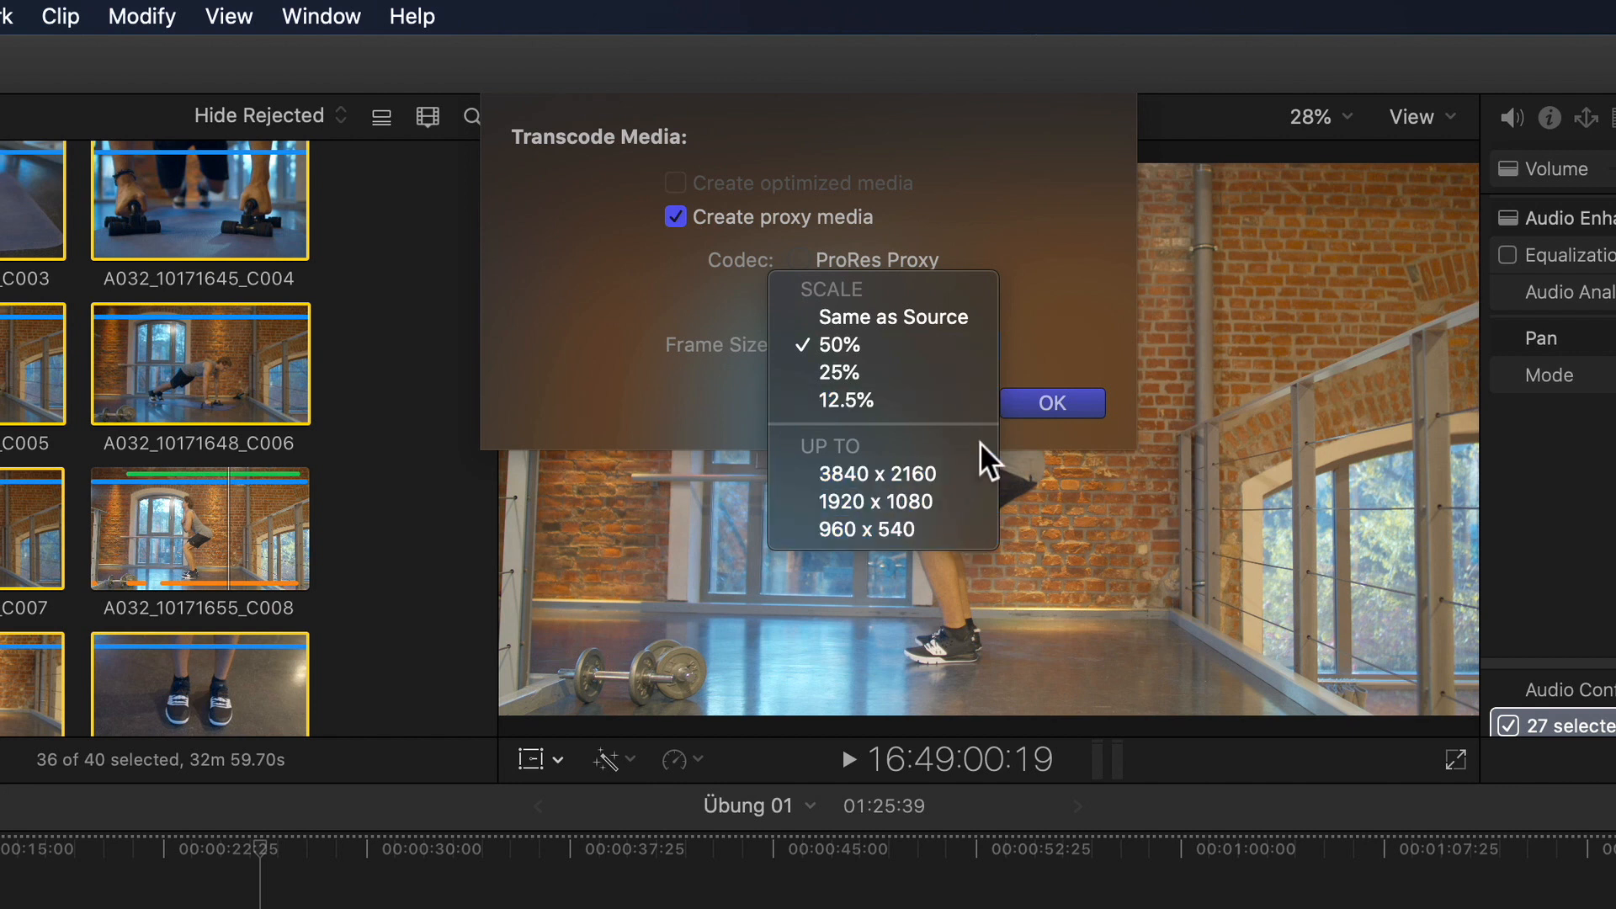
click(873, 502)
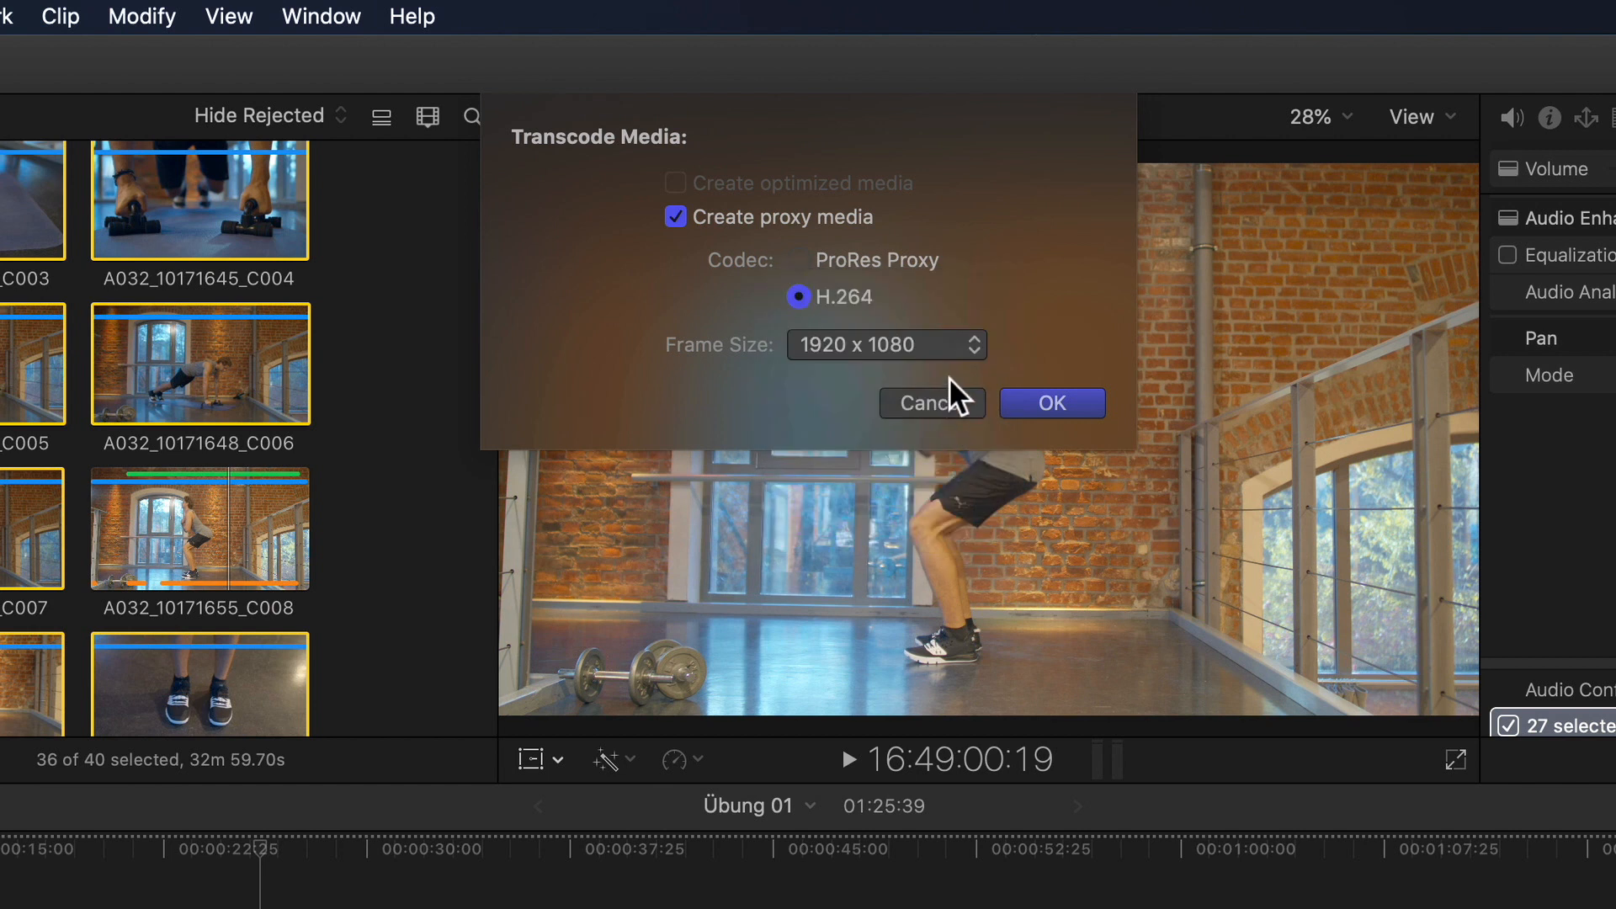
mouse_move(1038, 350)
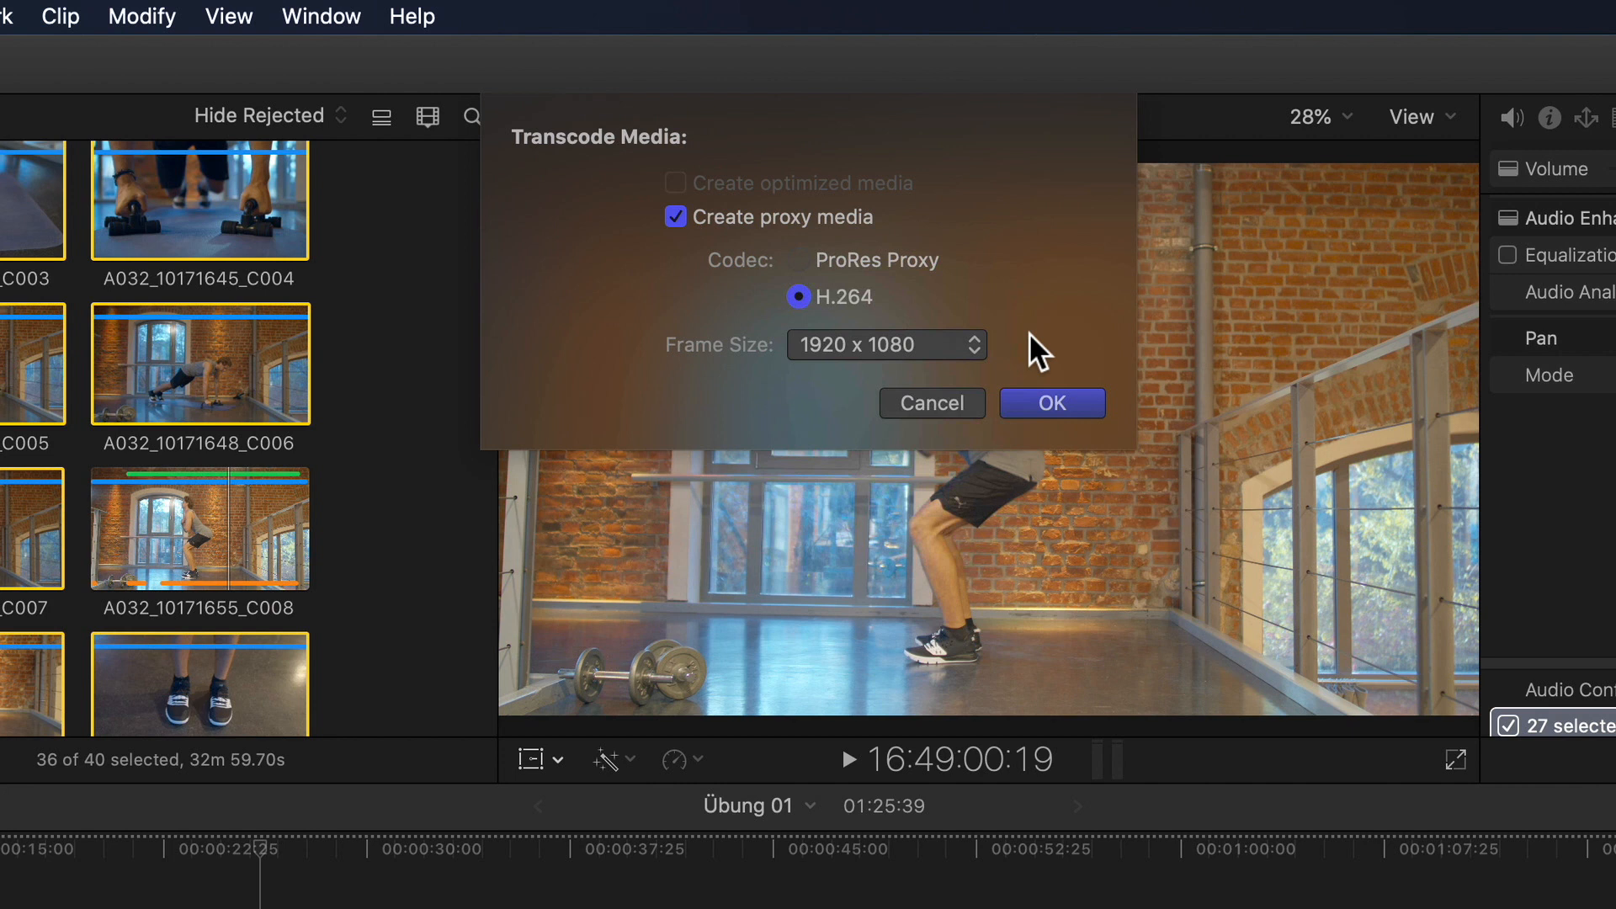
mouse_move(886, 320)
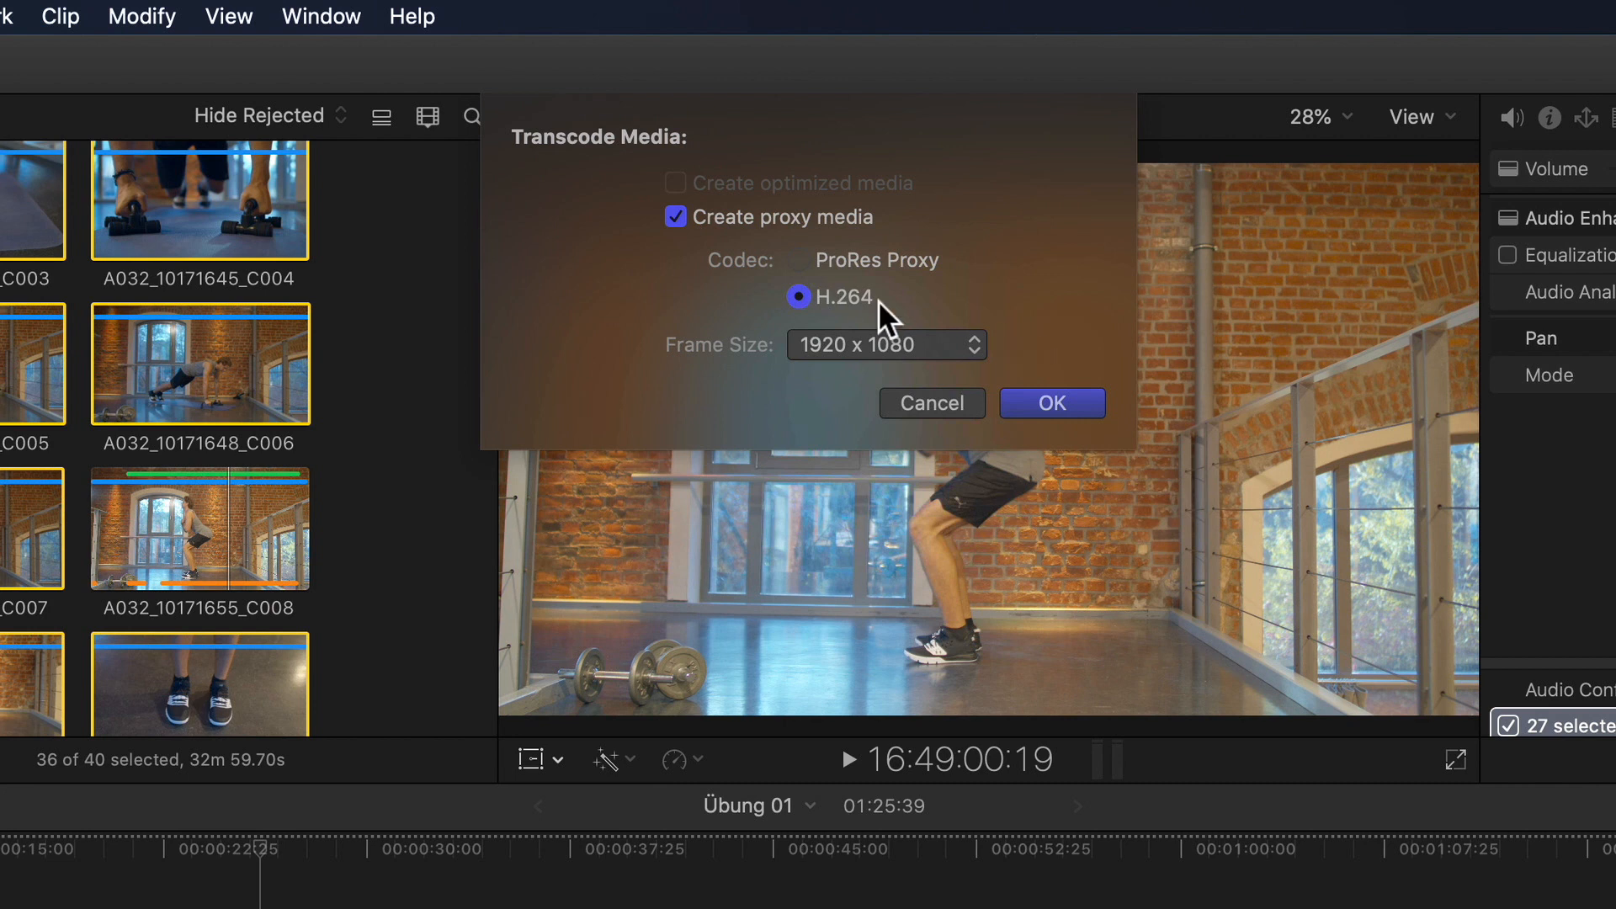
click(884, 345)
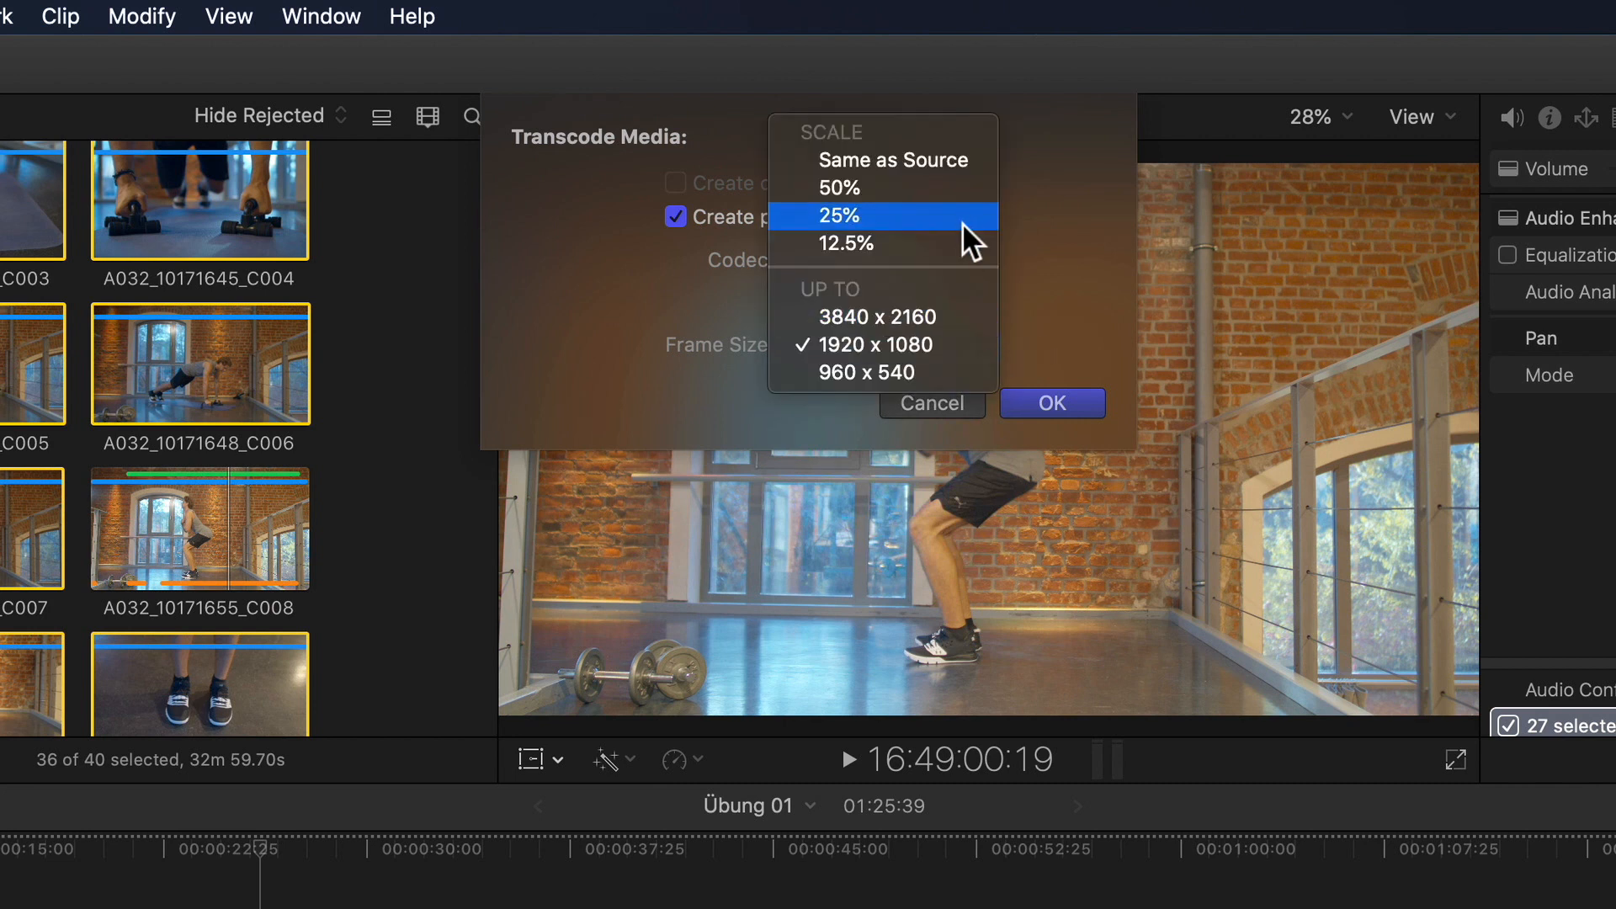
click(826, 188)
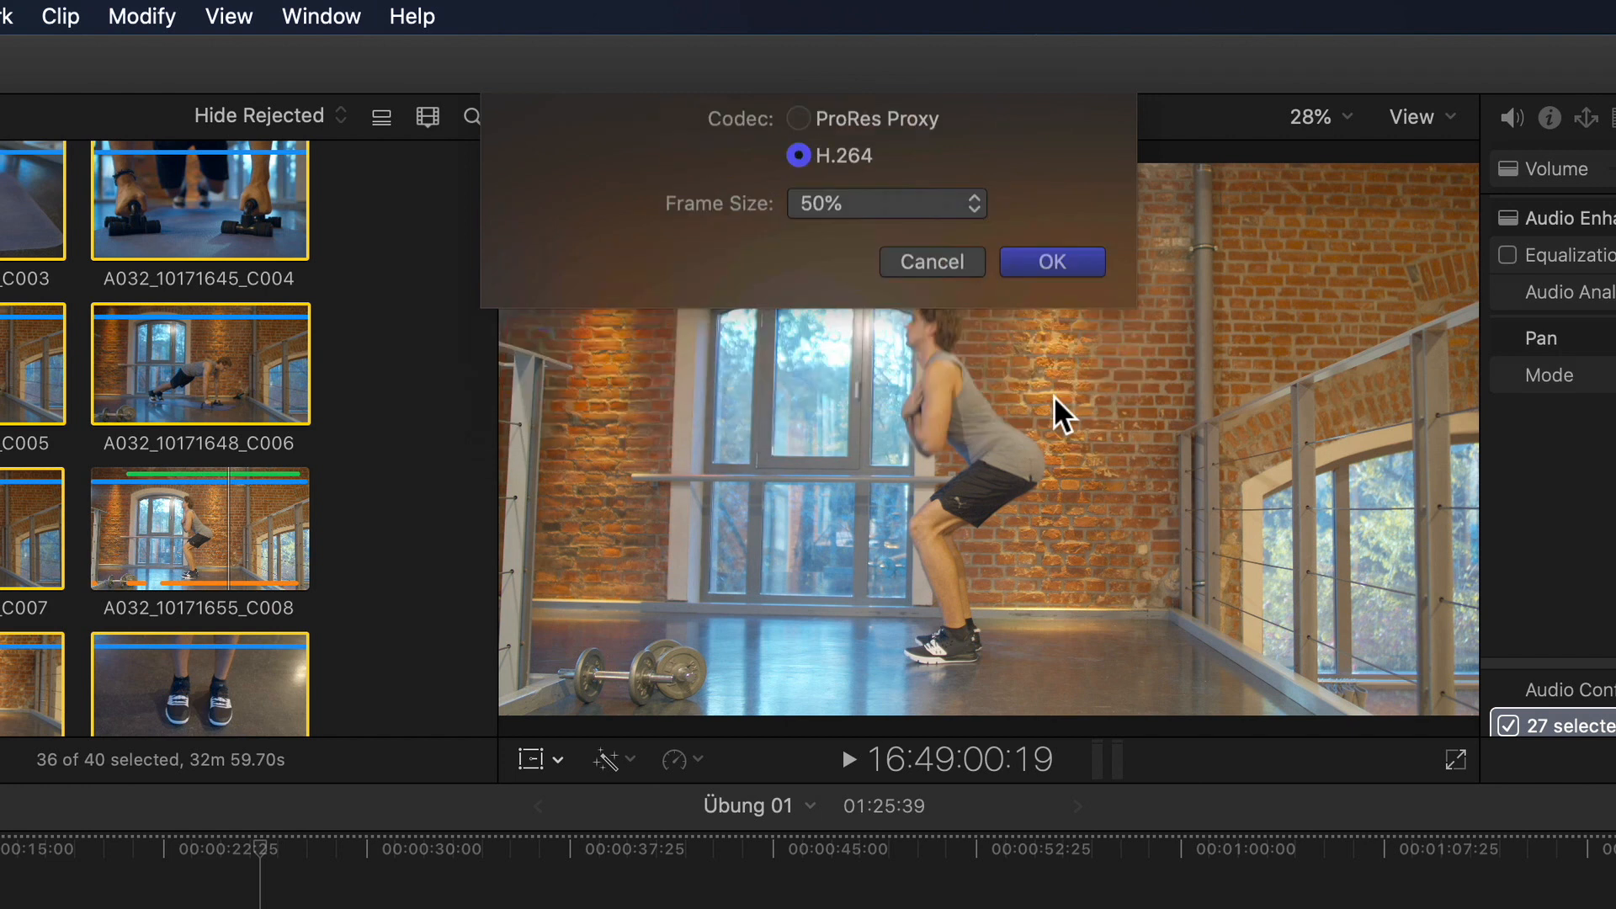
click(1051, 261)
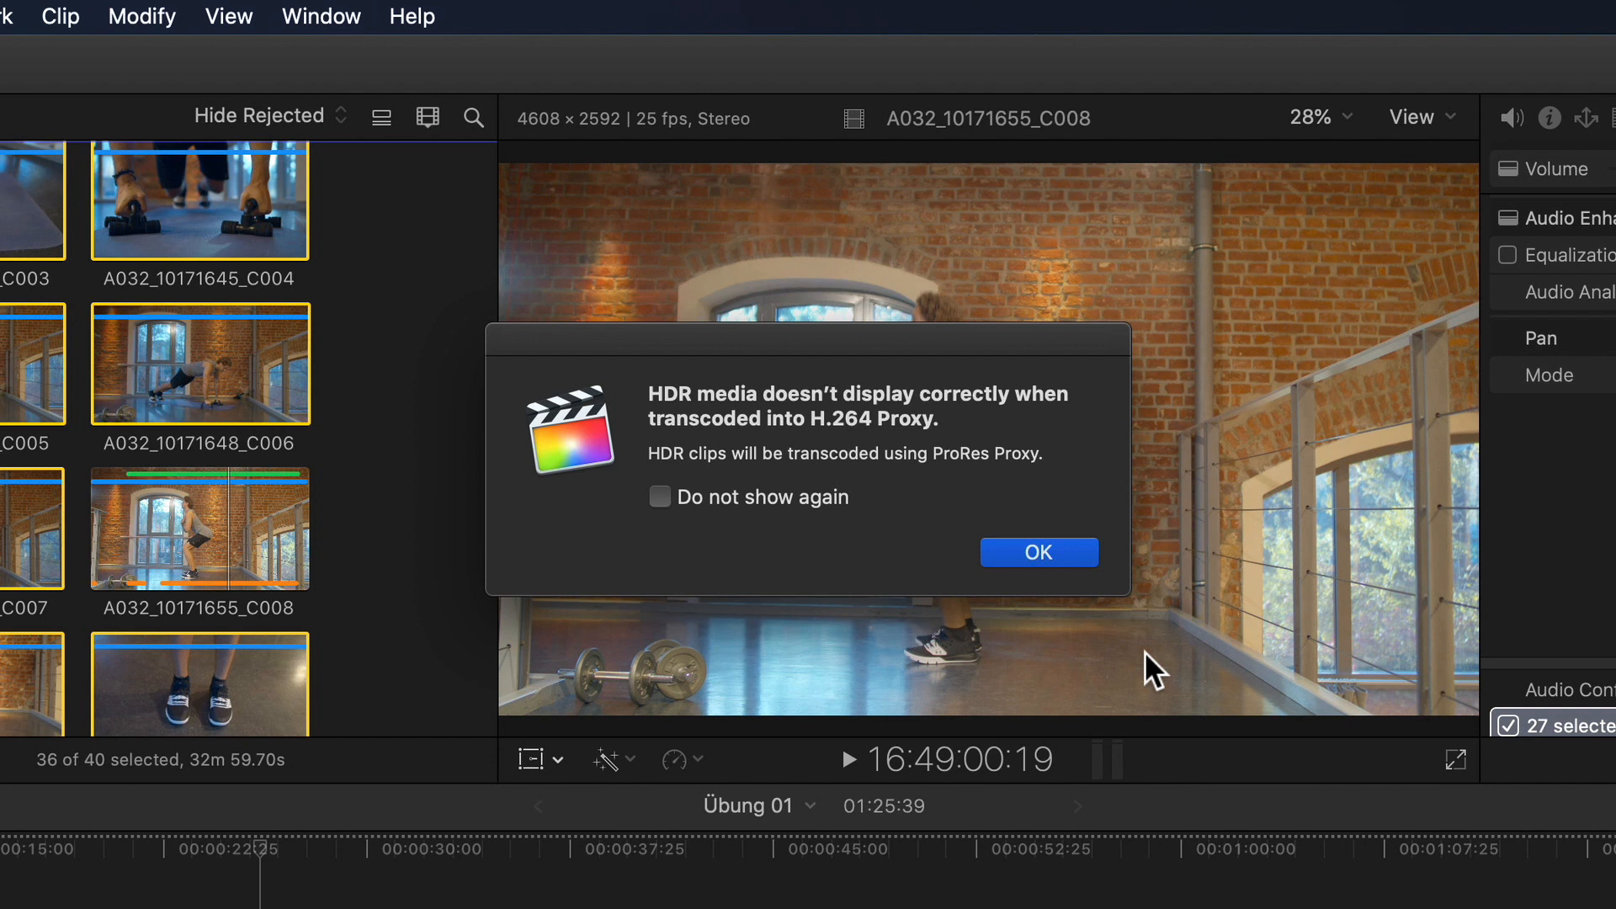
Dismiss the 'HDR media doesn't display correctly' alert with OK.
click(1038, 551)
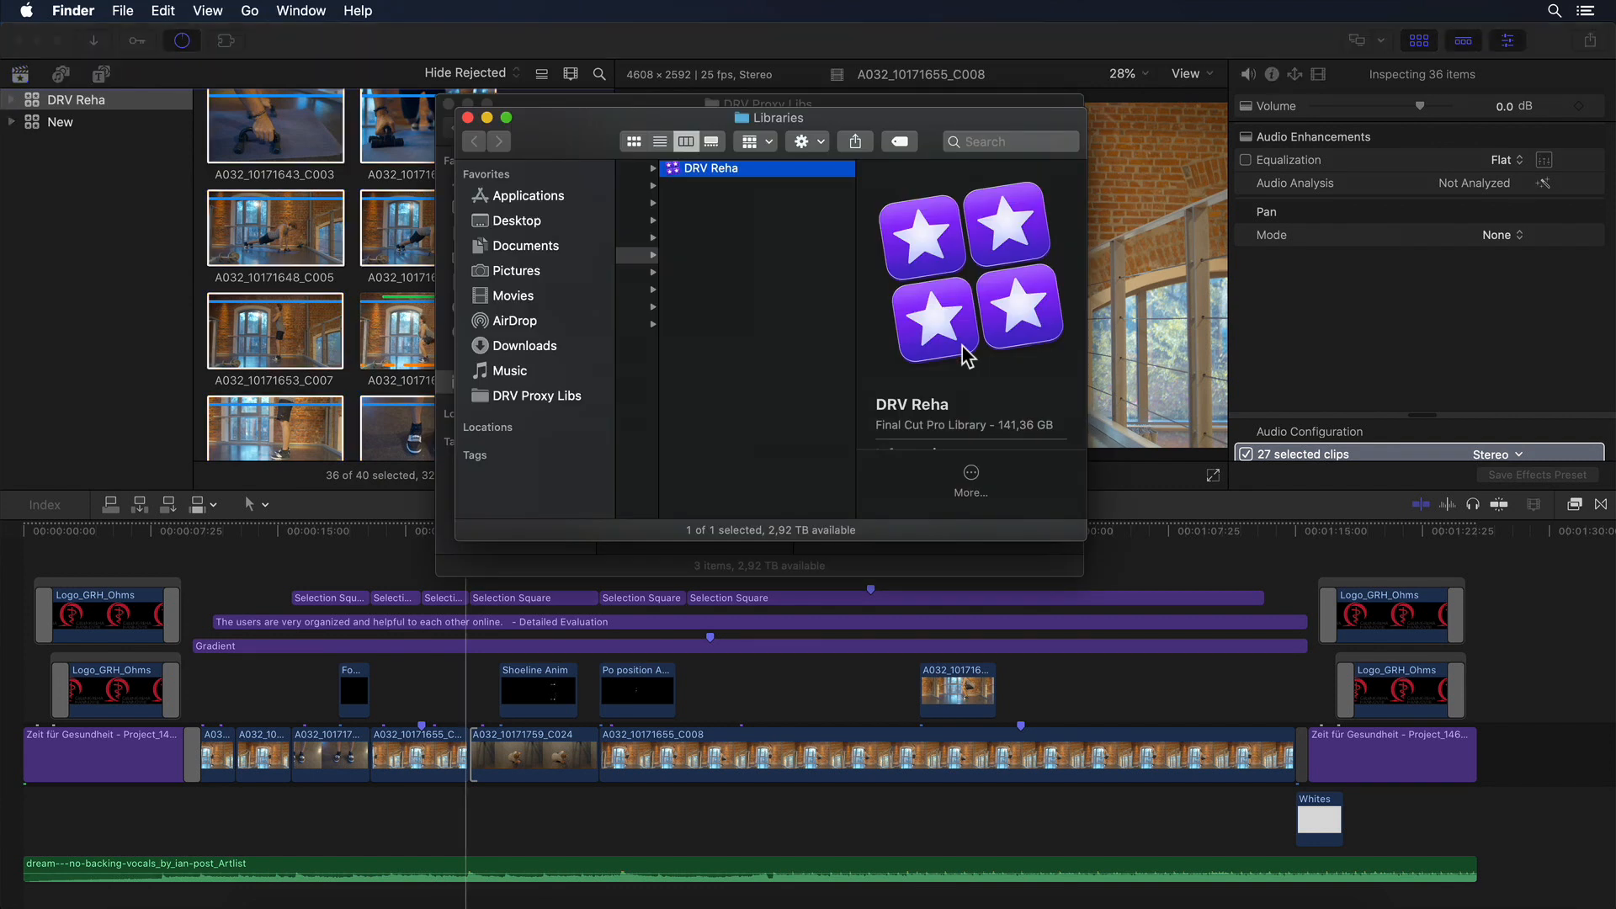
mouse_move(482, 403)
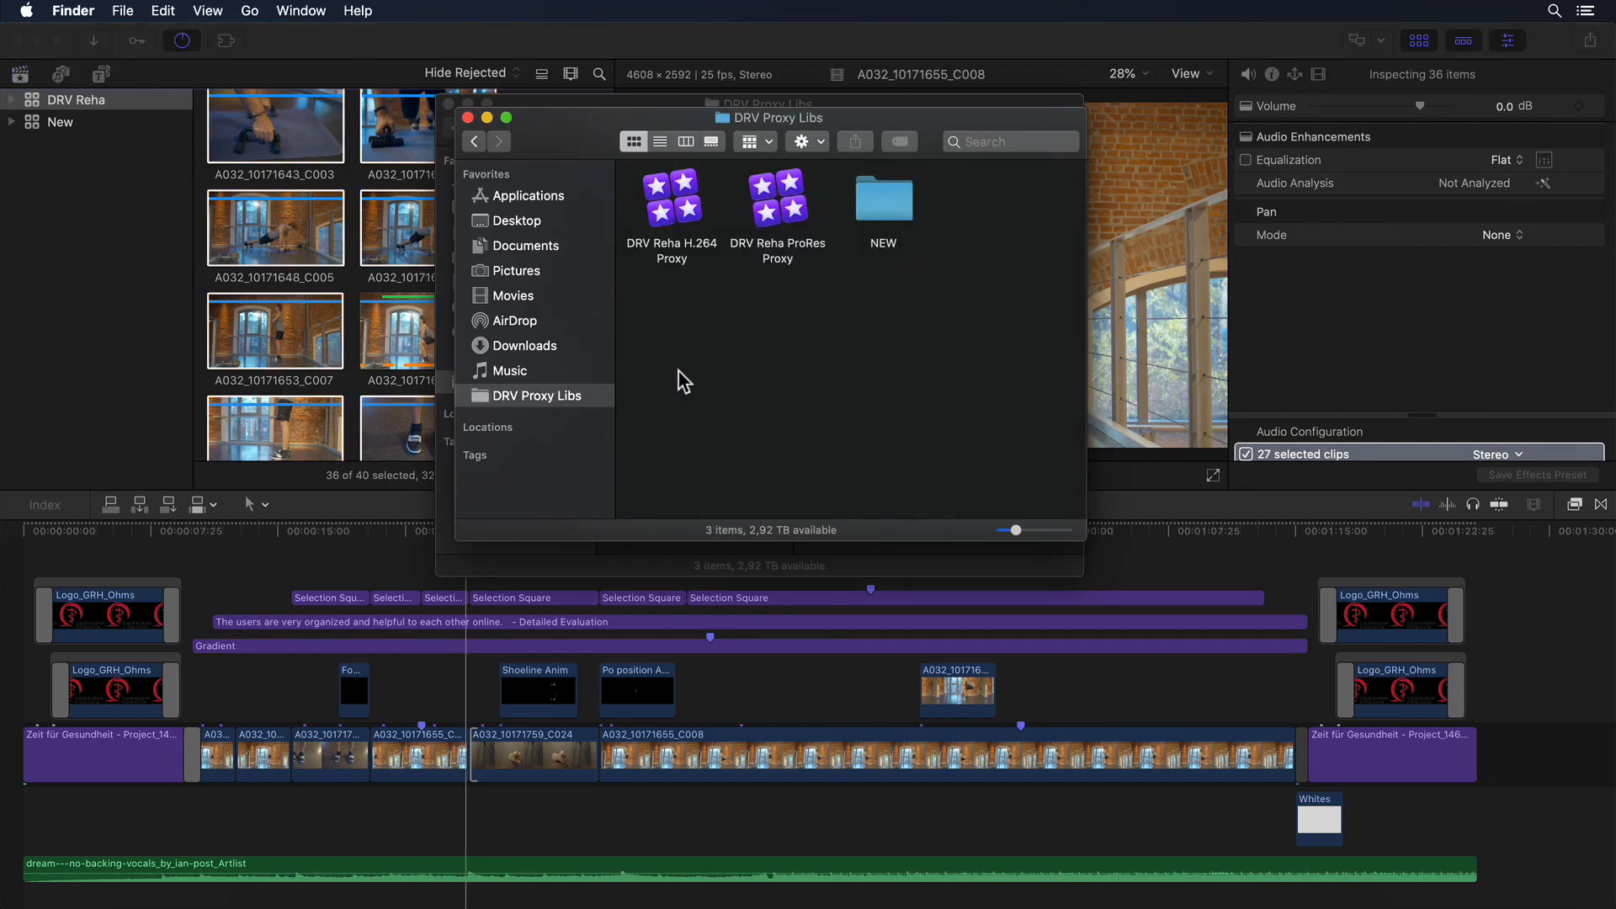
Show DRV Proxy Libs in column view and check the ProRes (7.98 GB) and H.264 proxy libraries.
click(685, 146)
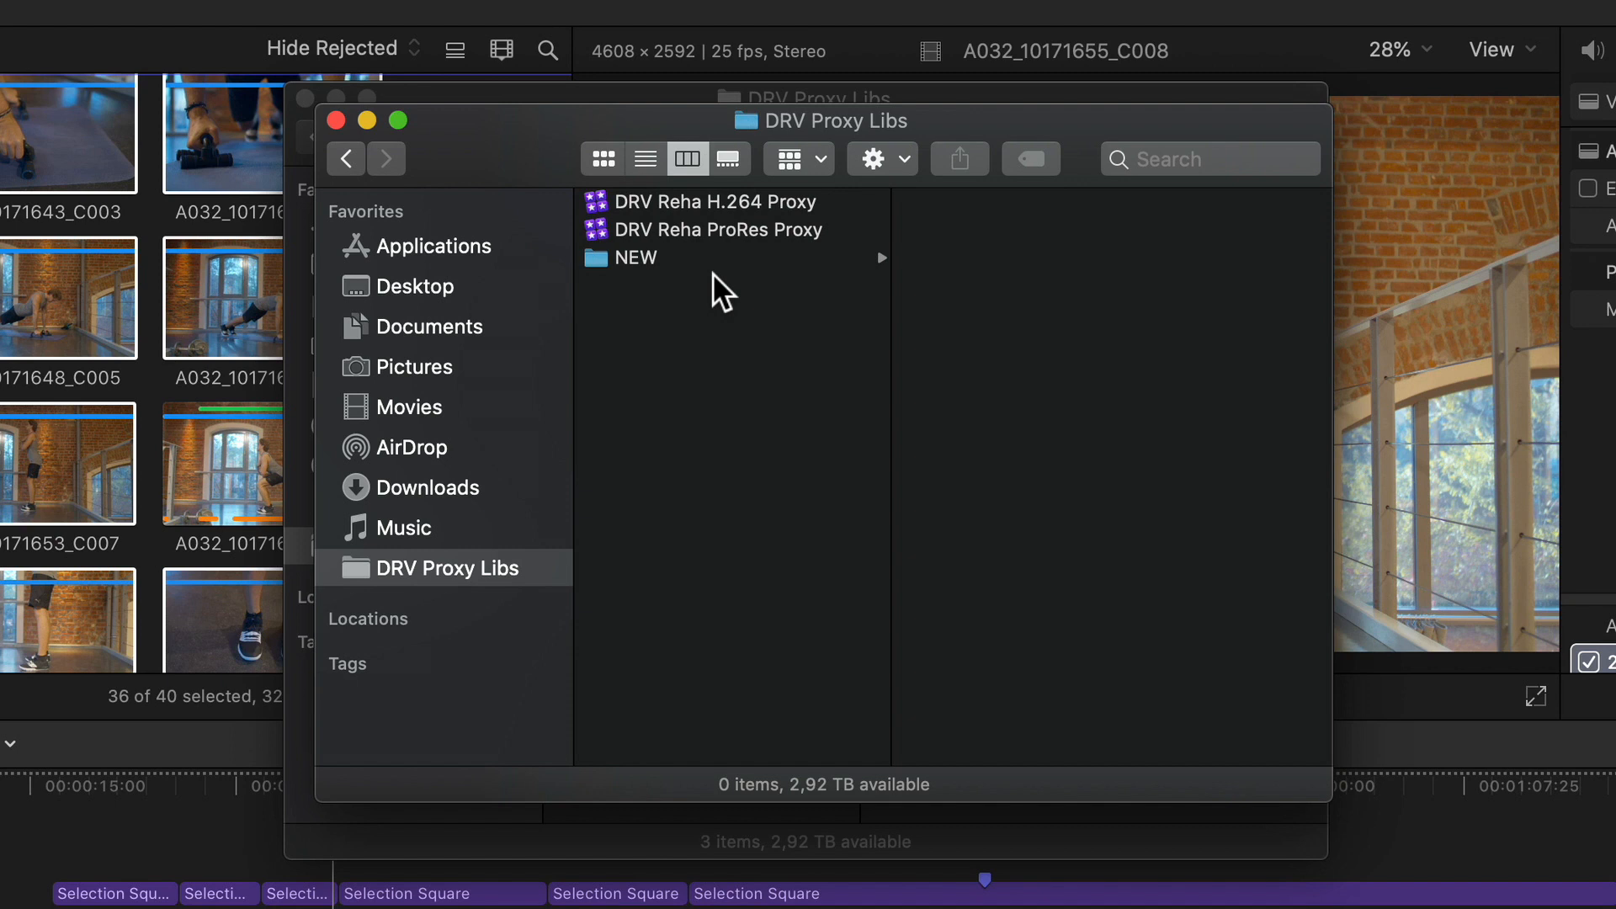
click(718, 229)
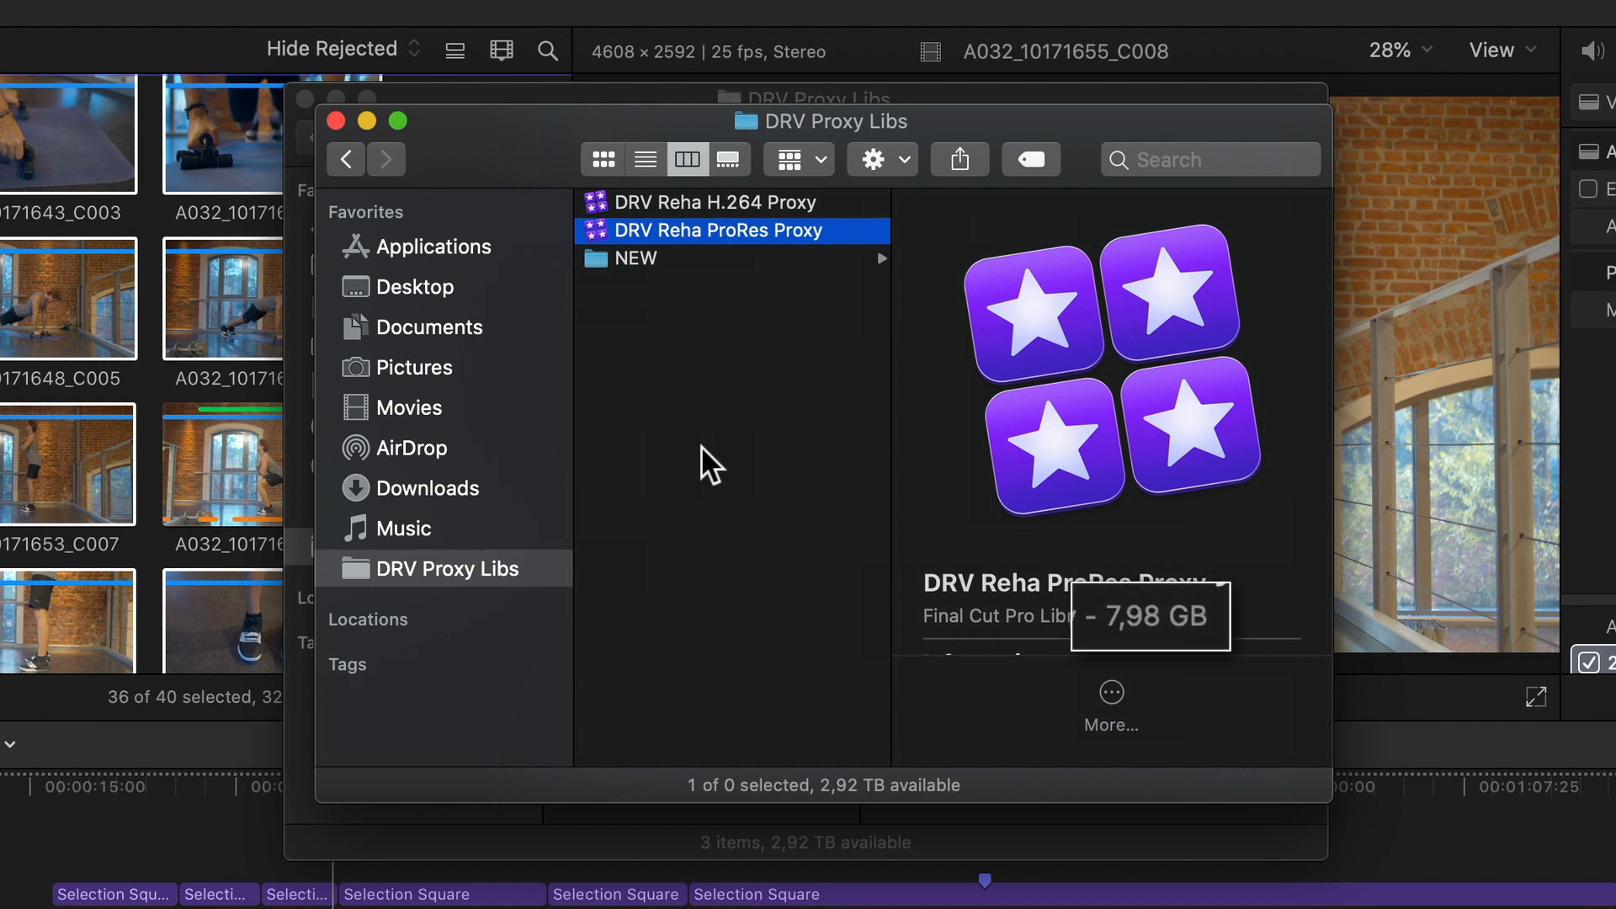
mouse_move(603, 216)
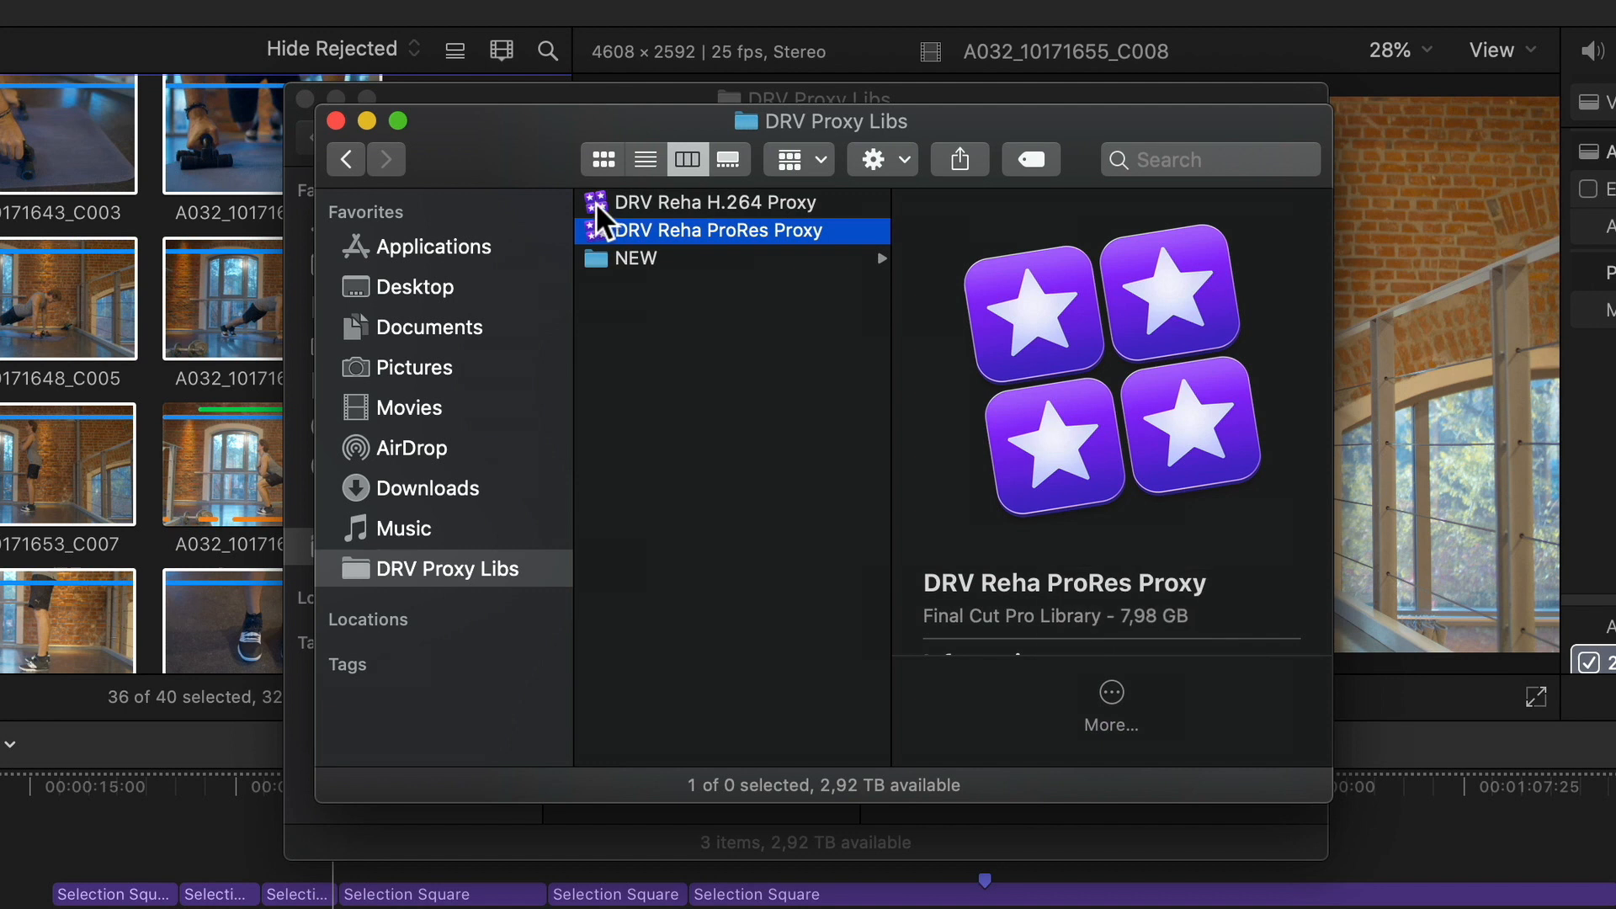
click(721, 202)
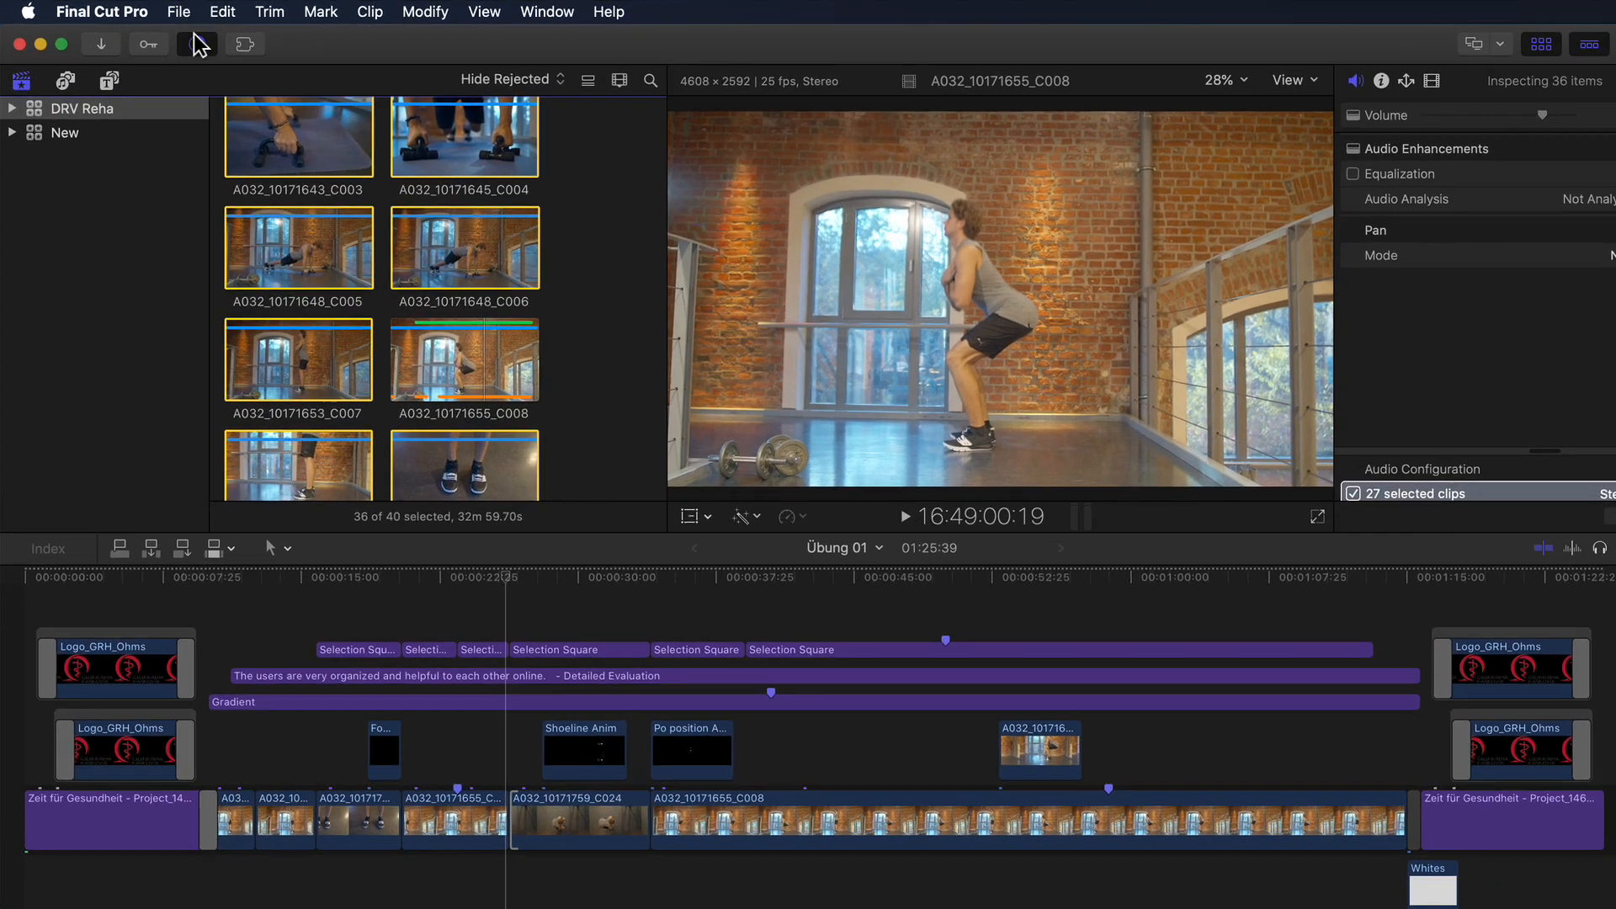
Check Background Tasks showing transcoding and analysis at 0%, then close the overview.
click(245, 45)
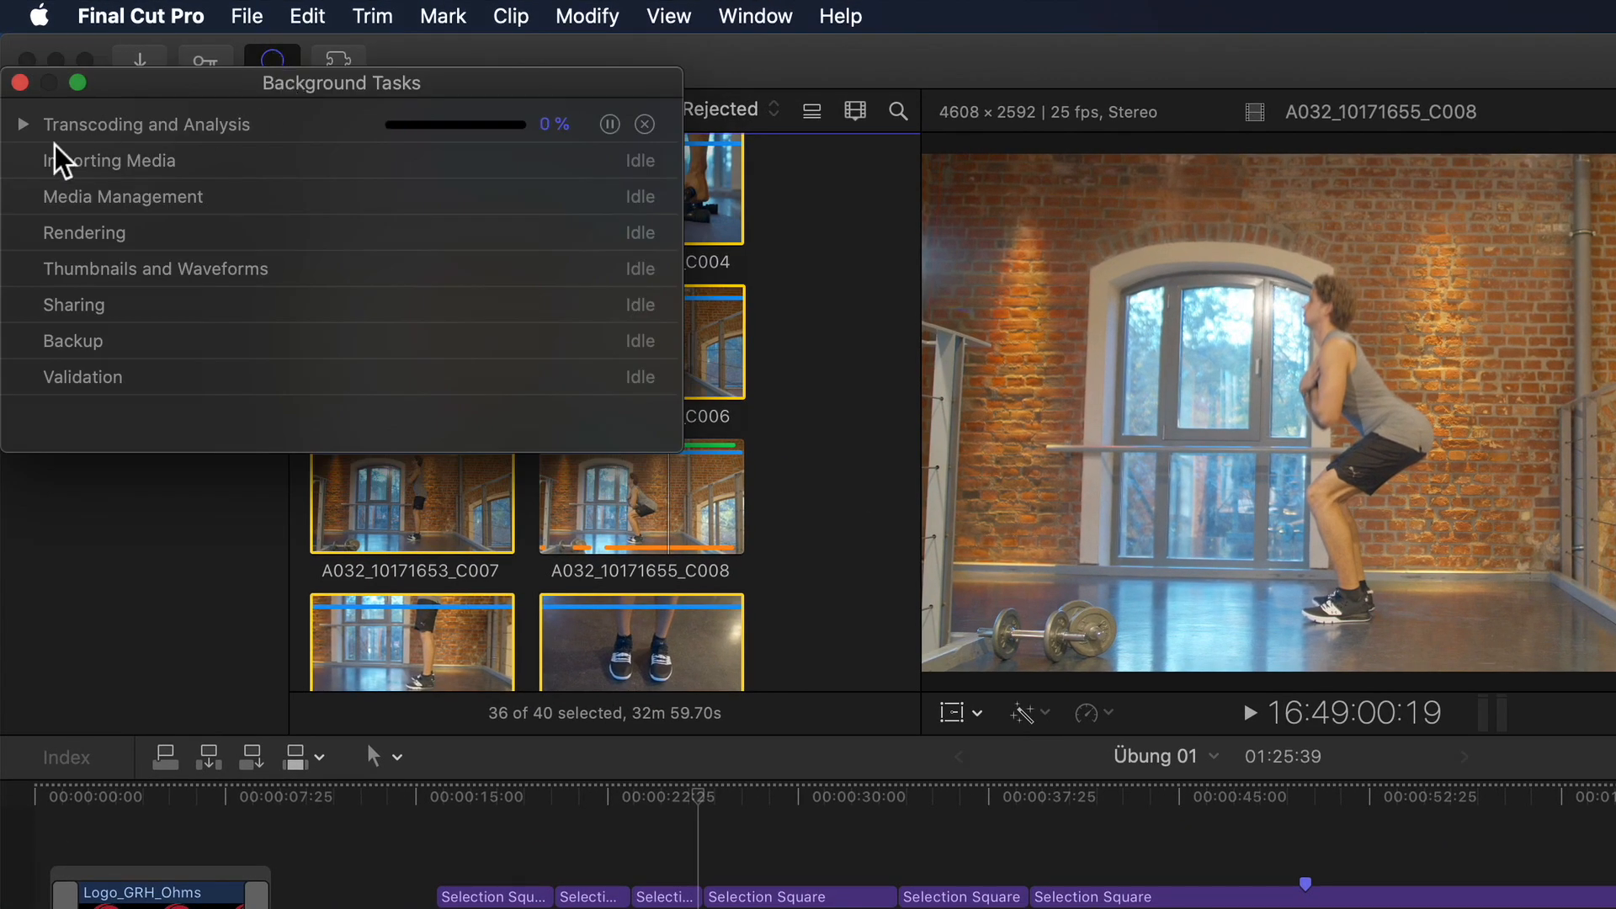
click(18, 124)
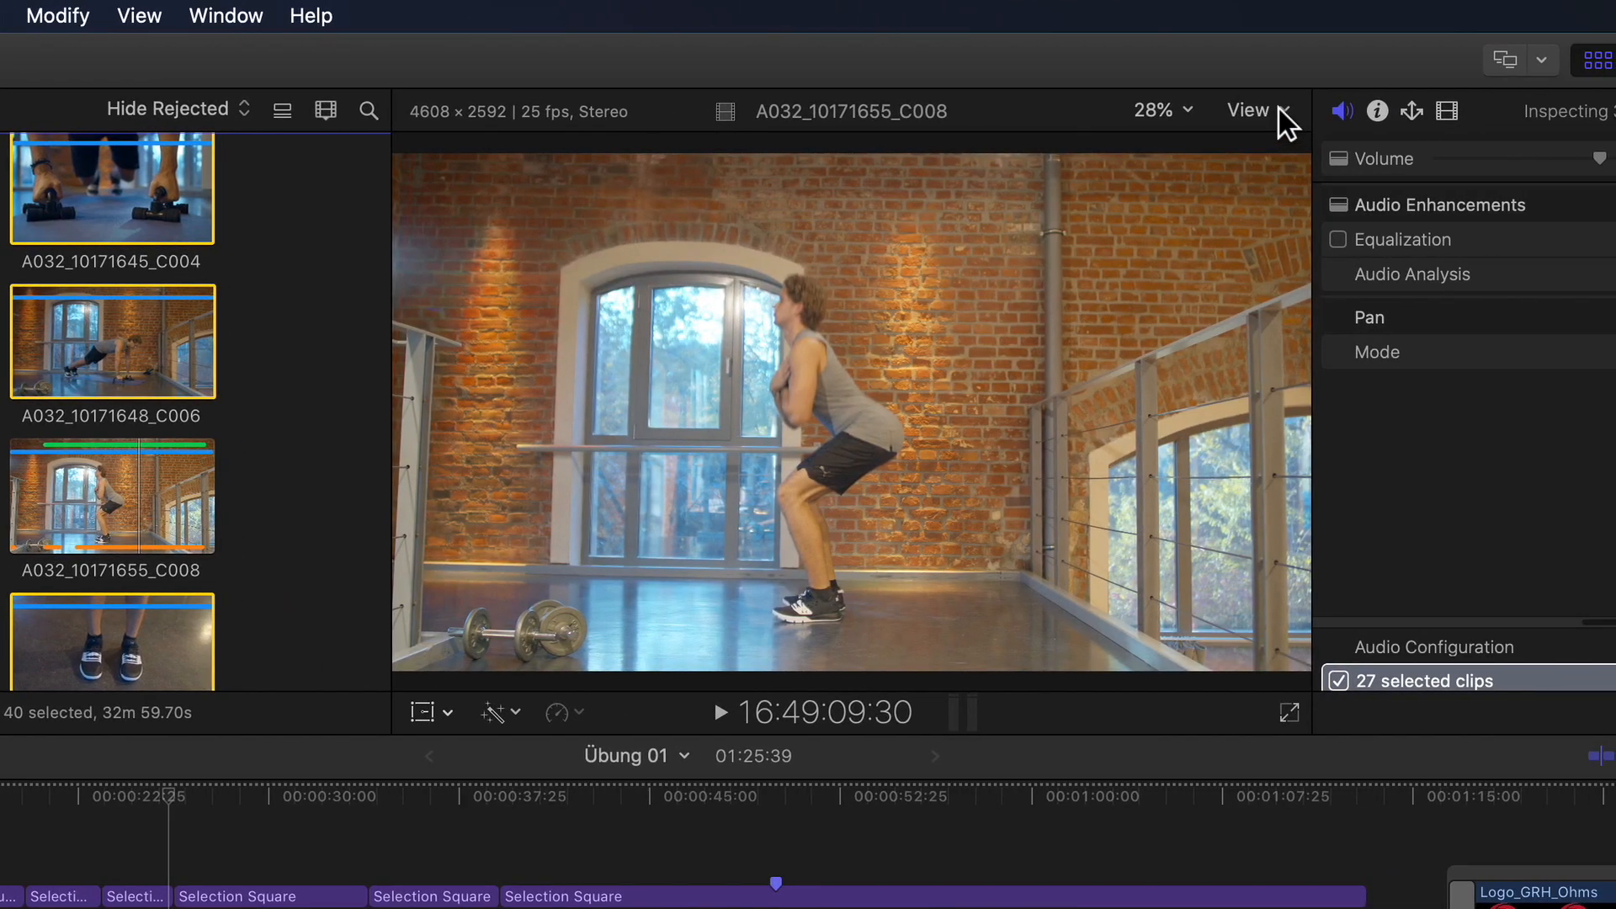
Set the viewer's Media Playback option to Proxy Preferred.
click(1249, 110)
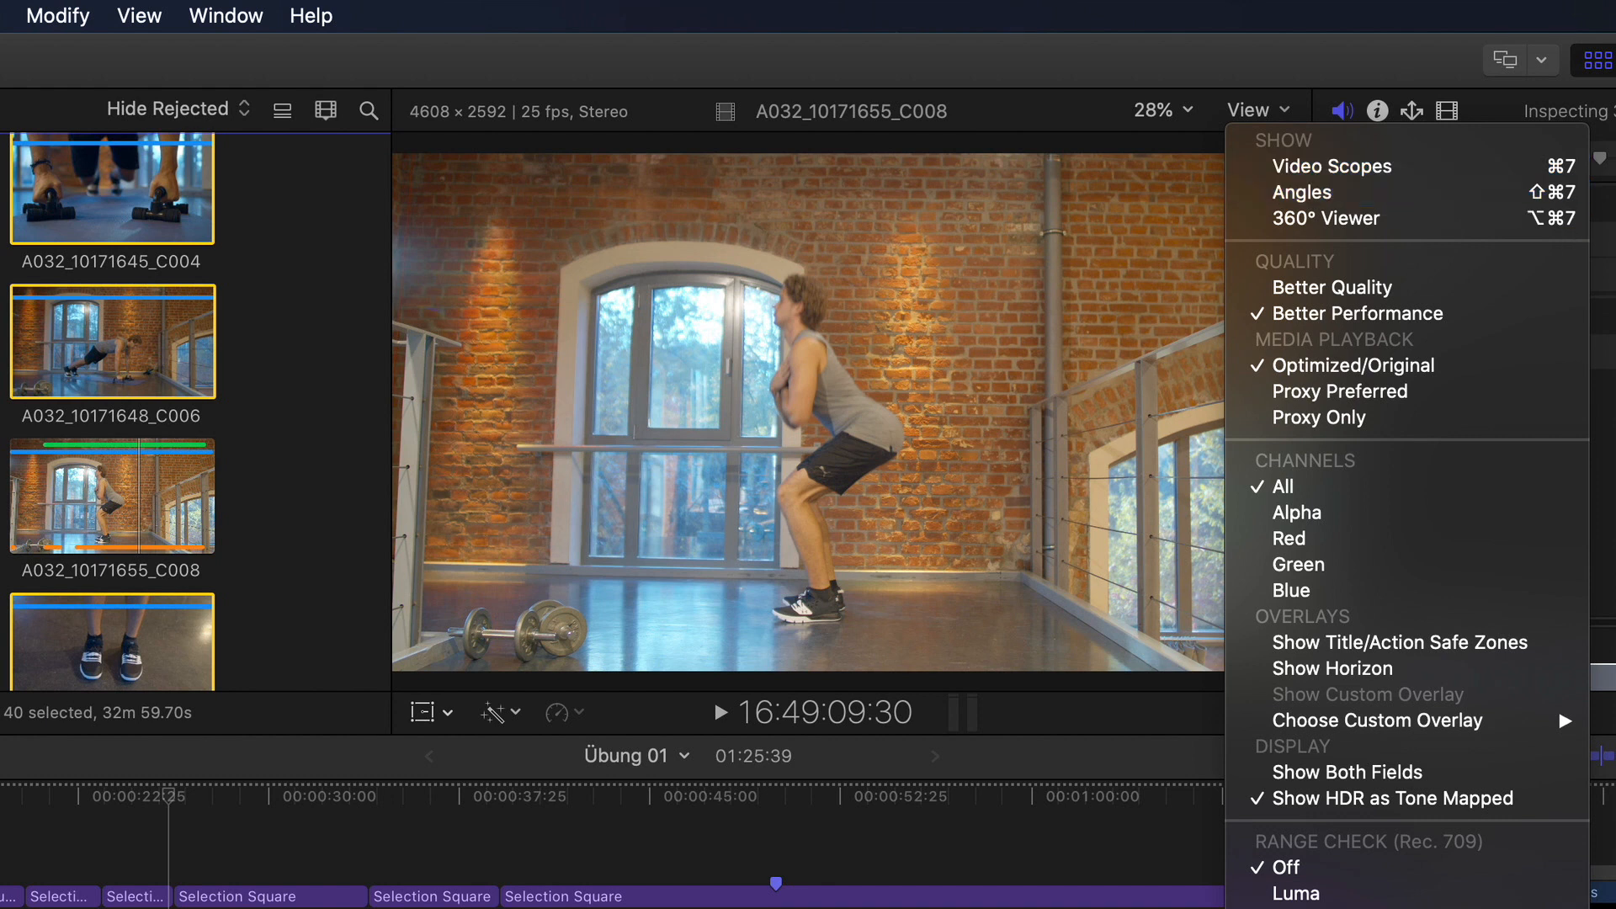
mouse_move(1599, 358)
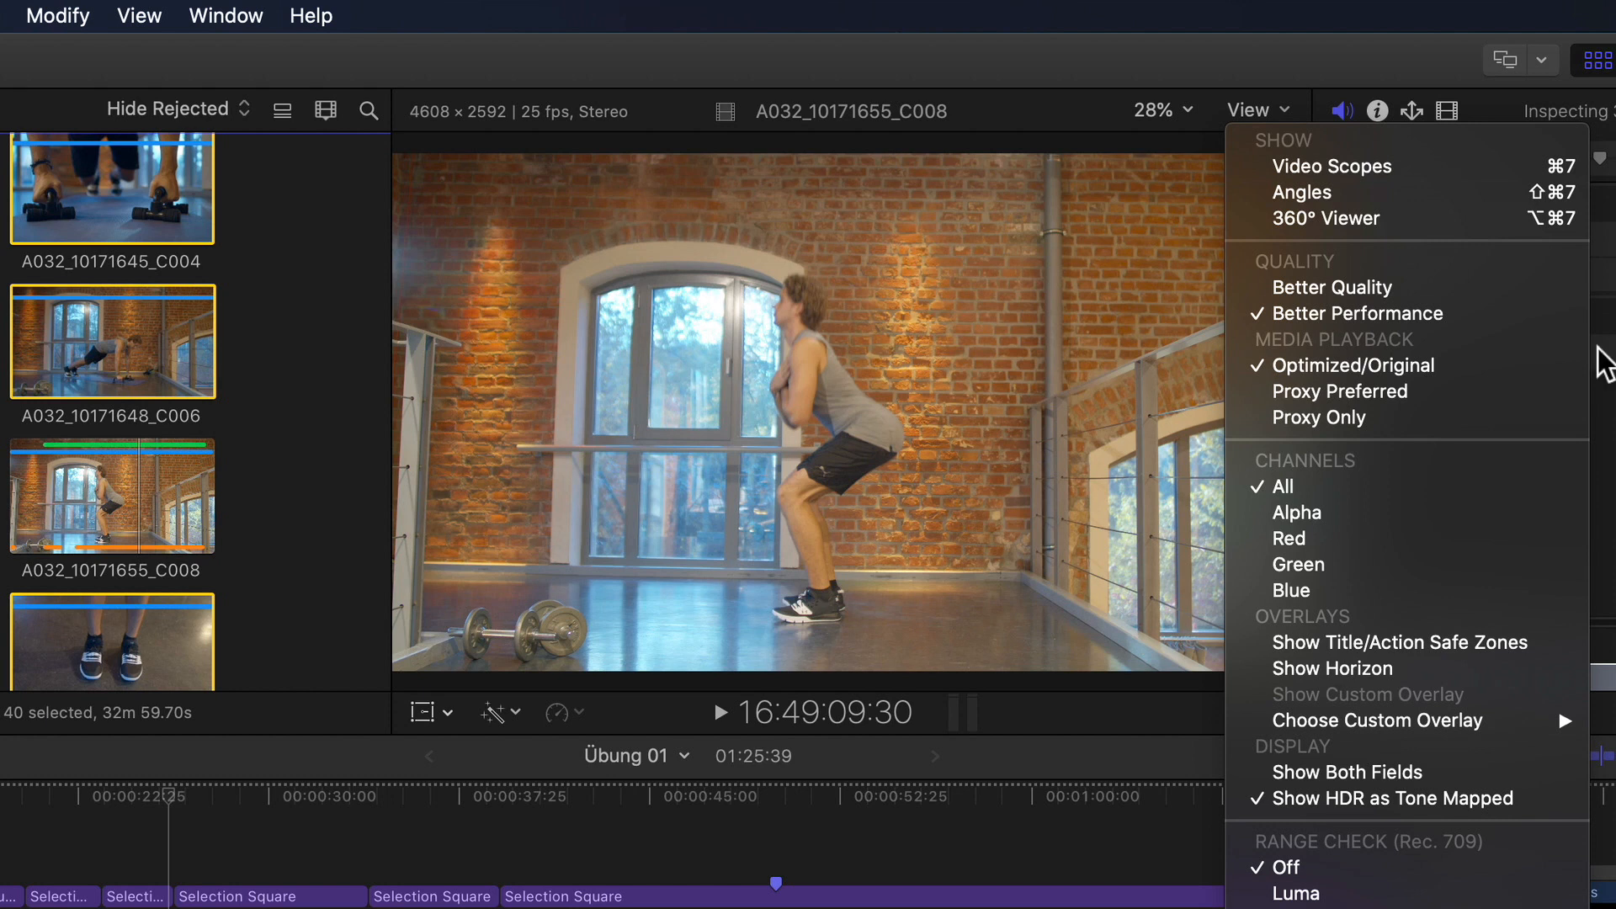
mouse_move(1340, 392)
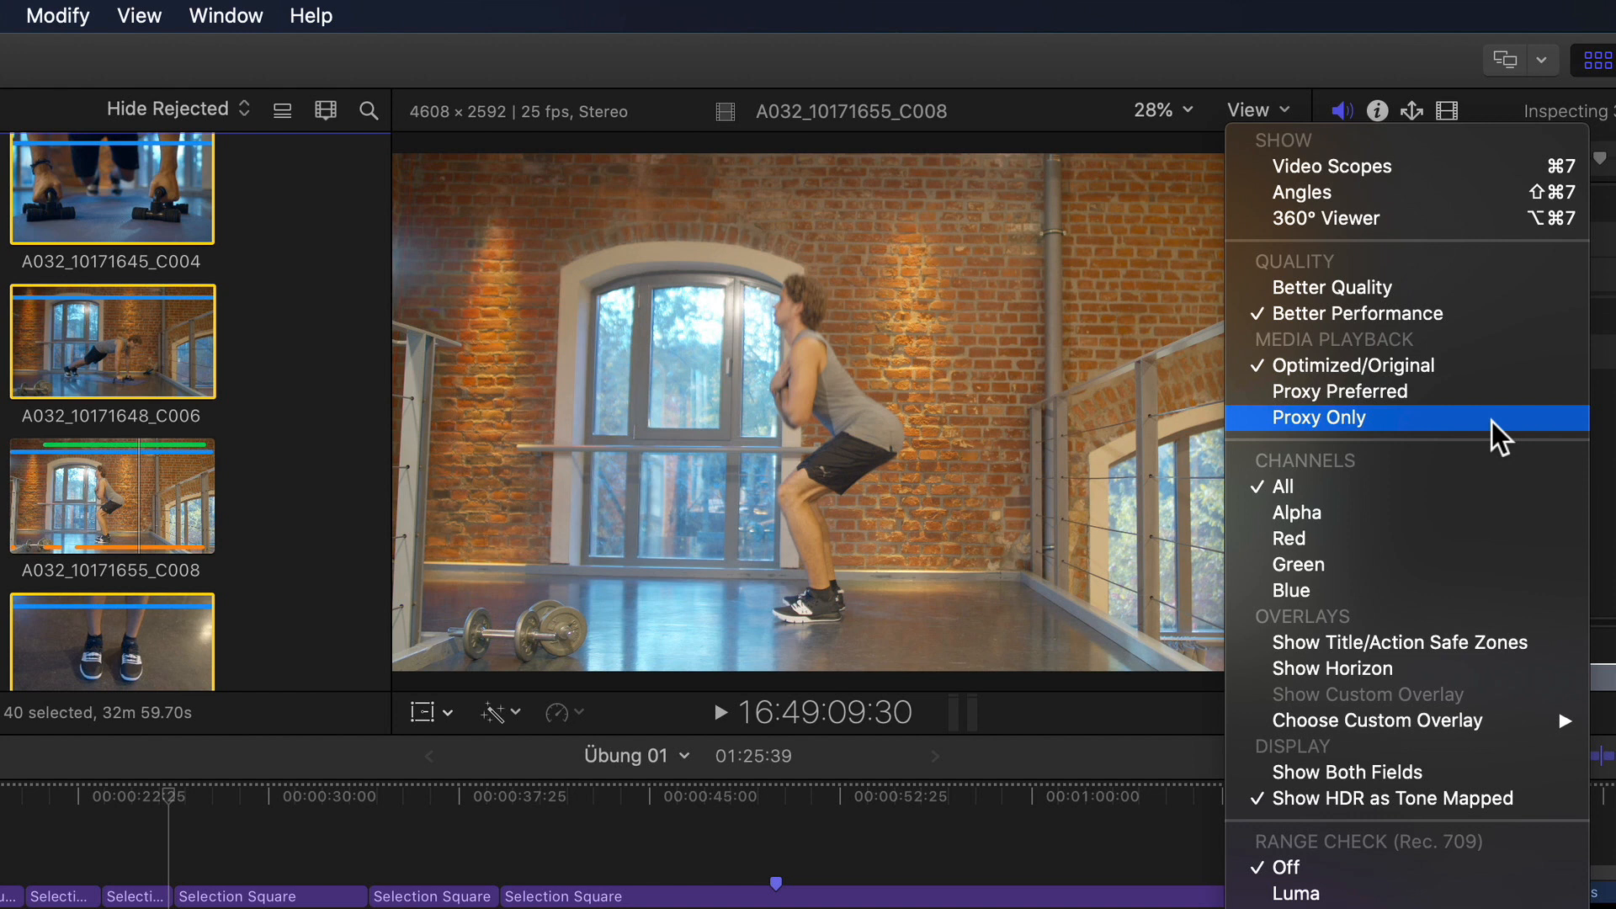
mouse_move(1505, 396)
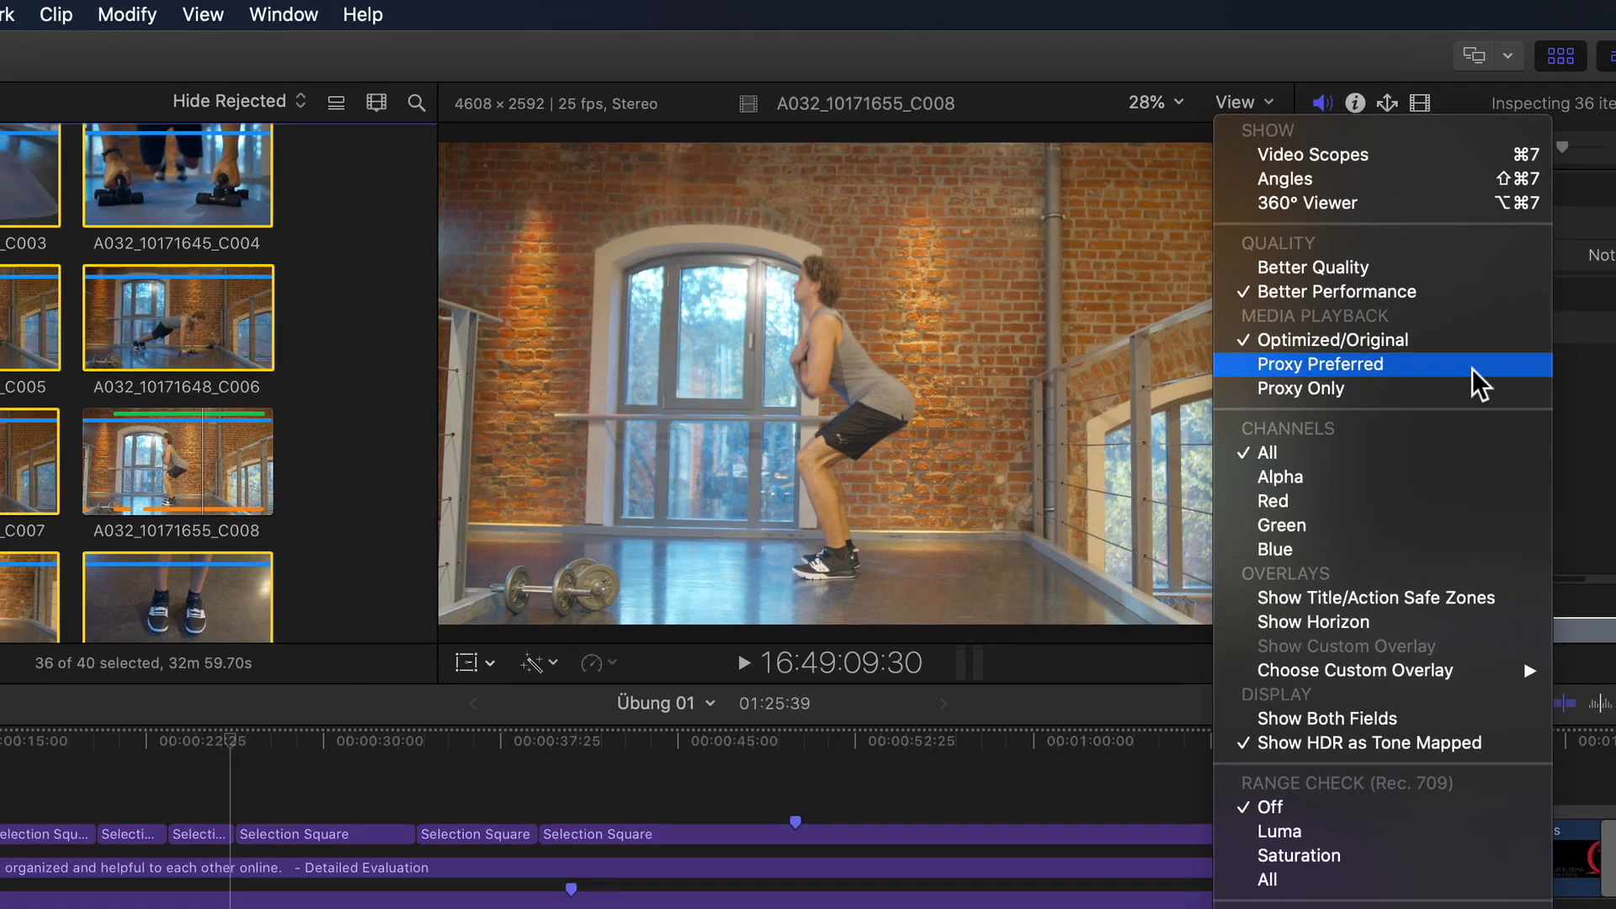
click(1316, 364)
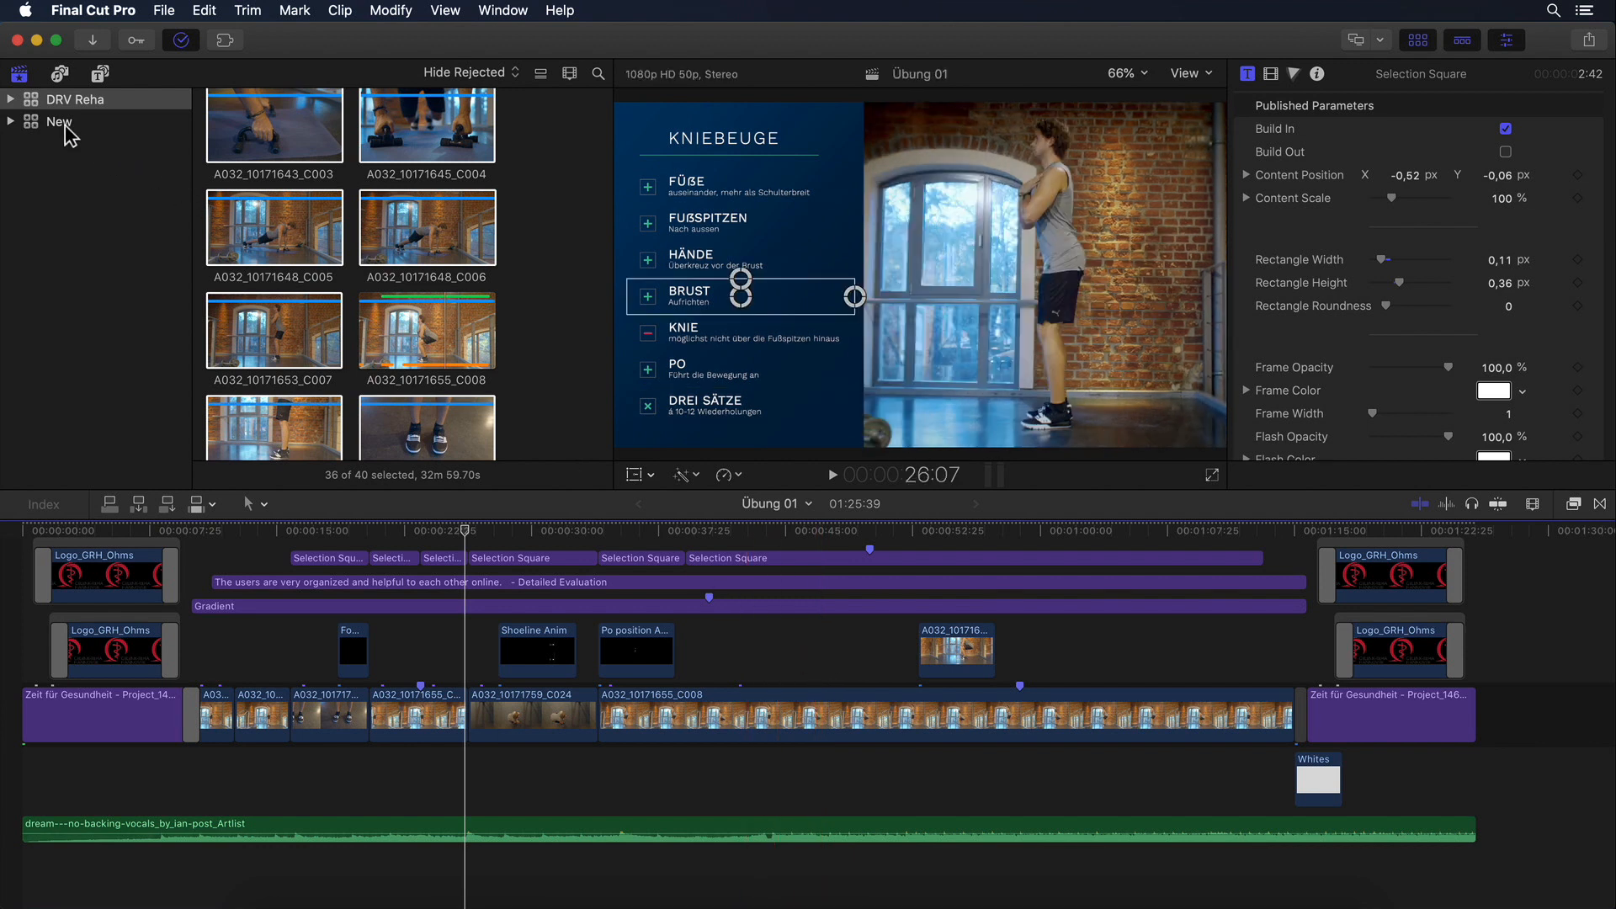
Browse the New library, return to DRV Reha, and reopen Übung 01 in the timeline.
click(59, 122)
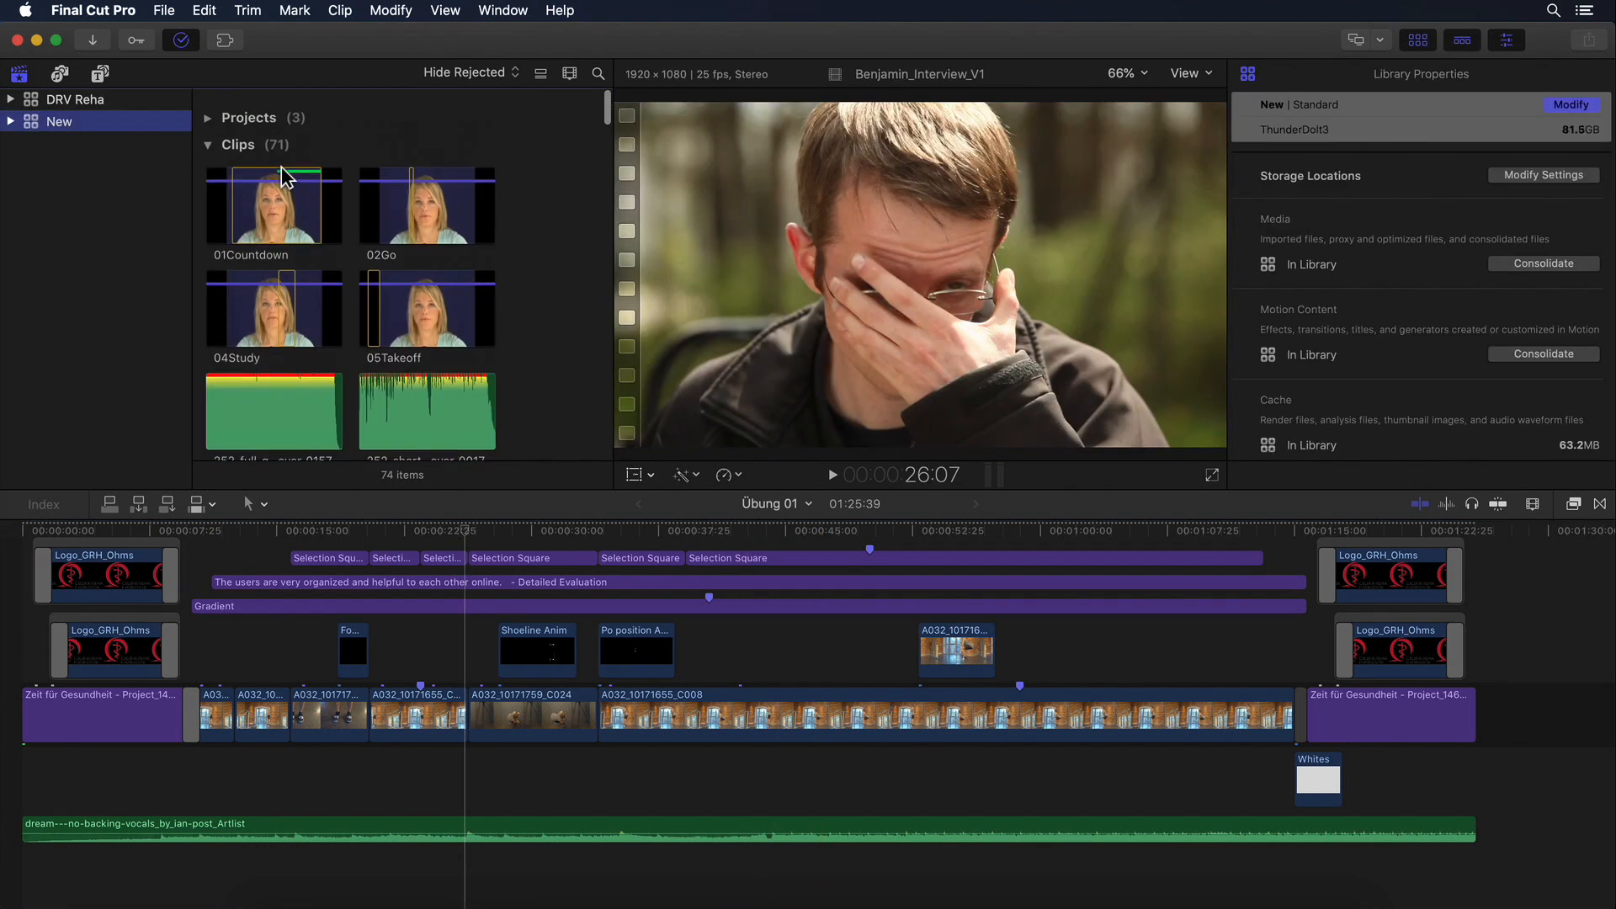
click(208, 116)
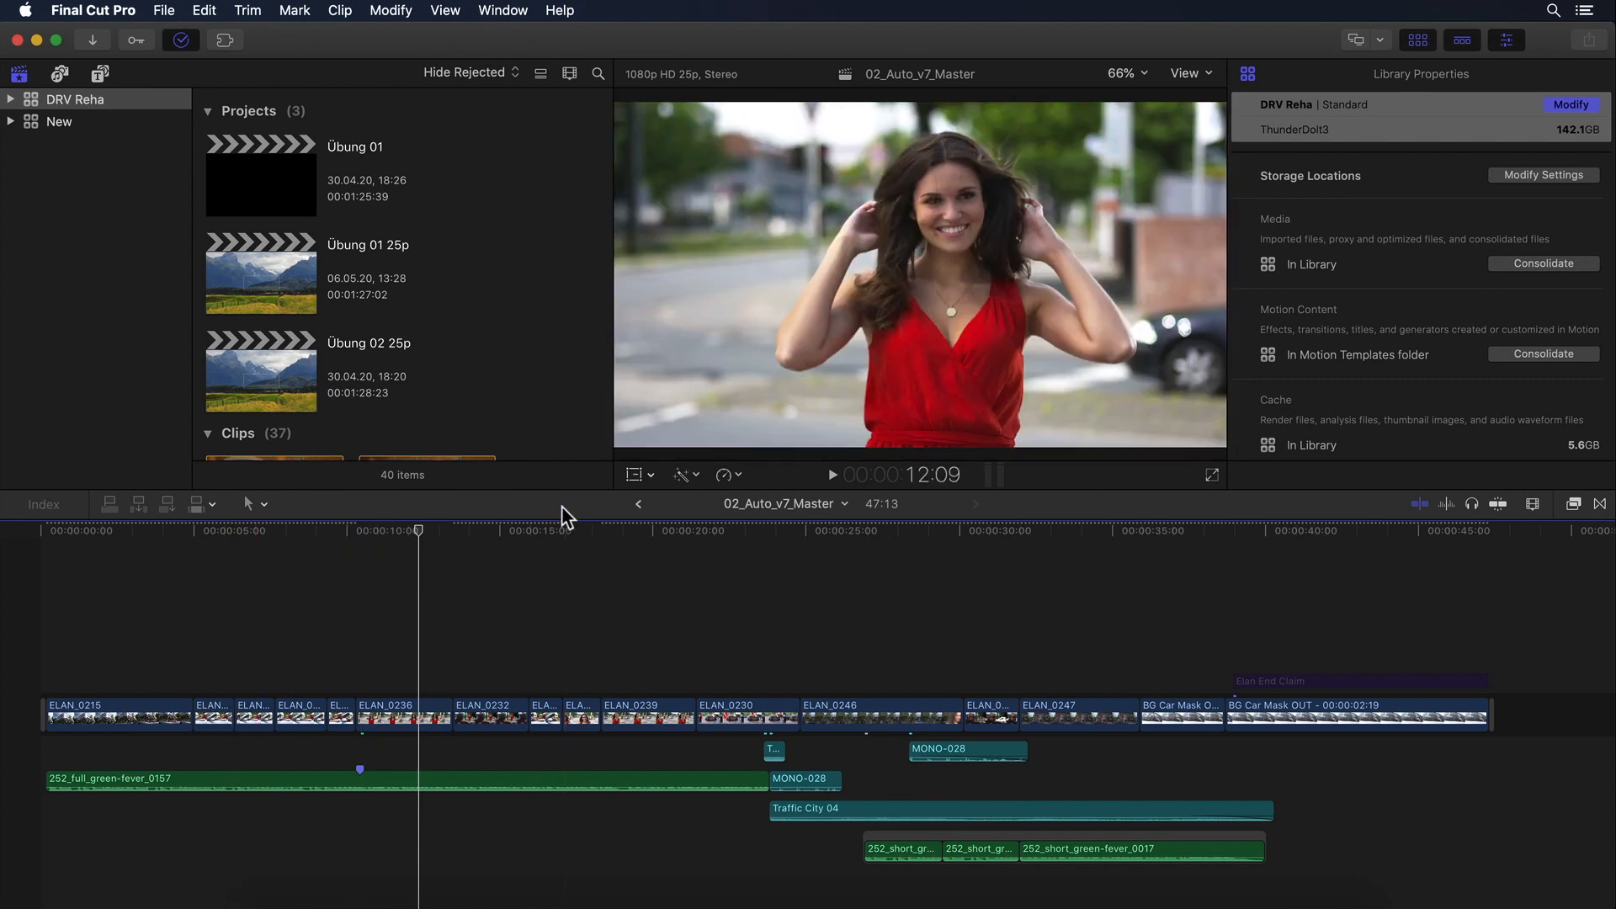
mouse_move(565, 517)
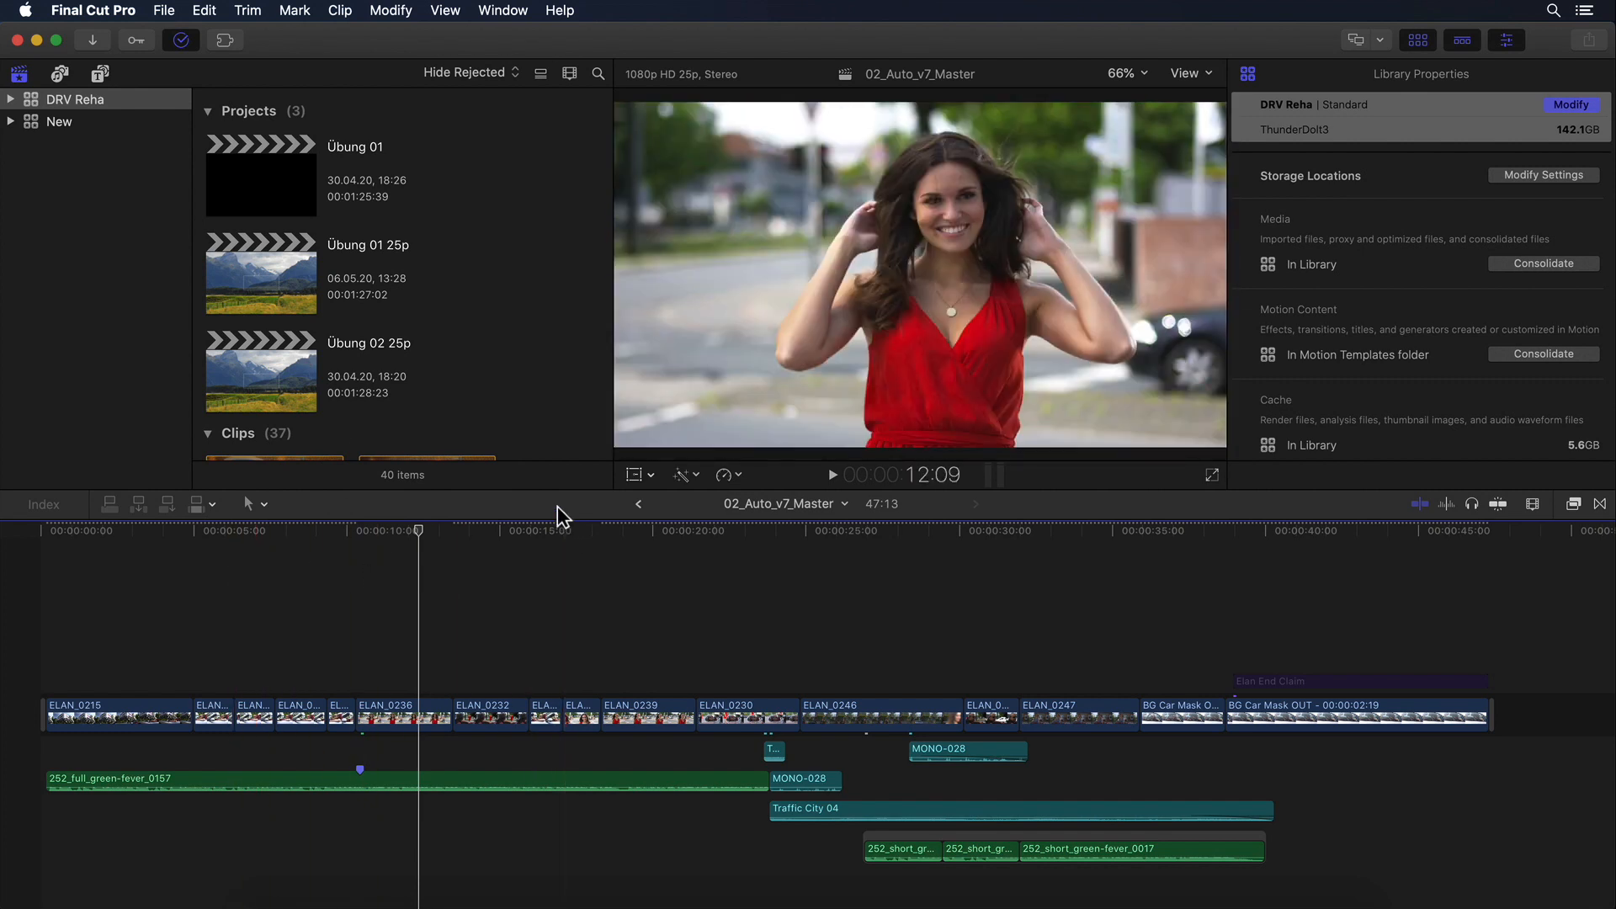
double_click(260, 174)
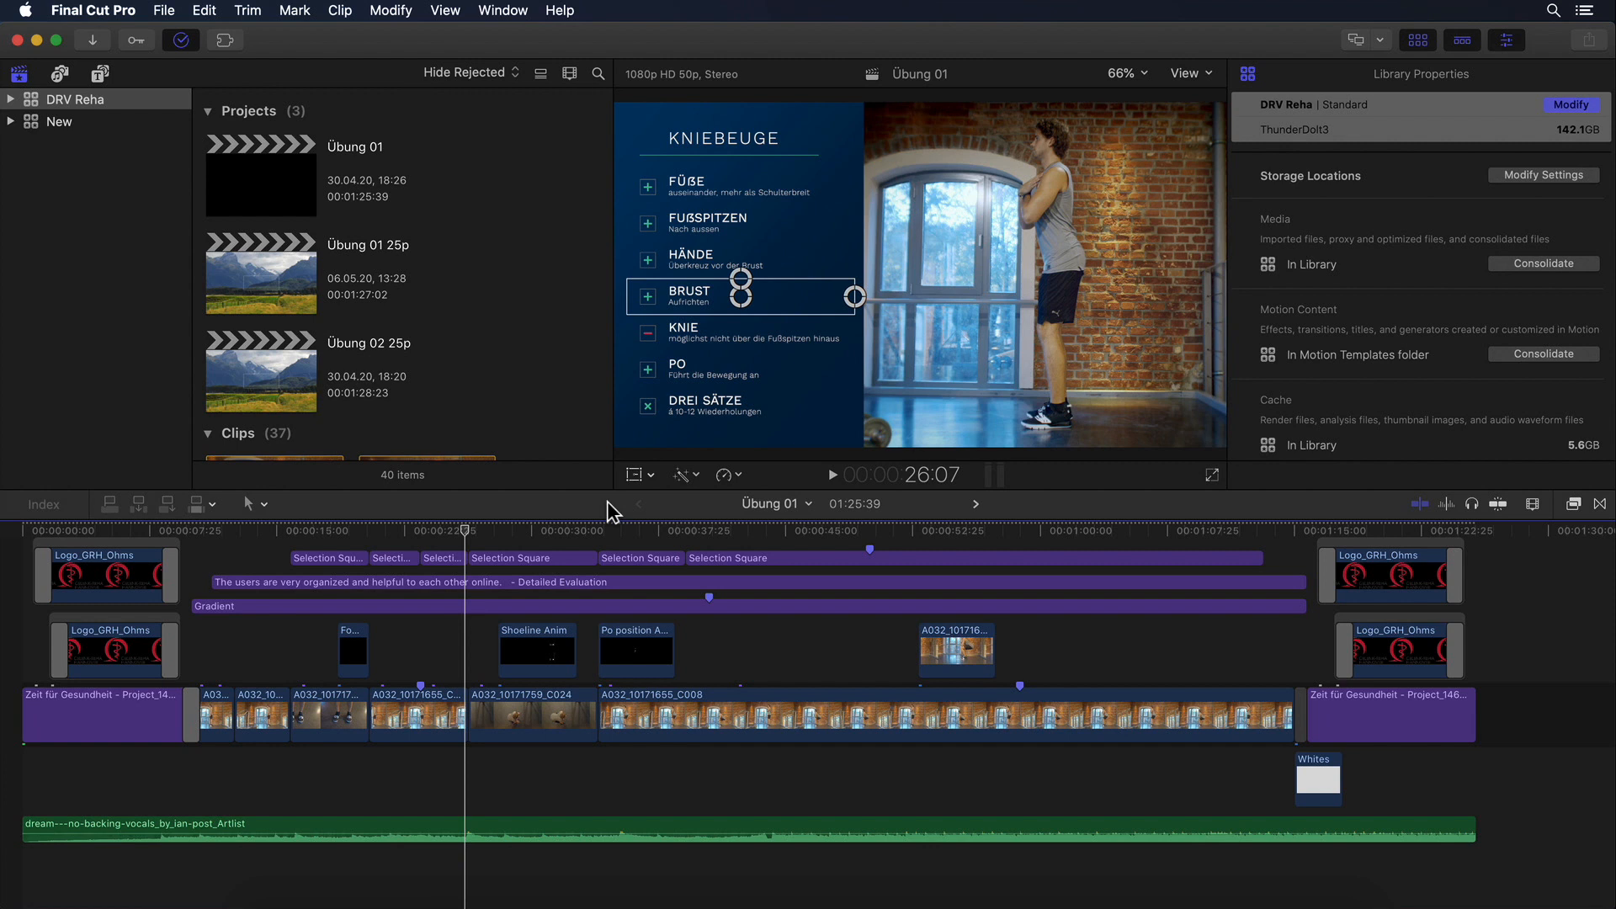
mouse_move(1216, 84)
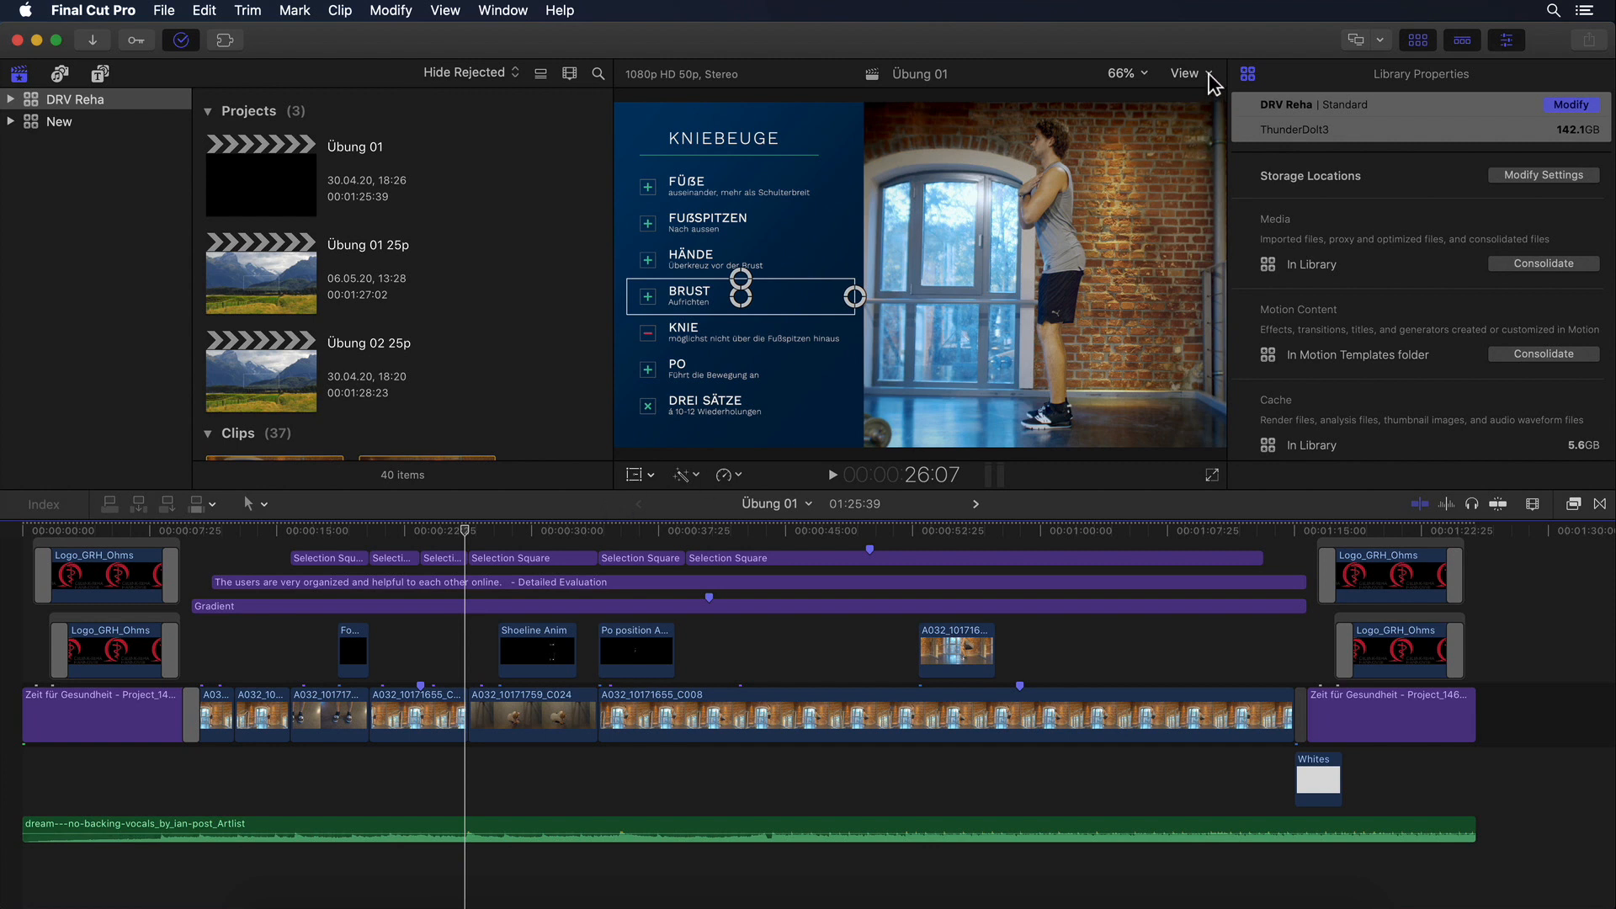
click(1184, 73)
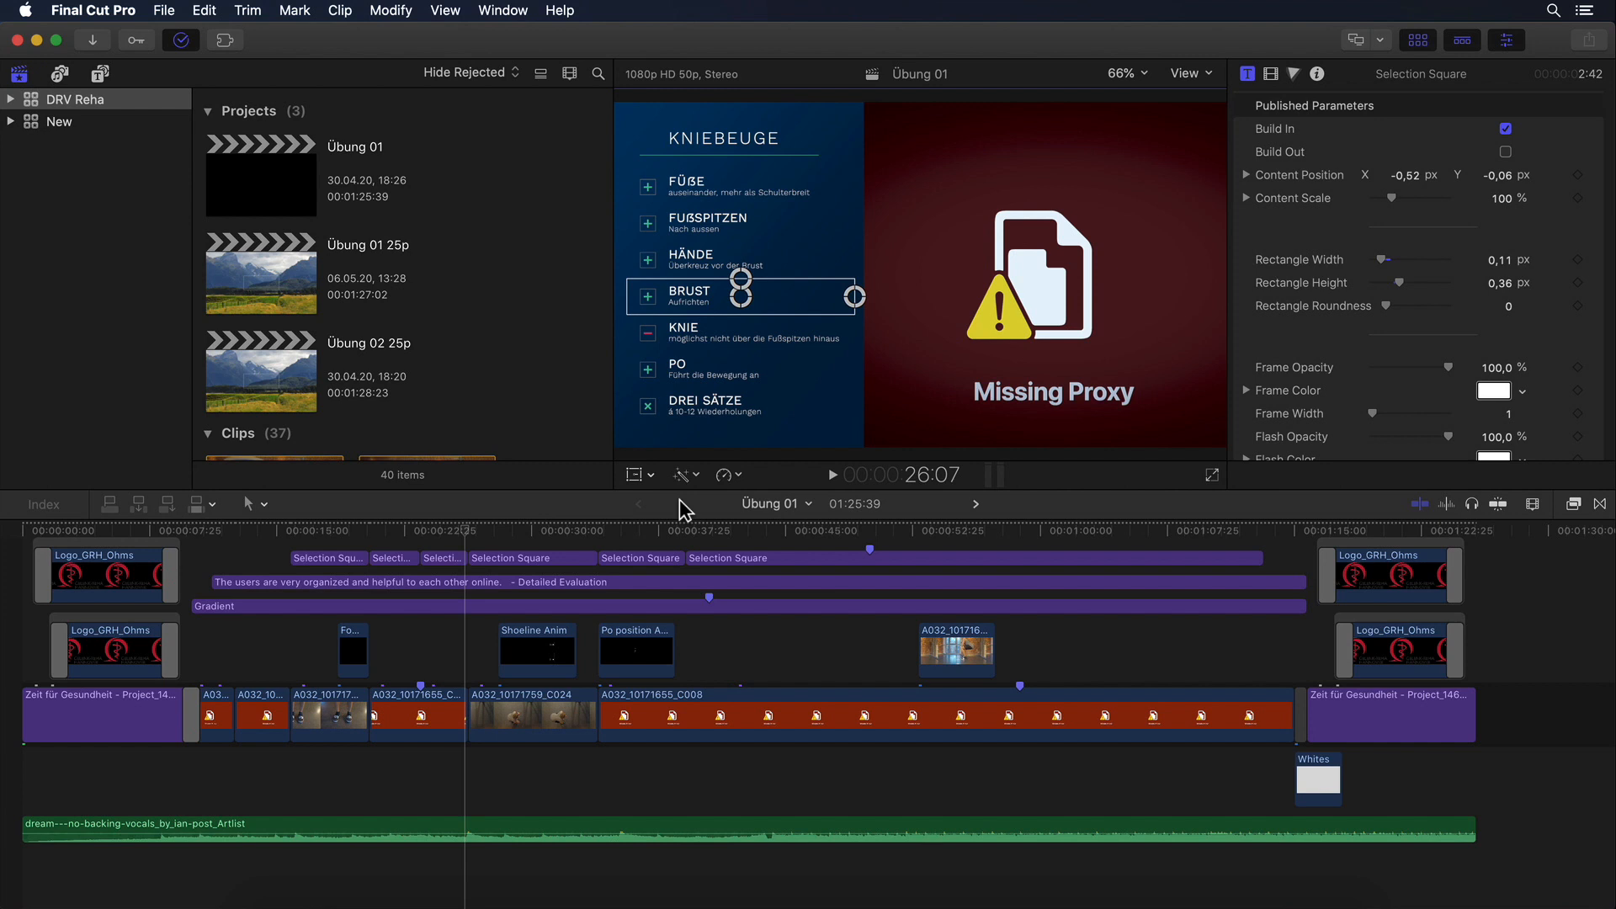
click(752, 531)
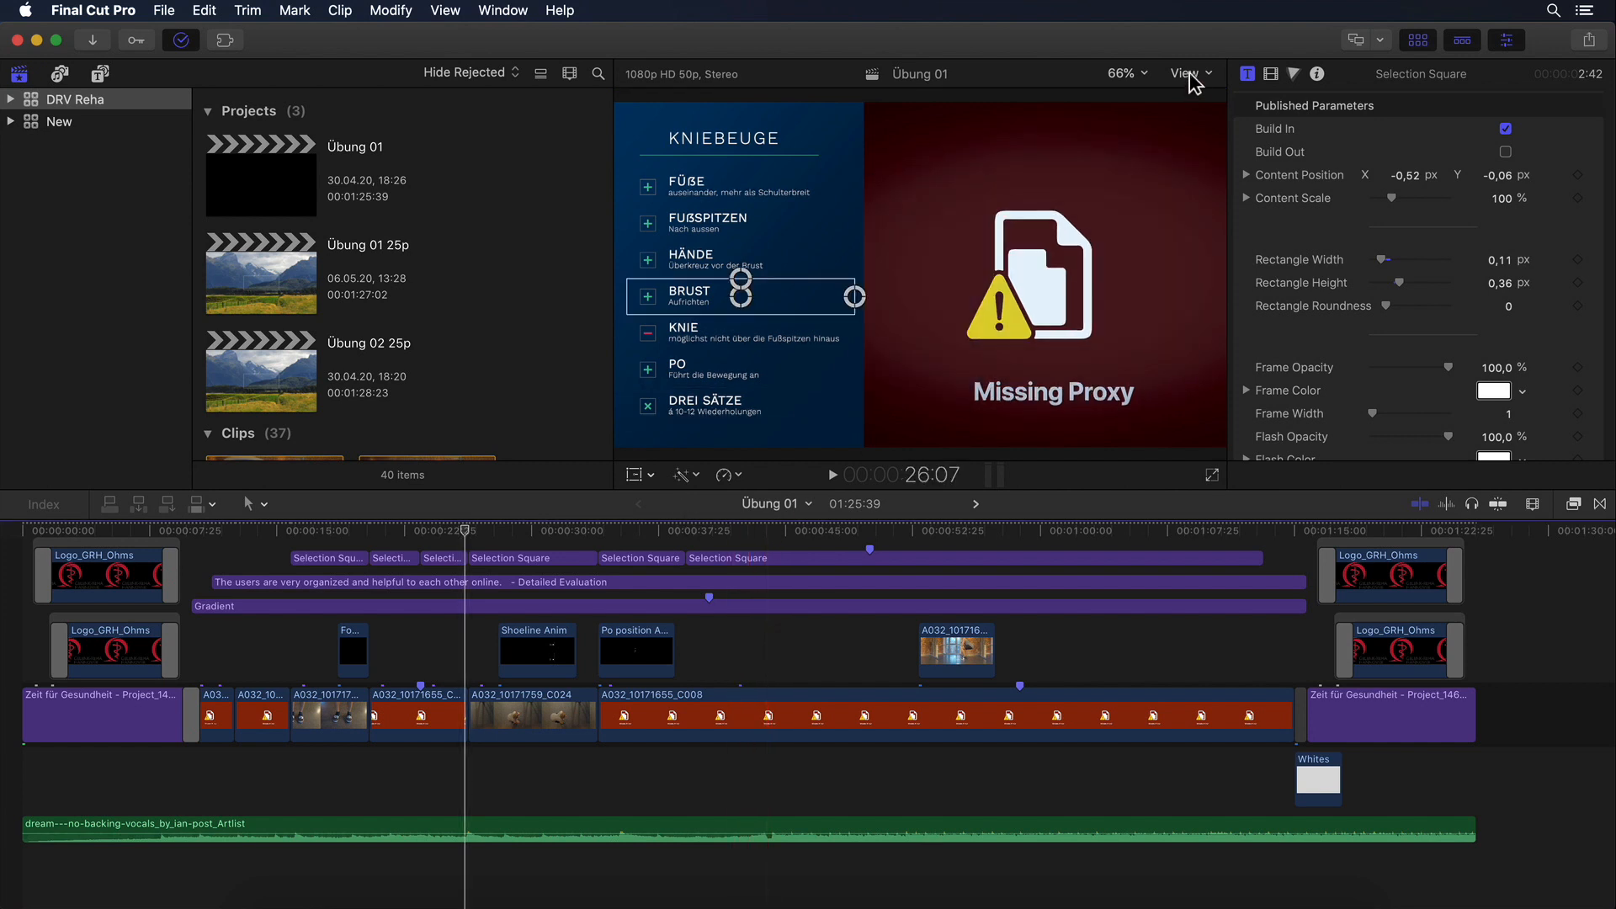
click(1187, 74)
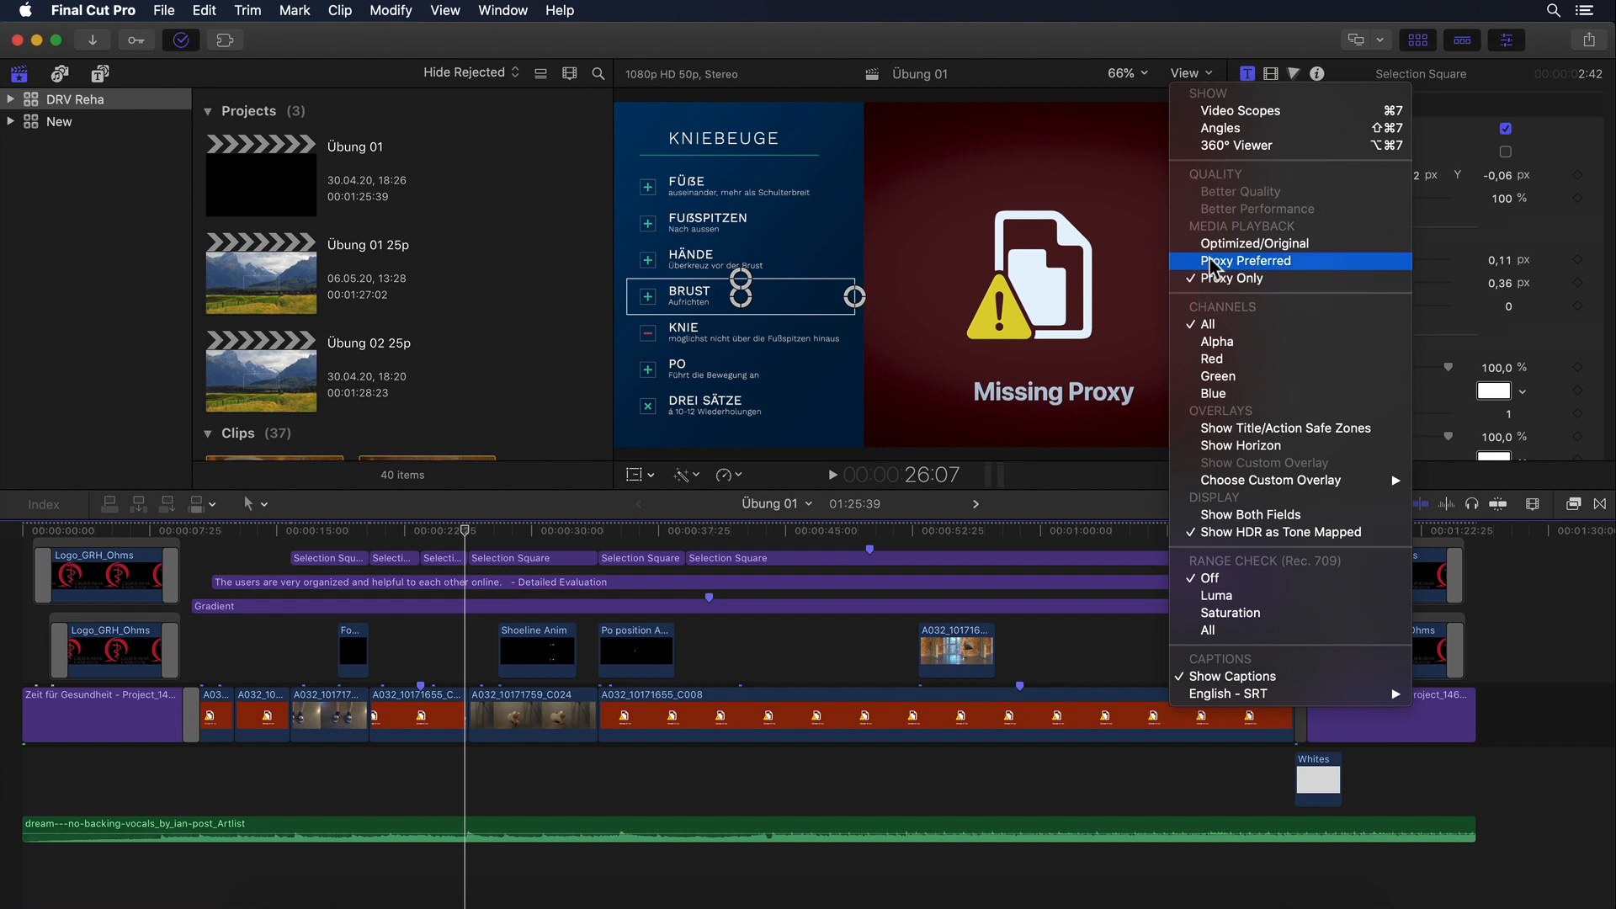
click(1247, 260)
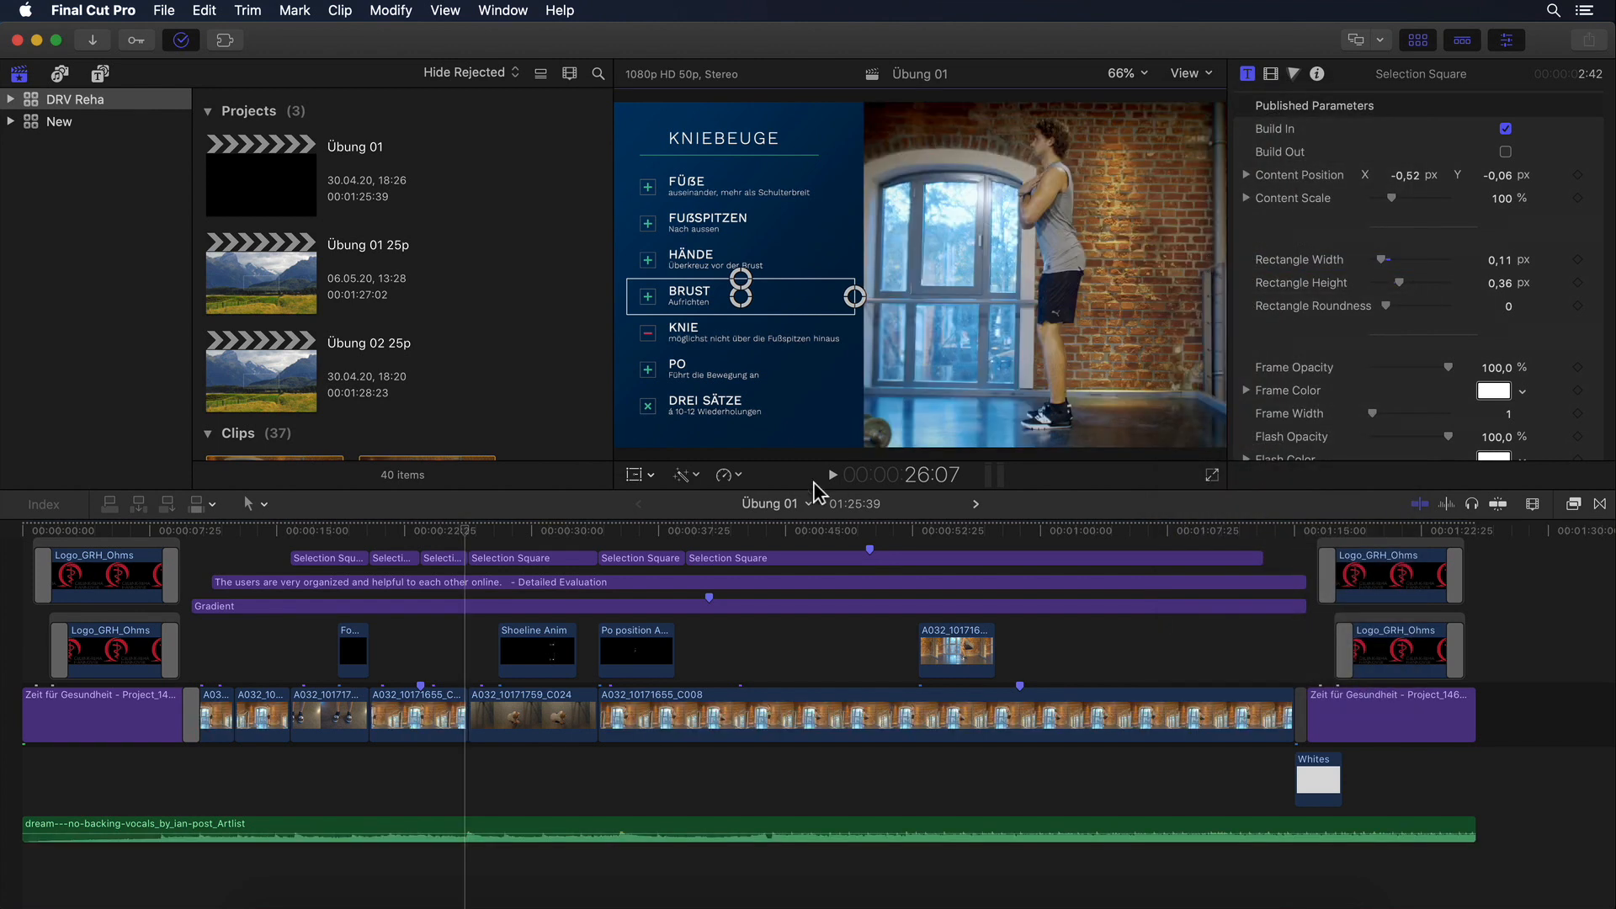
click(768, 531)
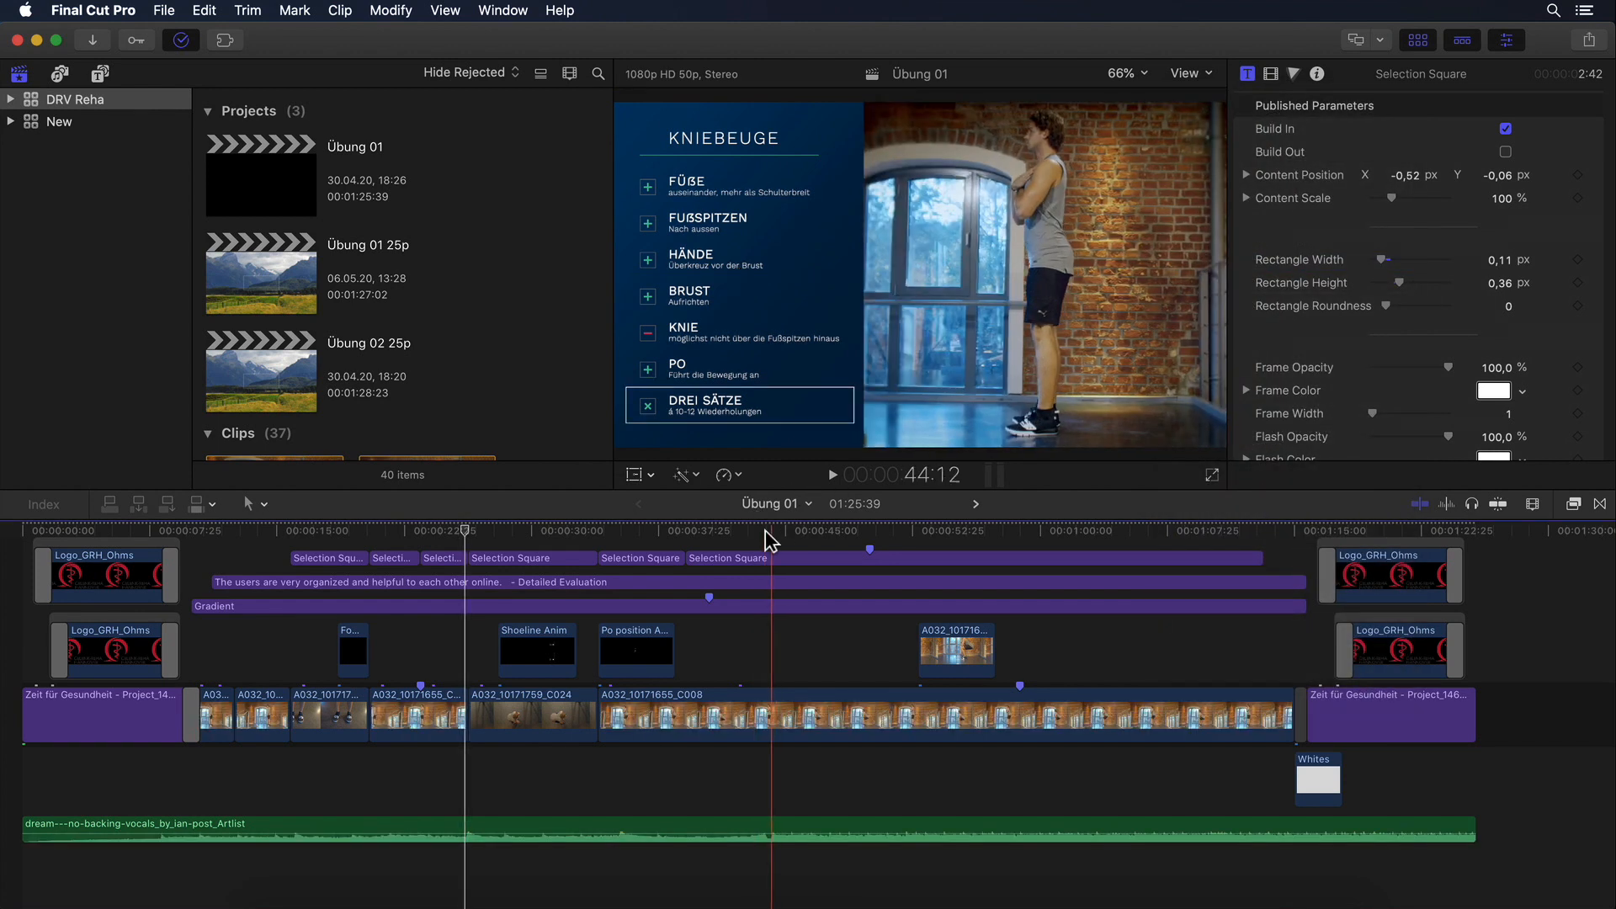
click(465, 531)
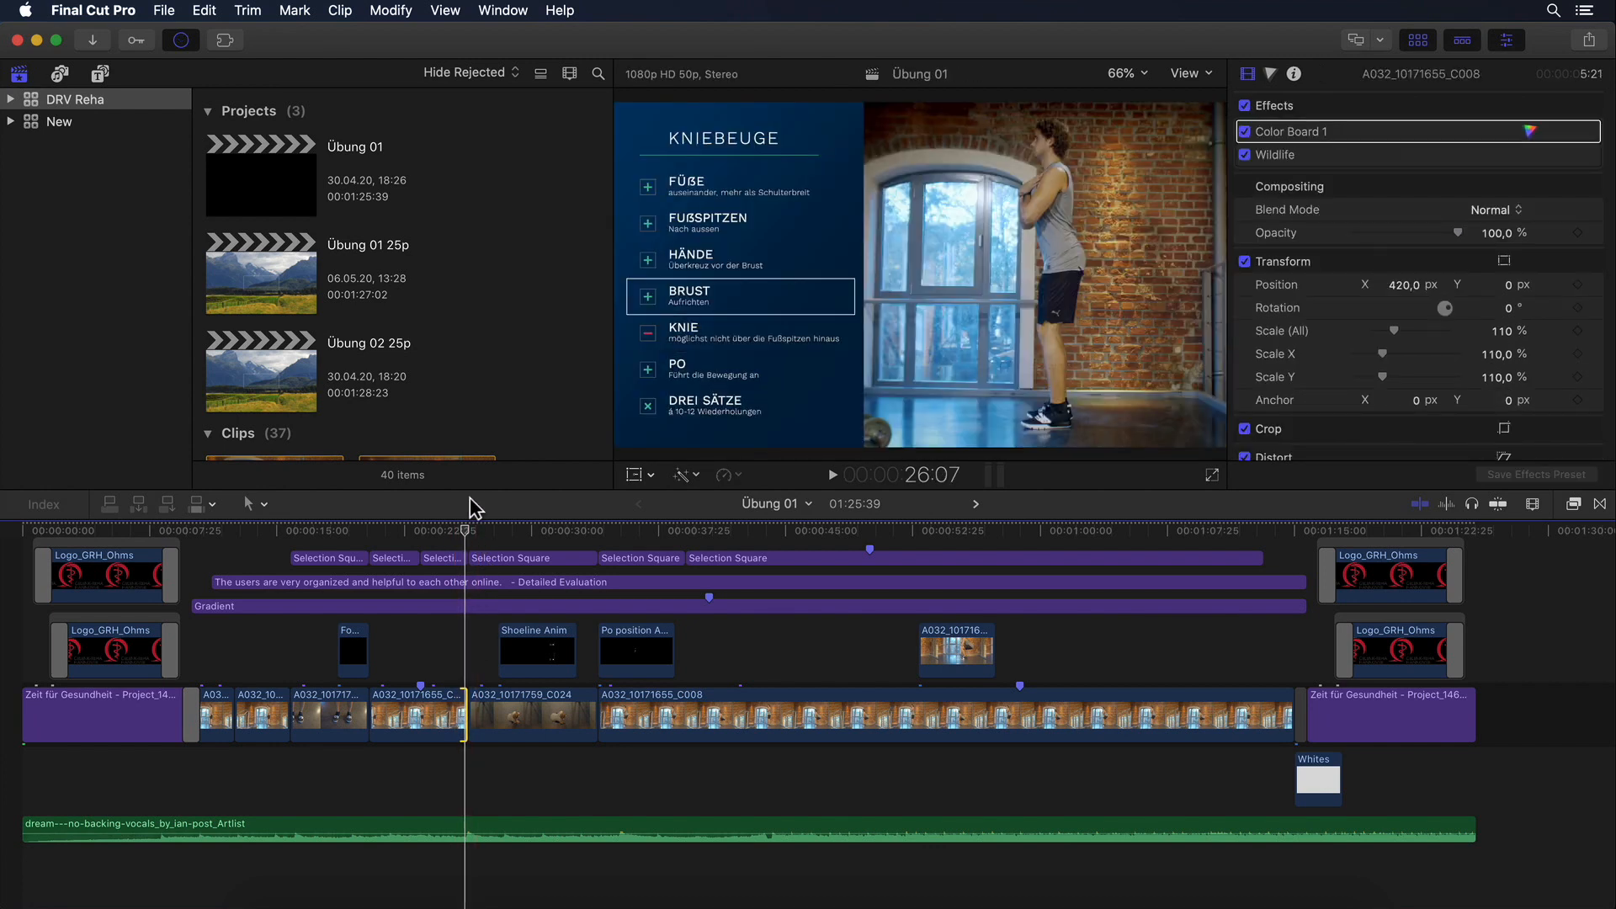
Collapse the projects list to reveal the clips and open the Inspector.
click(182, 40)
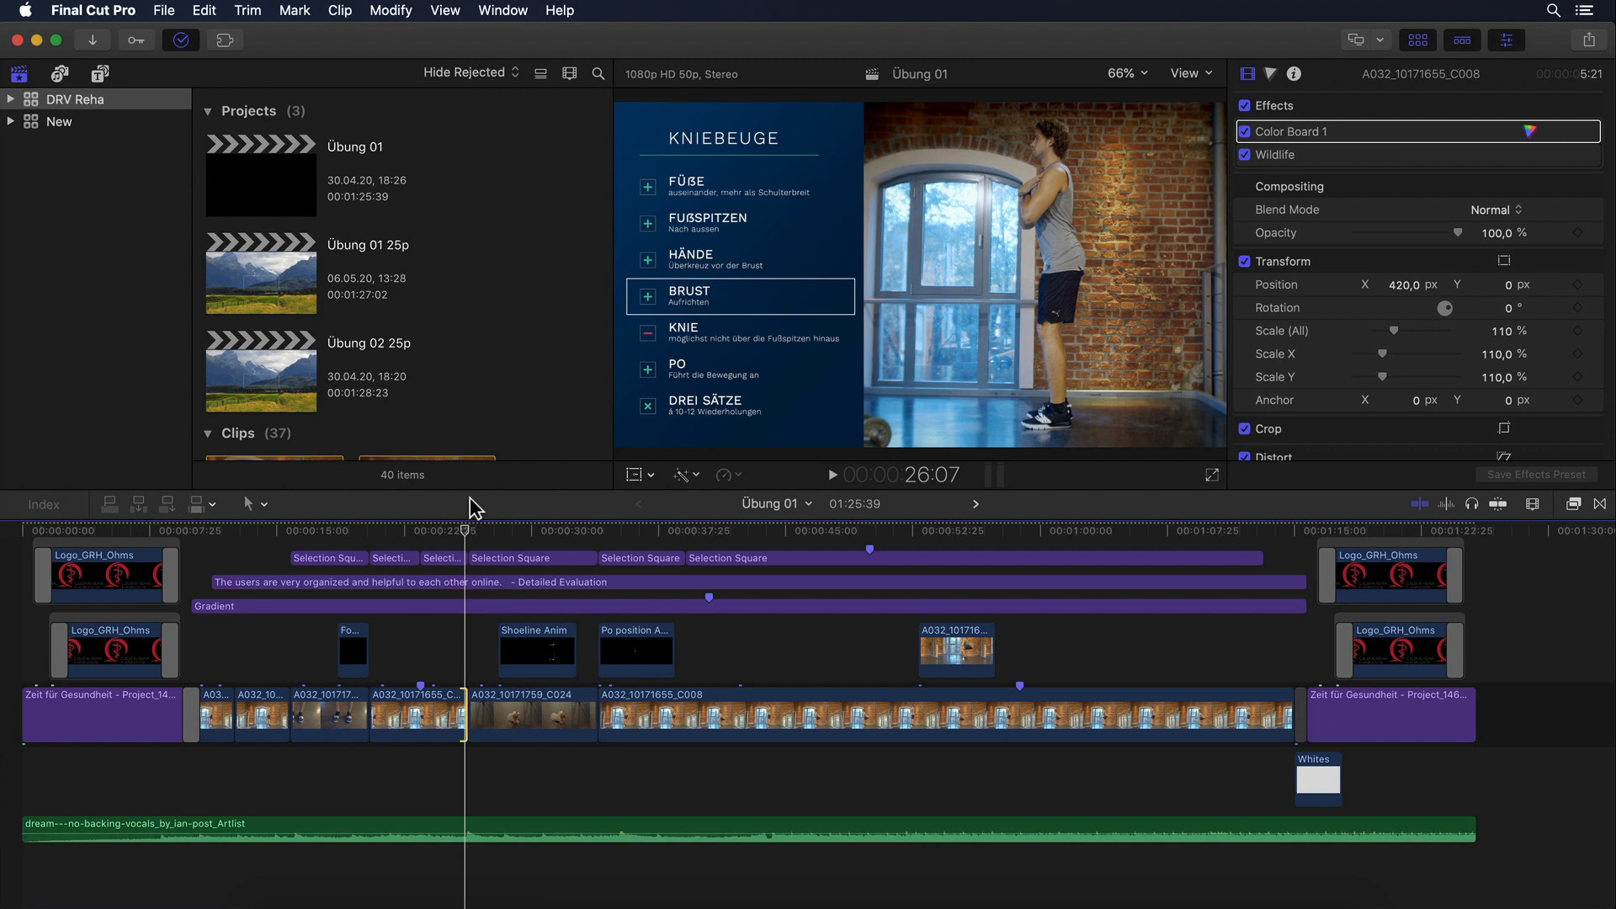
click(207, 111)
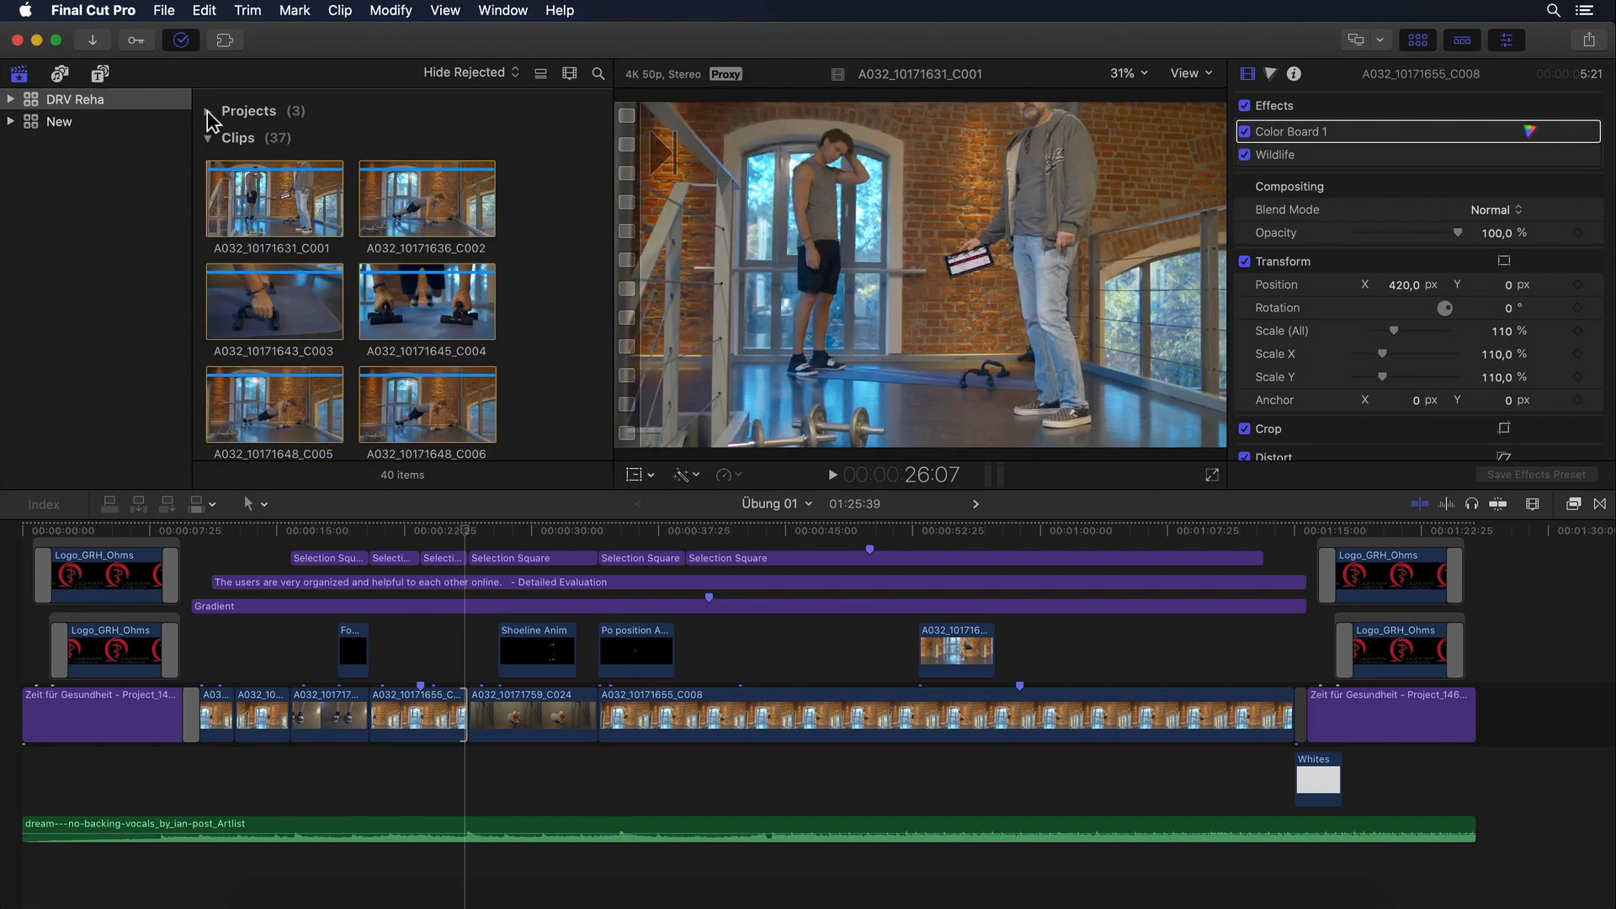
click(1294, 73)
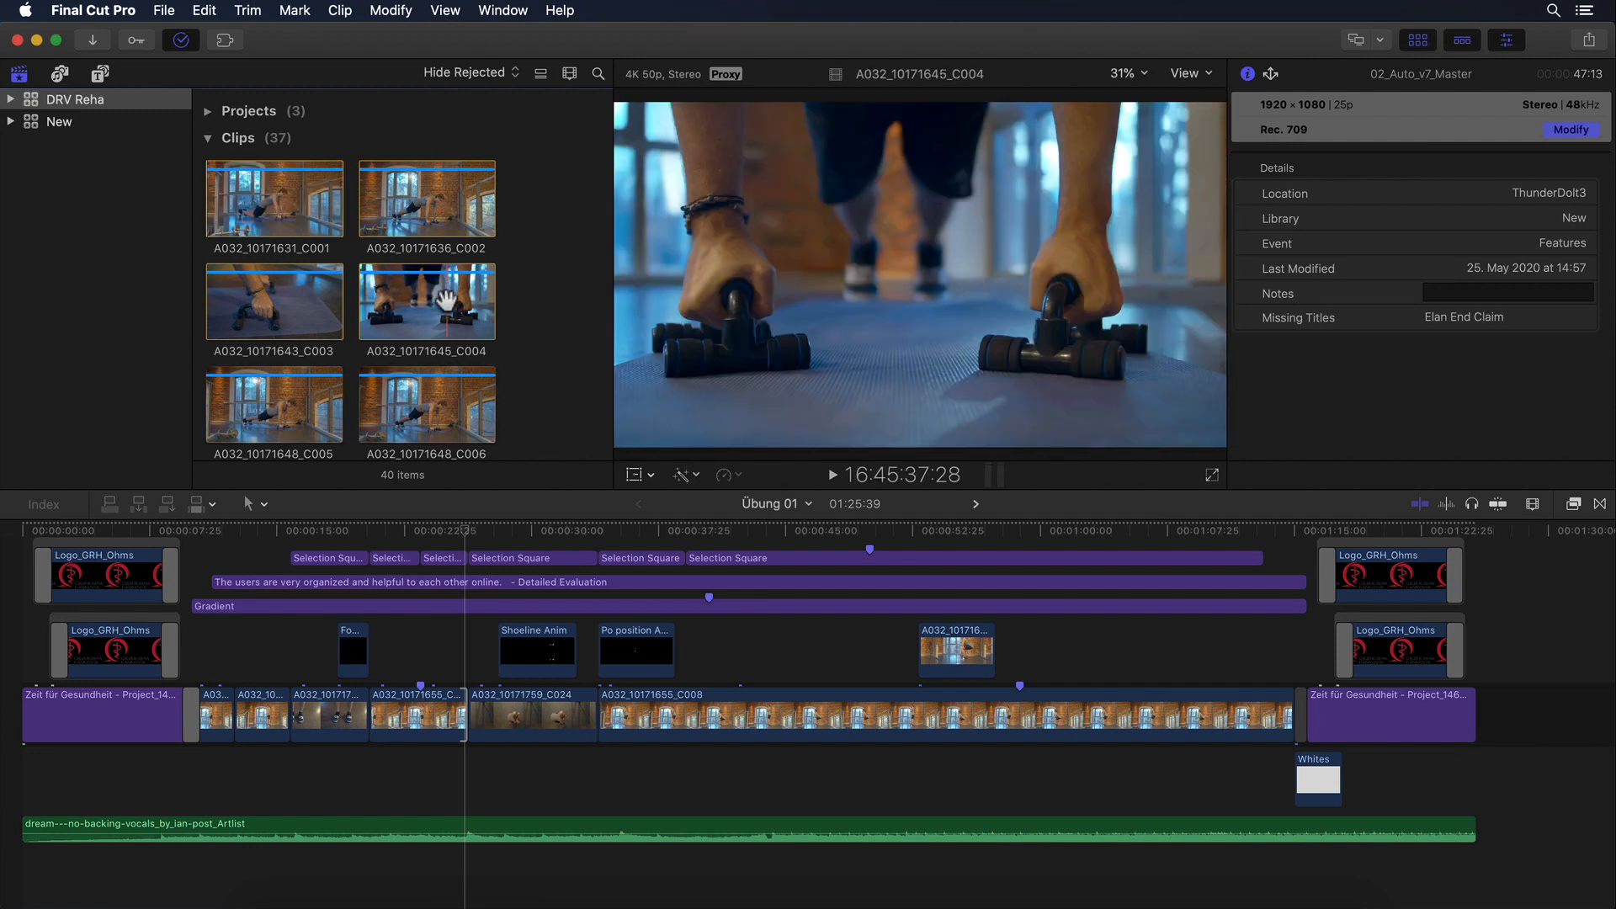
Inspect clips C004, C006 and C008 for proxy versus original media, then deselect.
click(426, 301)
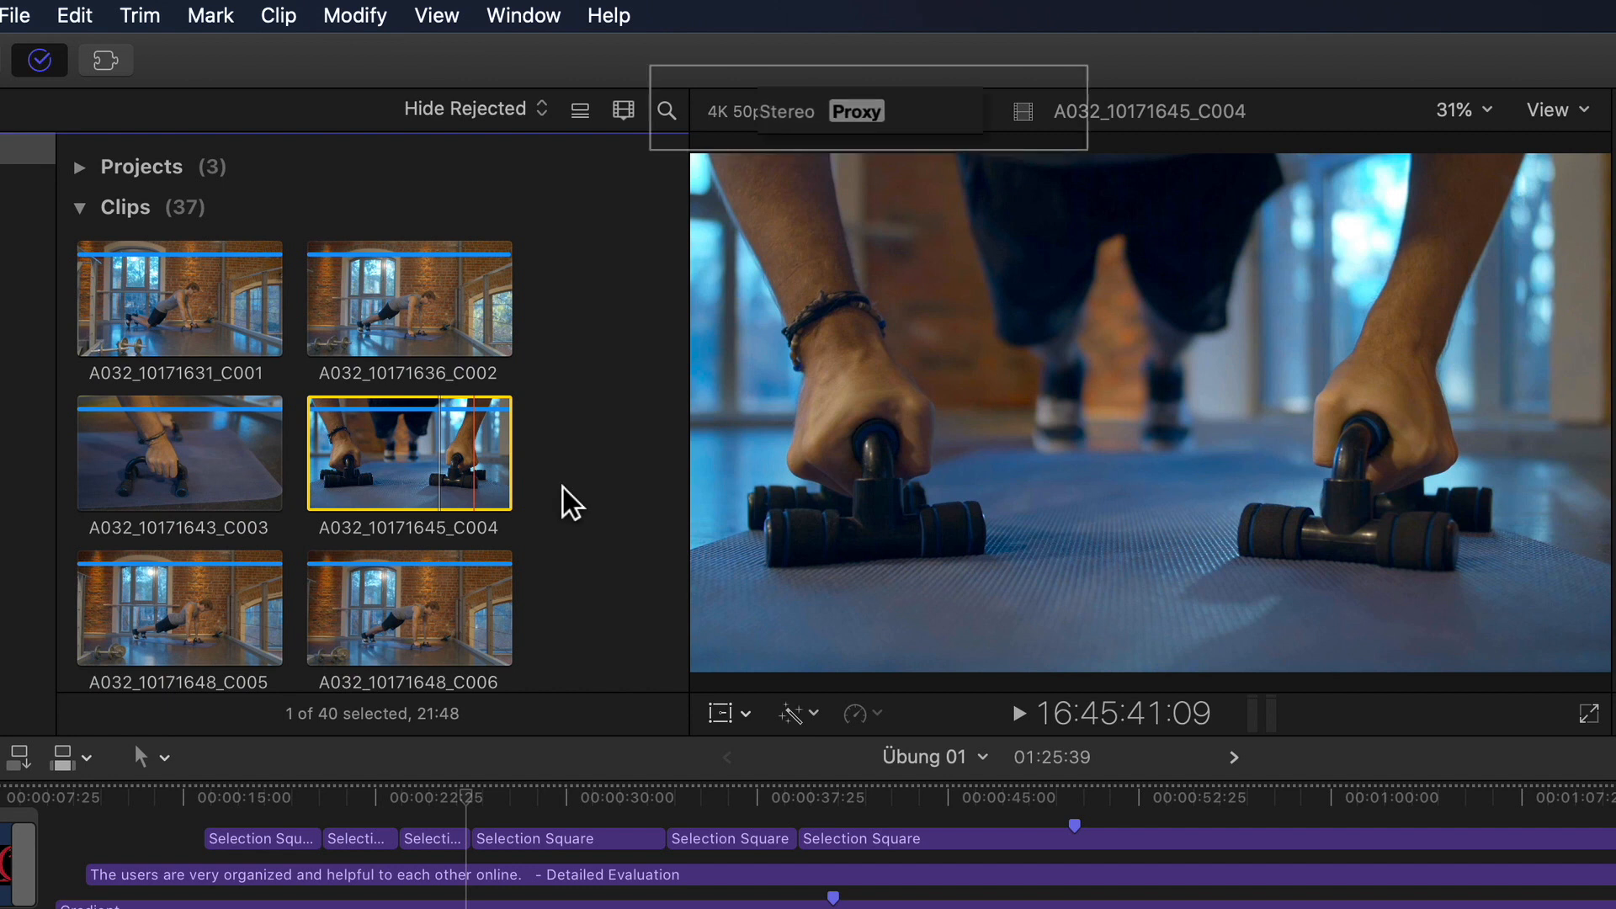
click(409, 606)
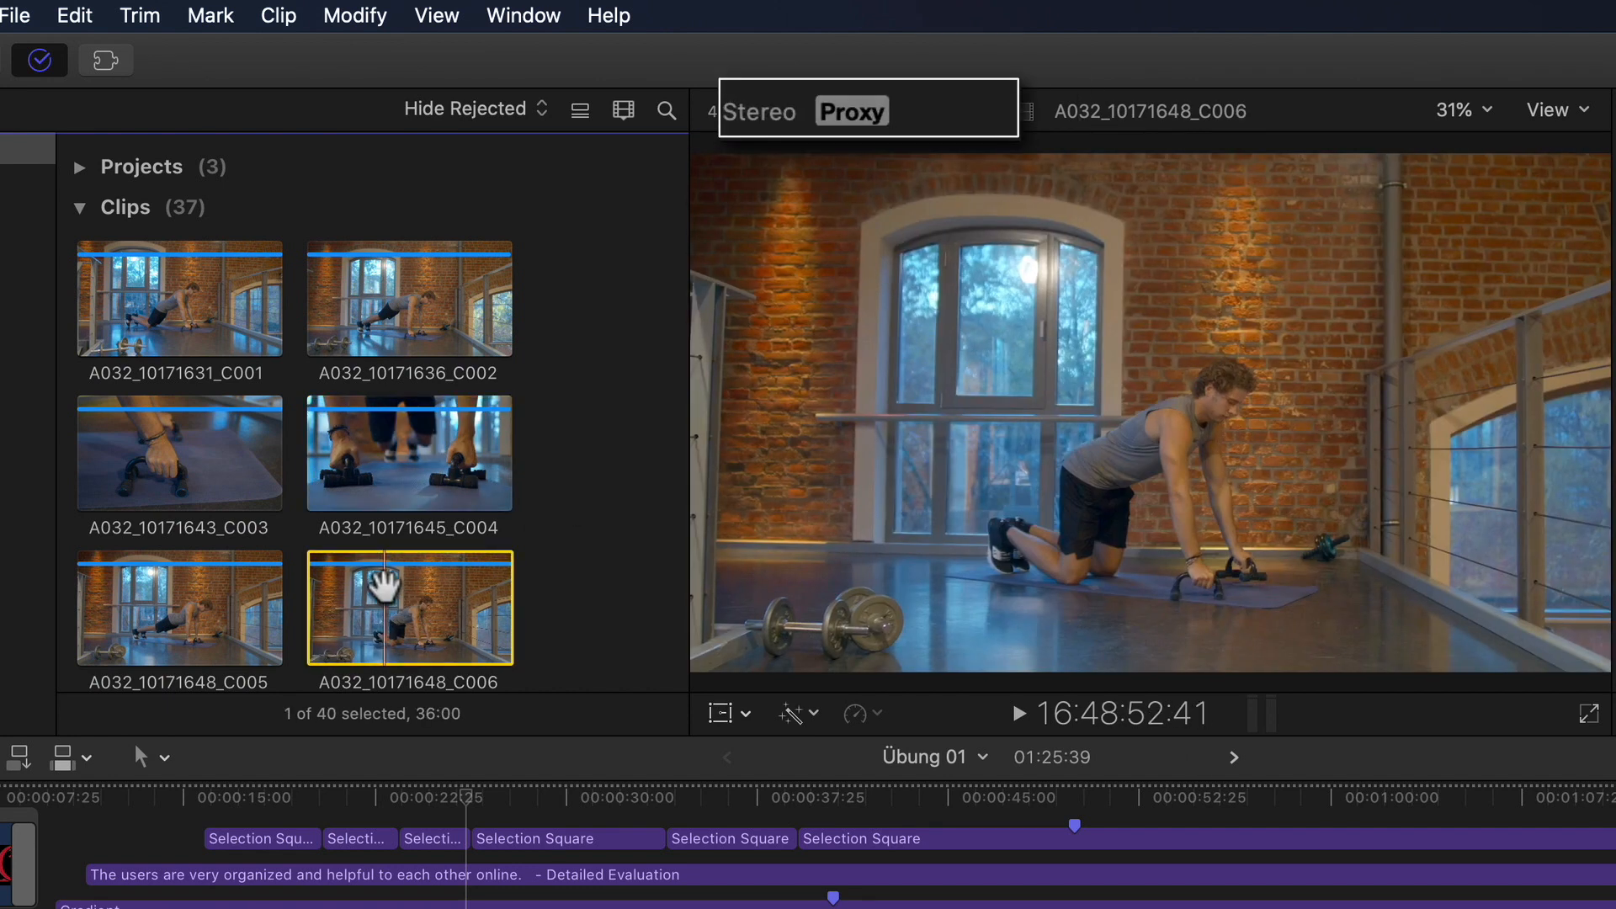
click(409, 454)
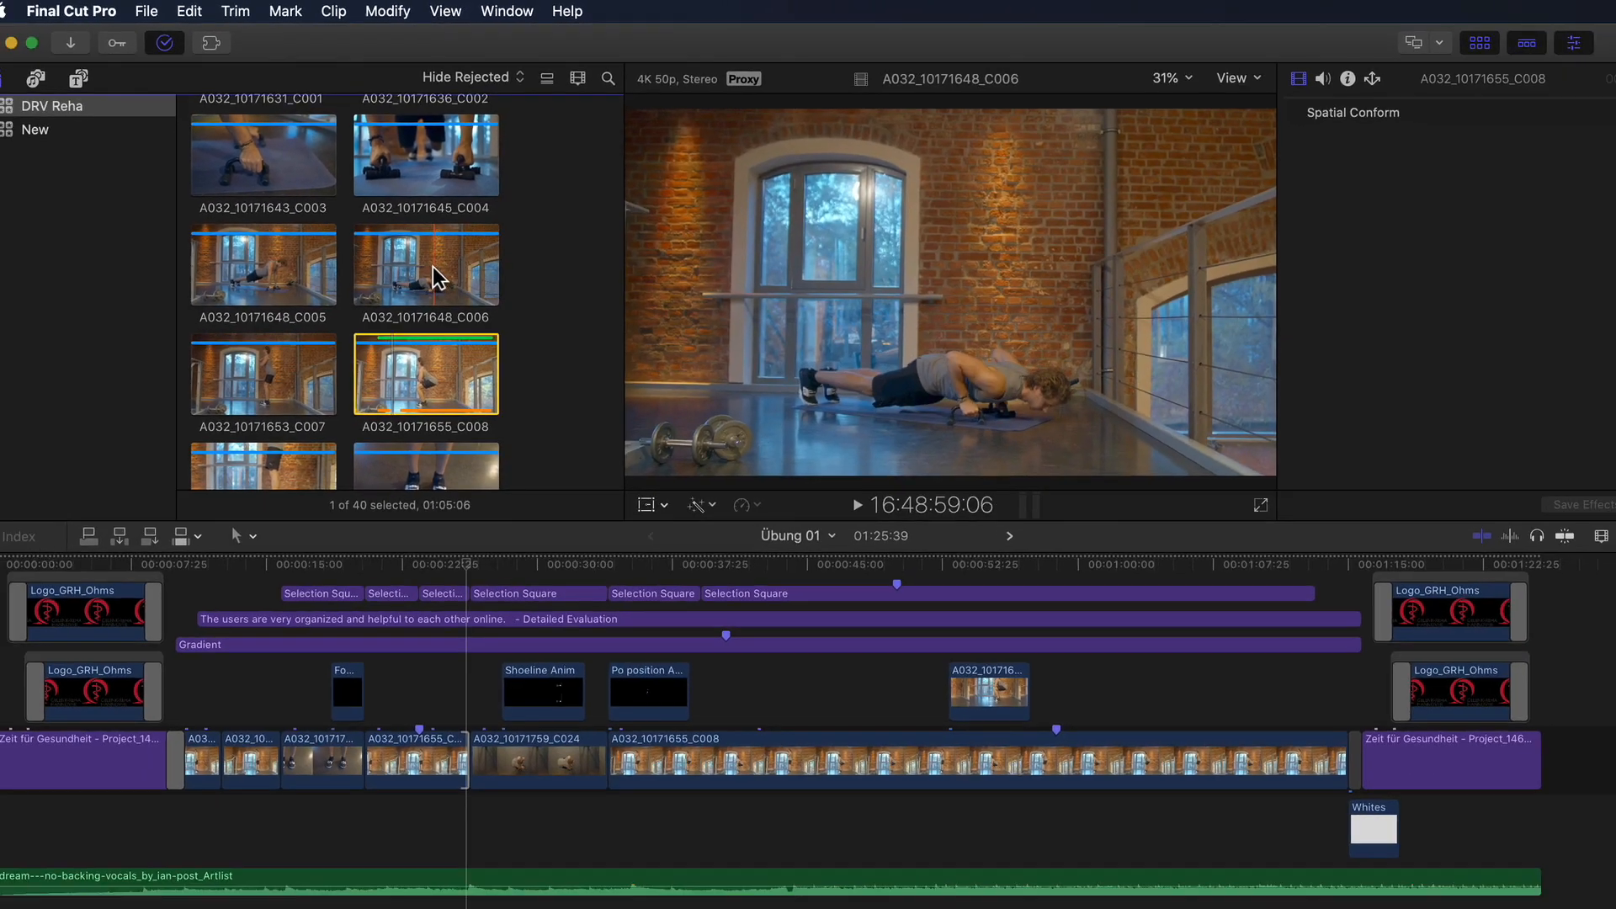
click(427, 248)
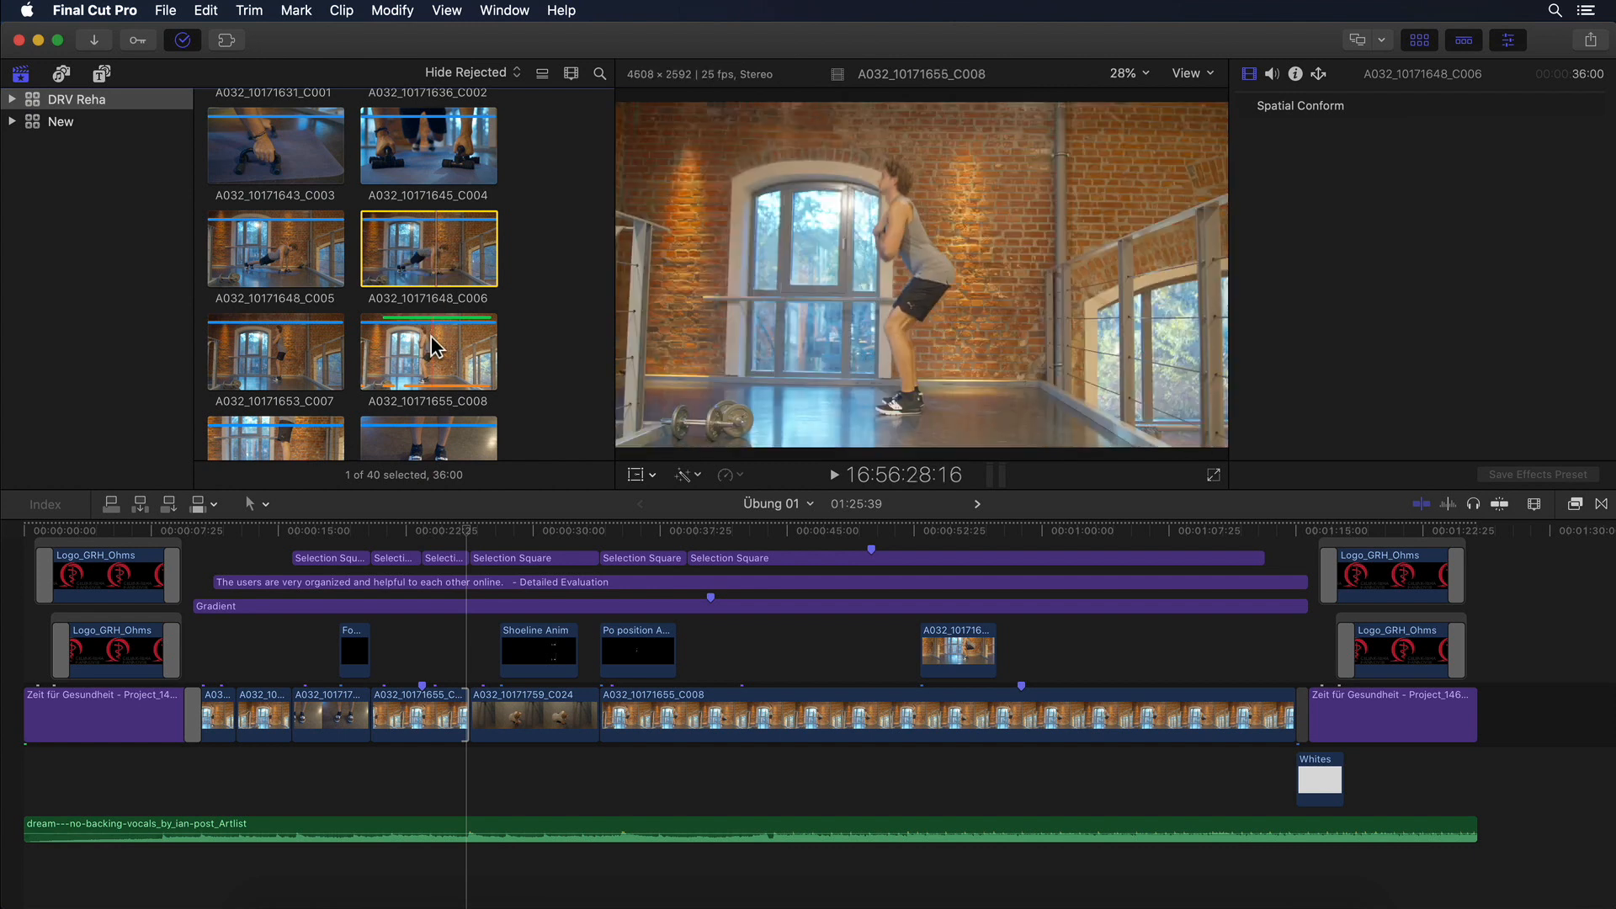
mouse_move(429, 249)
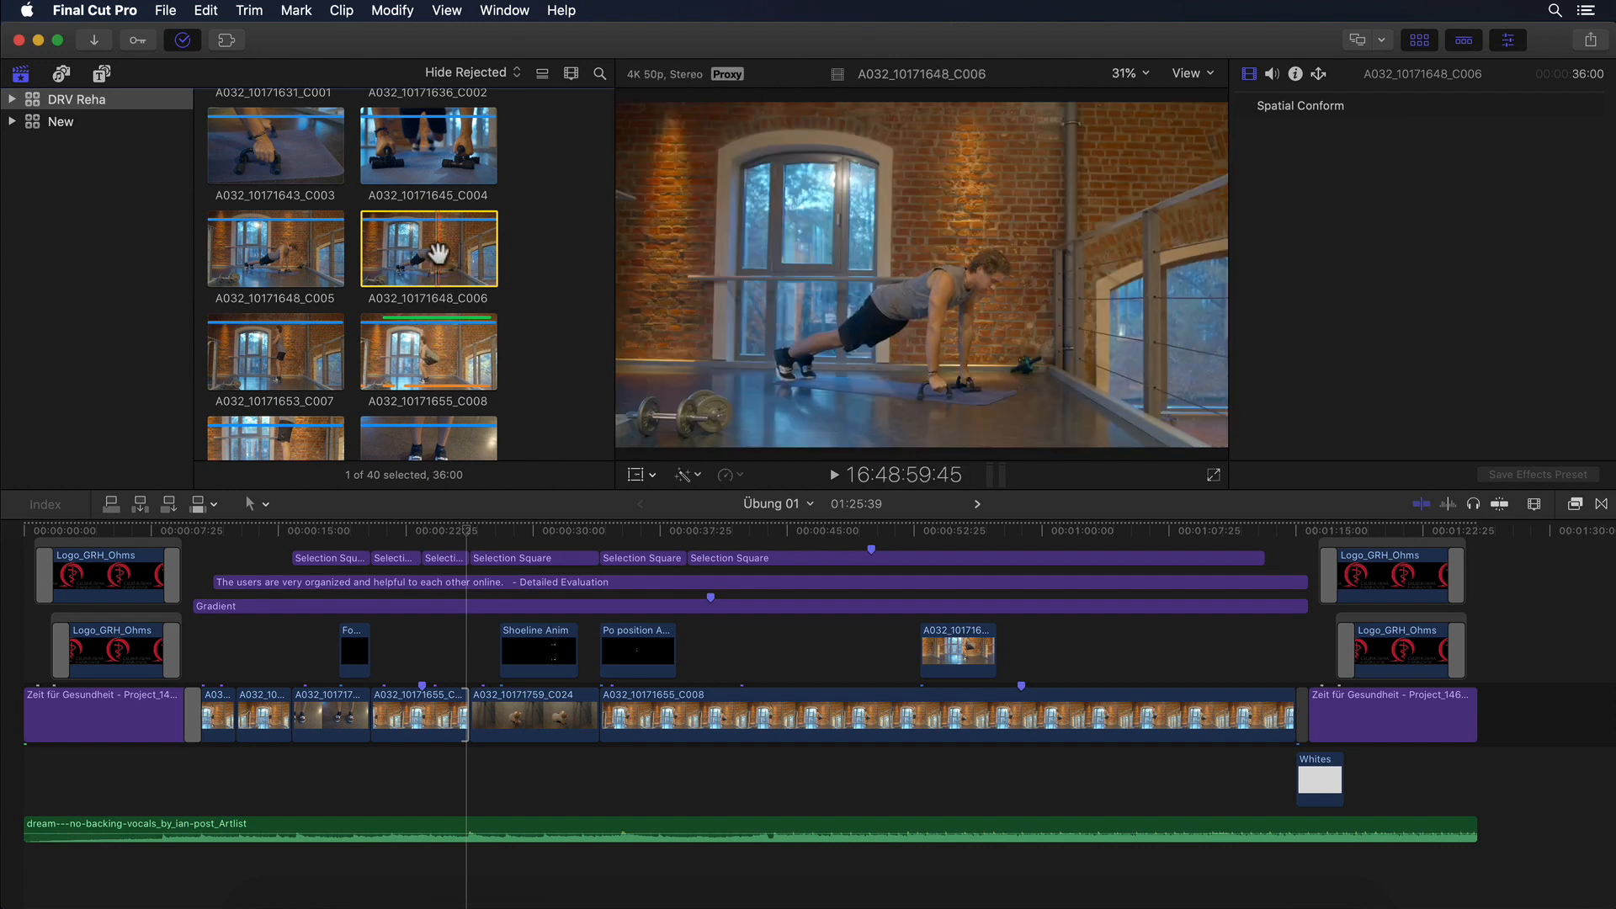
click(550, 260)
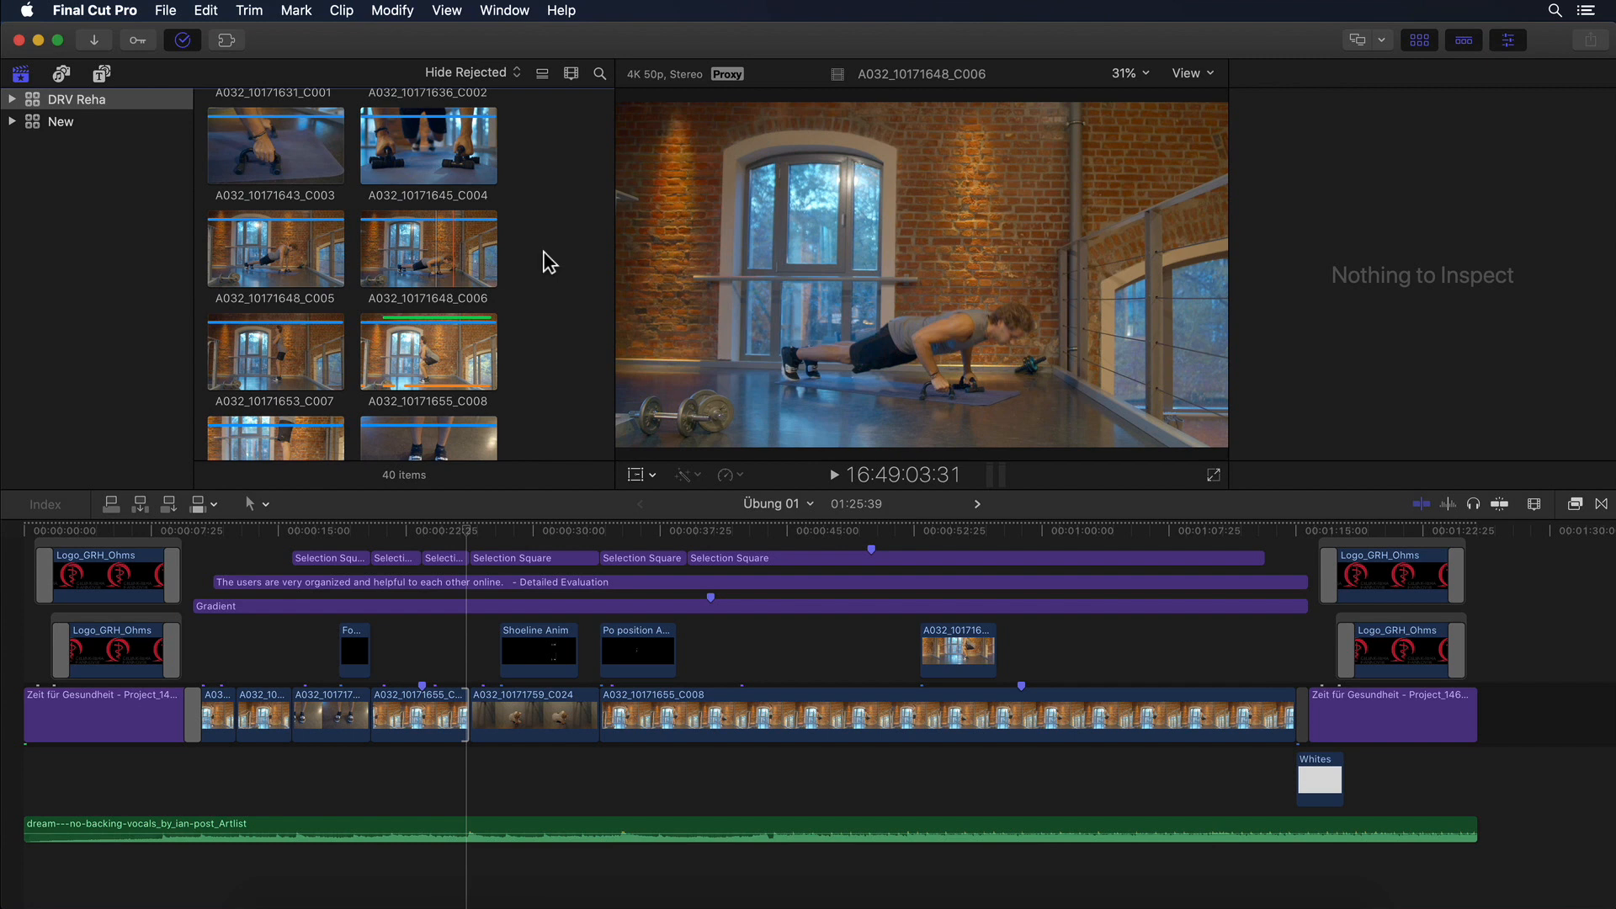
Start Consolidate from DRV Reha's Library Properties and view the Media Destination options.
click(75, 99)
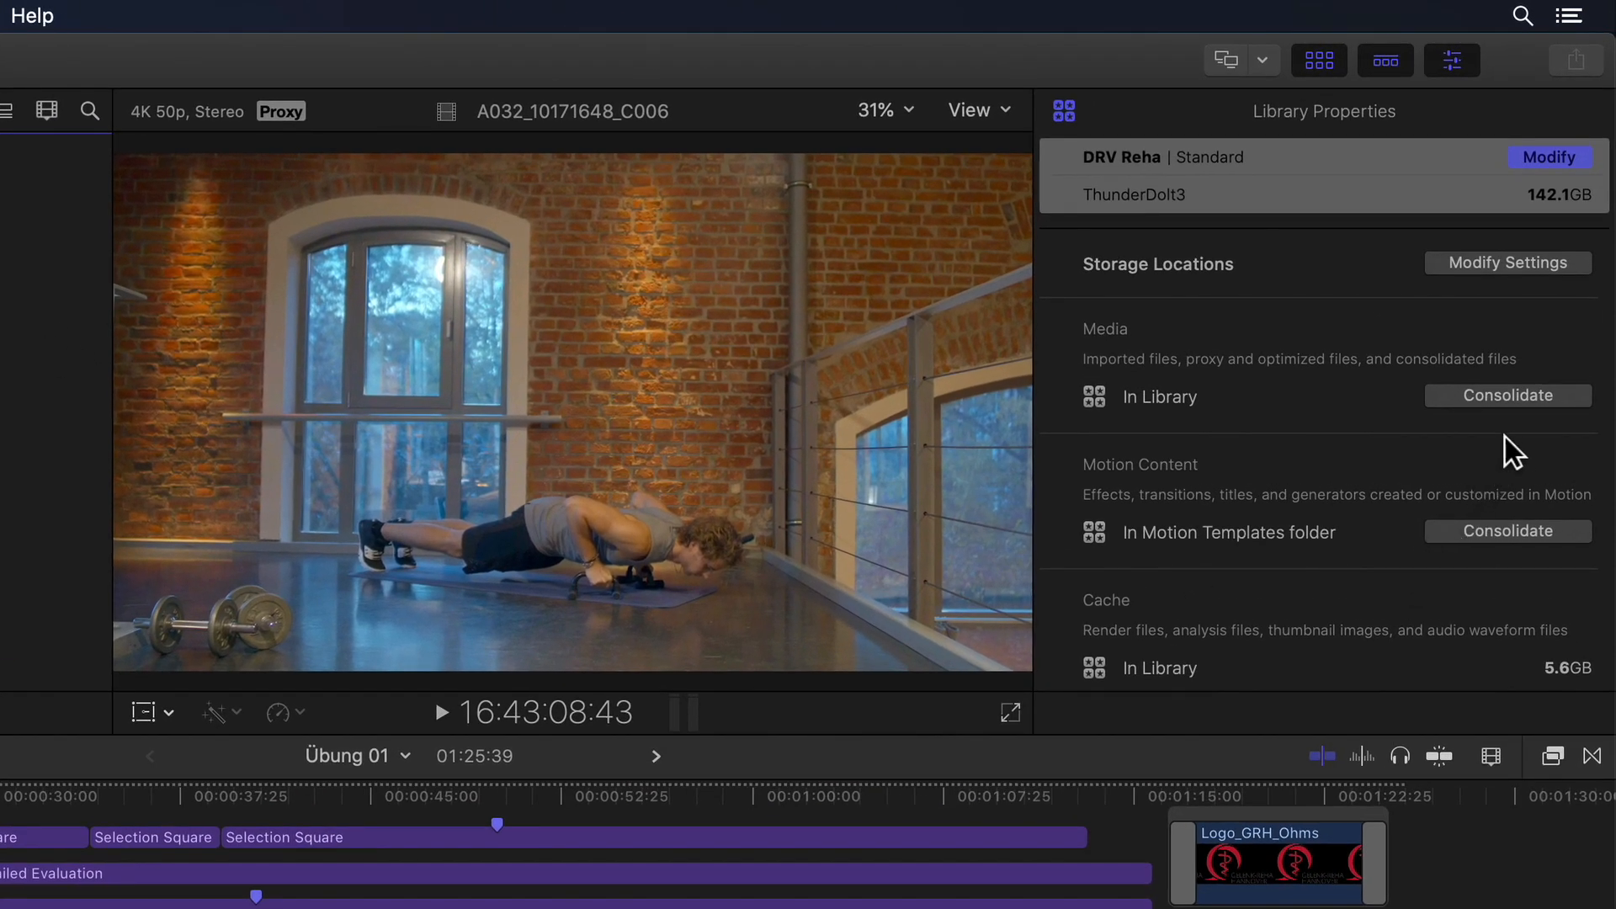
click(1506, 395)
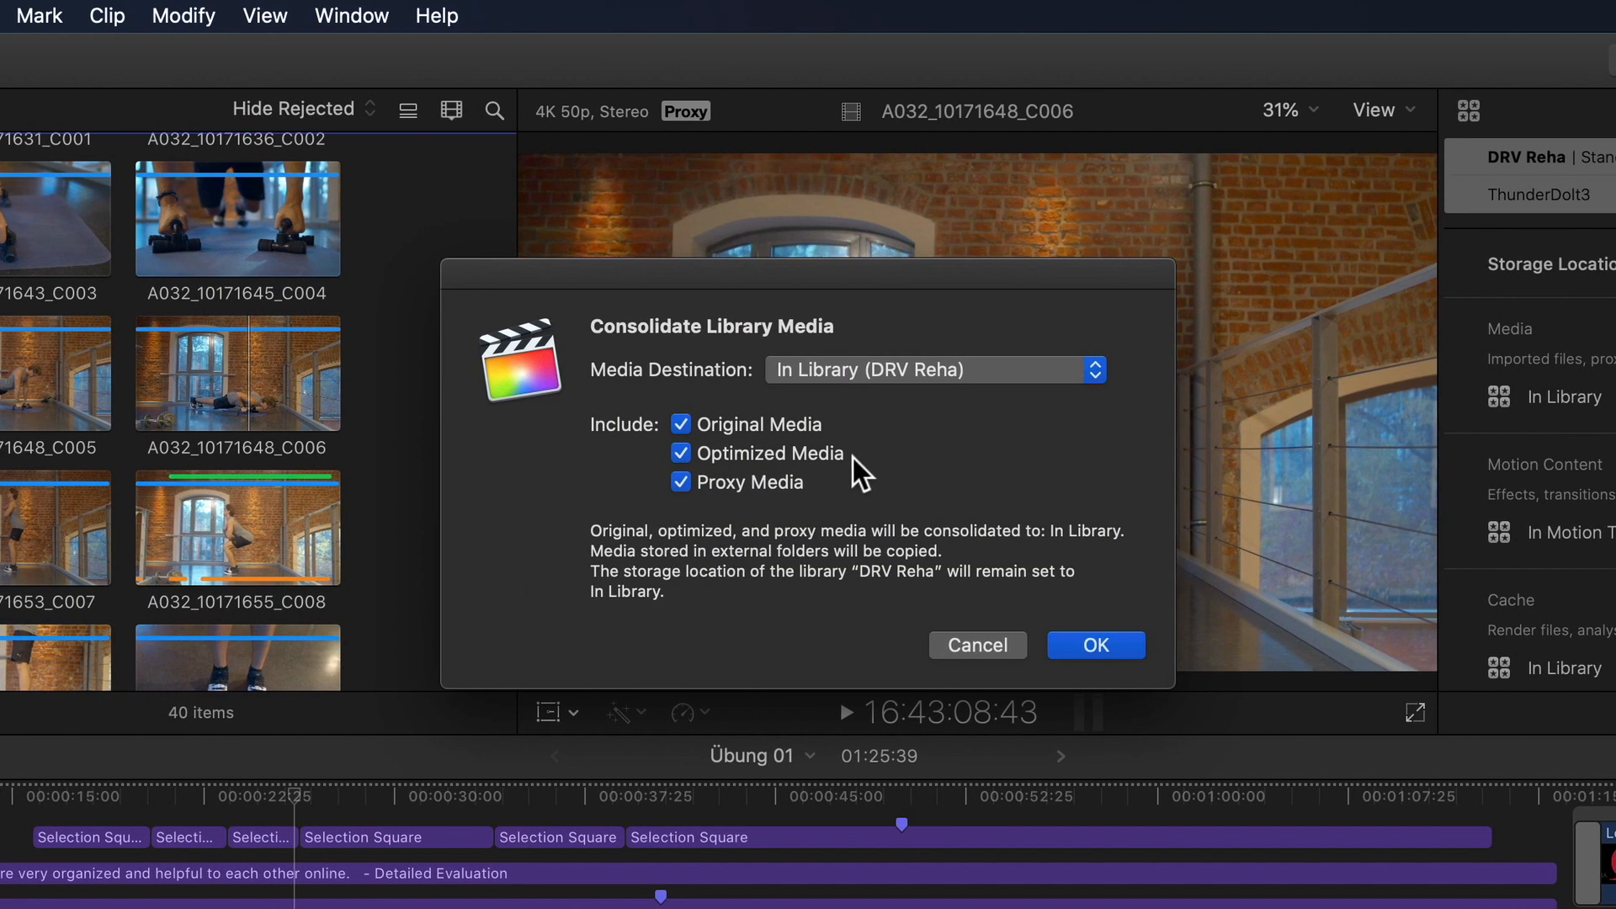
mouse_move(946, 488)
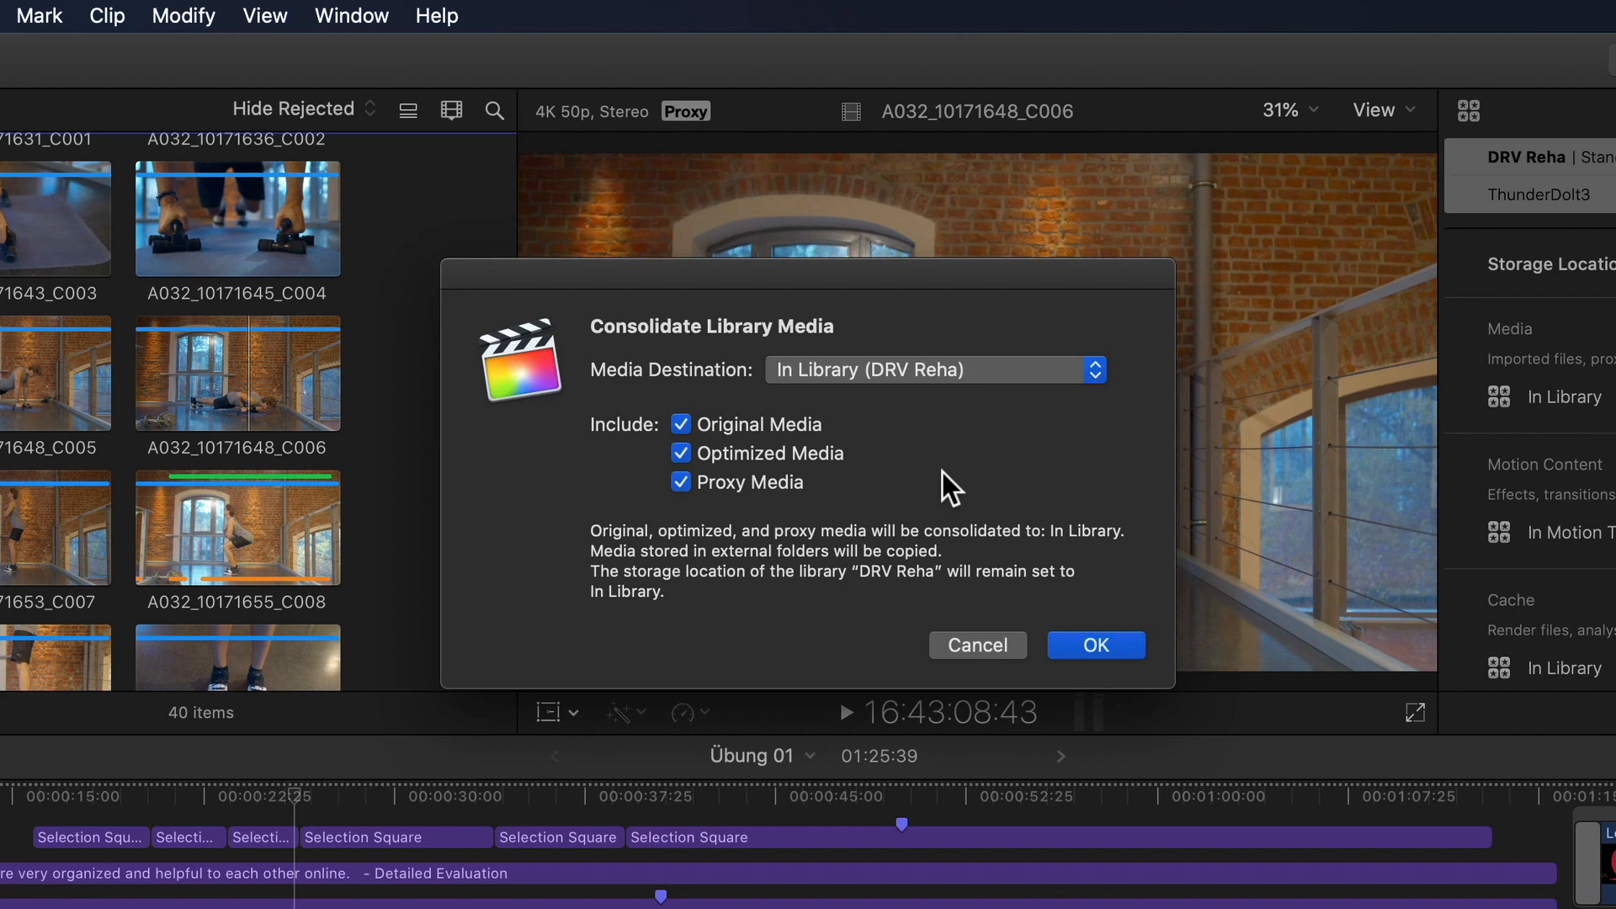
mouse_move(1166, 476)
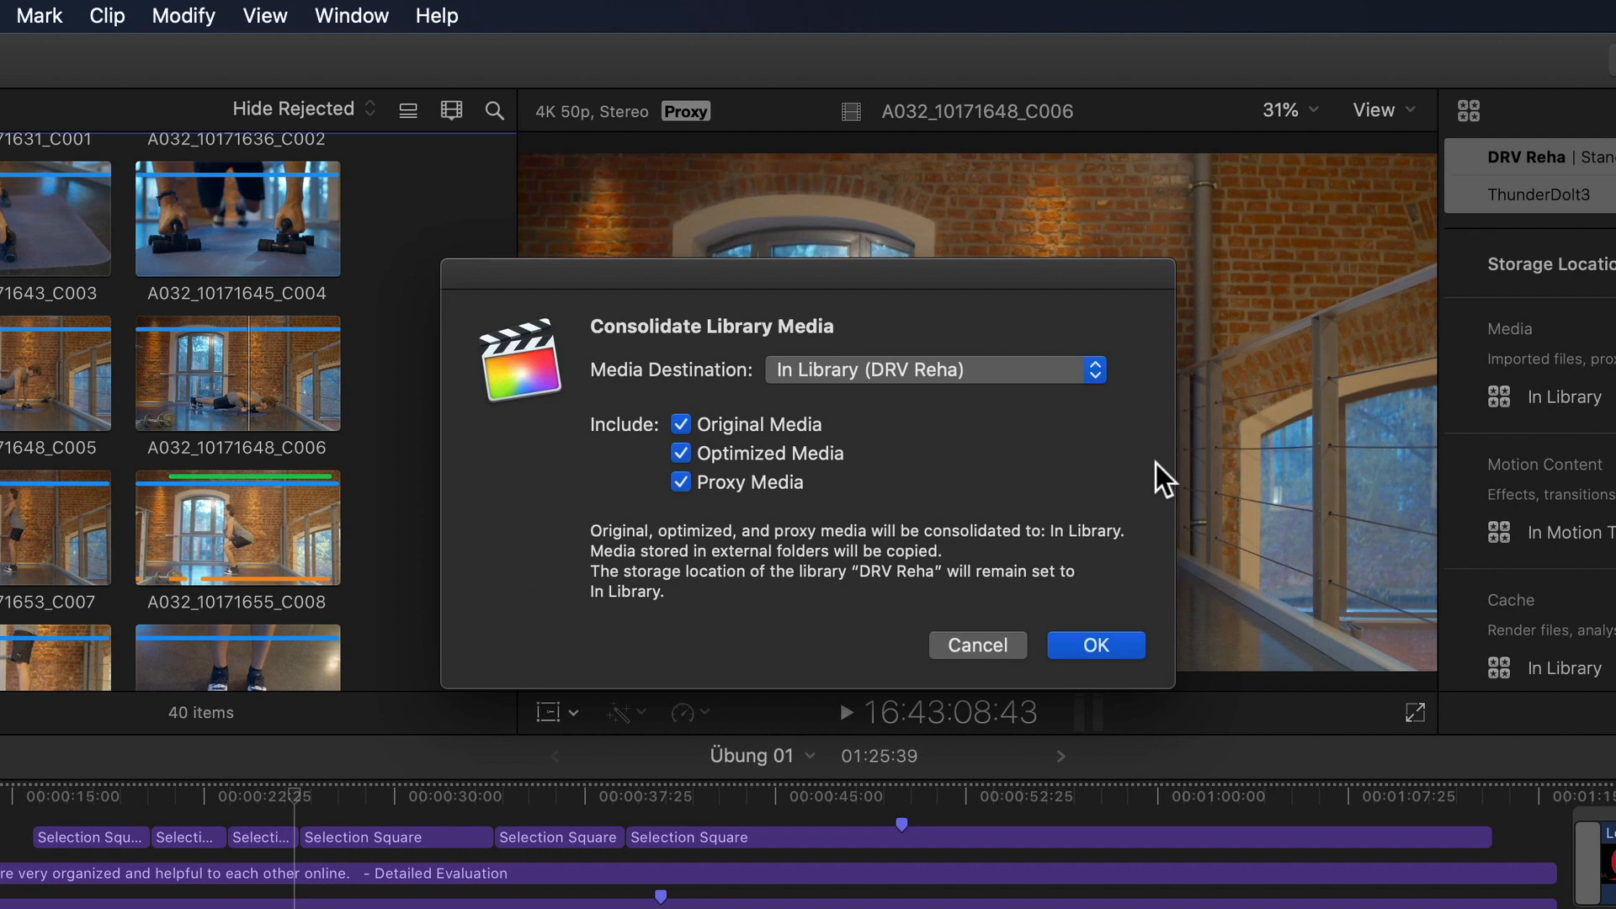
mouse_move(749, 441)
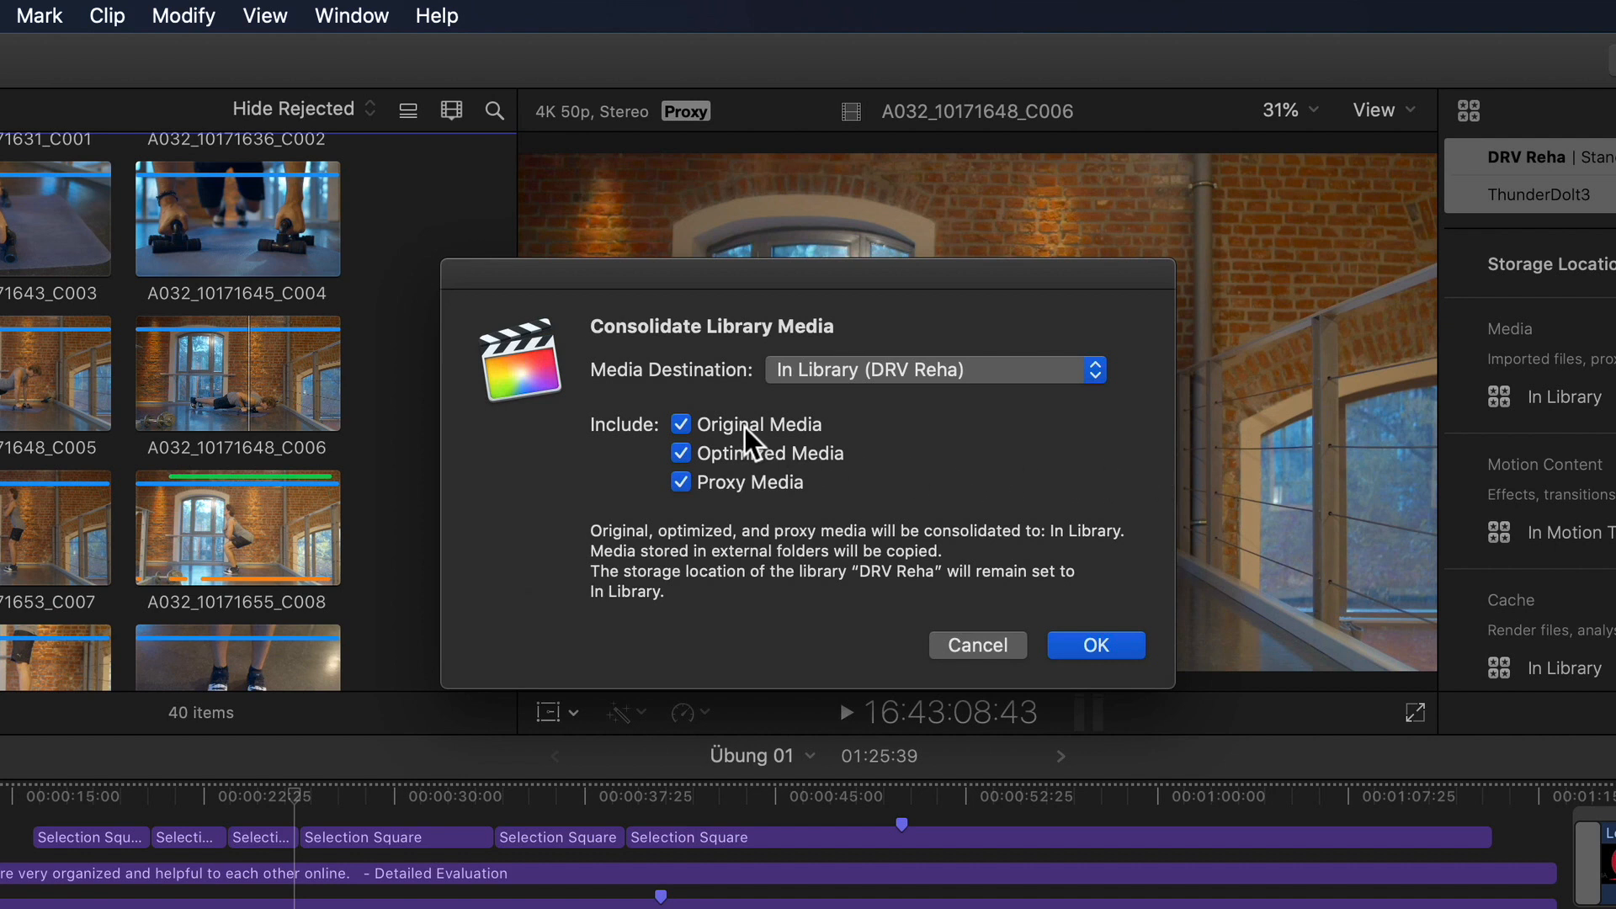
mouse_move(752, 468)
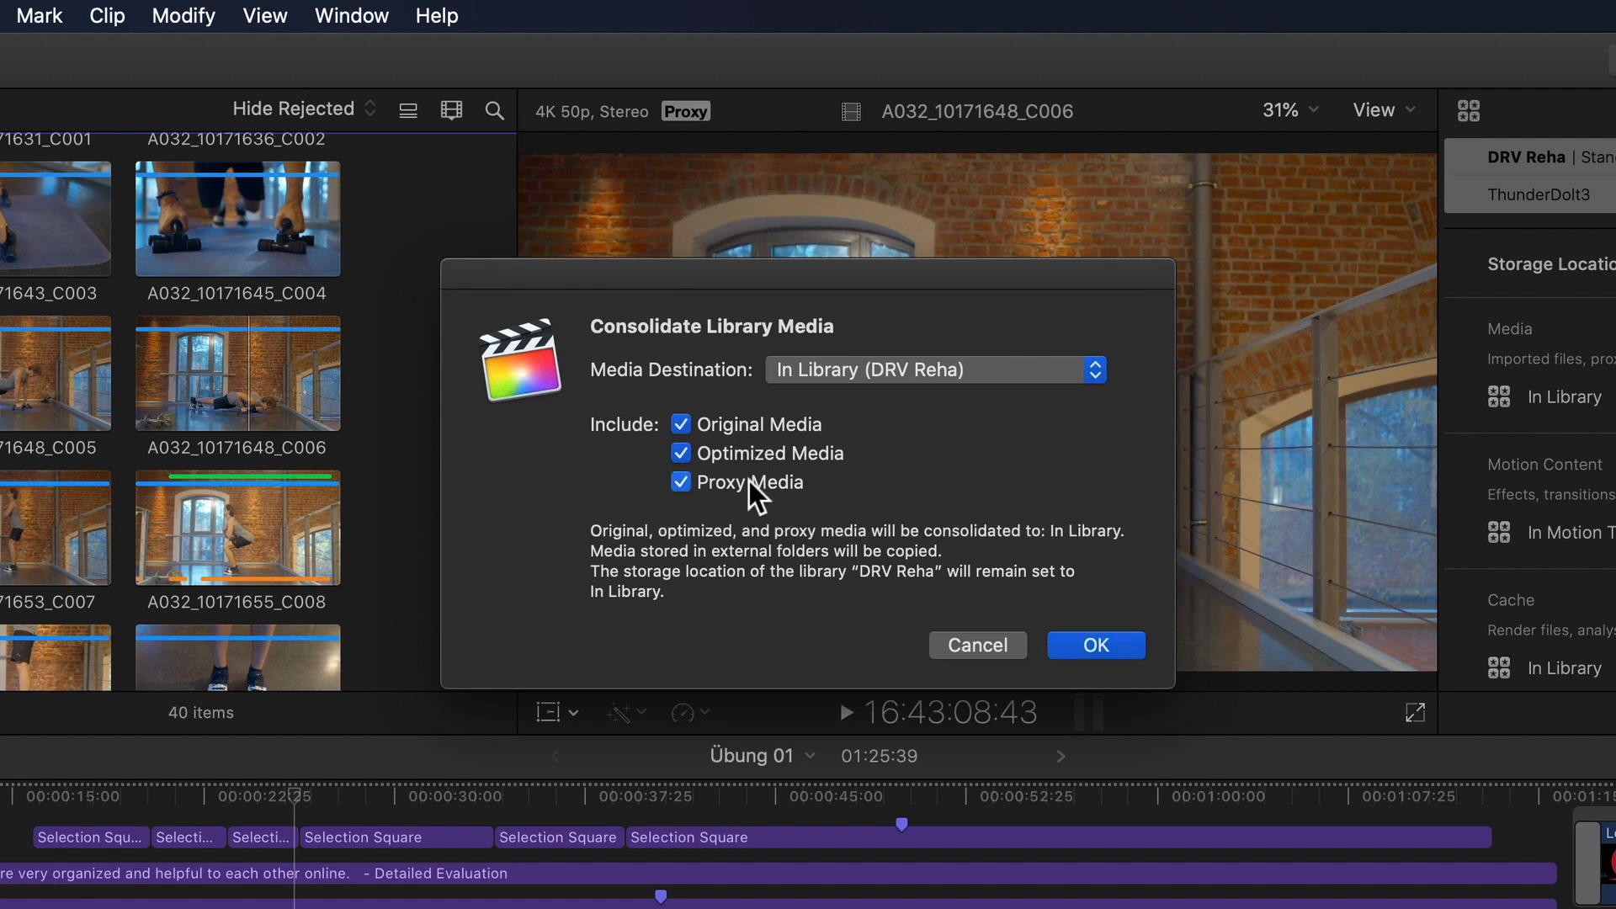
mouse_move(1061, 454)
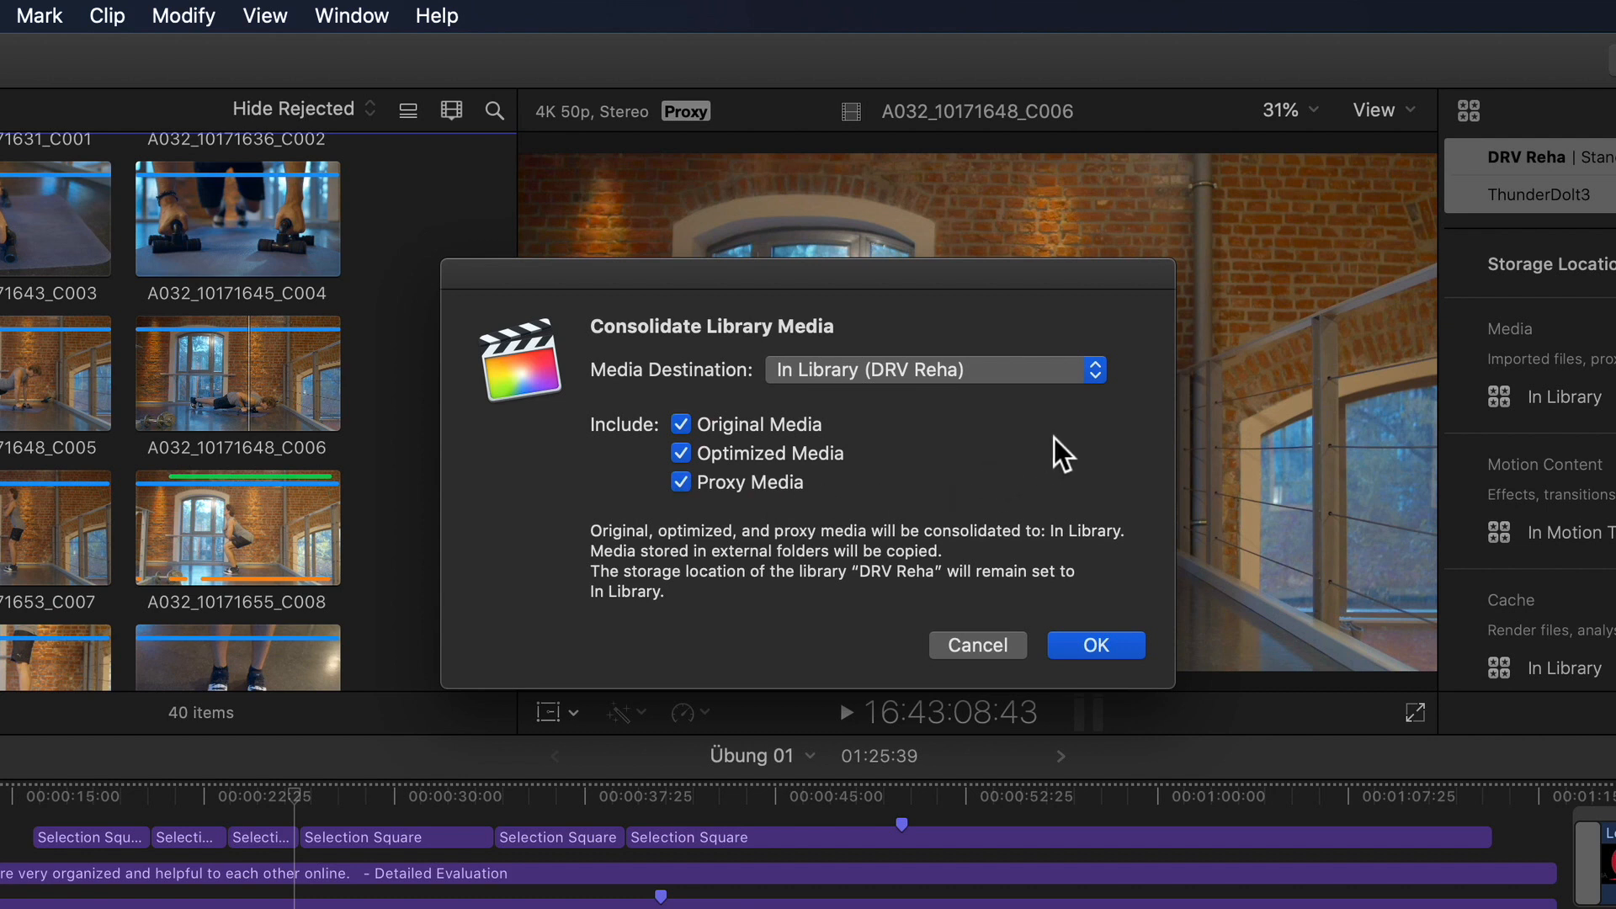
mouse_move(1119, 413)
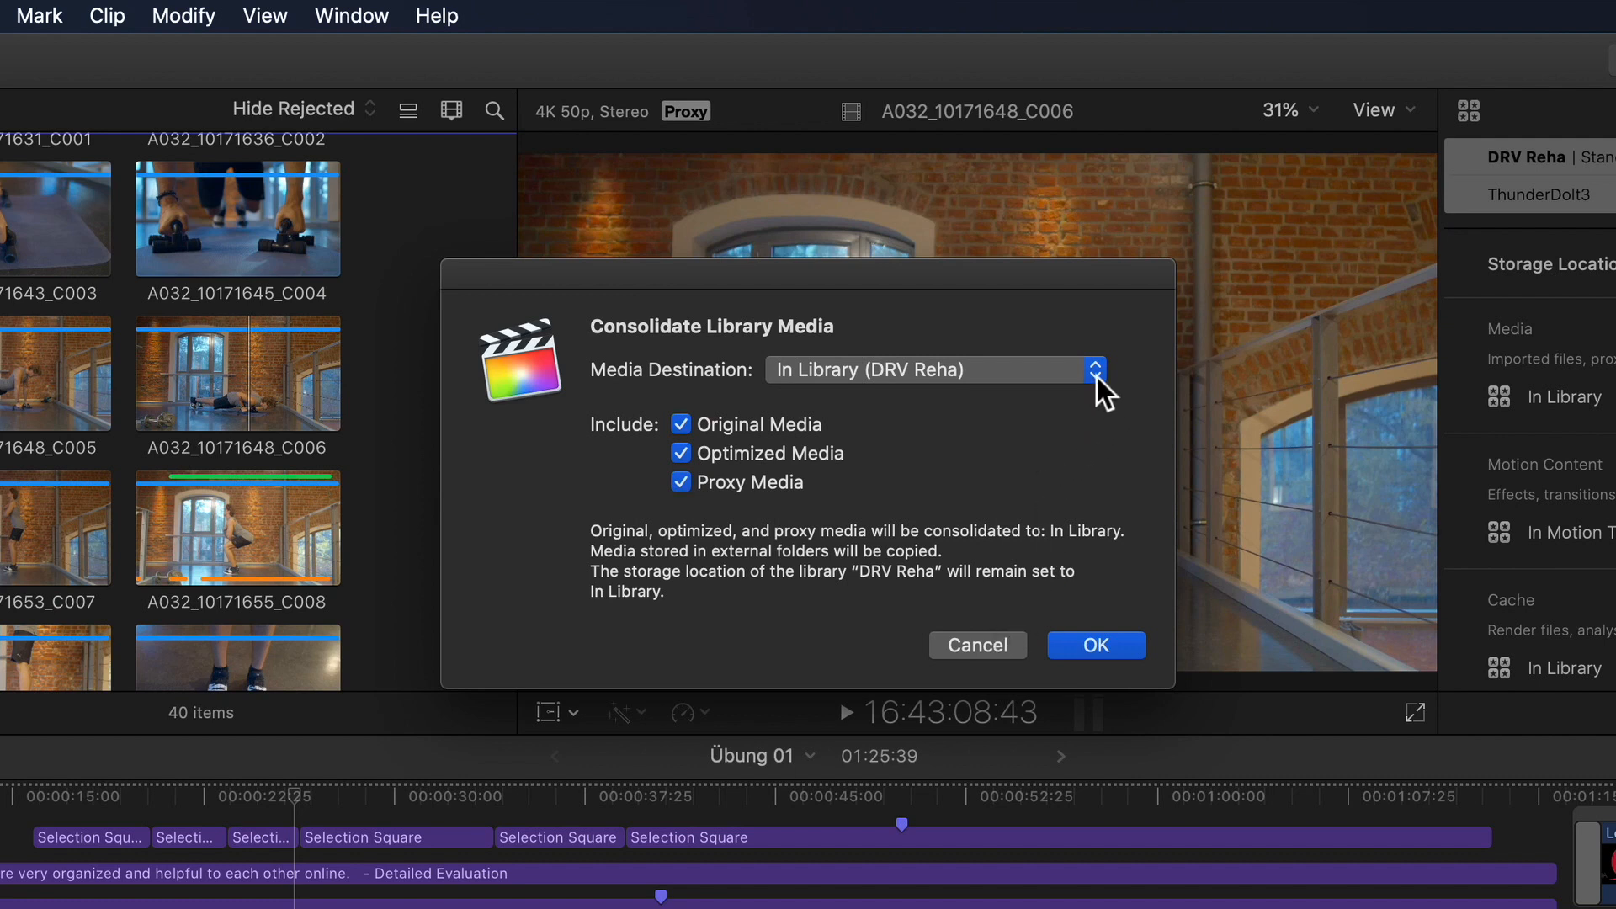
click(1094, 369)
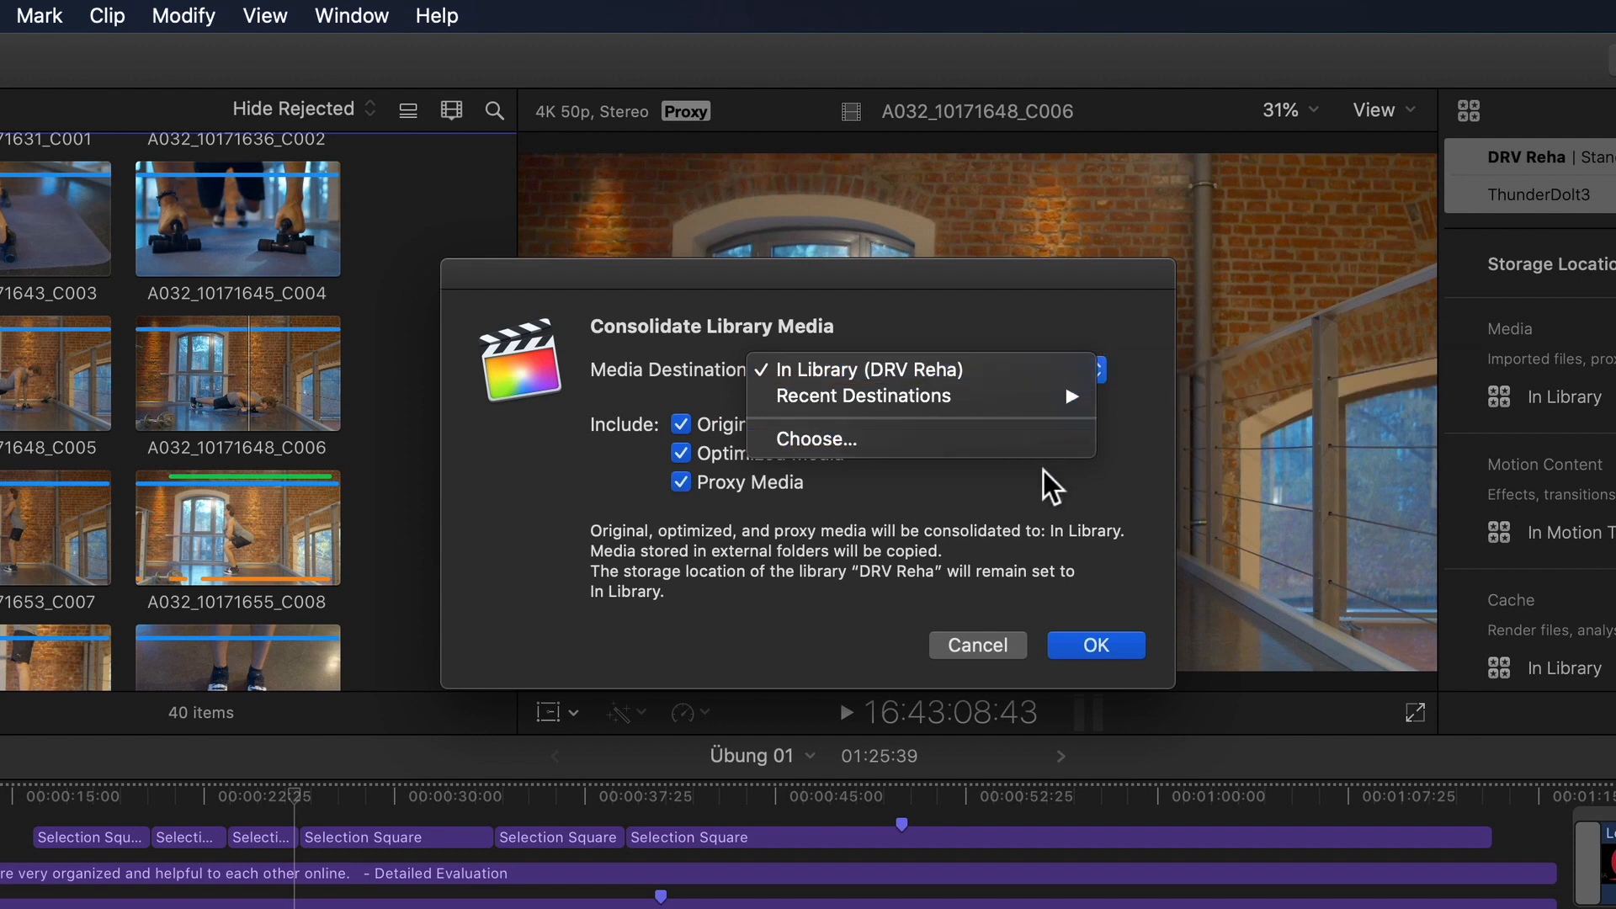
mouse_move(974, 468)
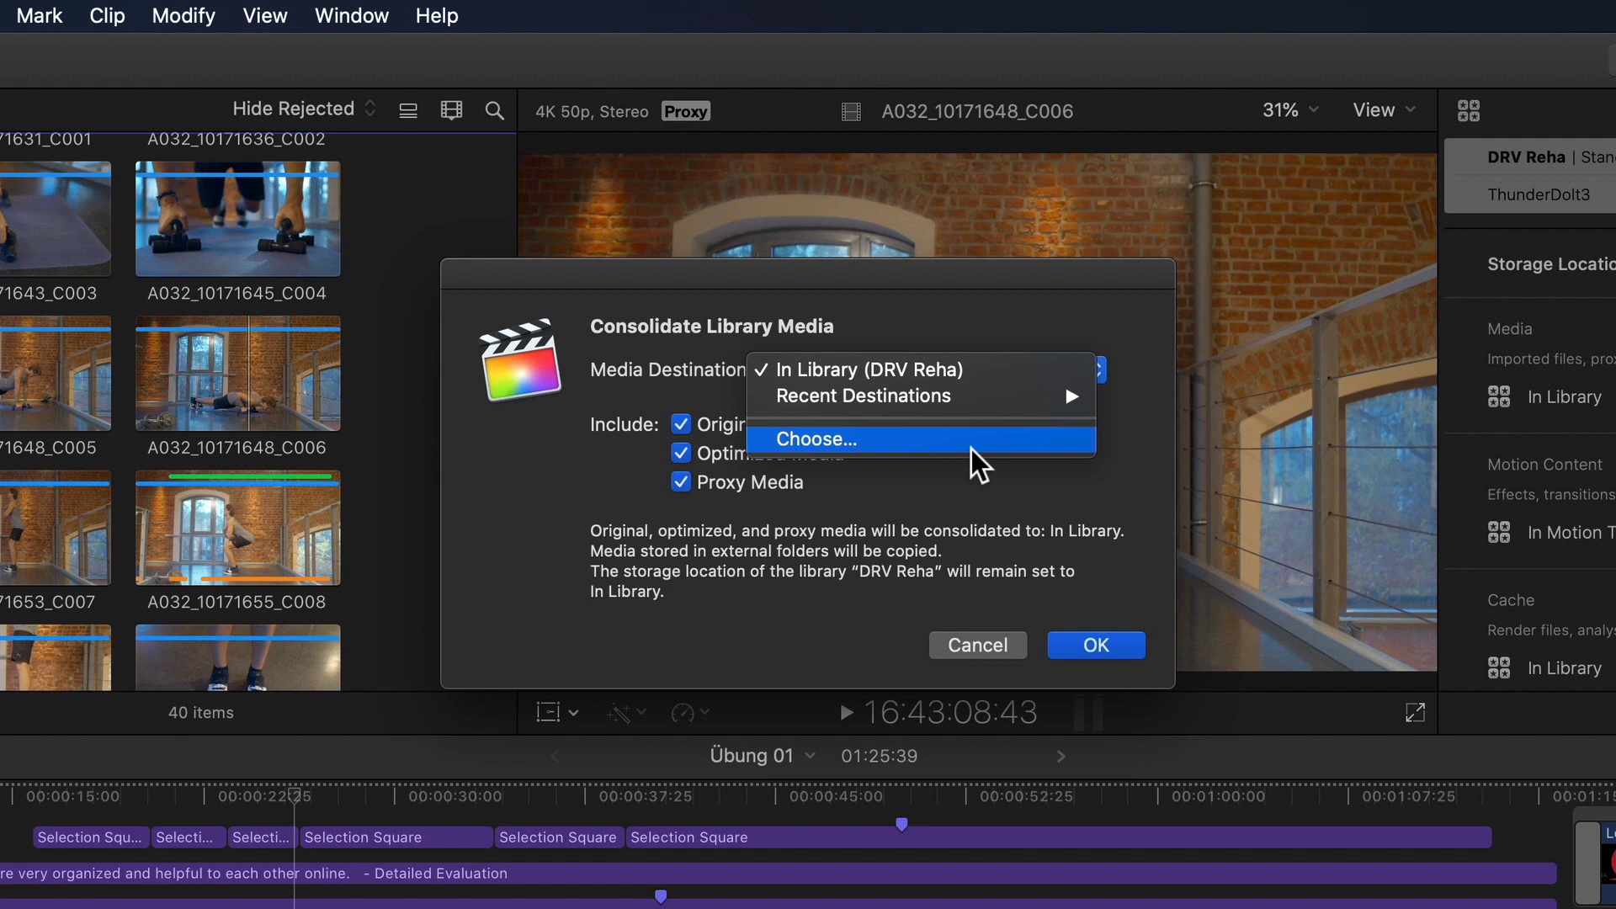
mouse_move(917, 395)
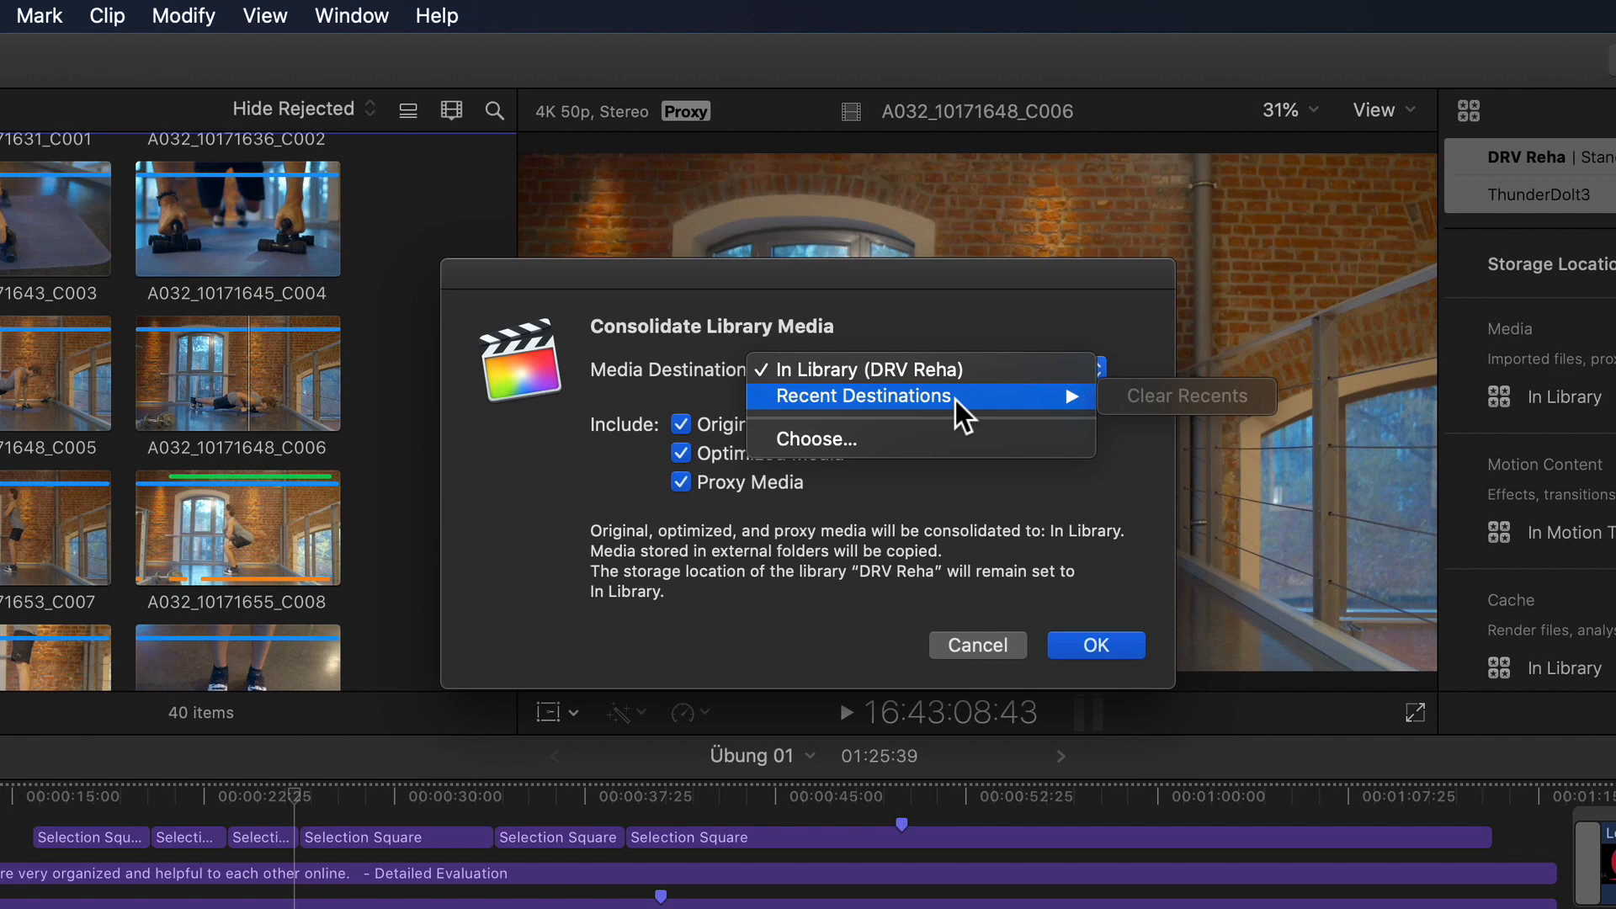
mouse_move(1263, 412)
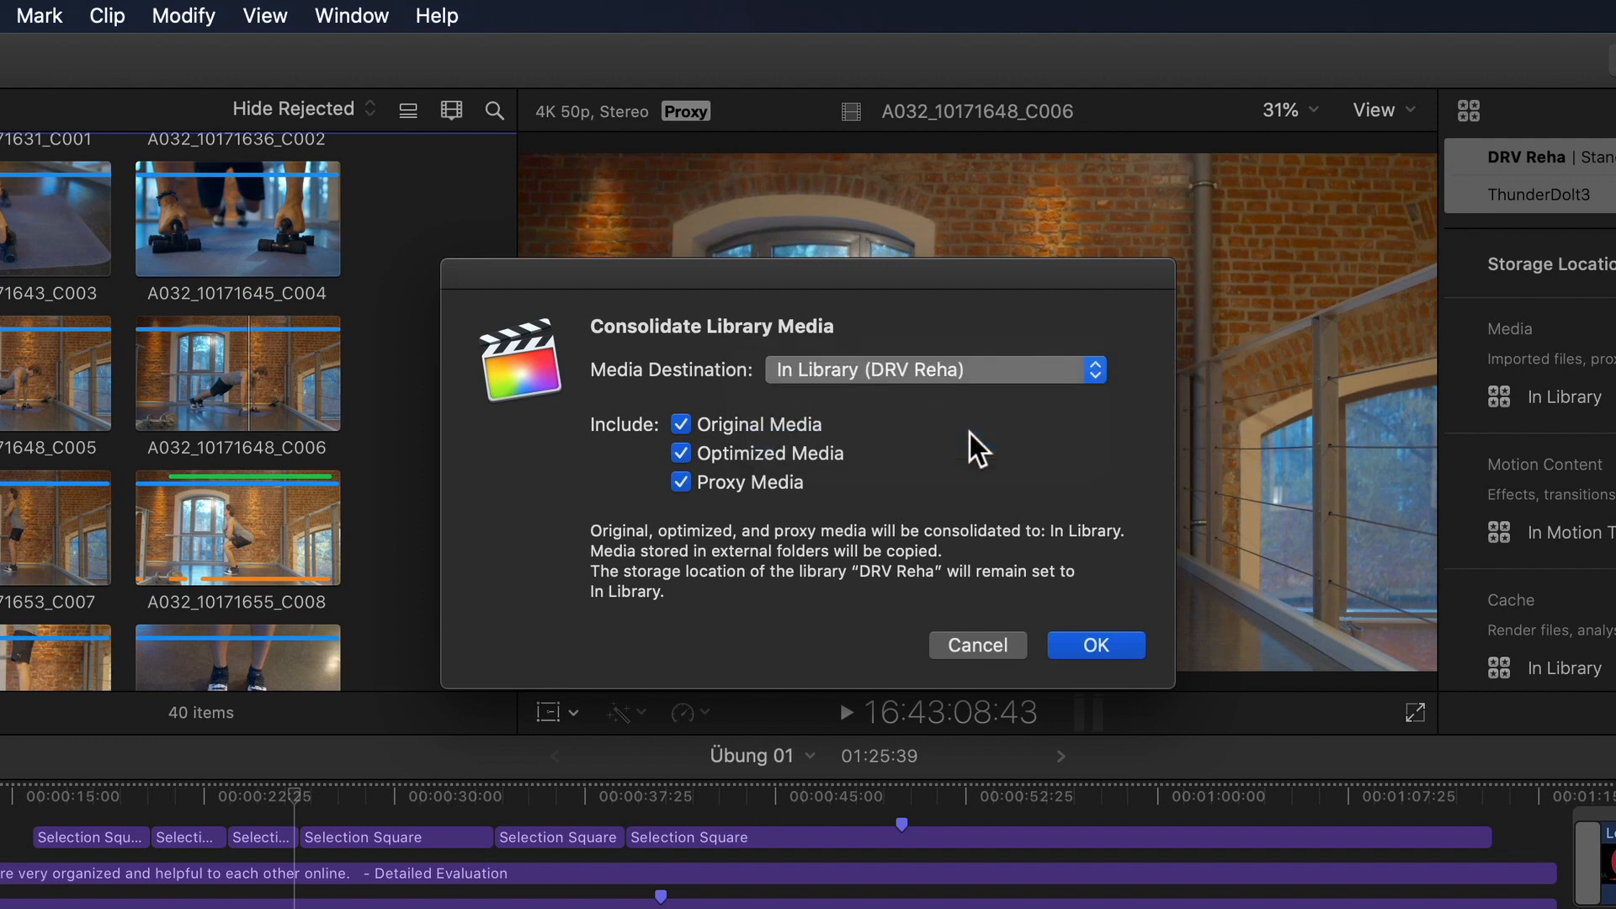
Create a new SERVER folder on ExternalSSD and choose it as the media destination.
click(934, 370)
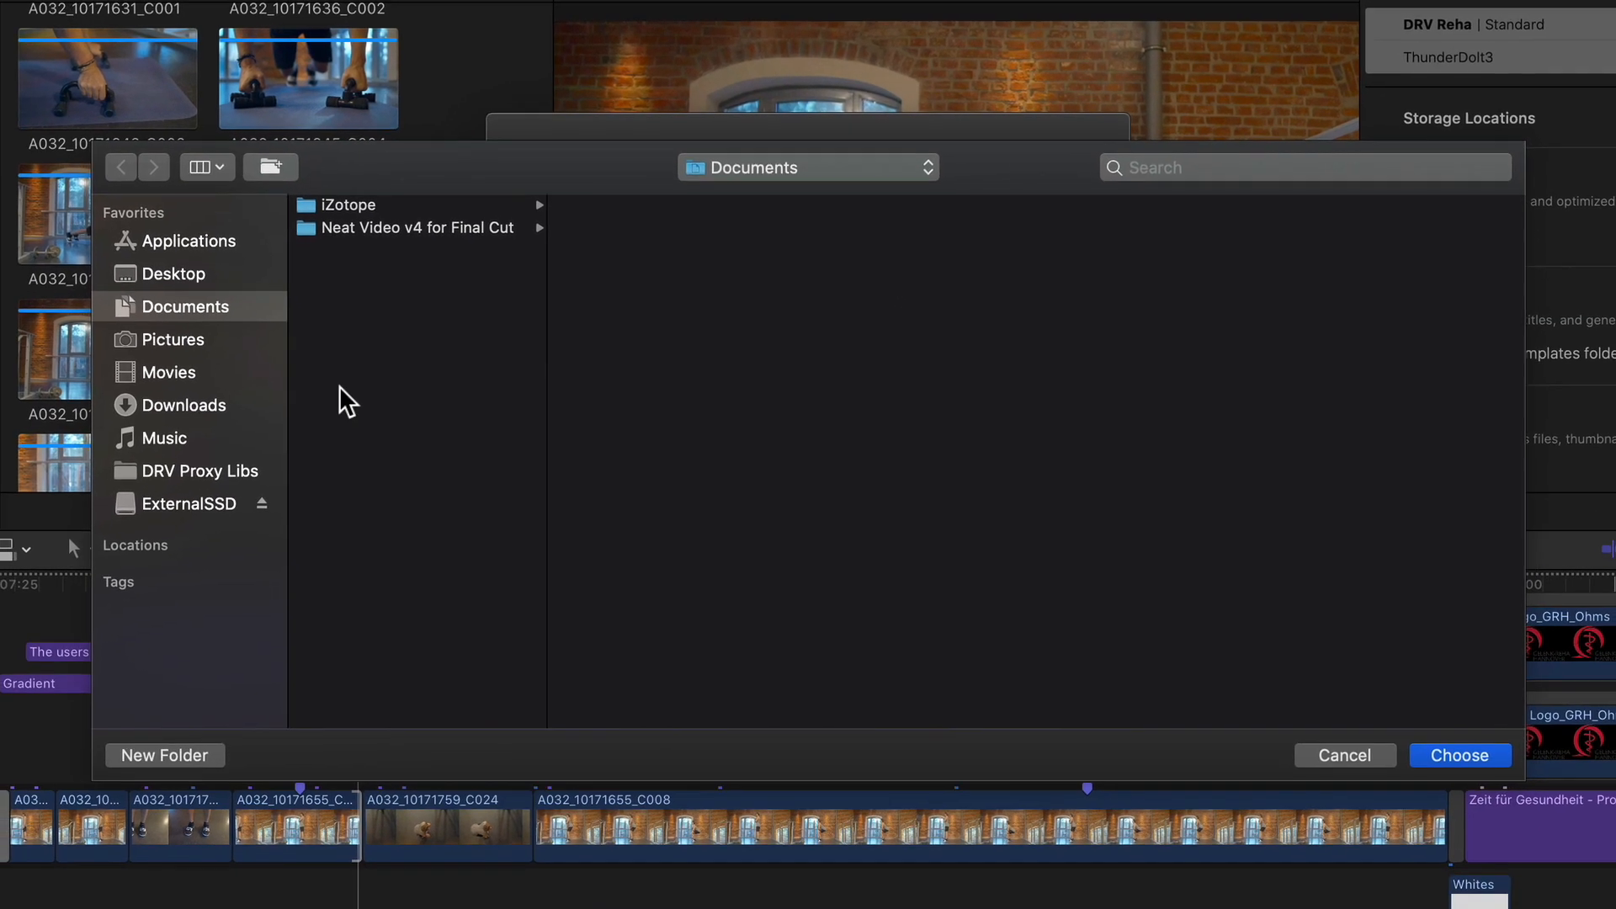
click(191, 503)
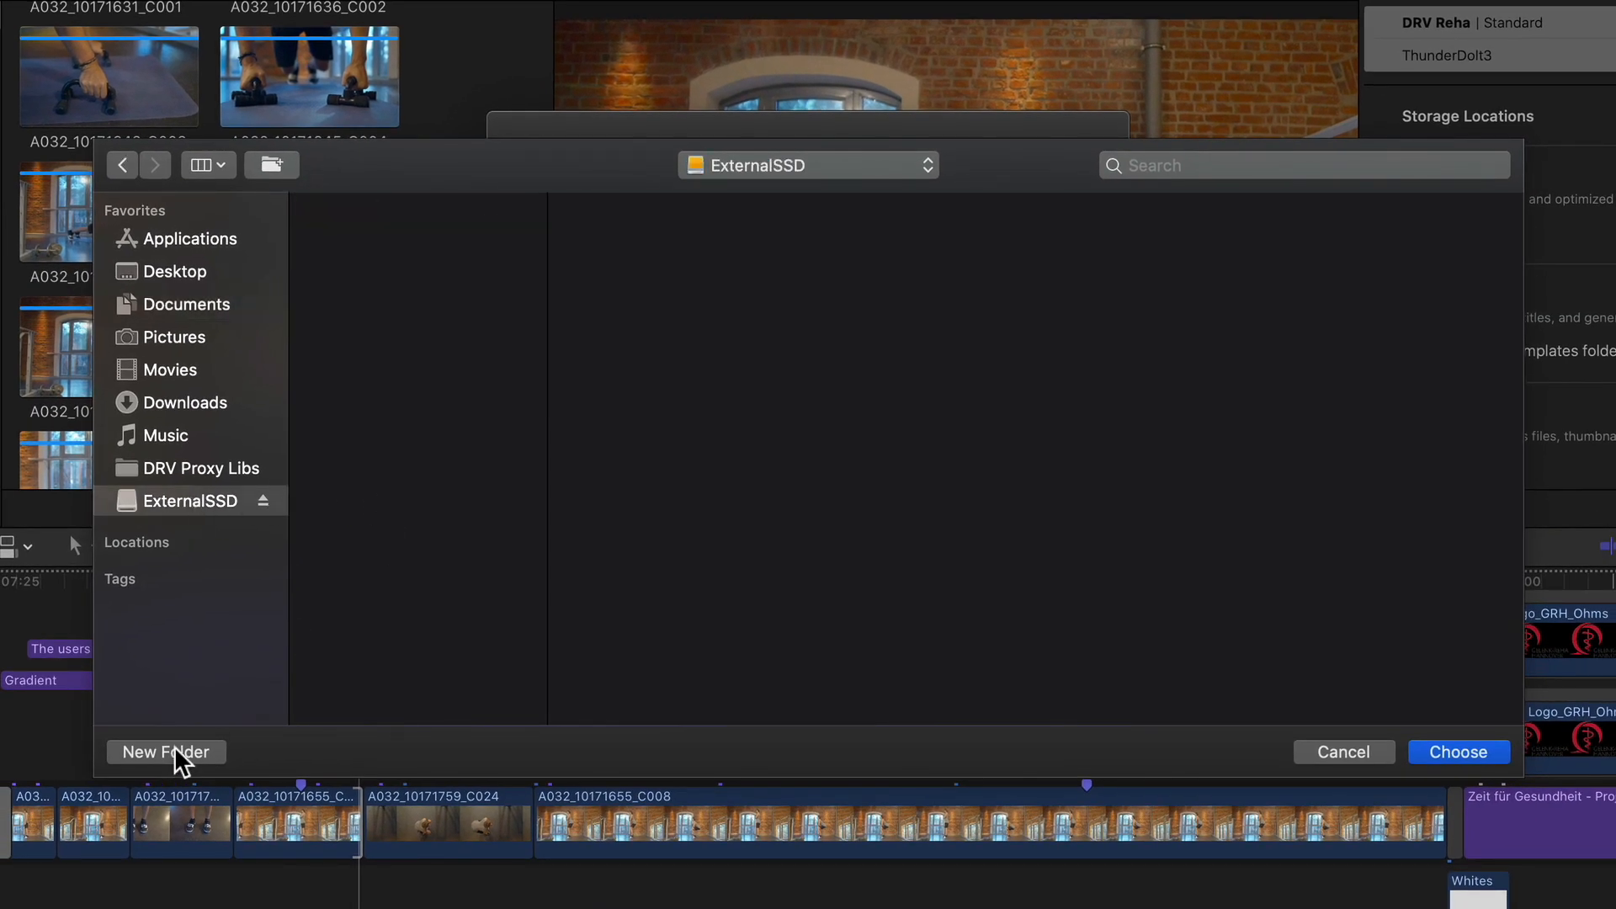
click(166, 752)
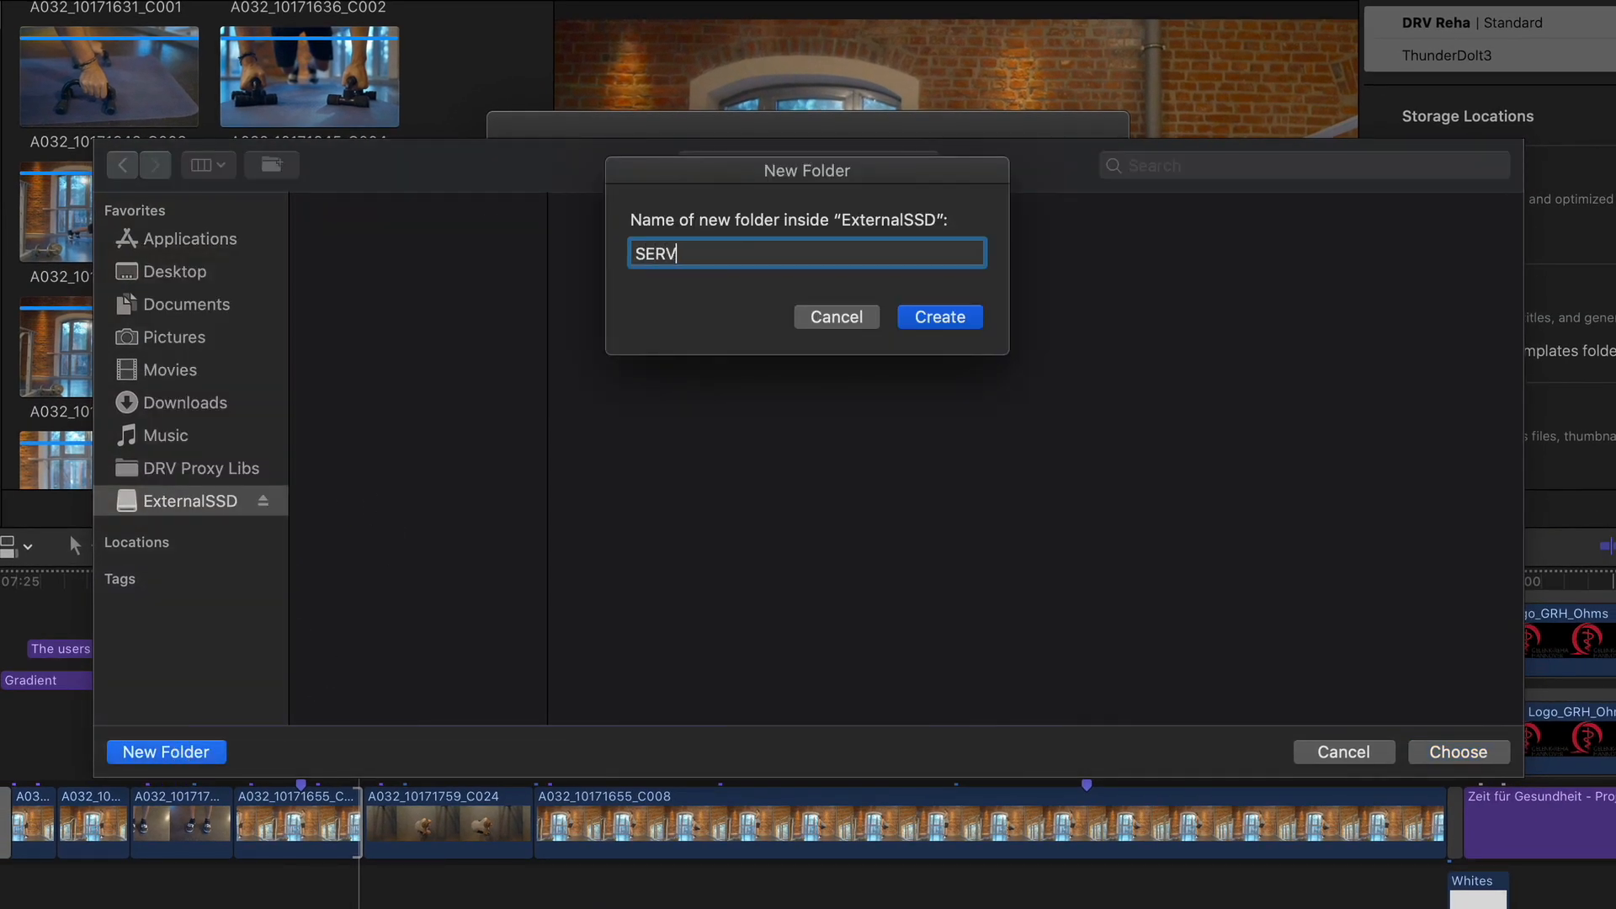
click(938, 316)
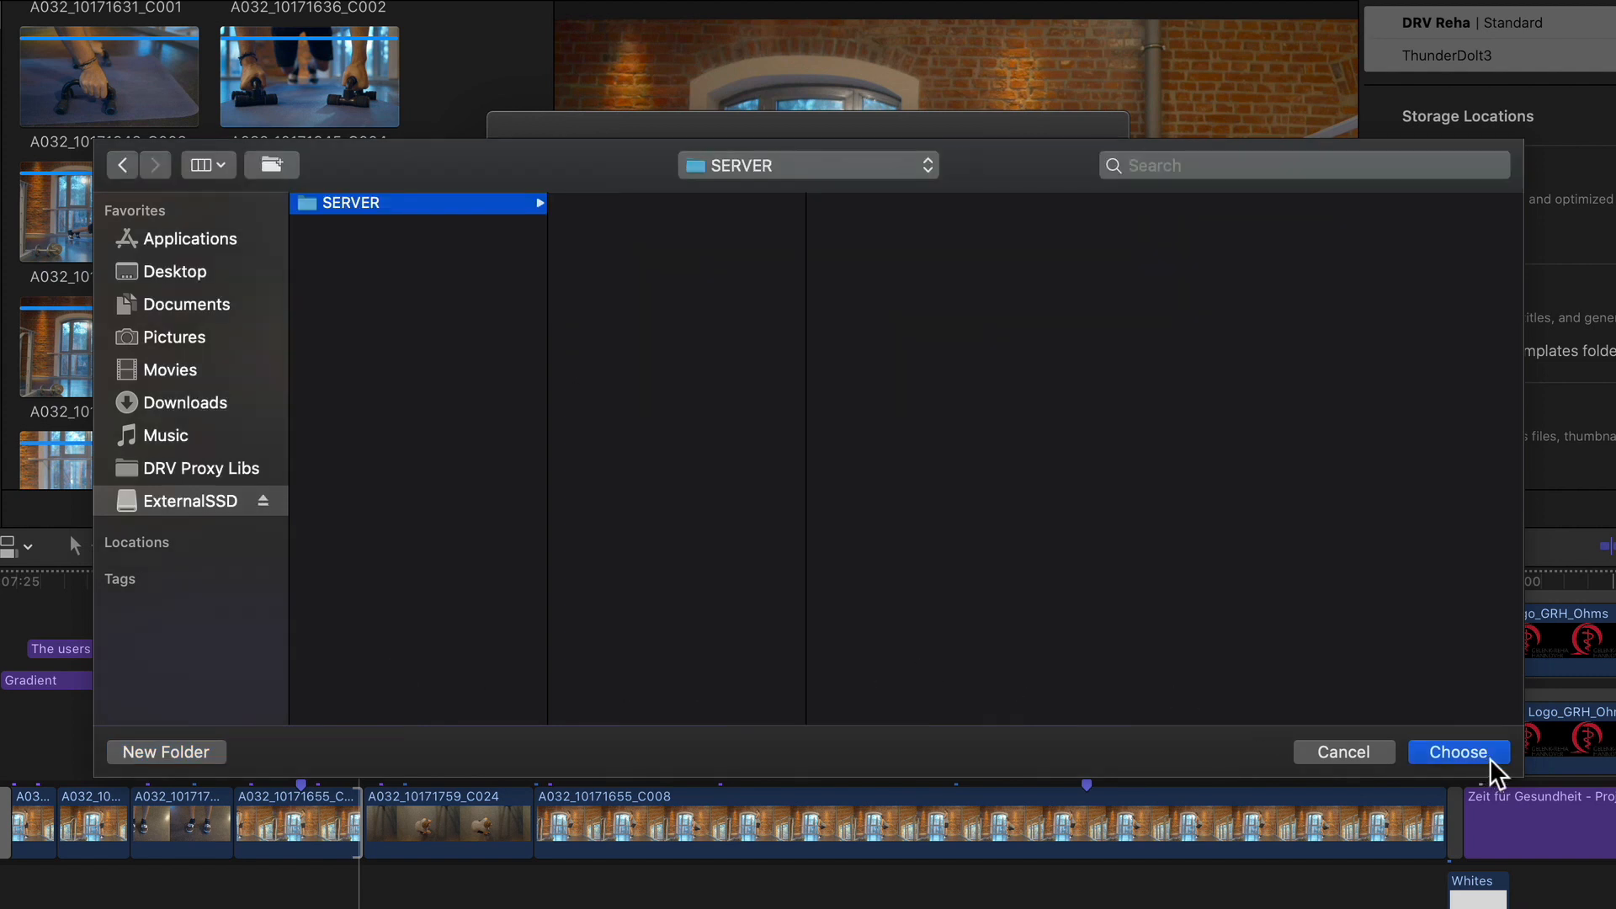
click(1457, 752)
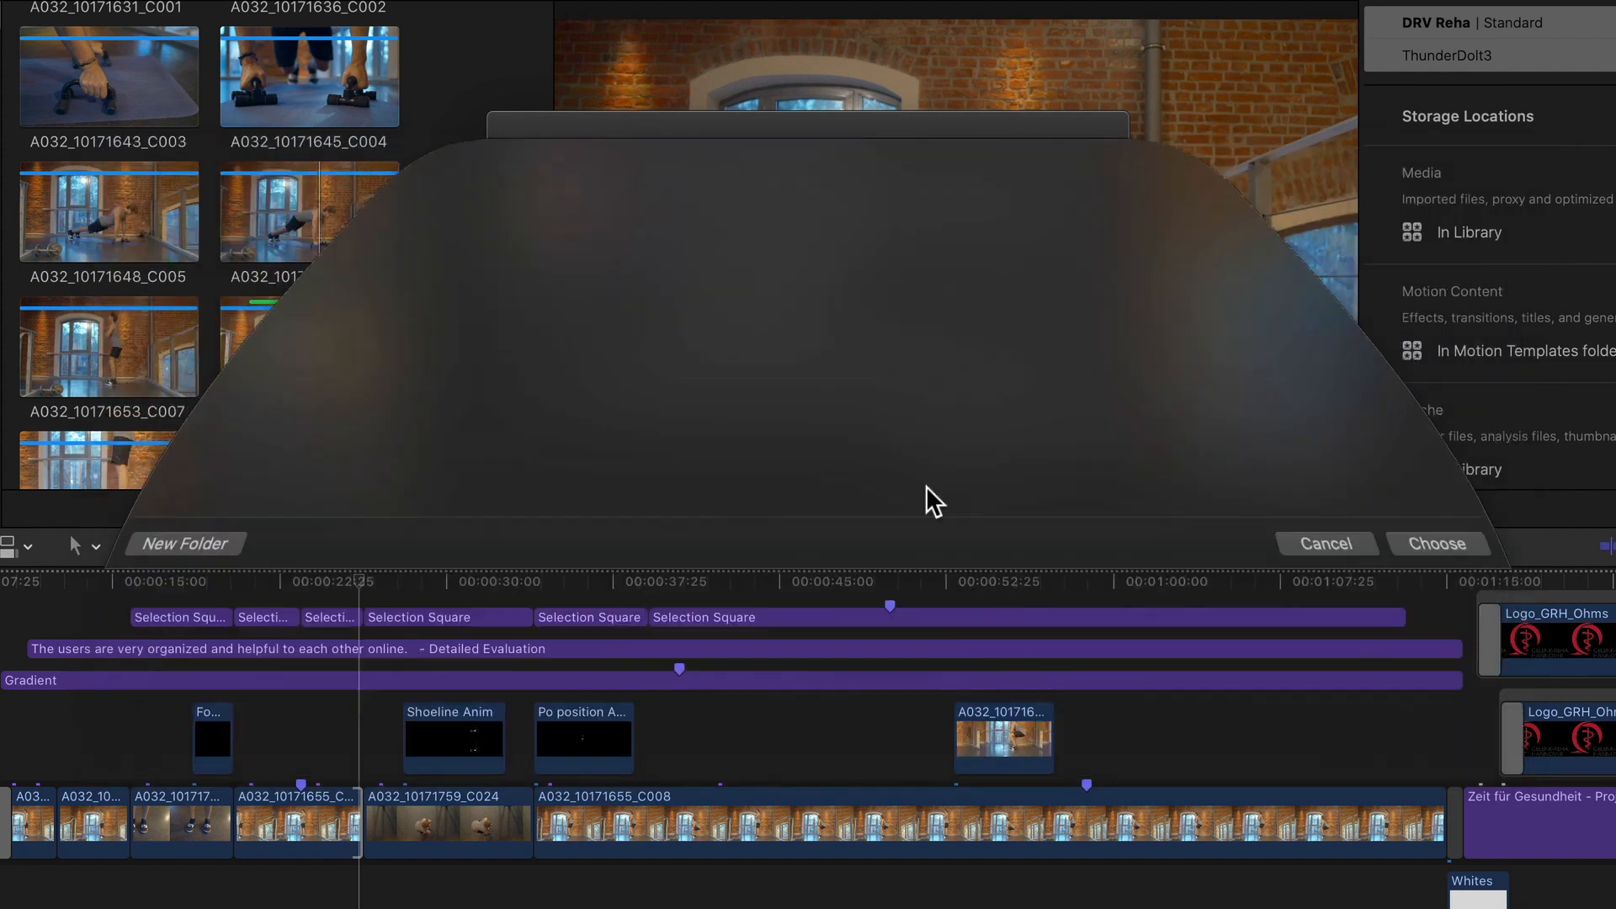
Uncheck Proxy Media and confirm consolidating original and optimized media to SERVER.
click(1436, 543)
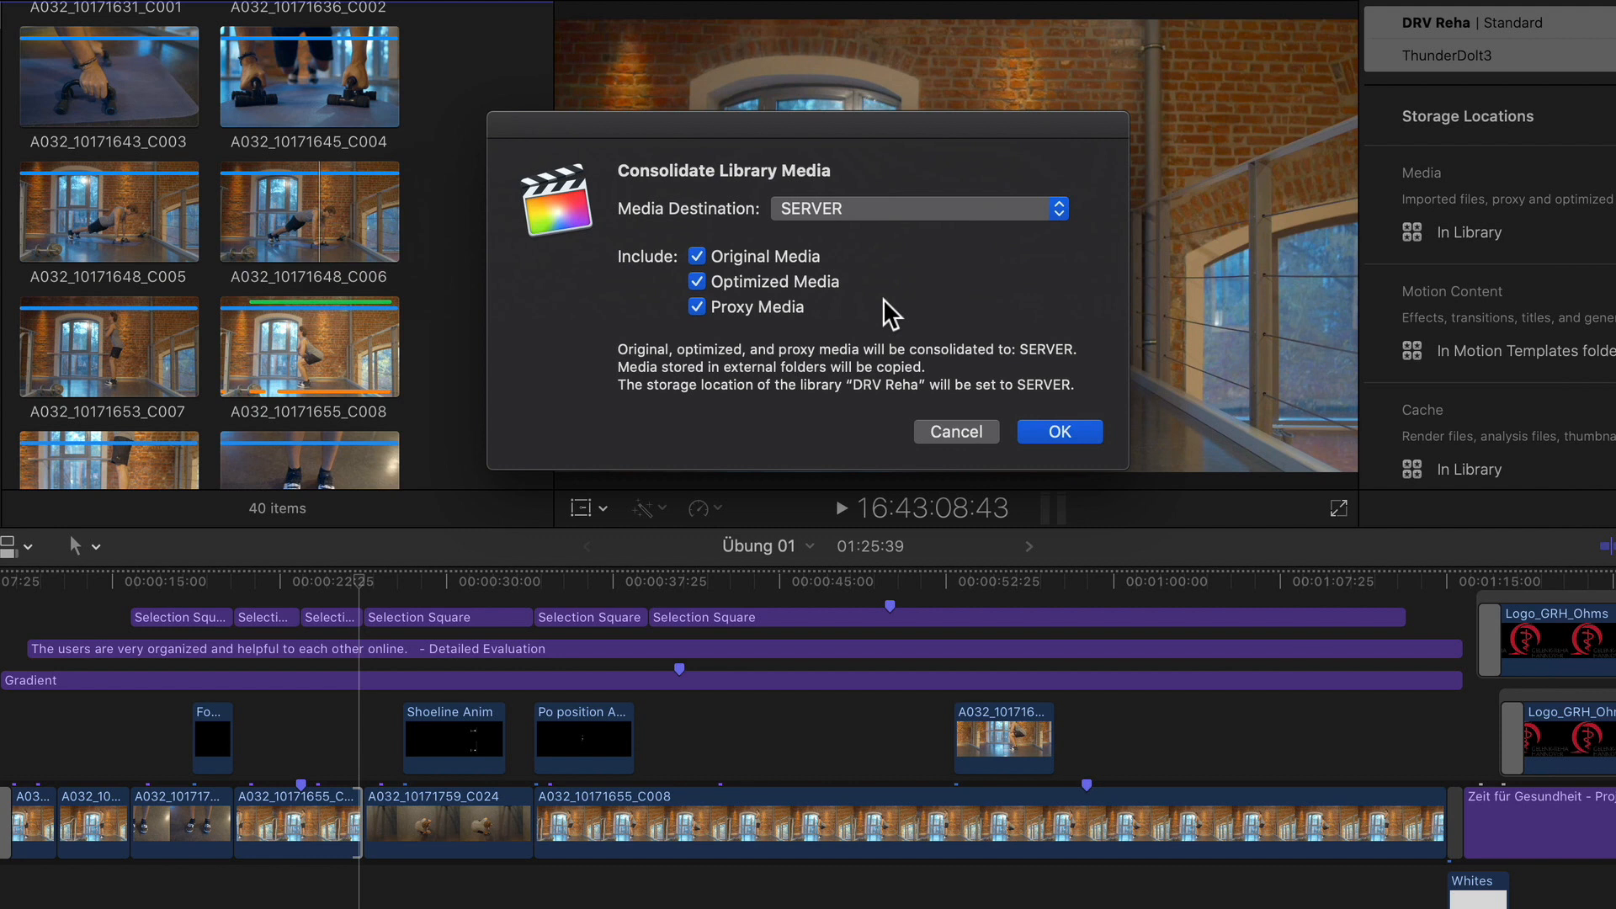
mouse_move(860, 303)
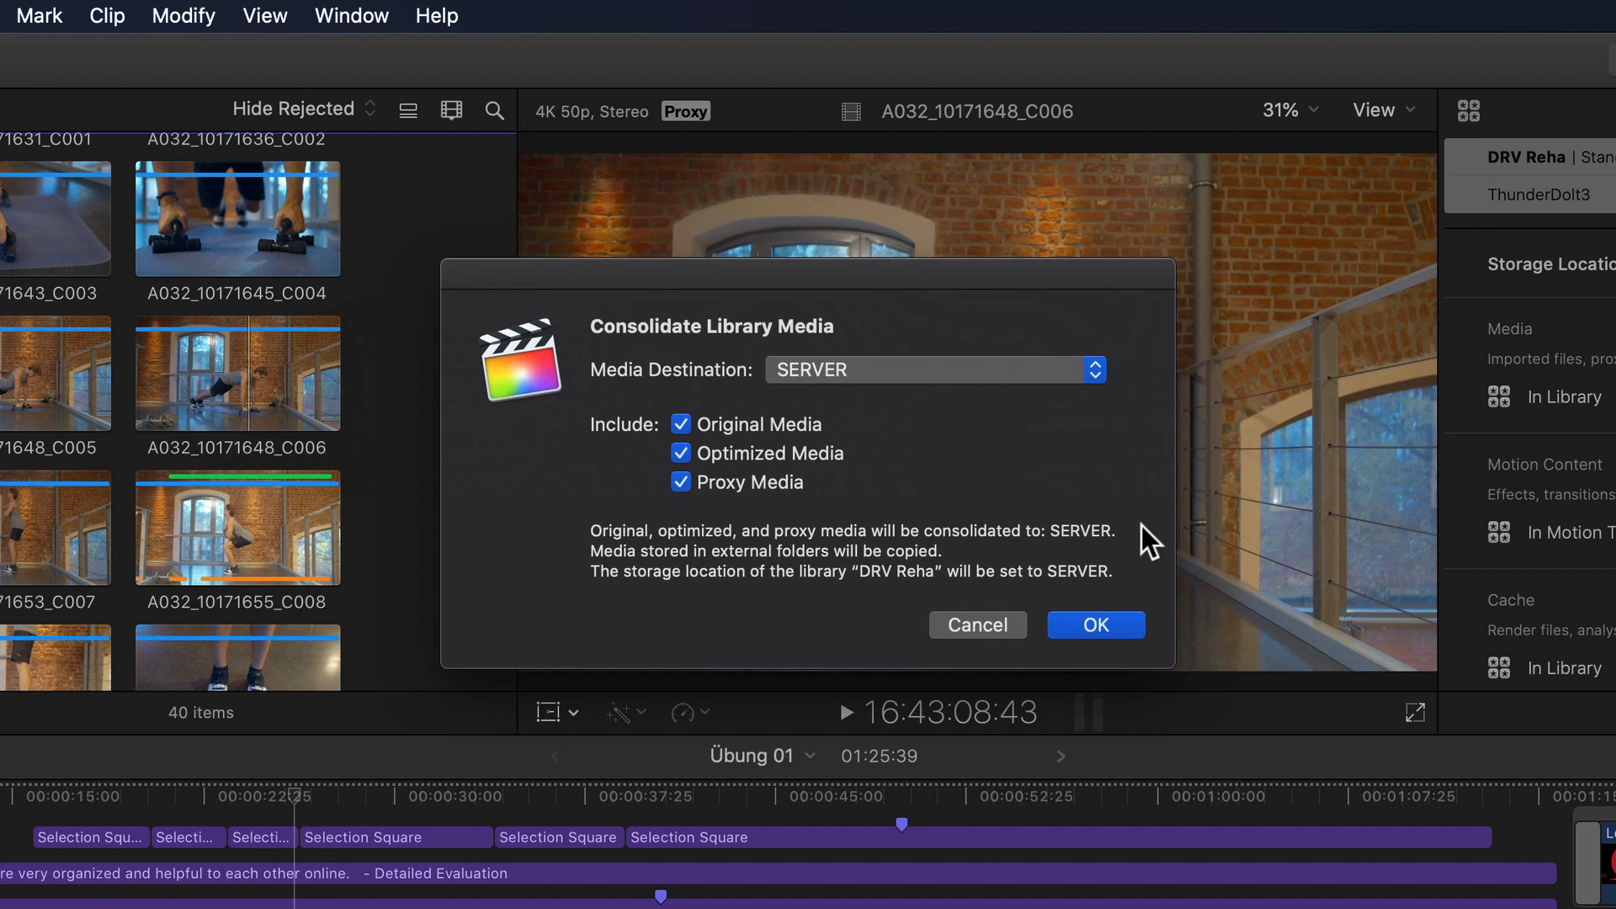
mouse_move(701, 448)
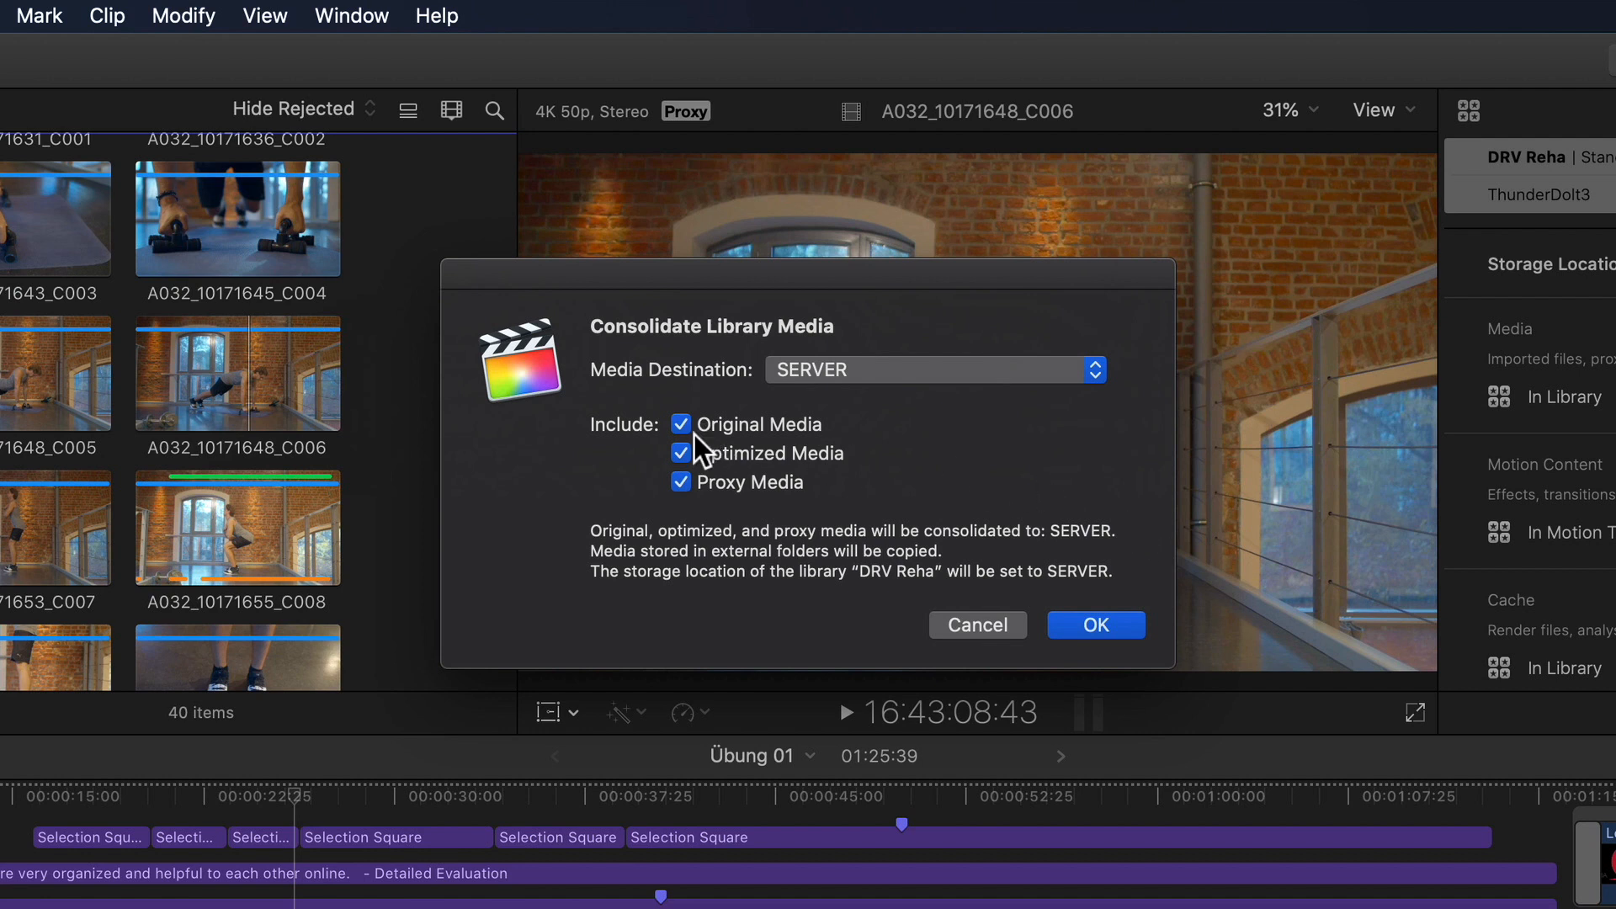
mouse_move(685, 510)
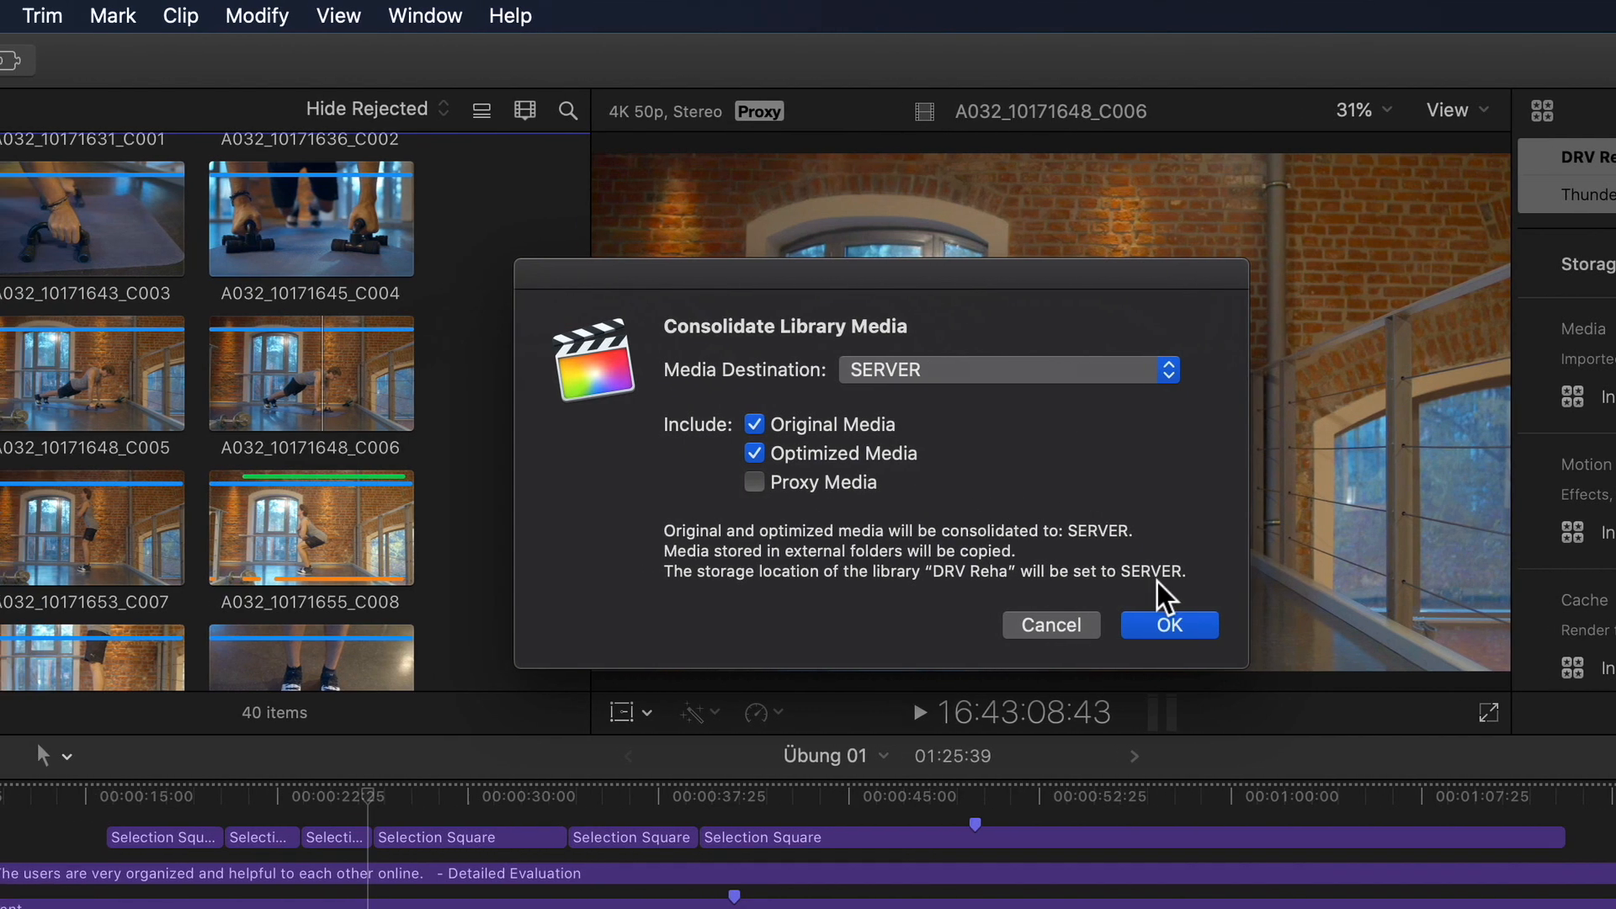
click(1169, 624)
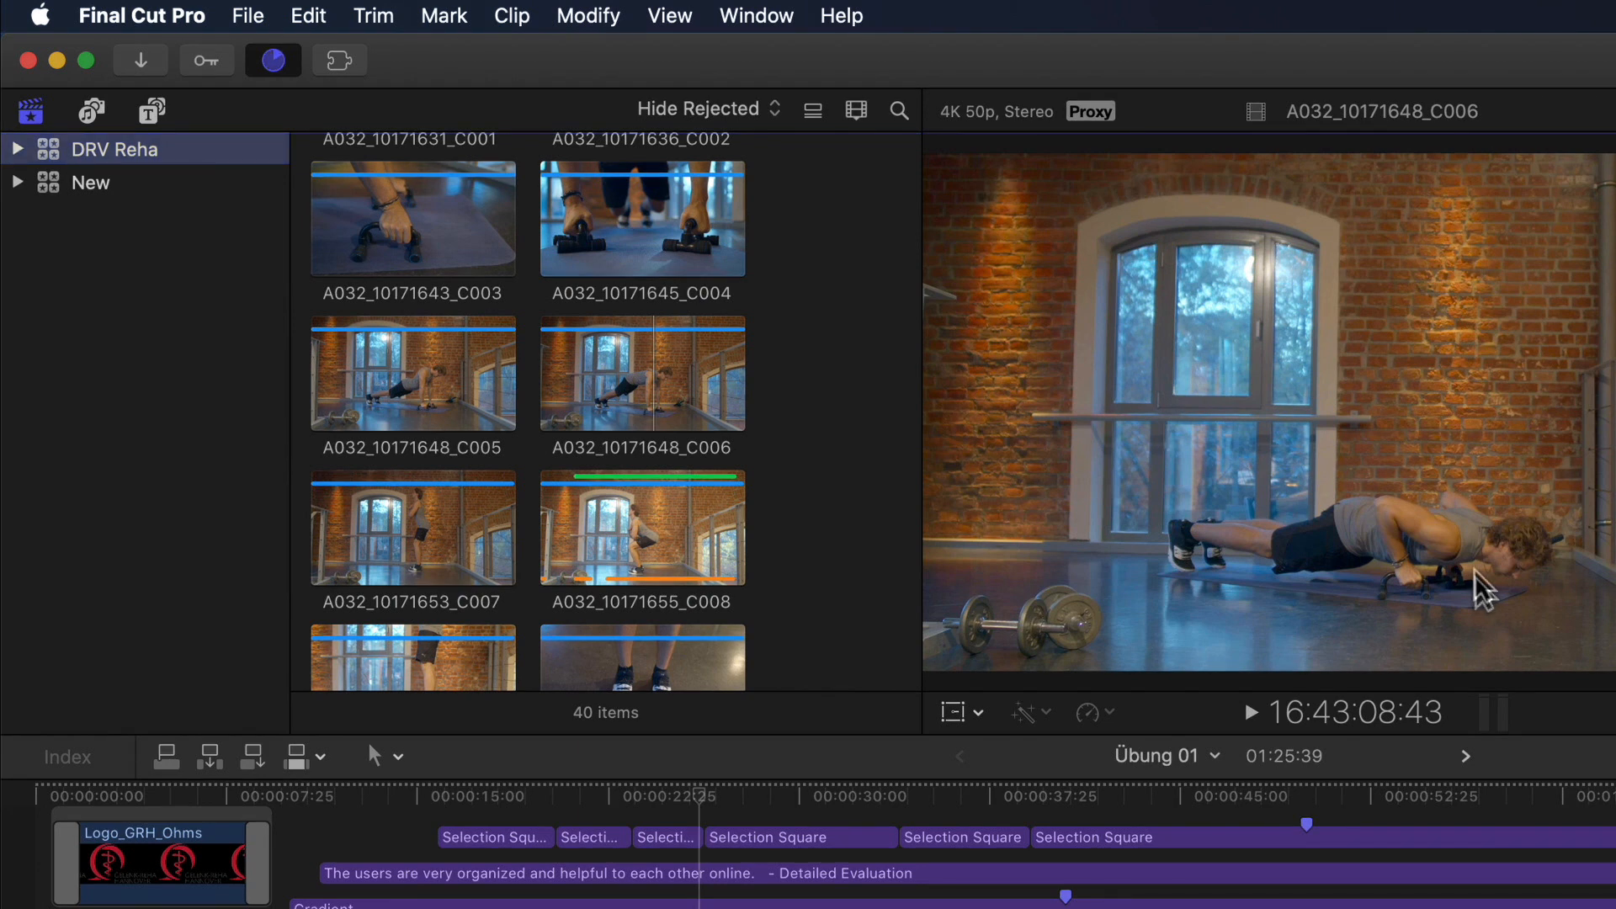
Consolidate only proxy media into the DRV Reha library with In Library as destination.
click(272, 60)
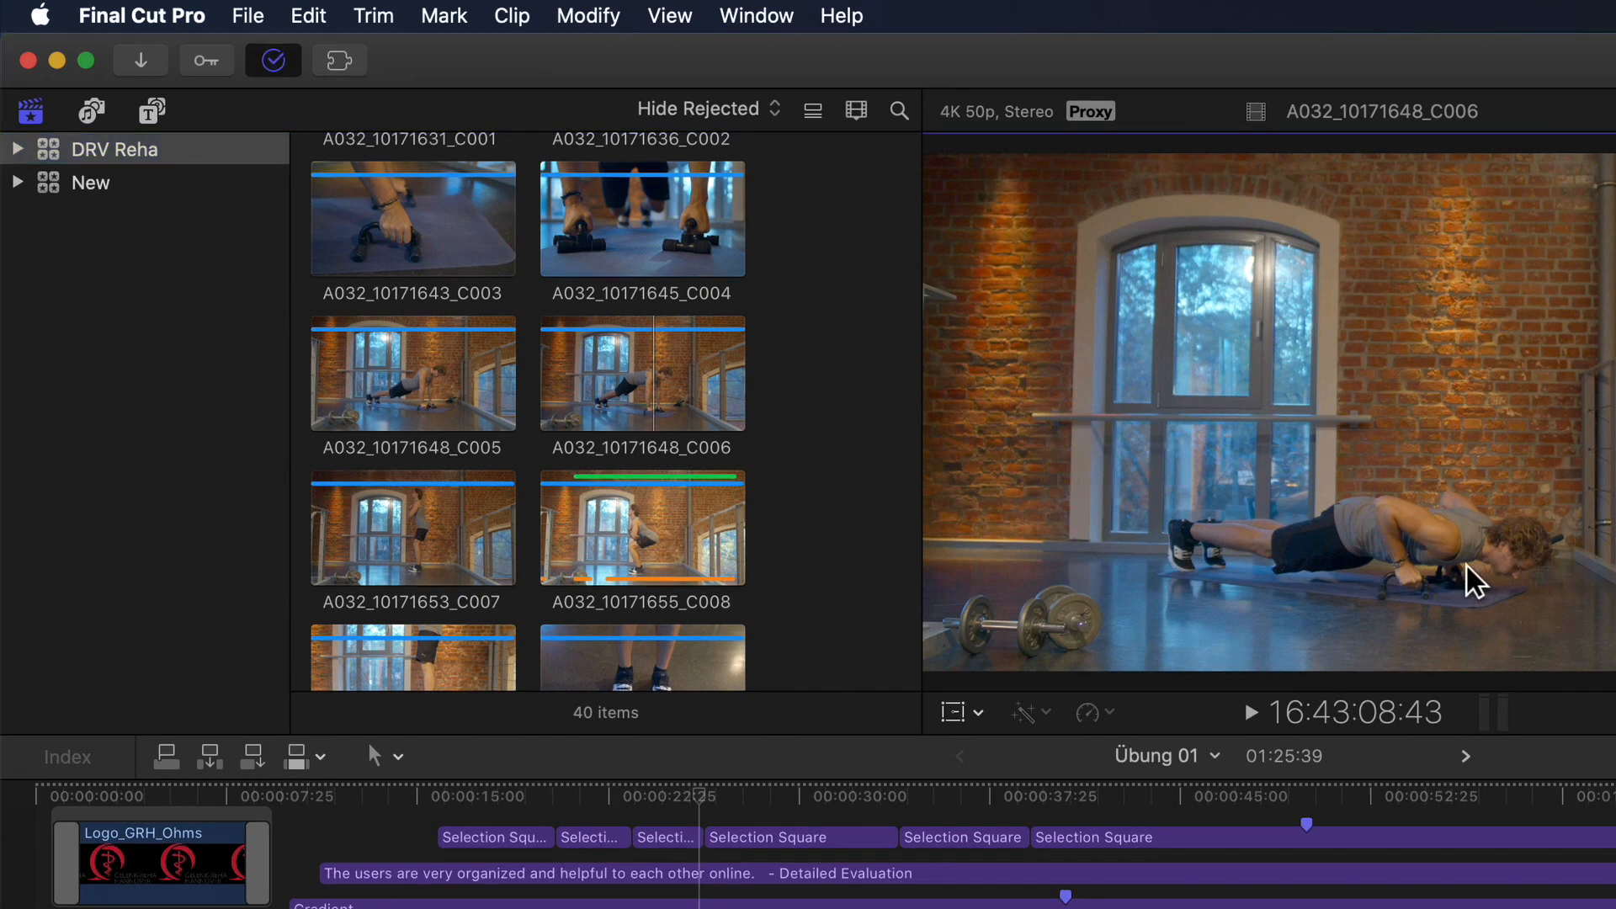
mouse_move(56, 165)
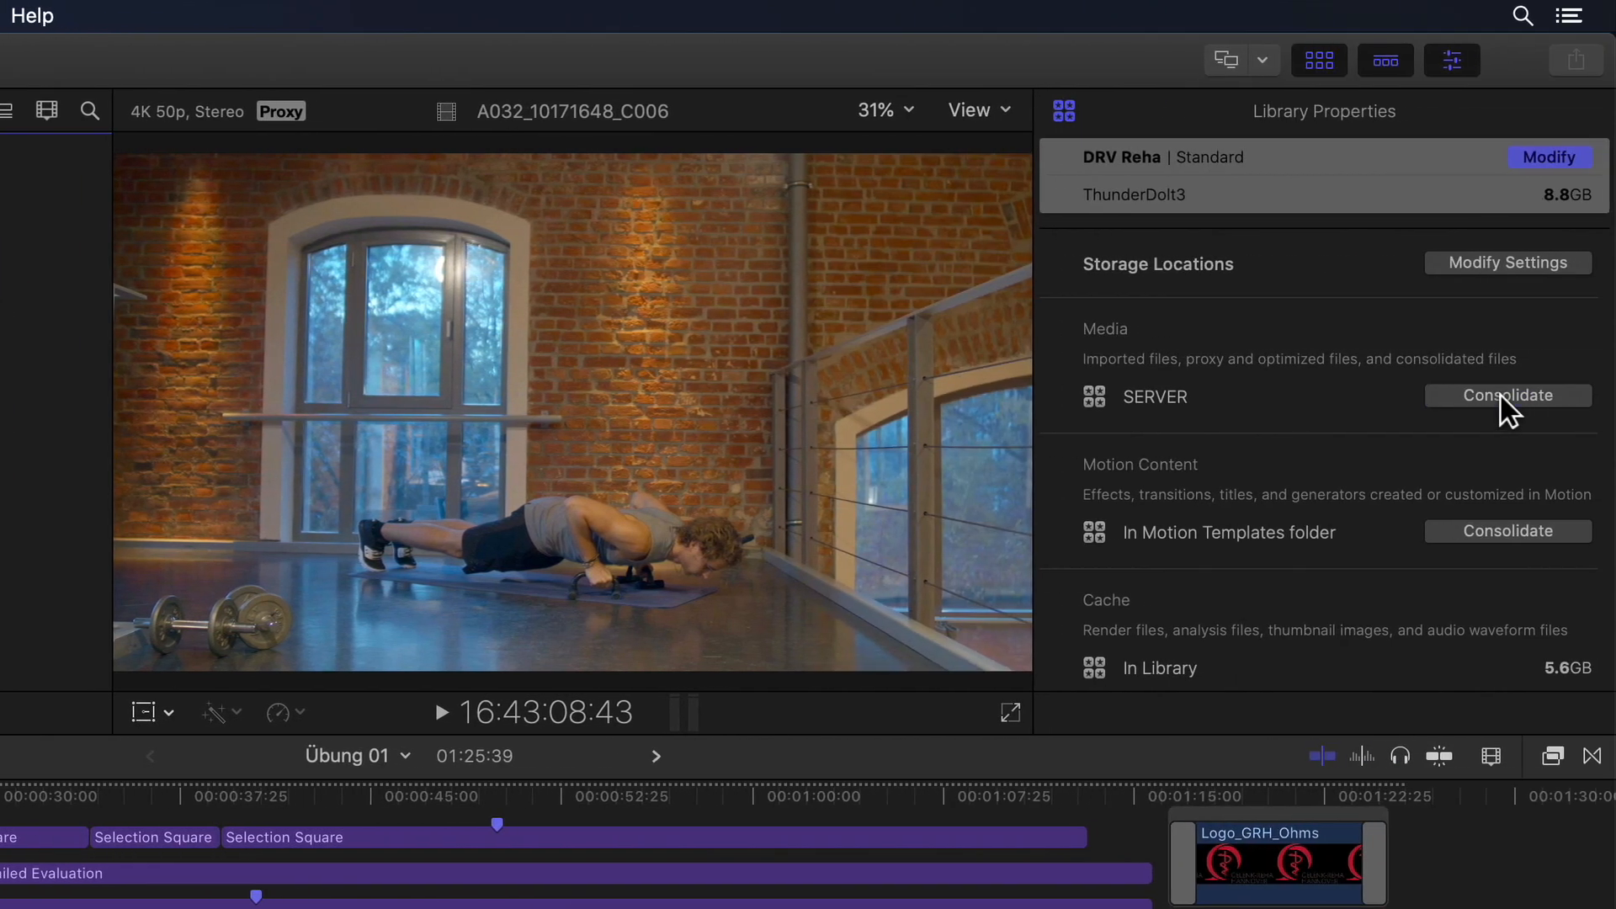
click(1506, 394)
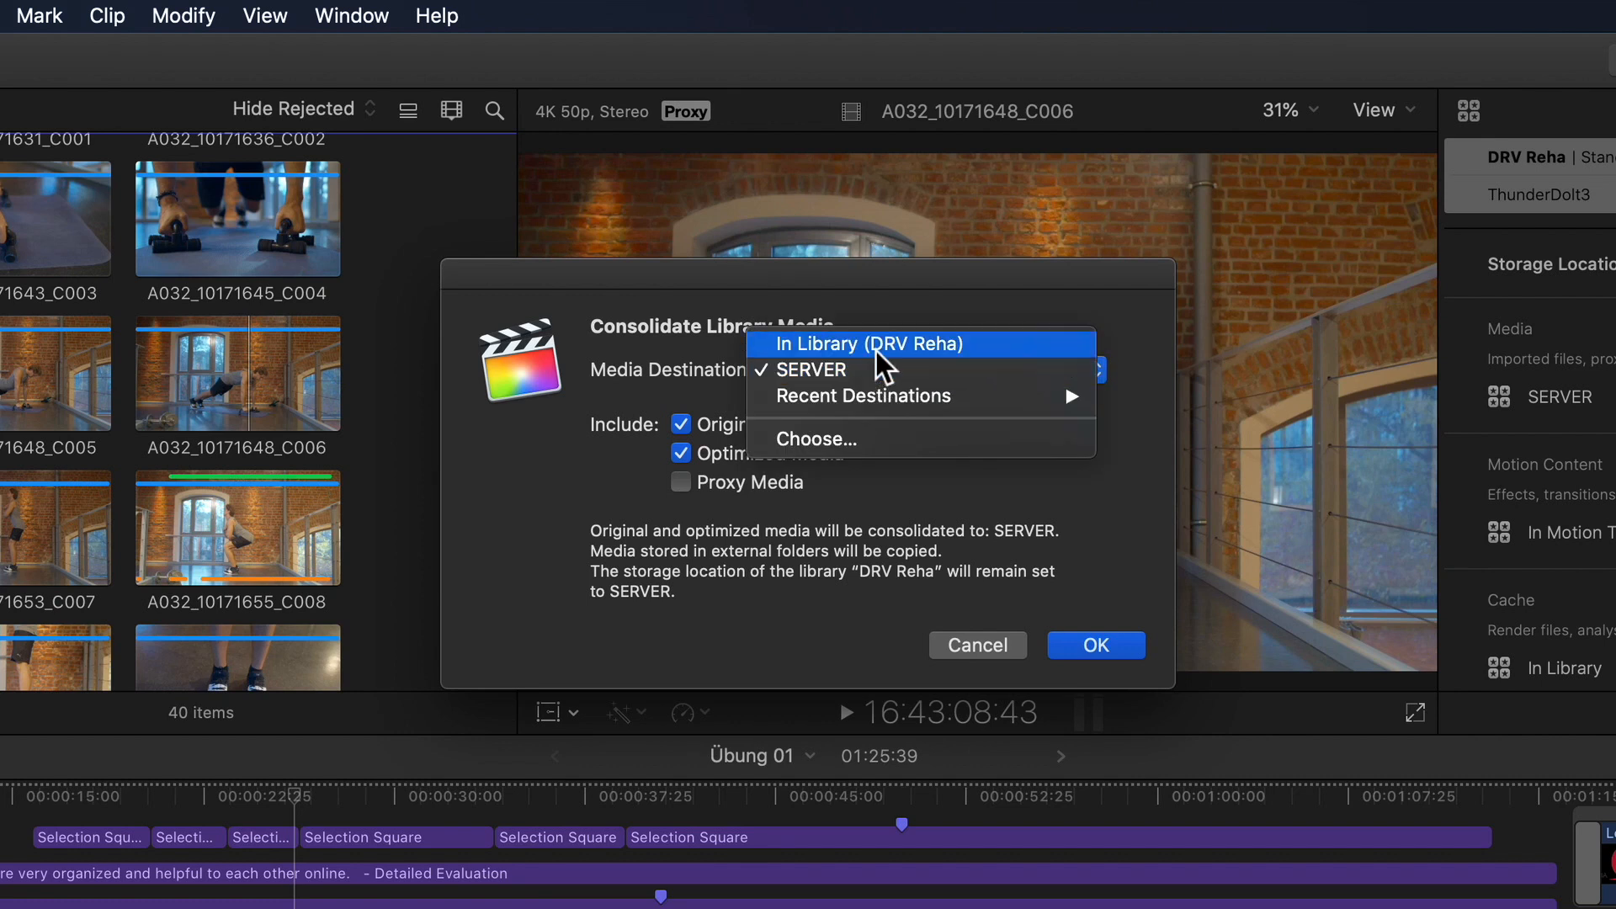
click(863, 343)
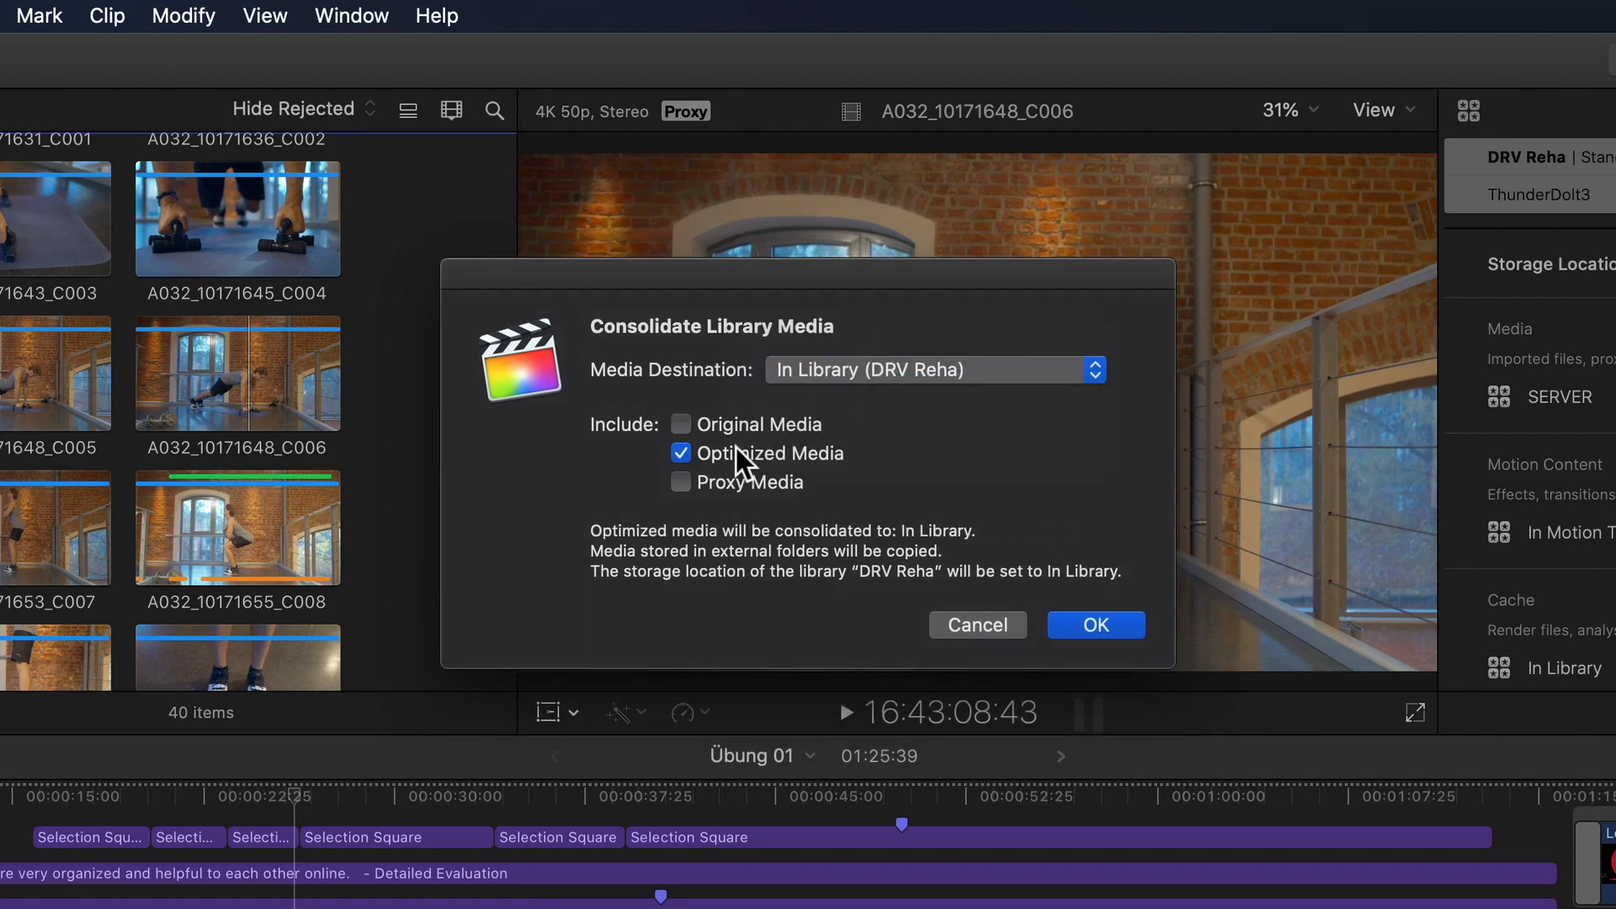
click(680, 482)
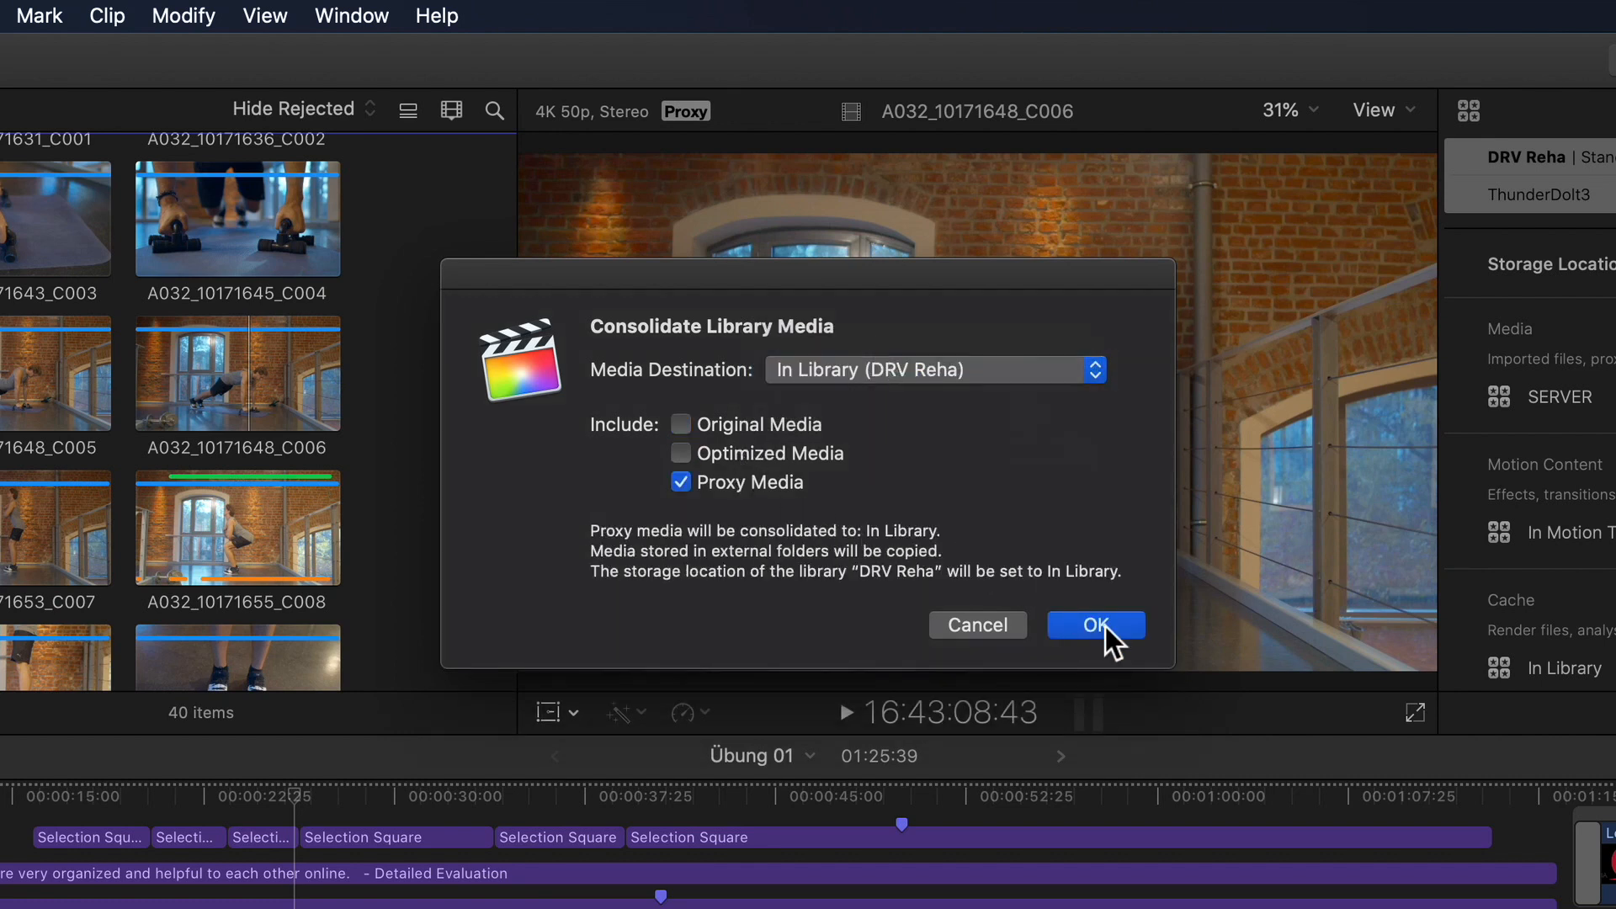
click(1096, 625)
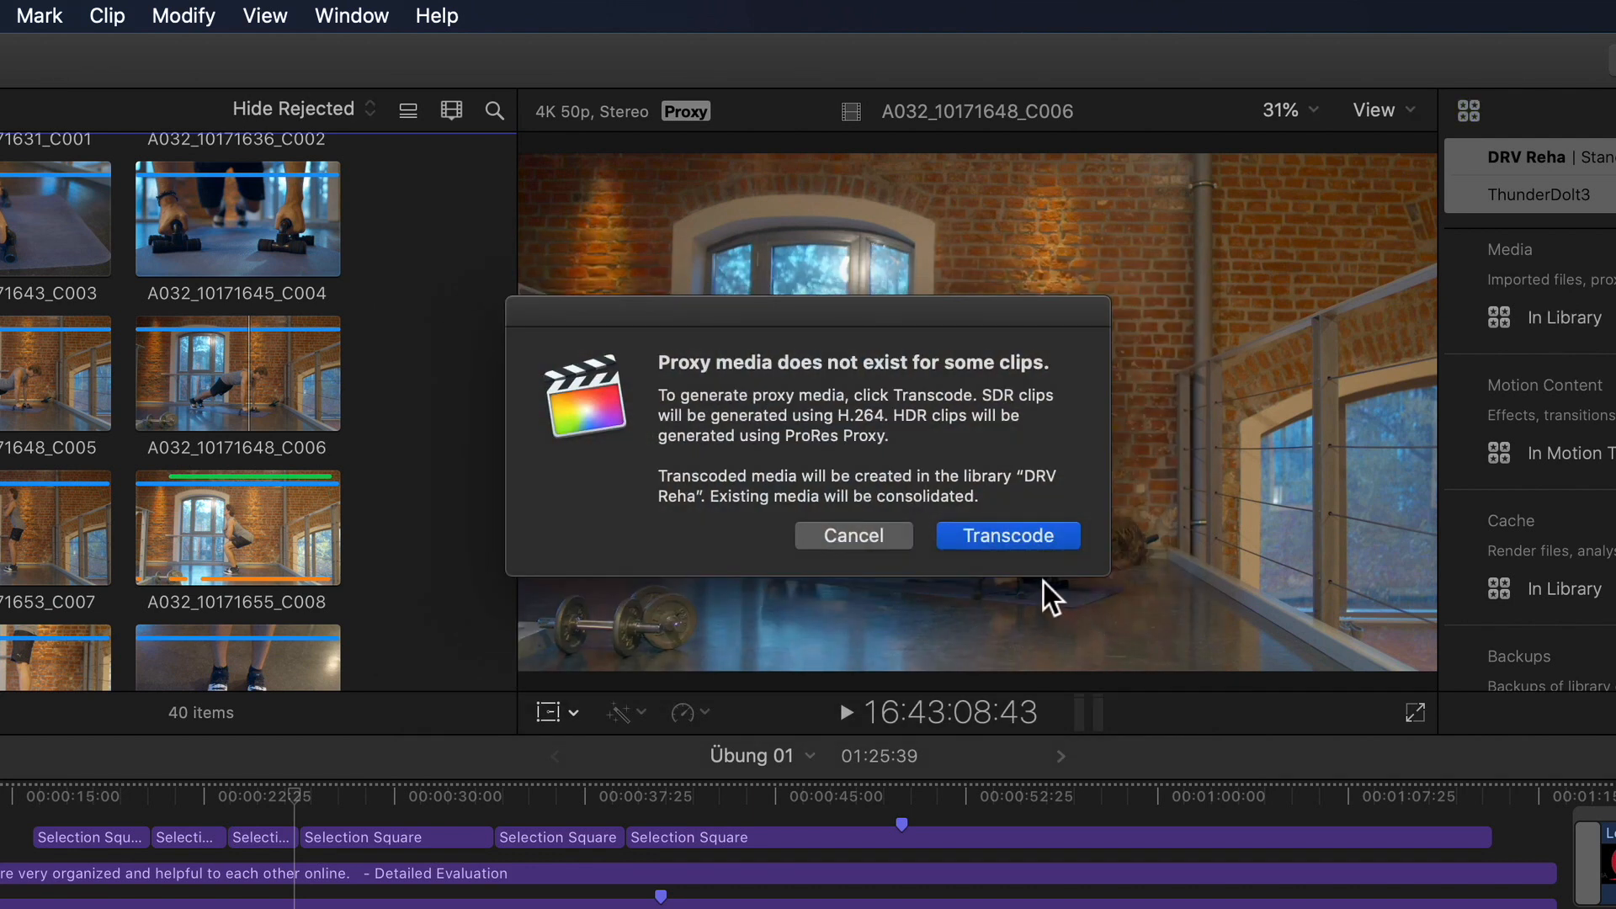
mouse_move(1034, 583)
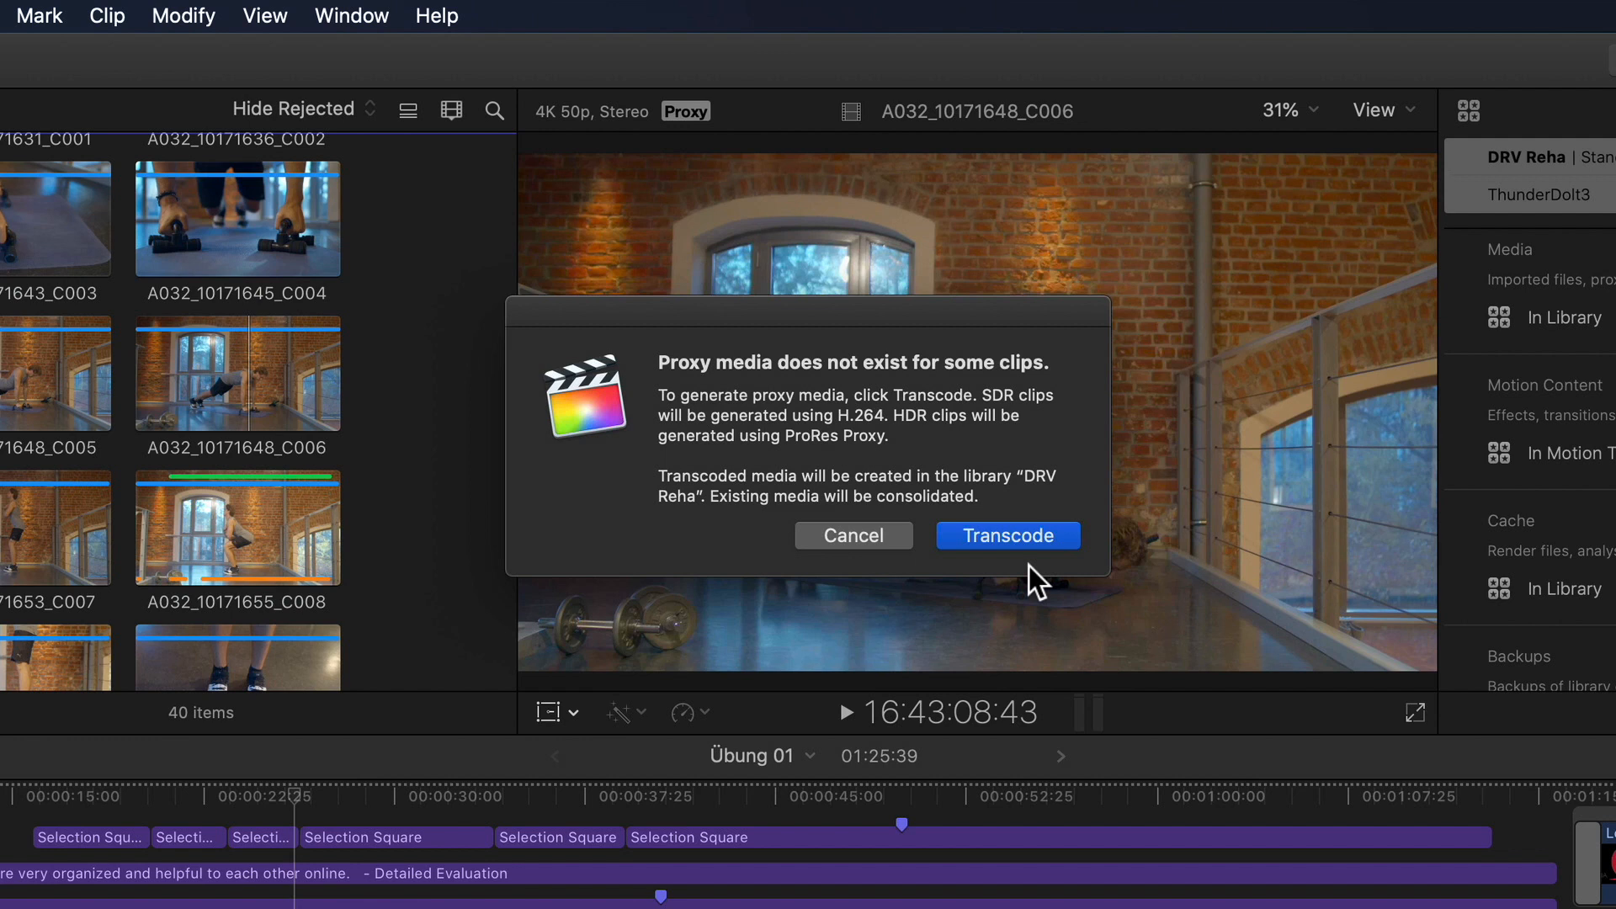
mouse_move(1043, 584)
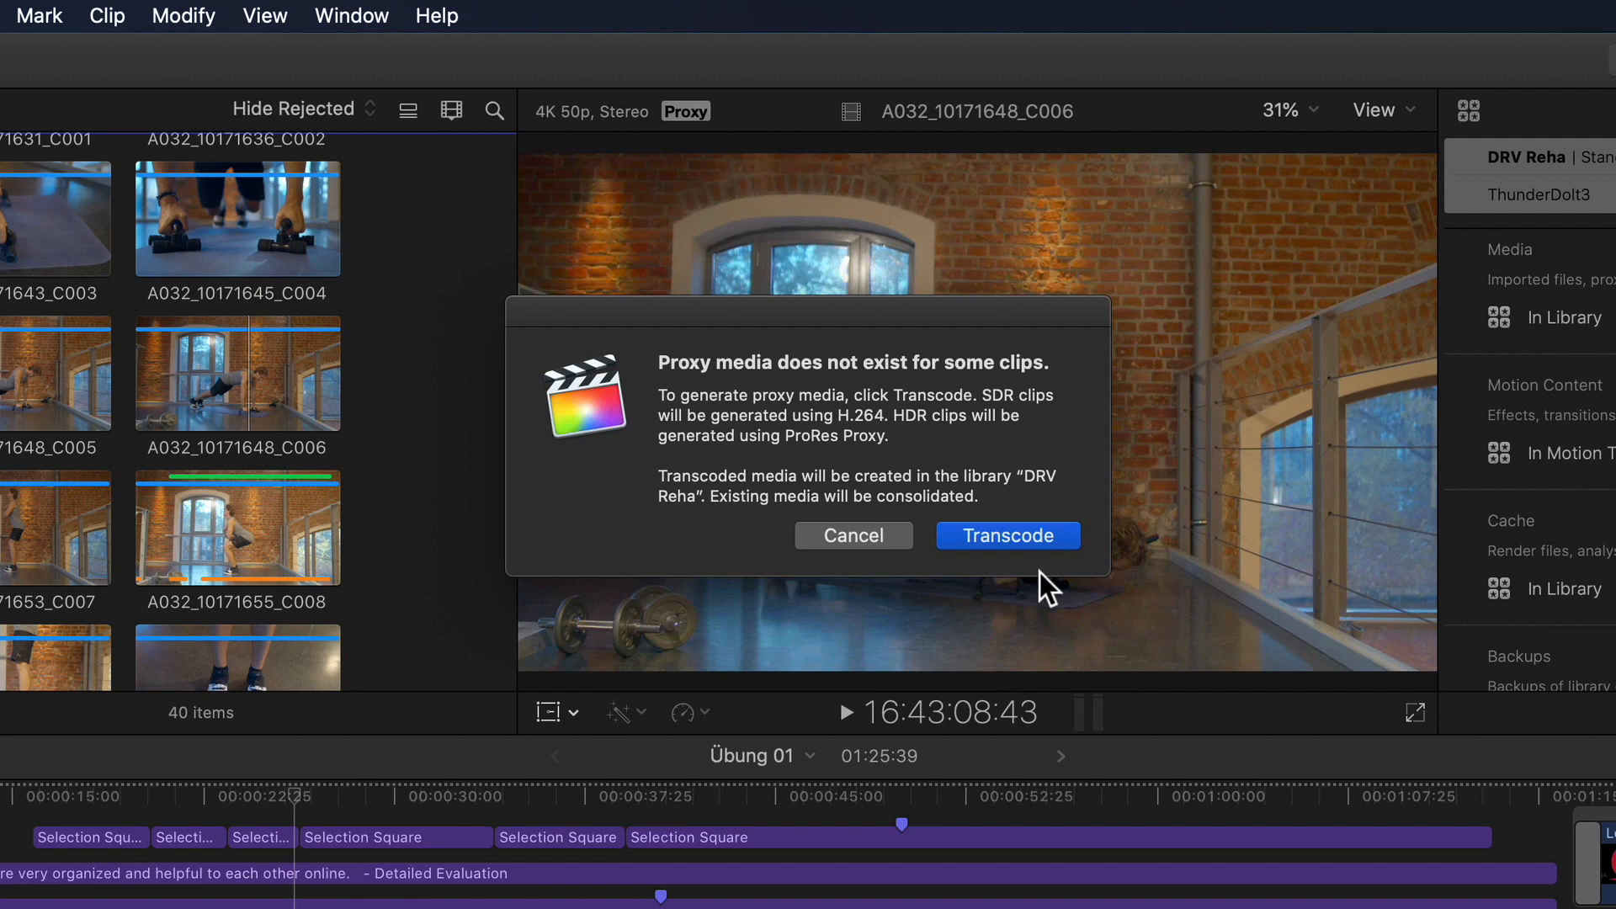
mouse_move(1083, 647)
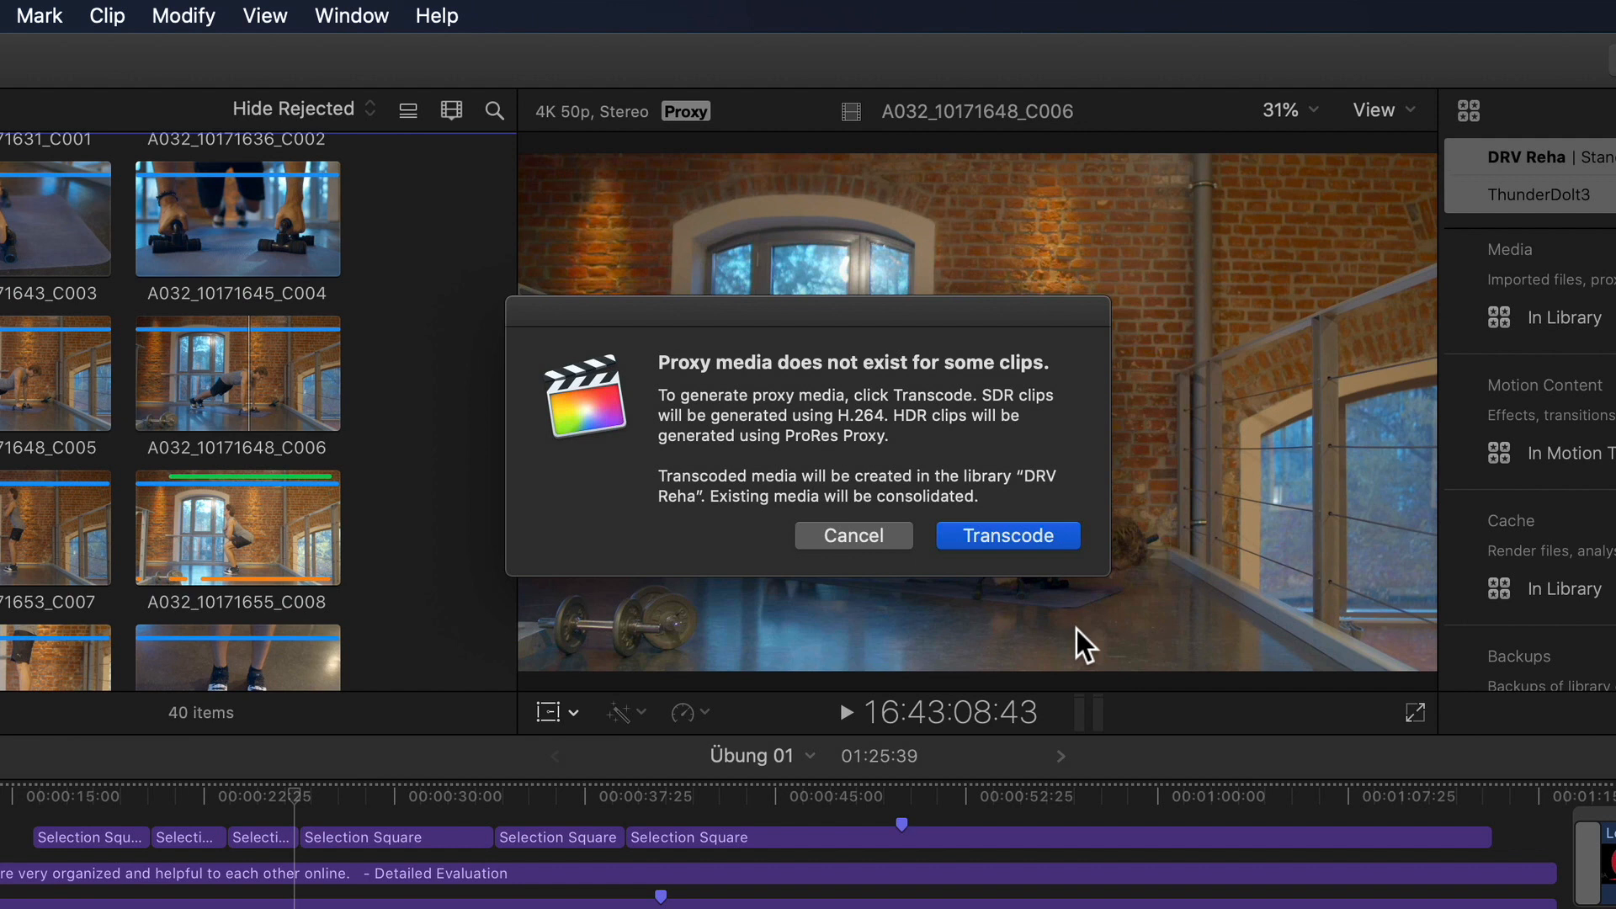
mouse_move(1070, 600)
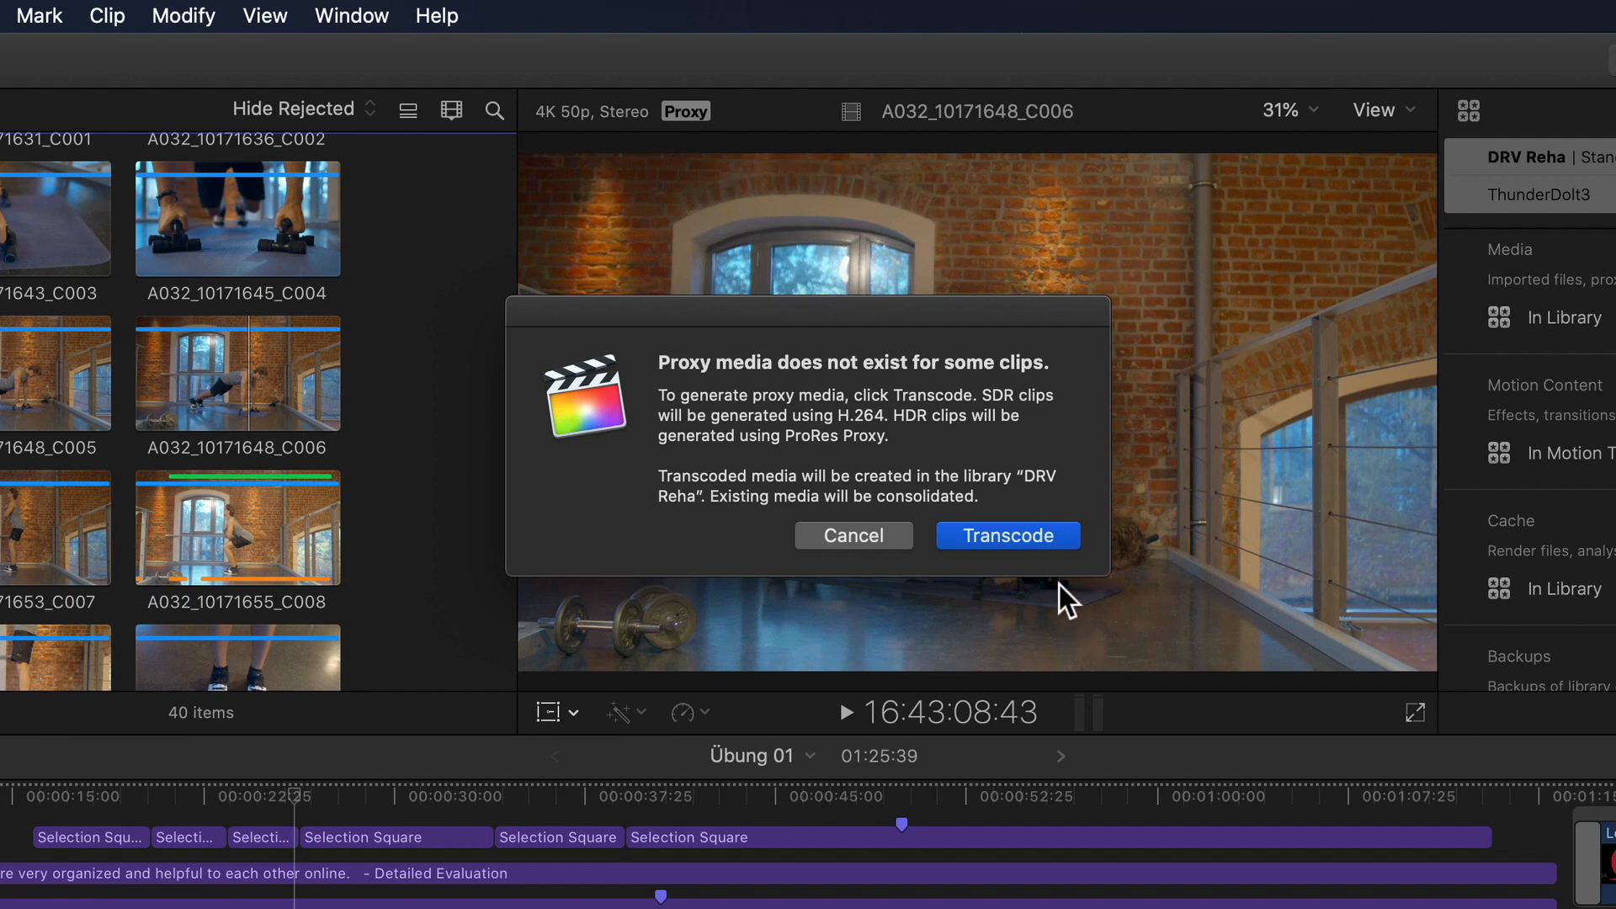
mouse_move(1039, 546)
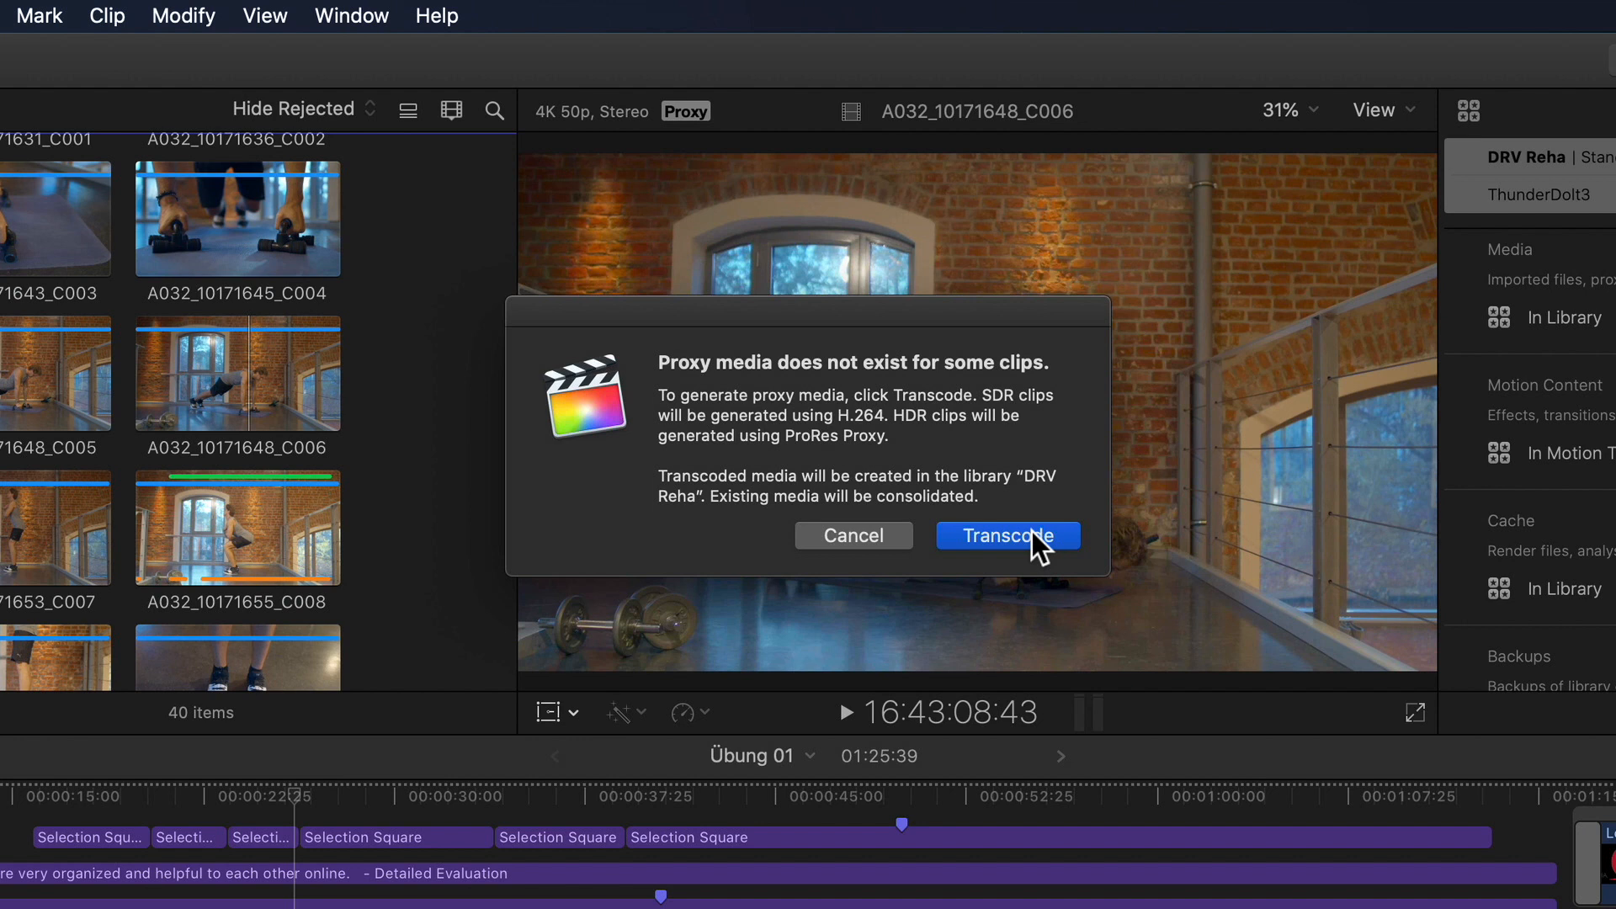
Accept the 'Proxy media does not exist for some clips' alert.
click(1006, 535)
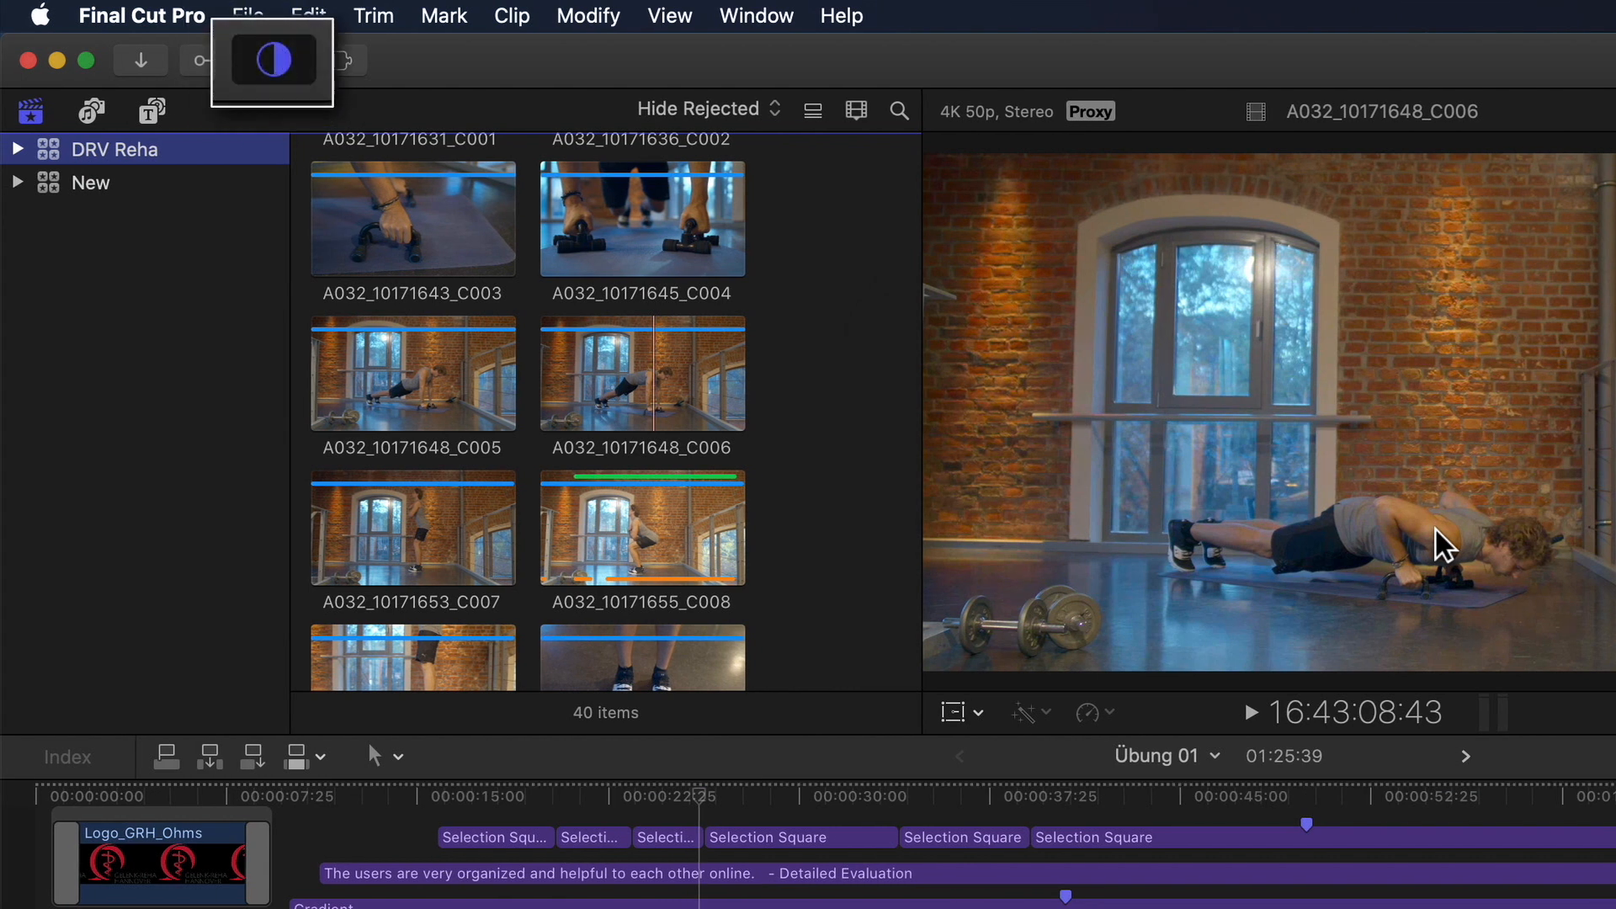
Set the viewer playback to Proxy Preferred while previewing Übung 01 at the Kniebeuge title.
click(142, 15)
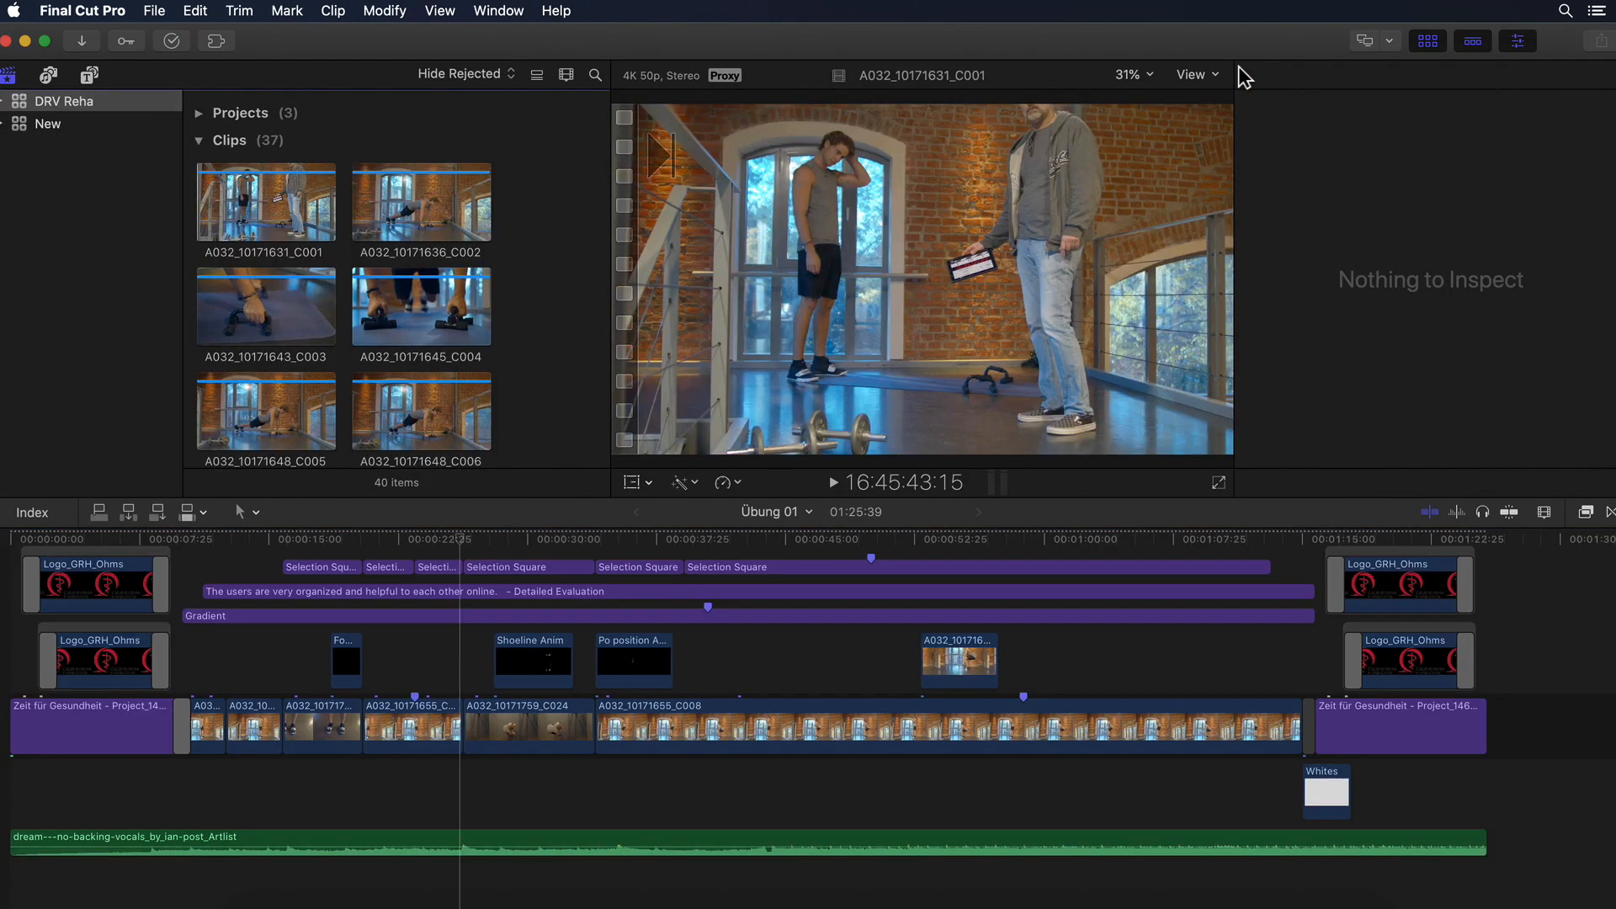
click(1194, 74)
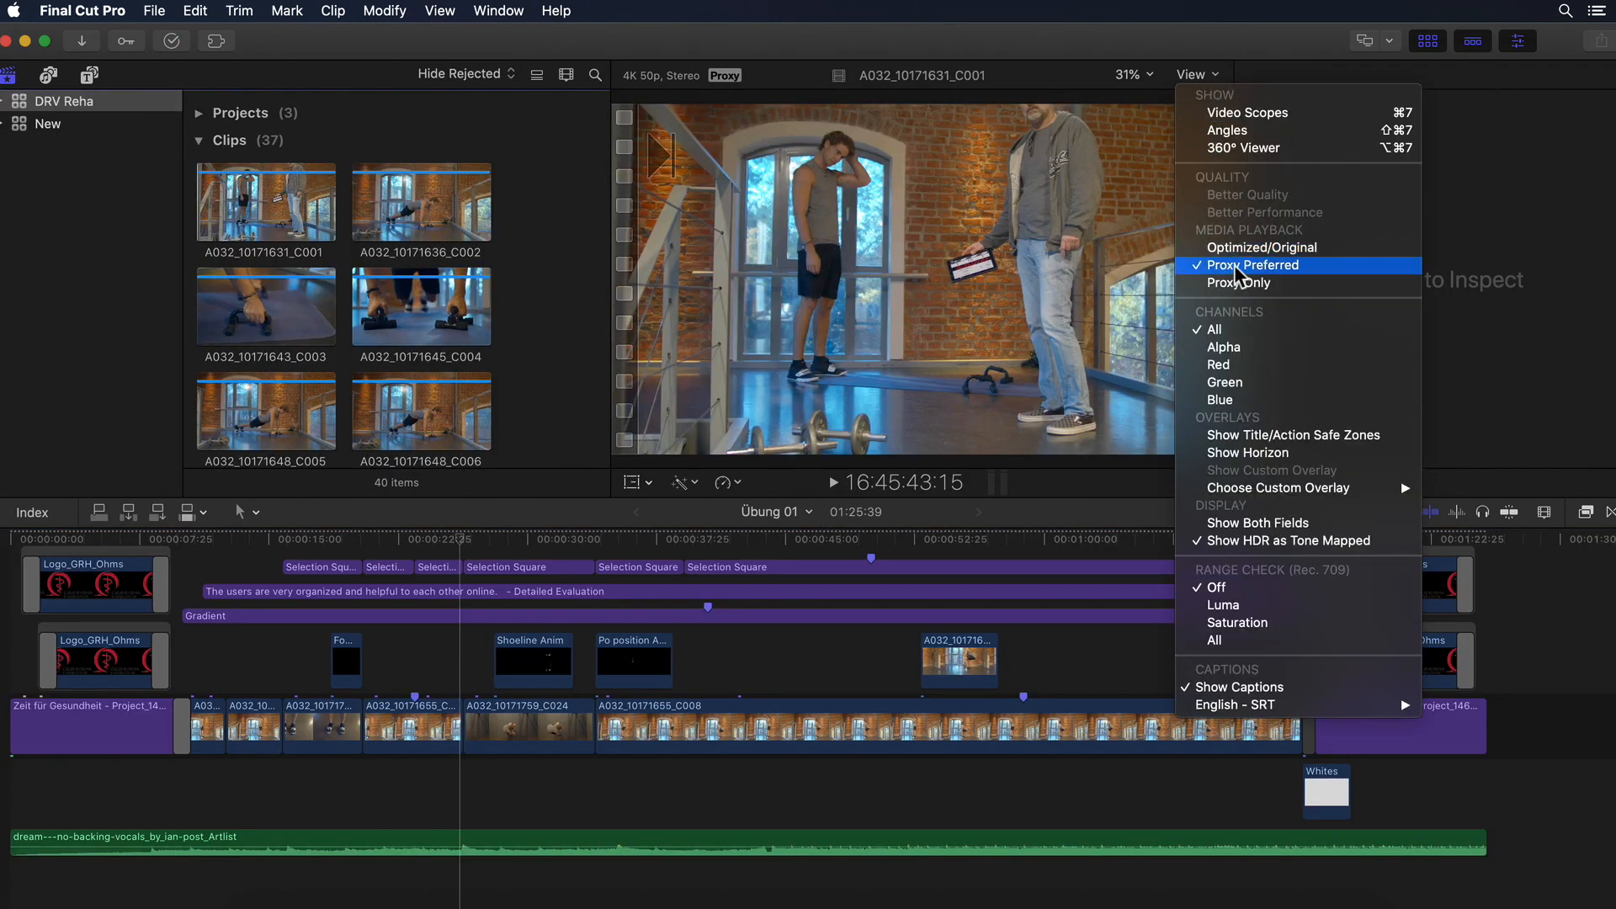
click(923, 579)
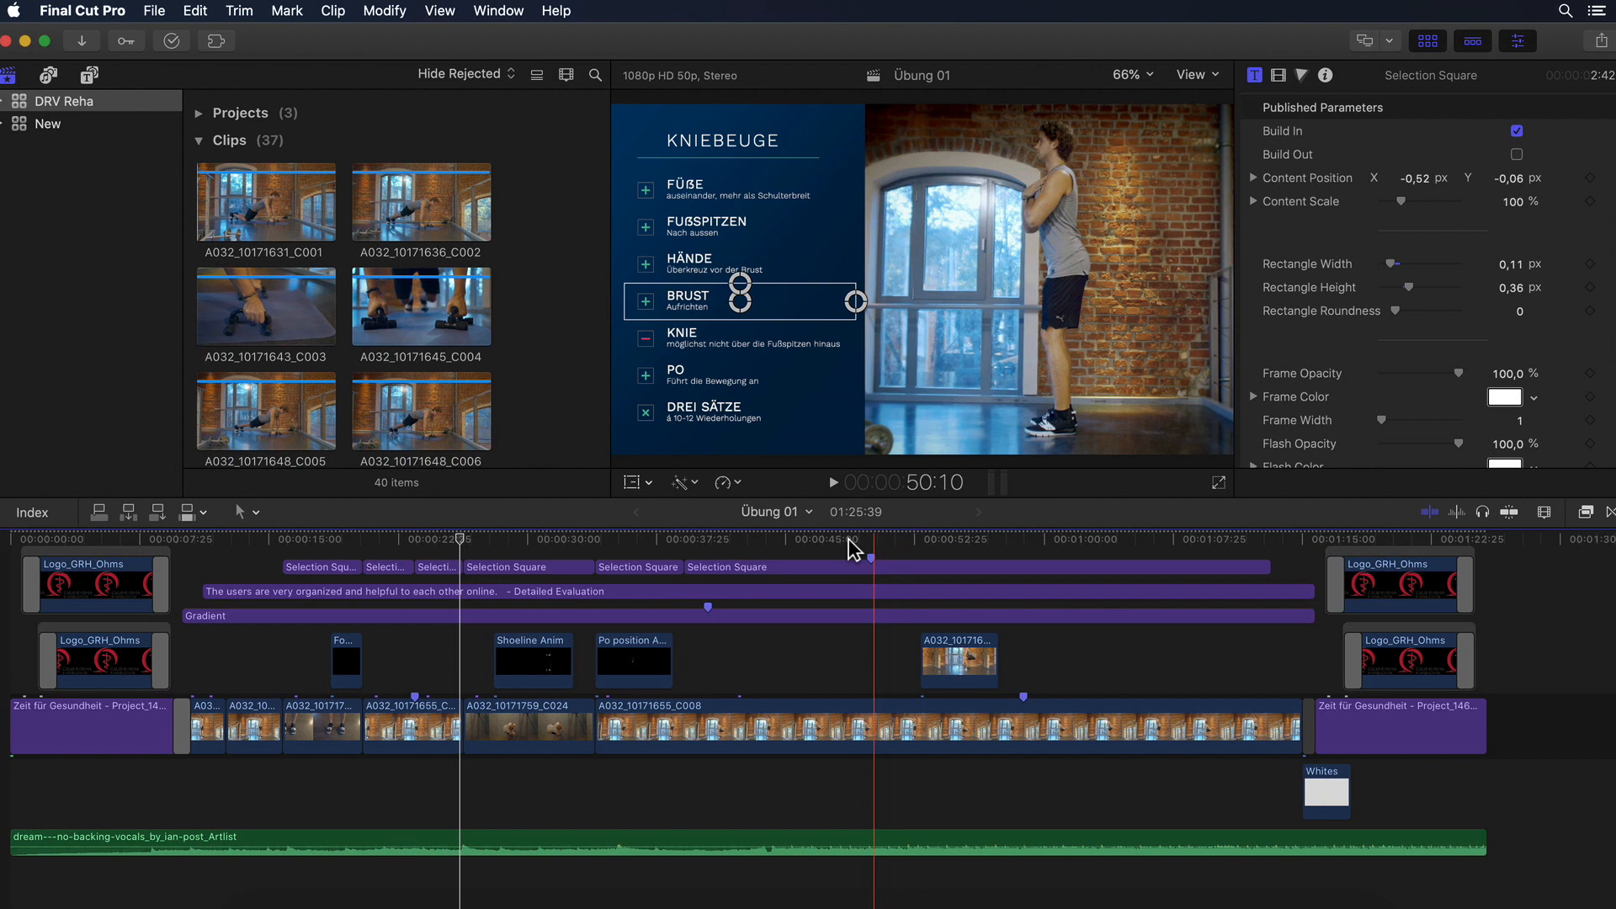
click(990, 538)
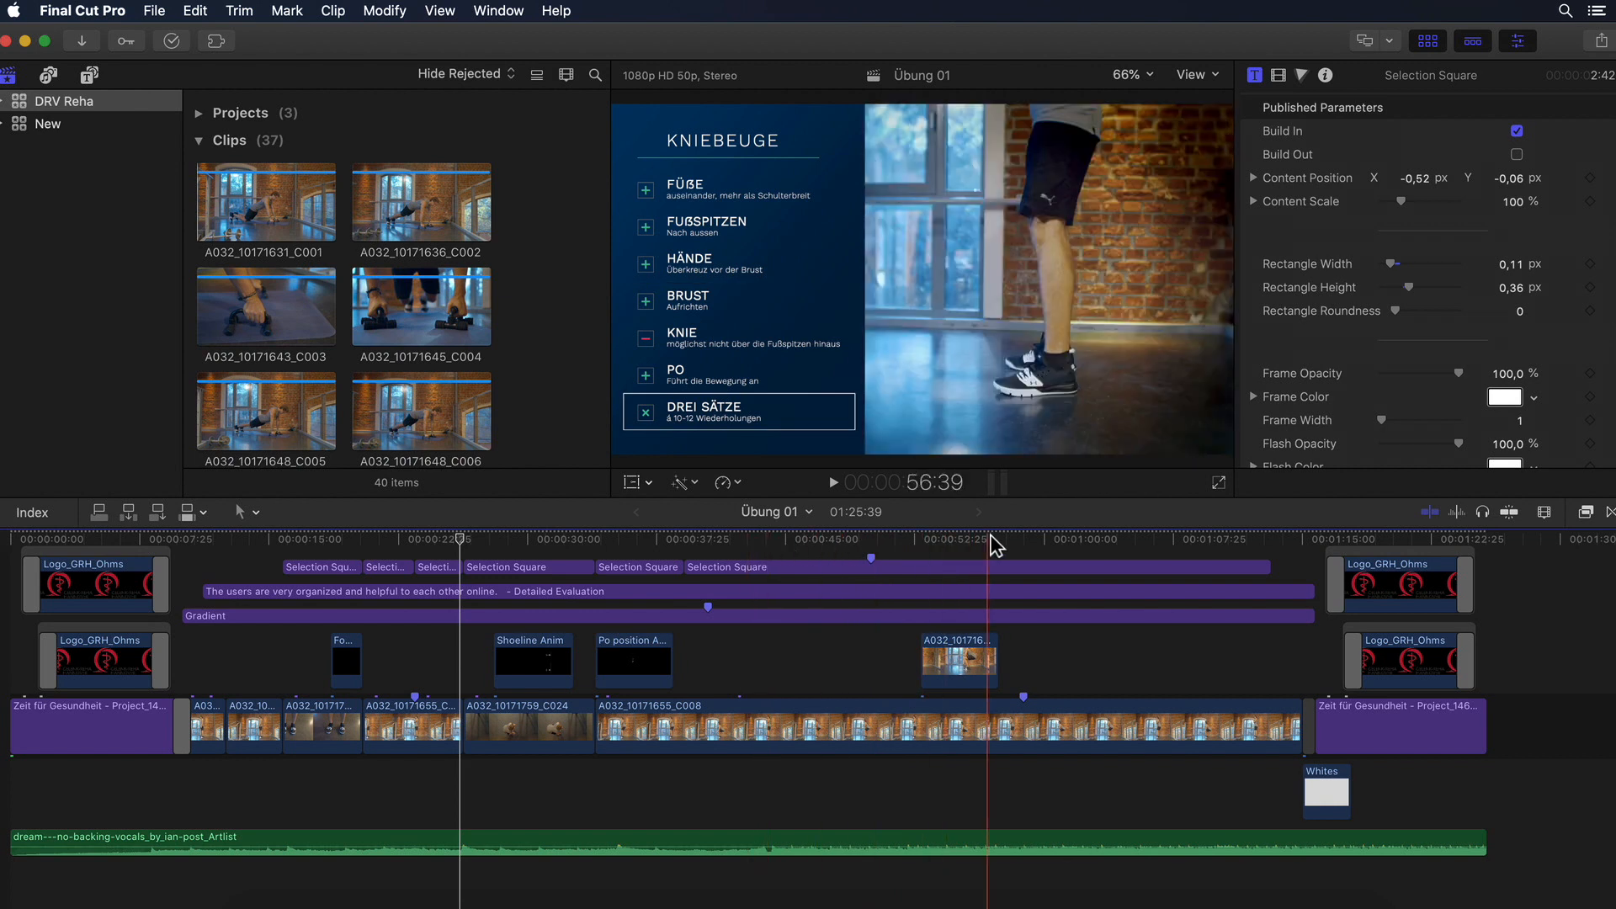
click(747, 539)
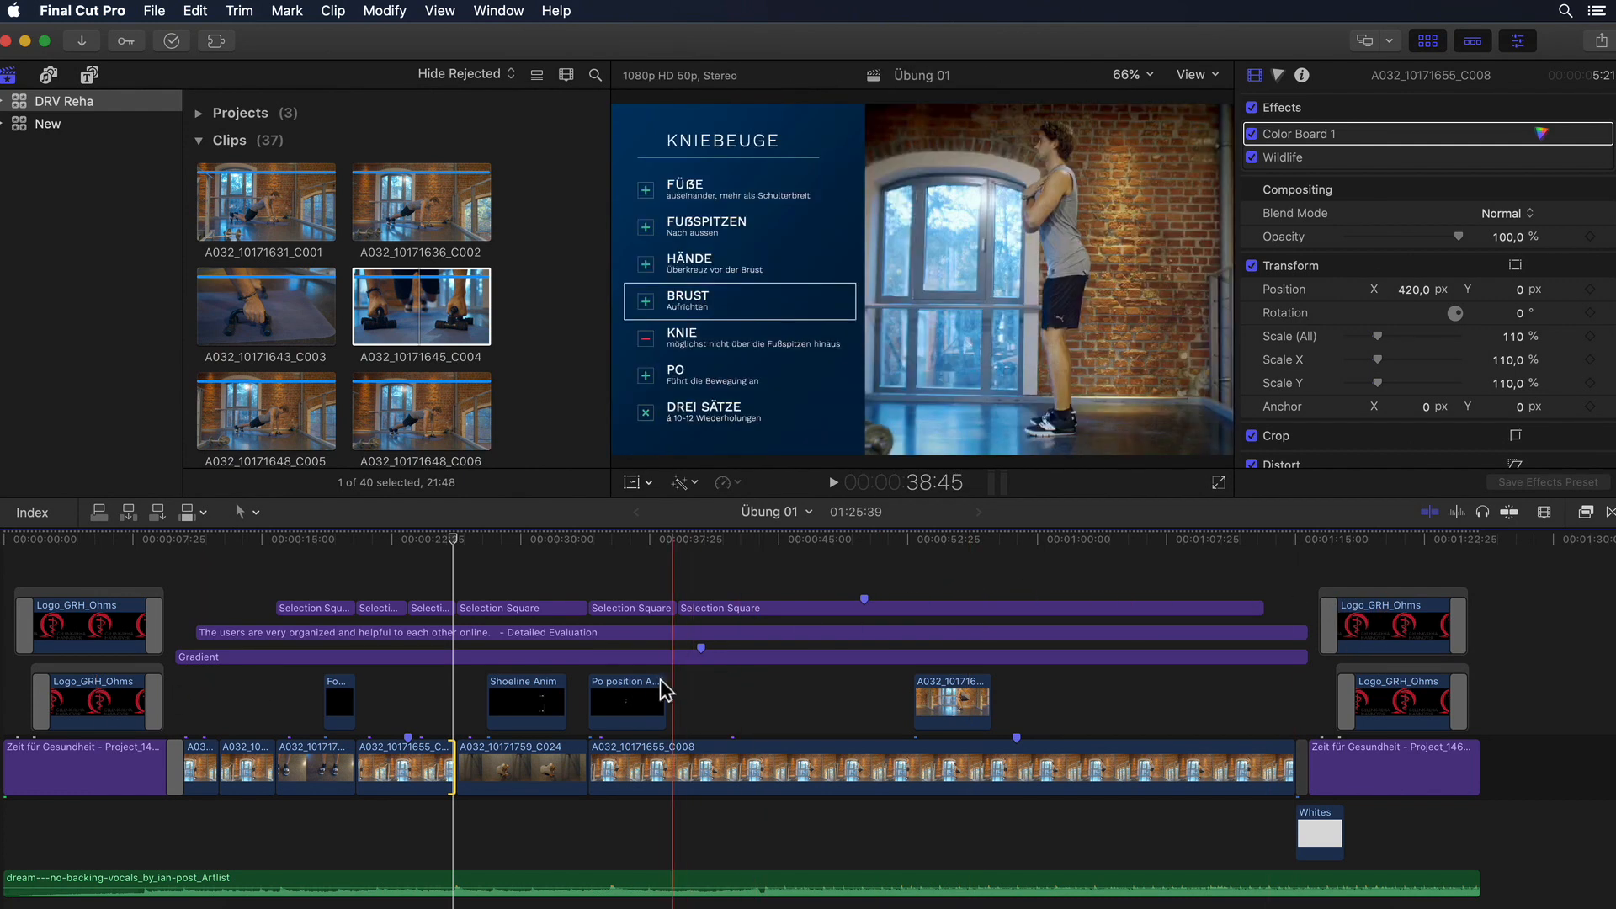
click(629, 701)
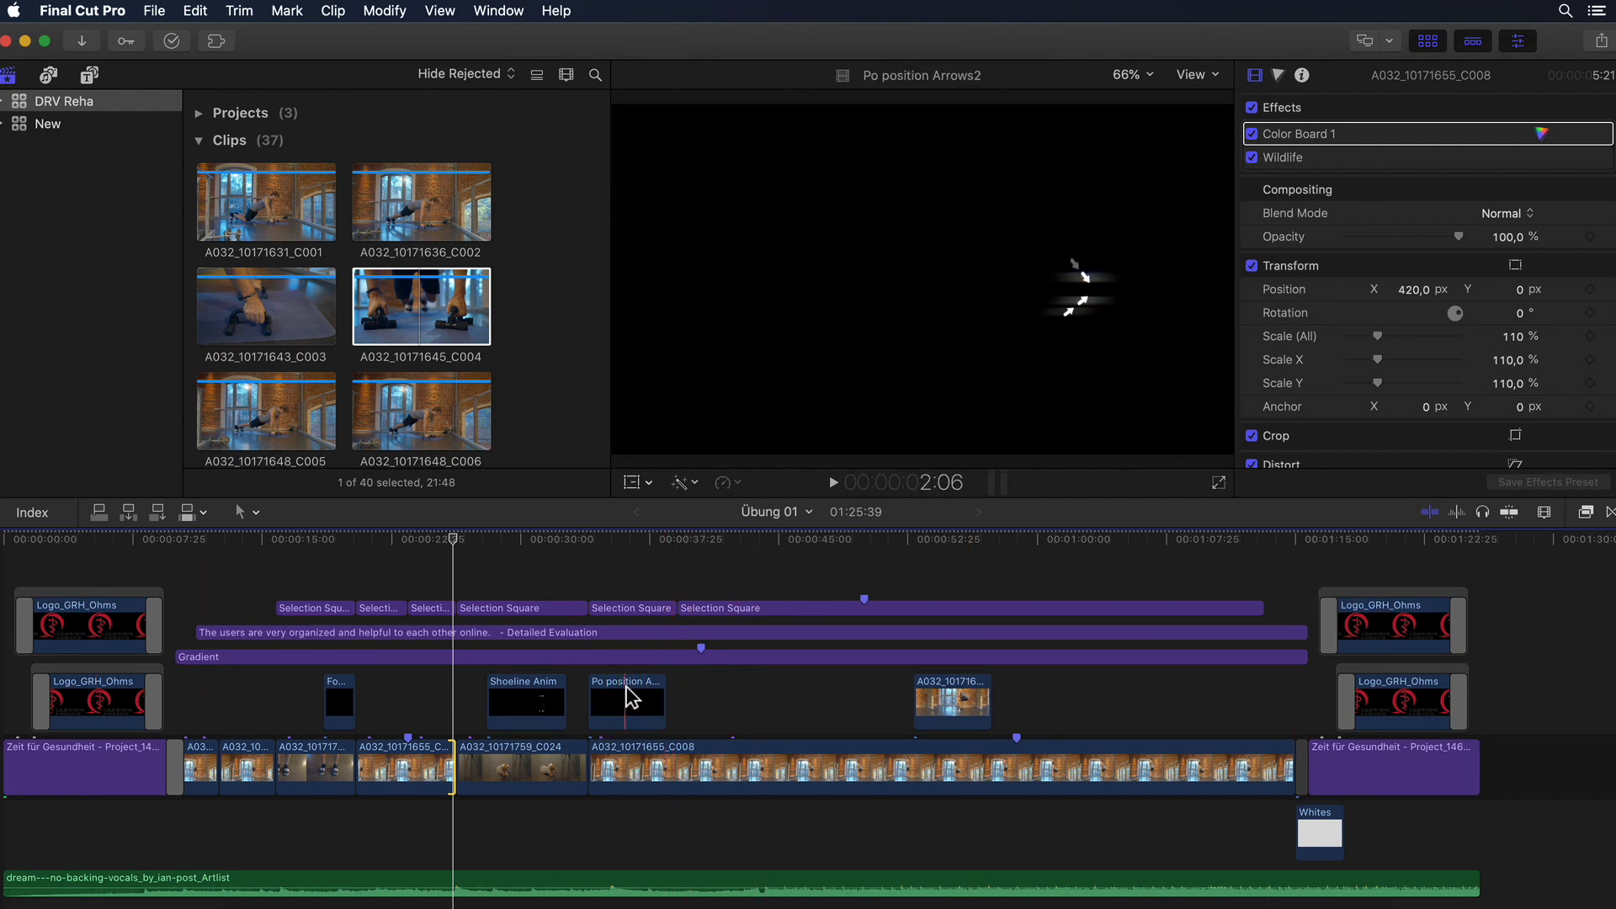
click(338, 701)
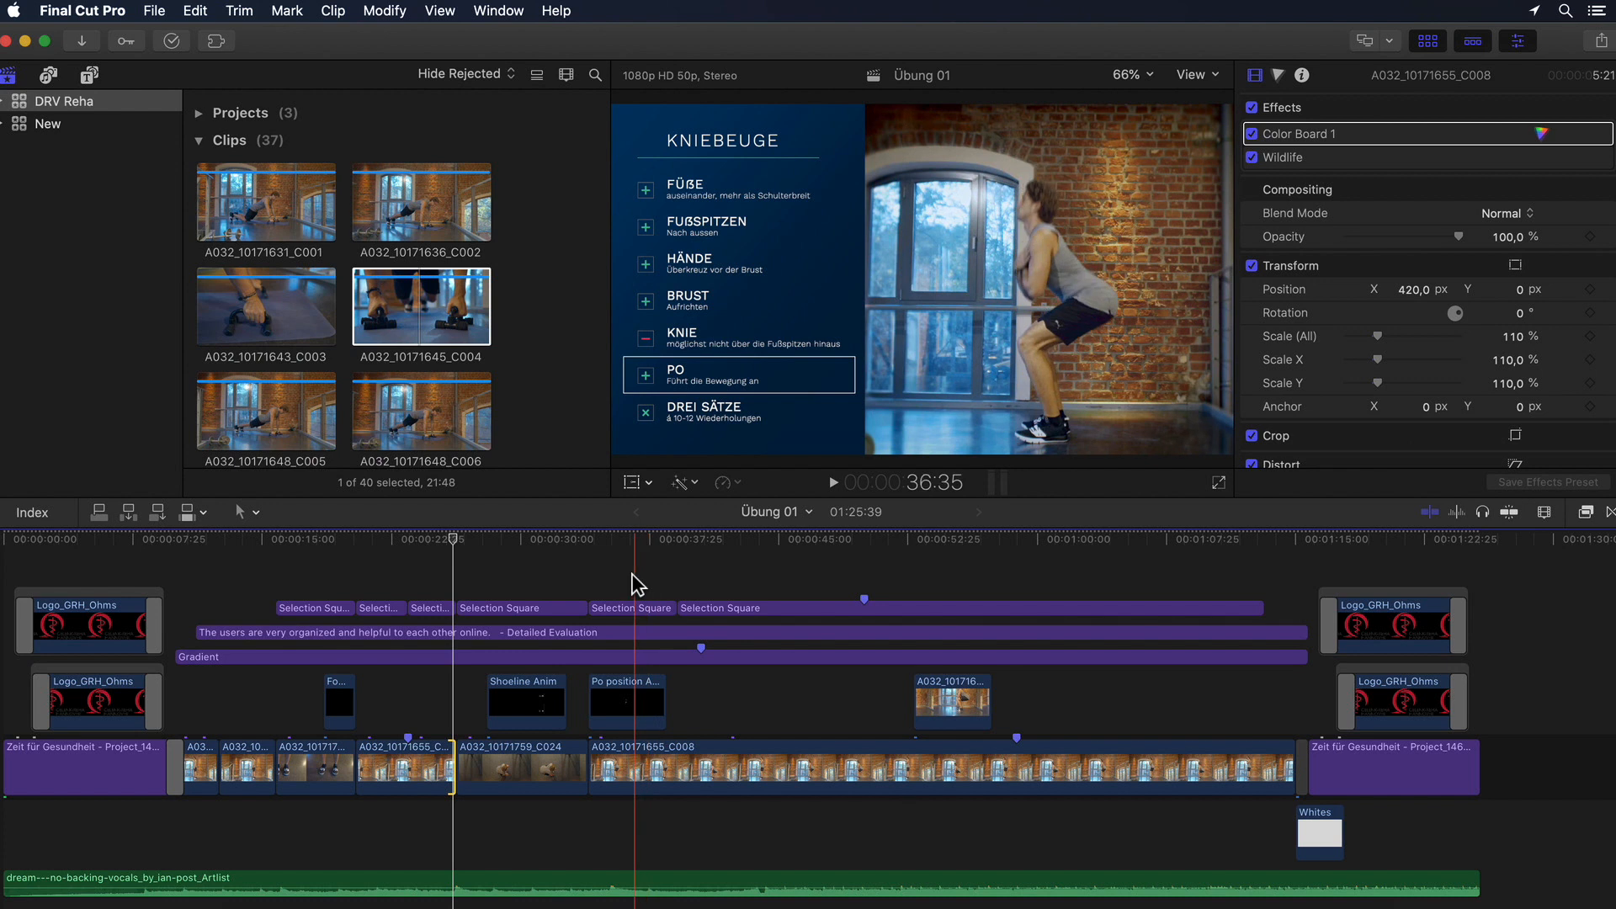
click(525, 537)
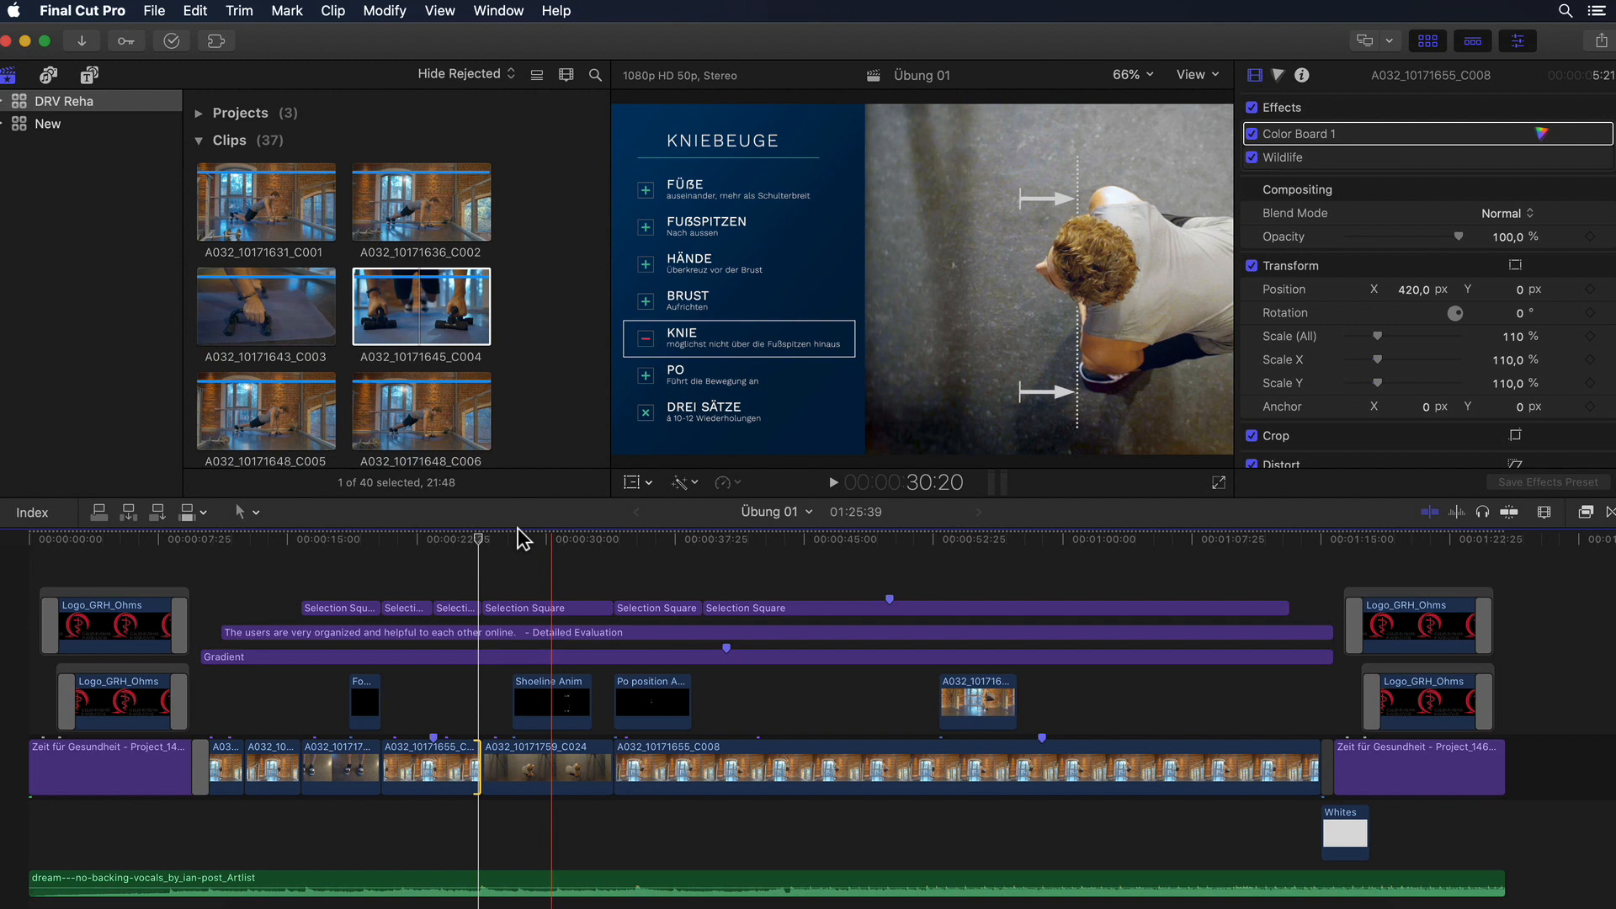
click(646, 538)
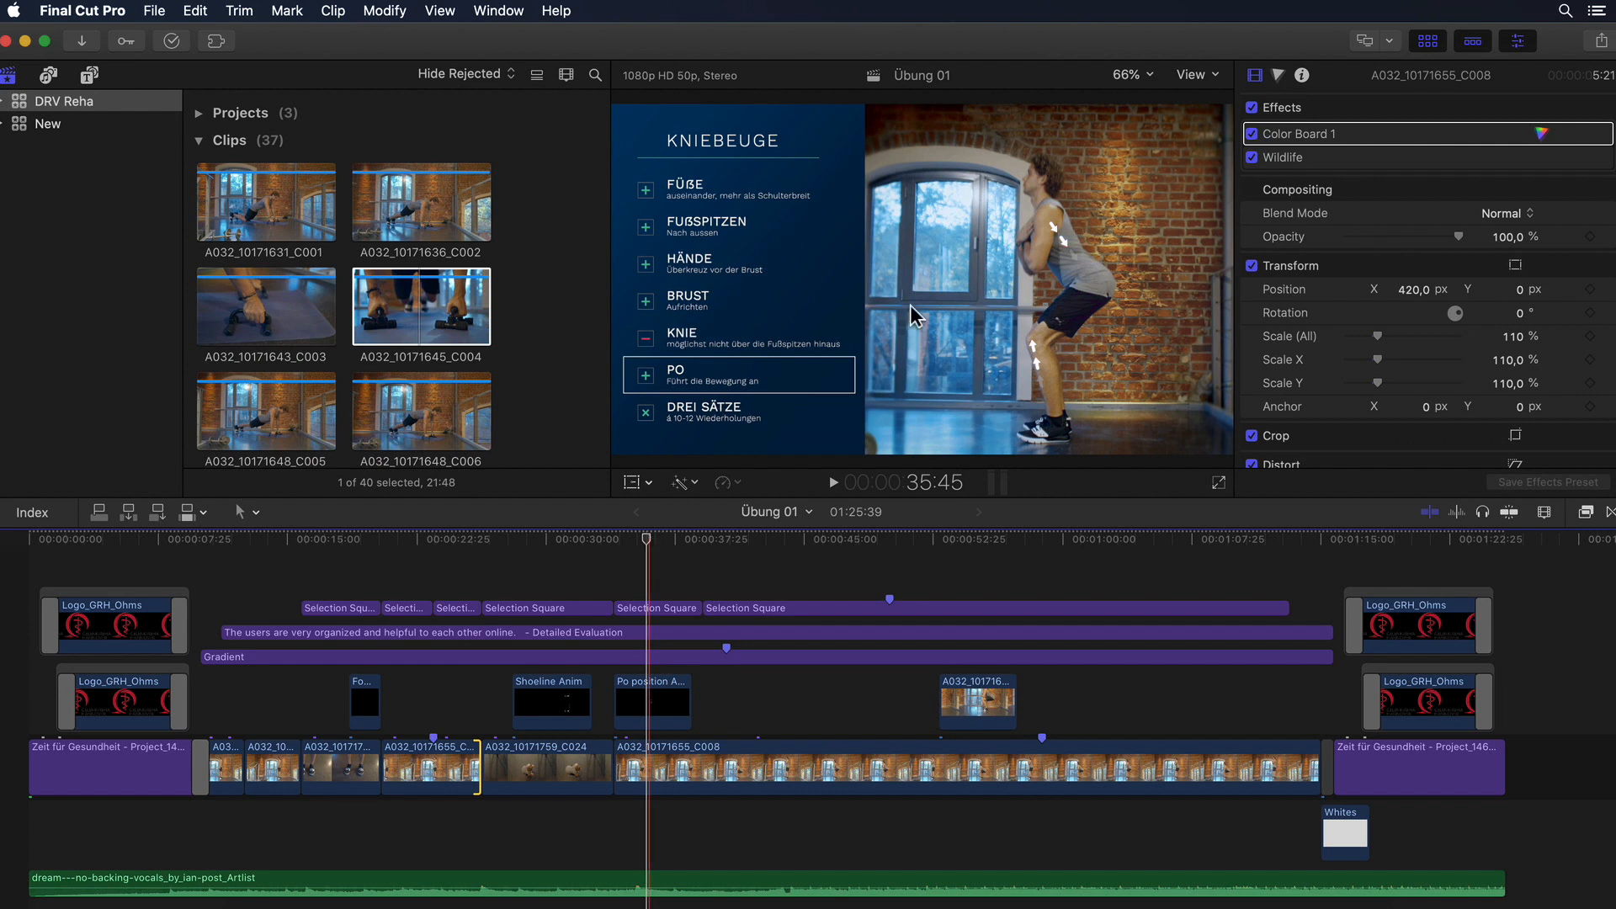
click(1193, 74)
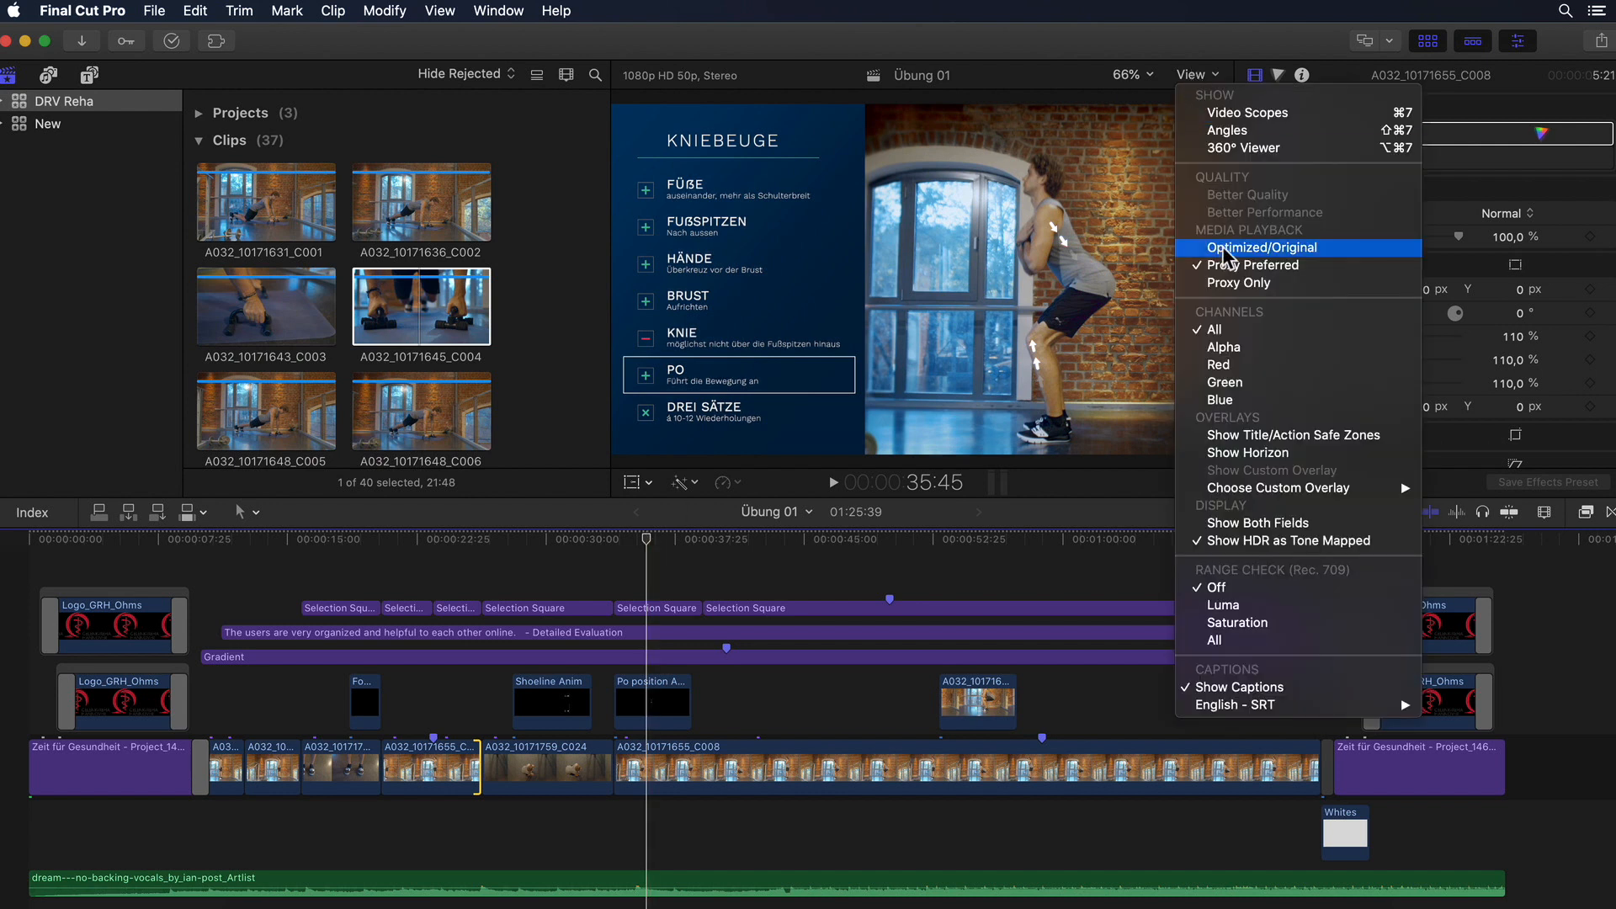
click(1262, 248)
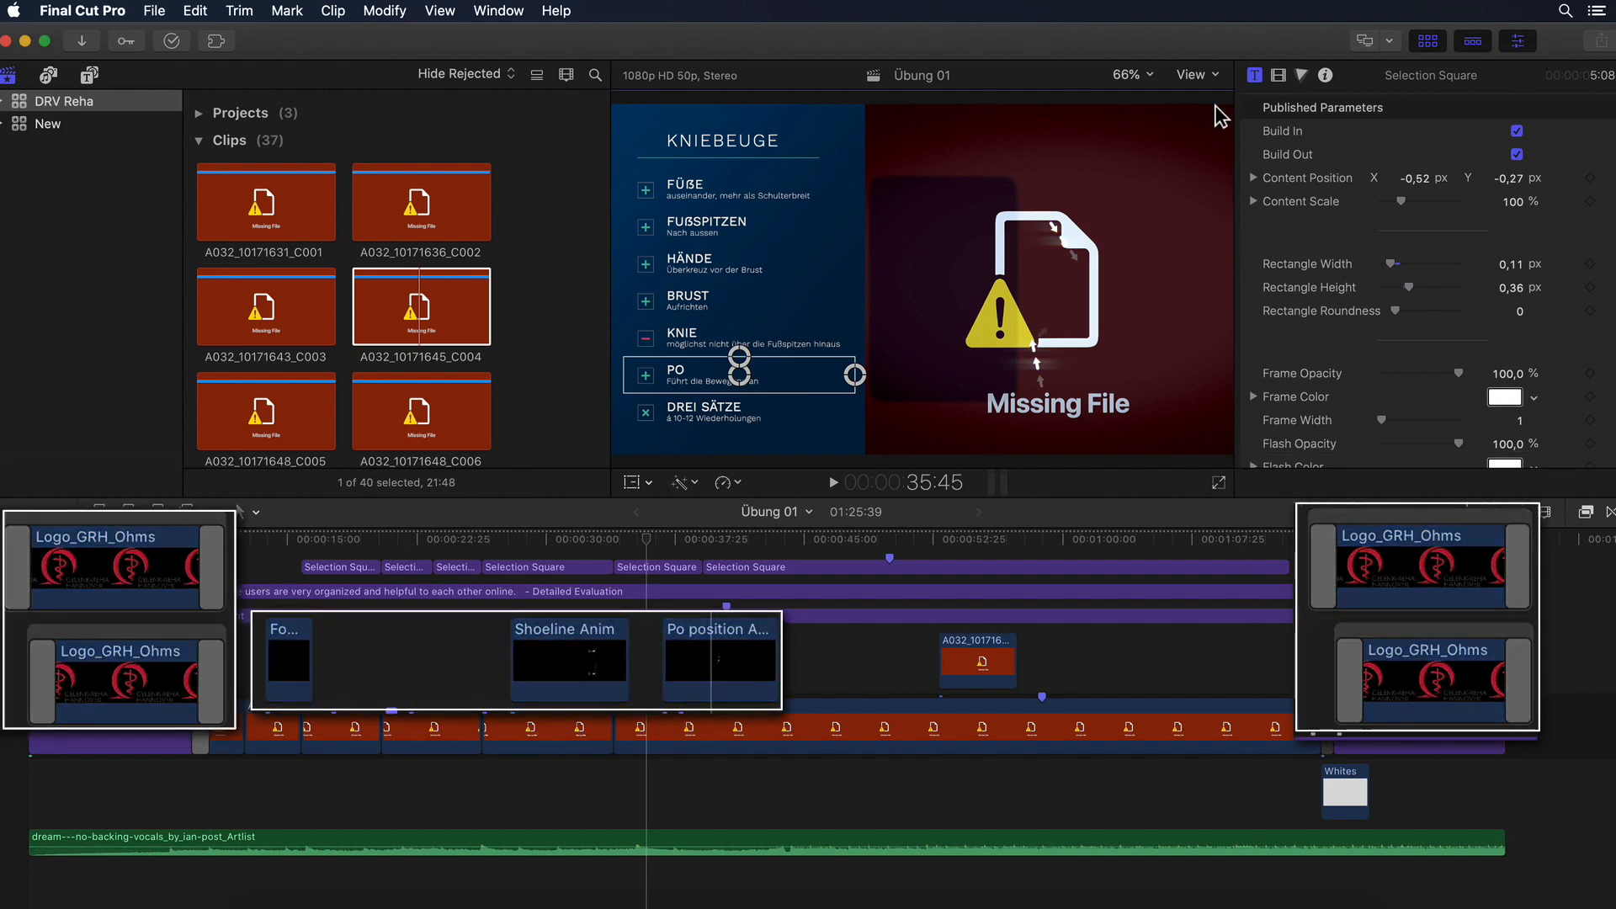
click(1193, 74)
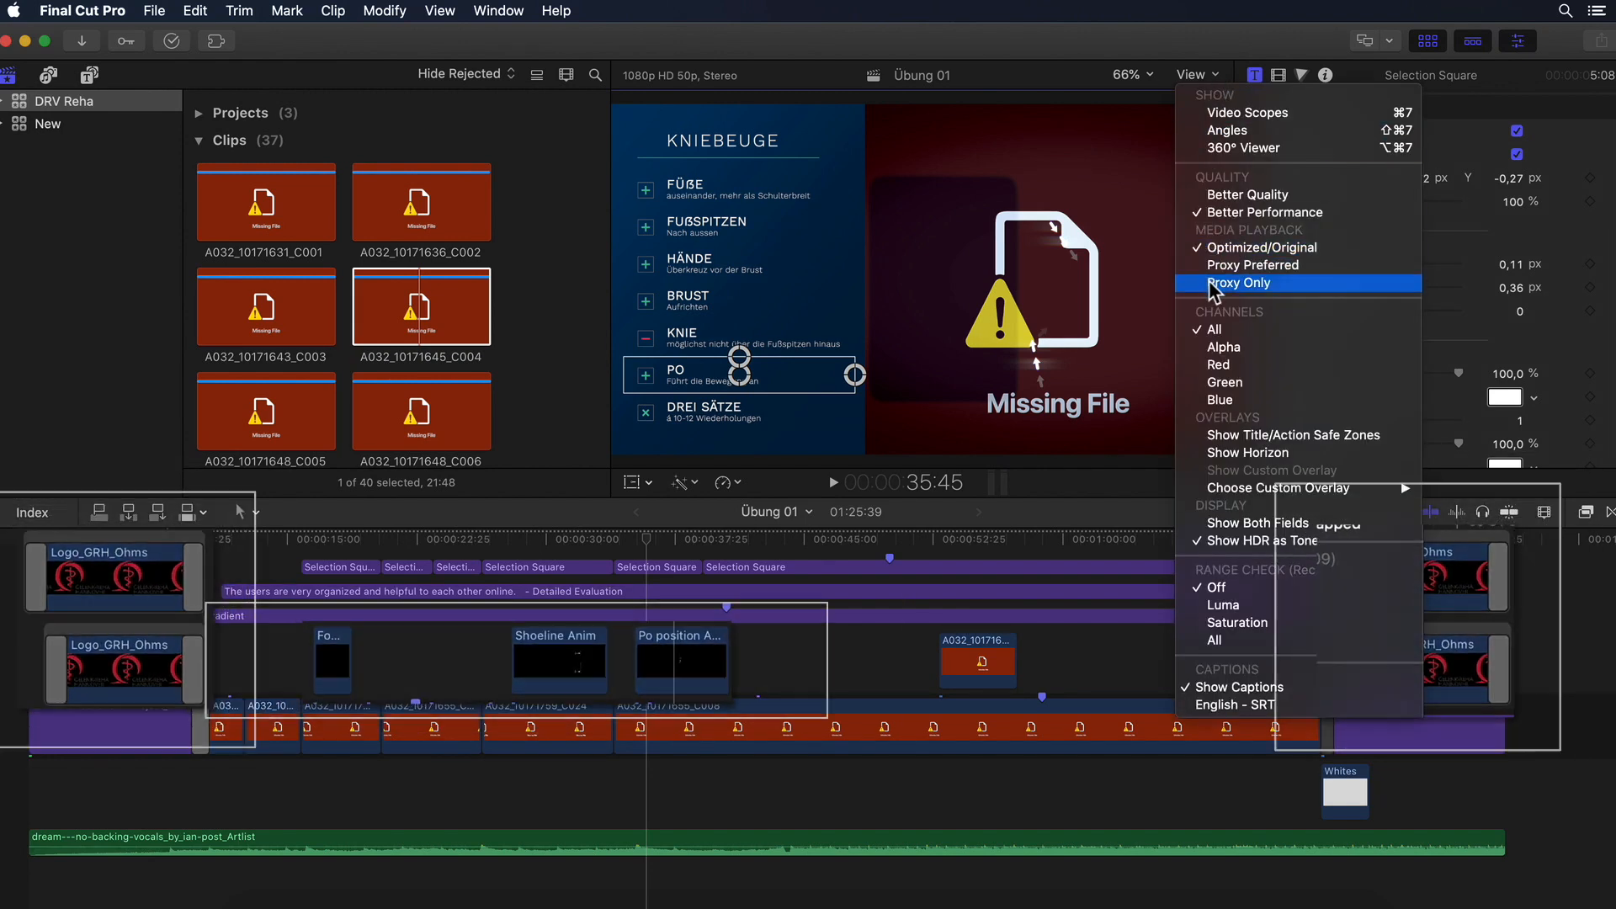
click(1238, 283)
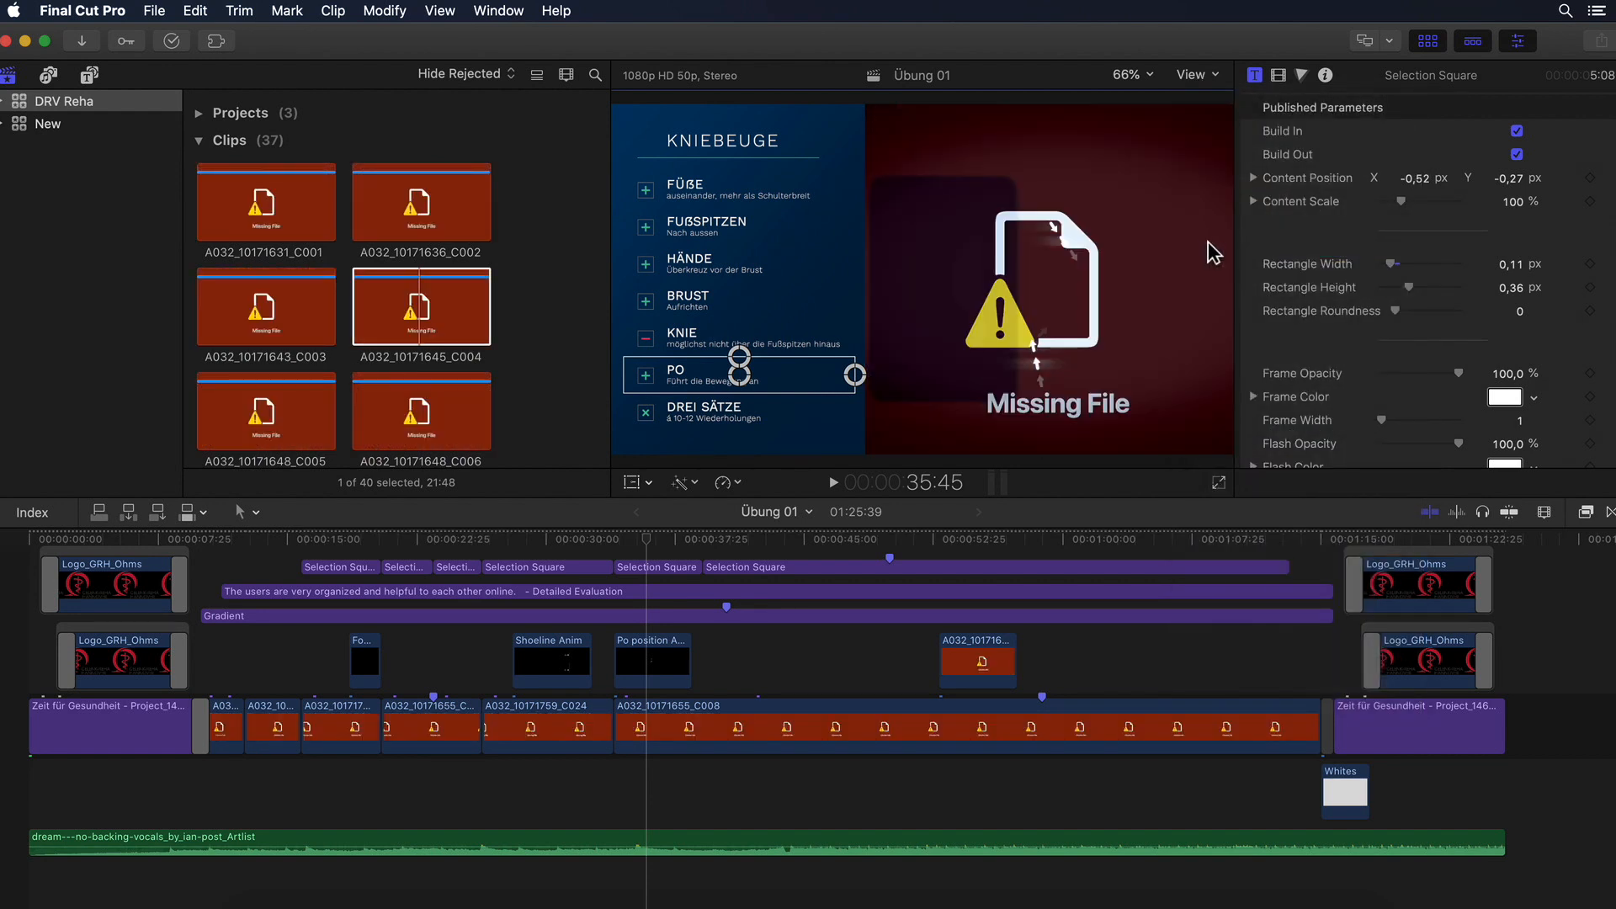
click(1193, 74)
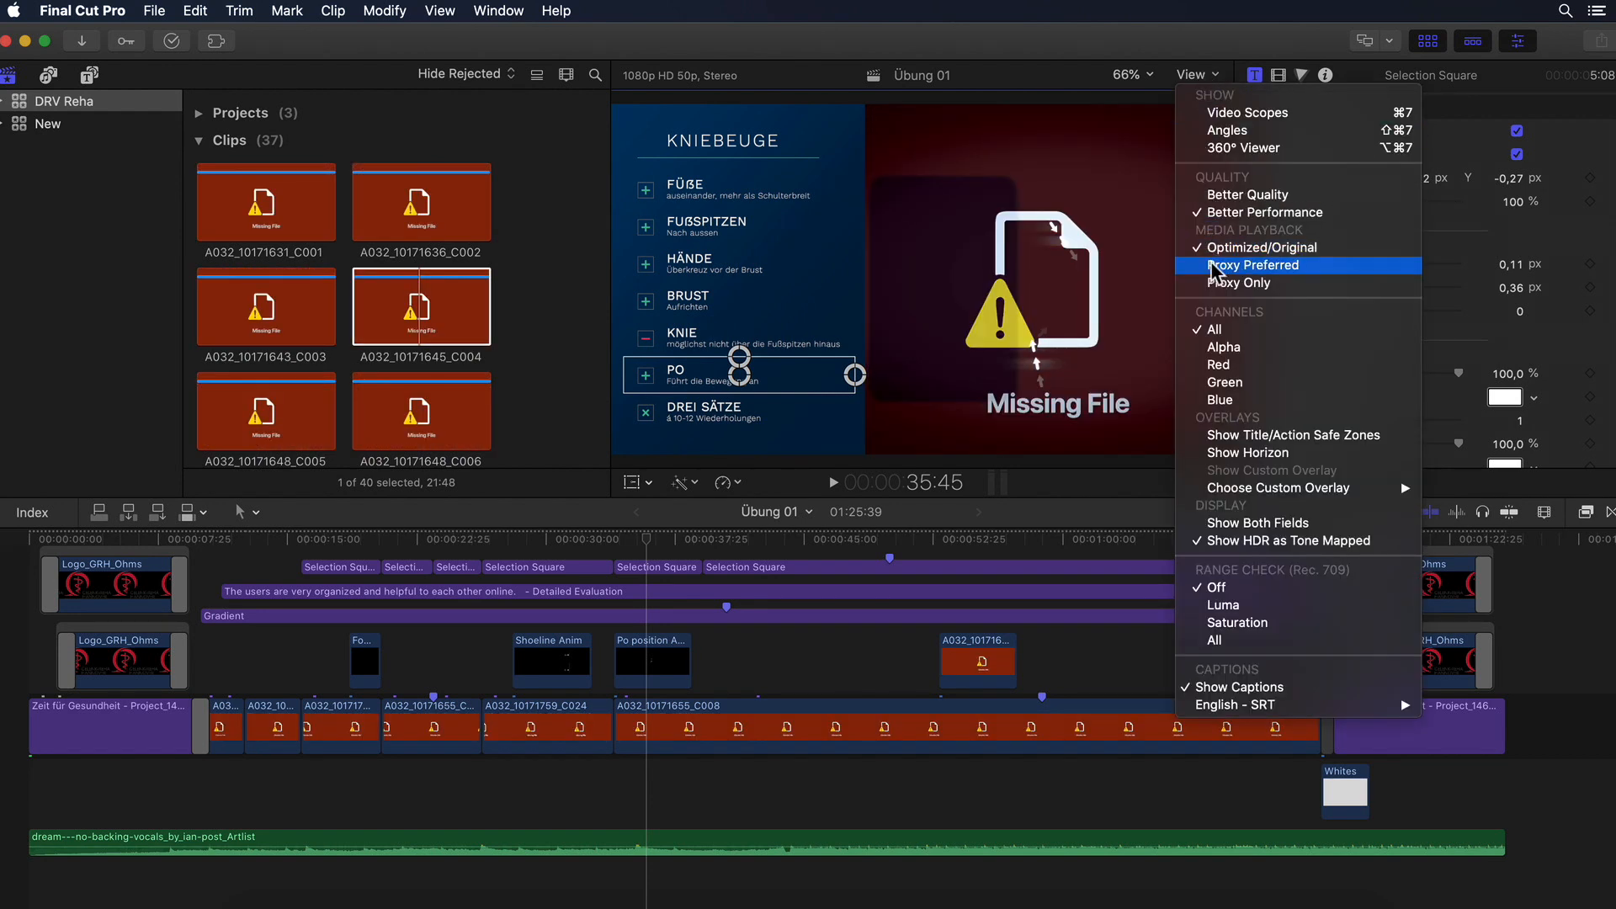
click(1258, 246)
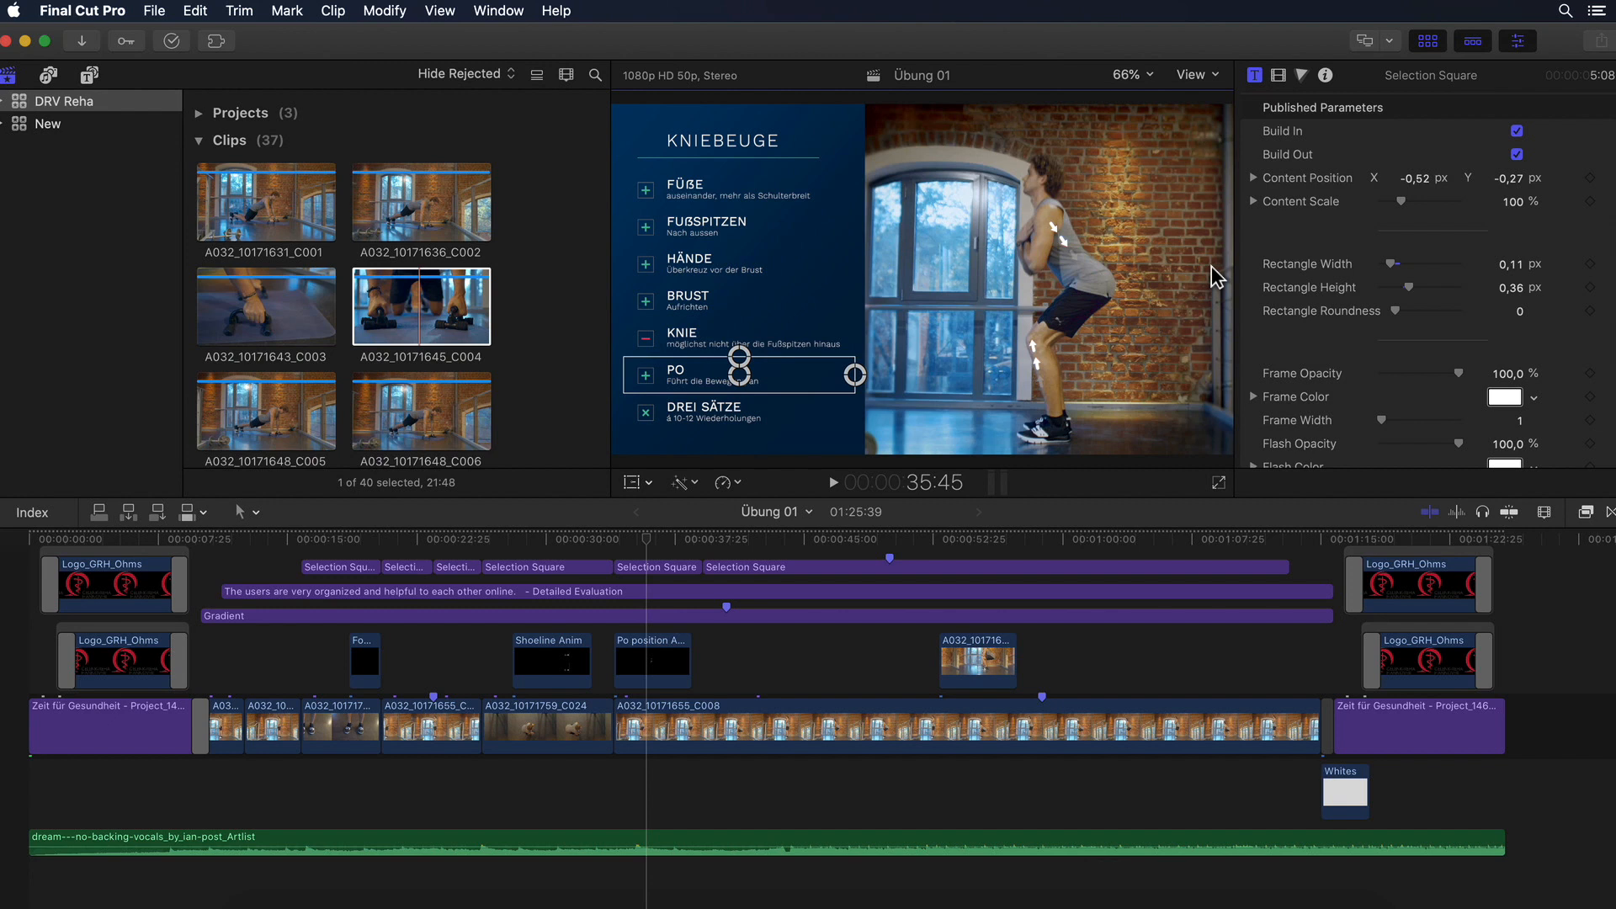
click(1193, 74)
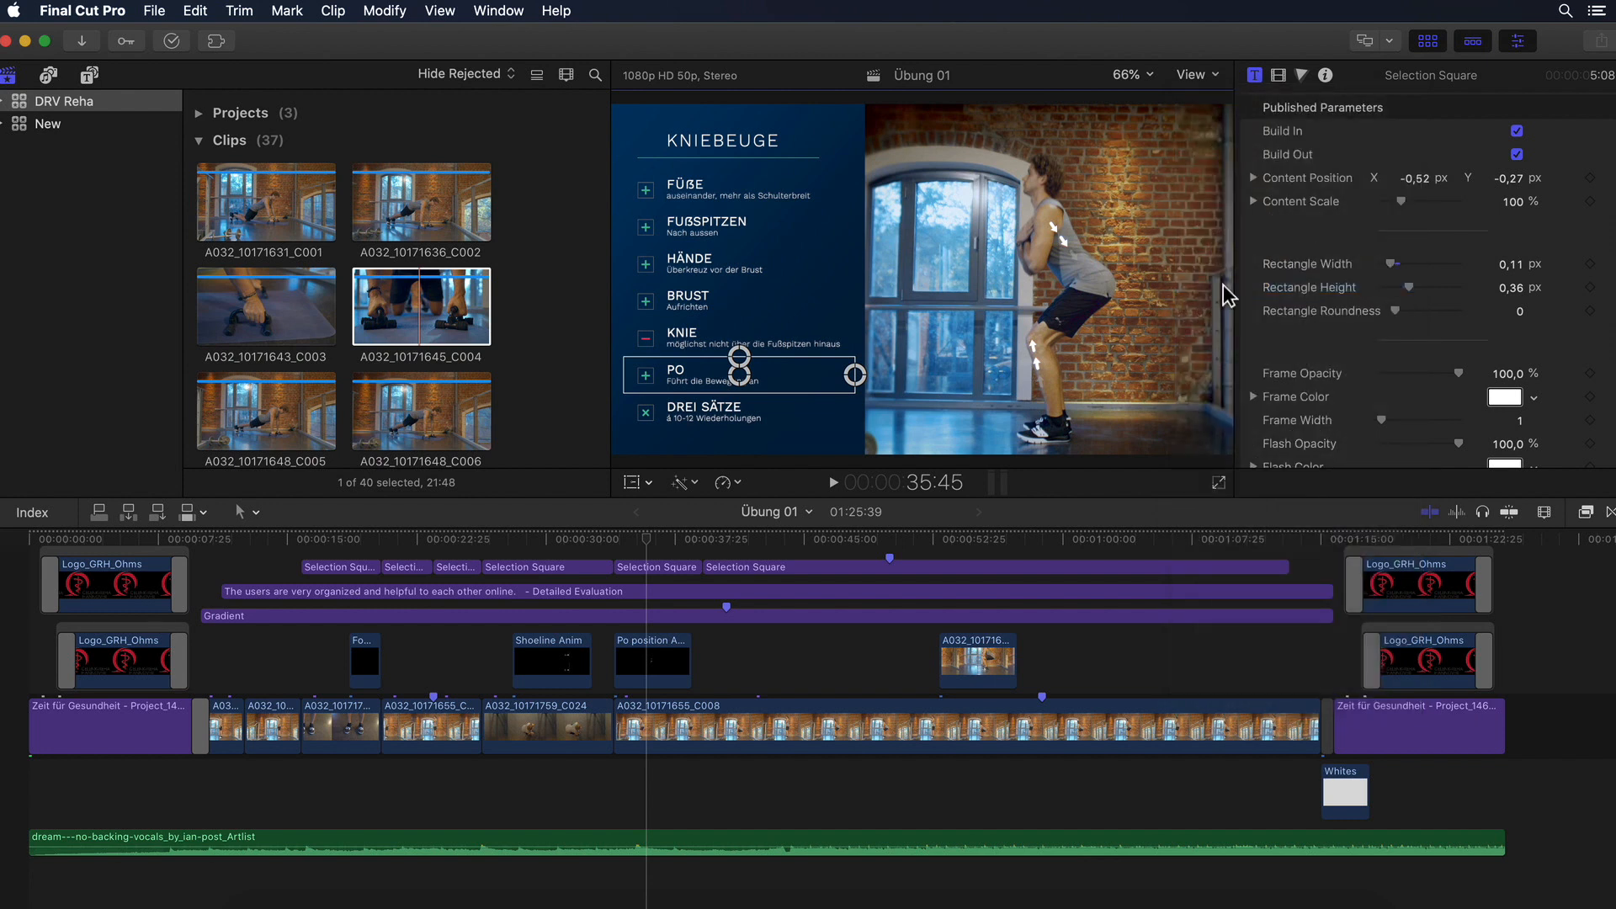
mouse_move(1203, 109)
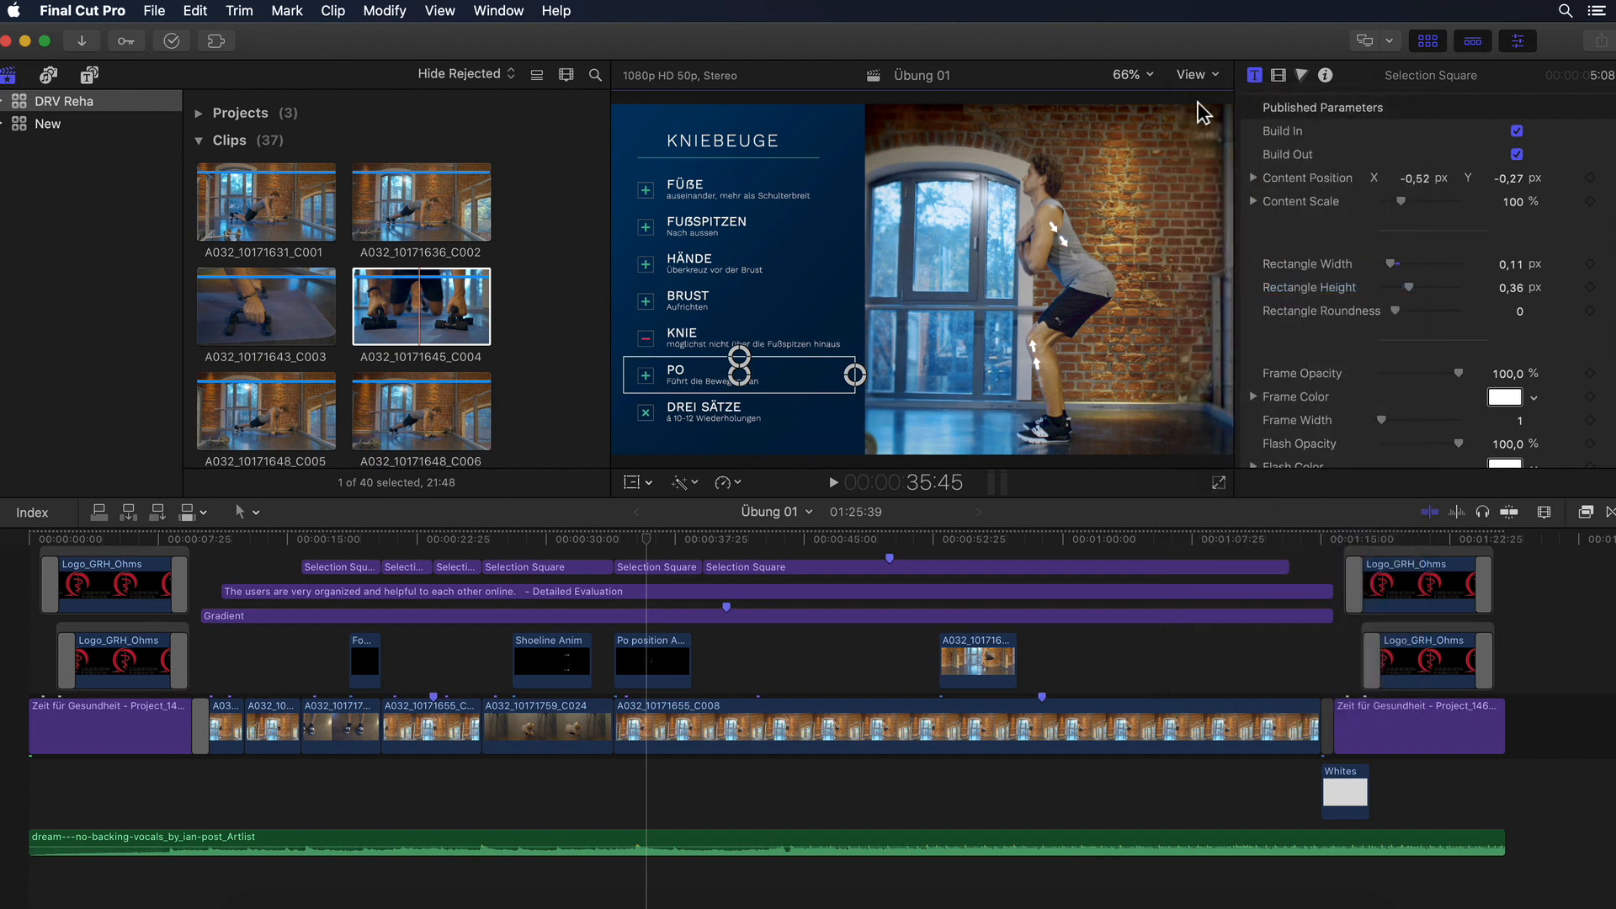
click(1193, 74)
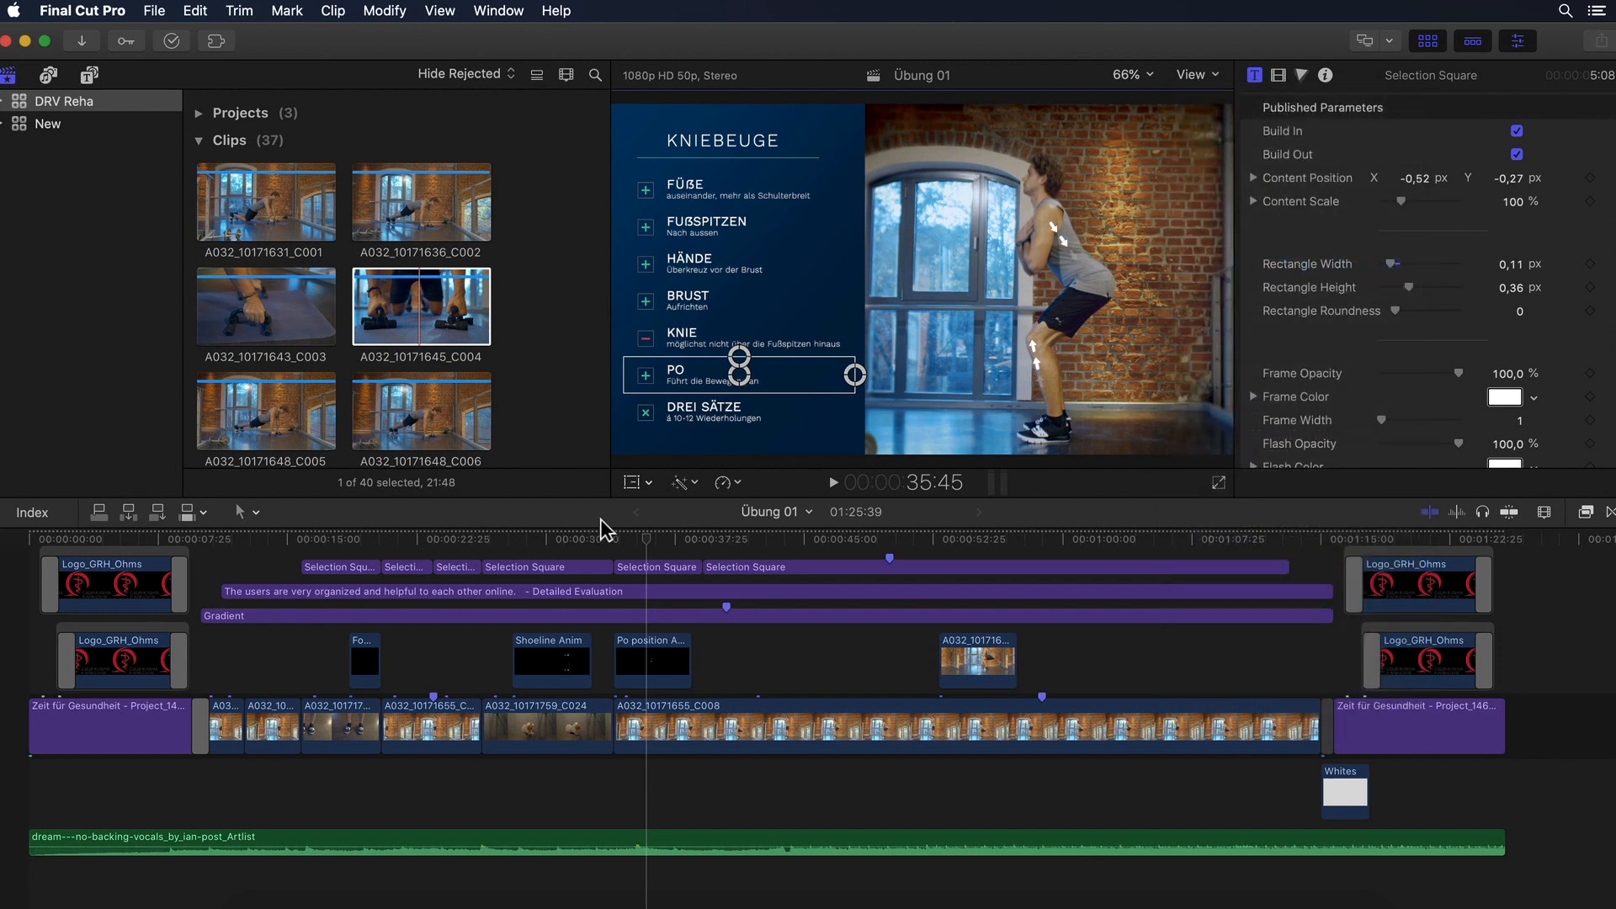
mouse_move(652, 519)
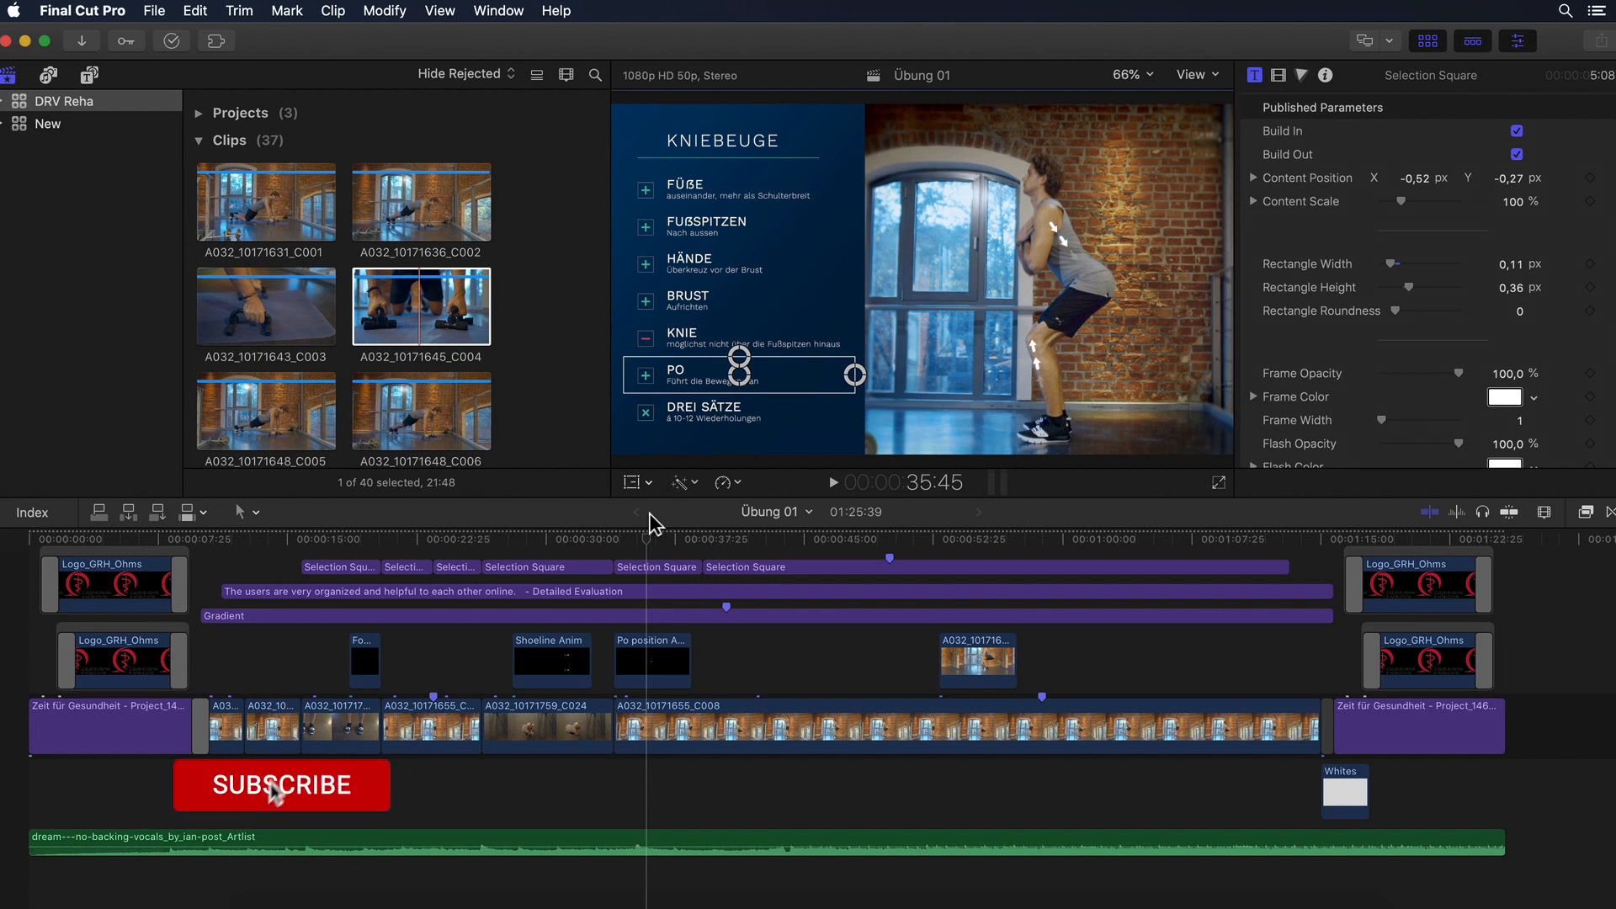
click(281, 785)
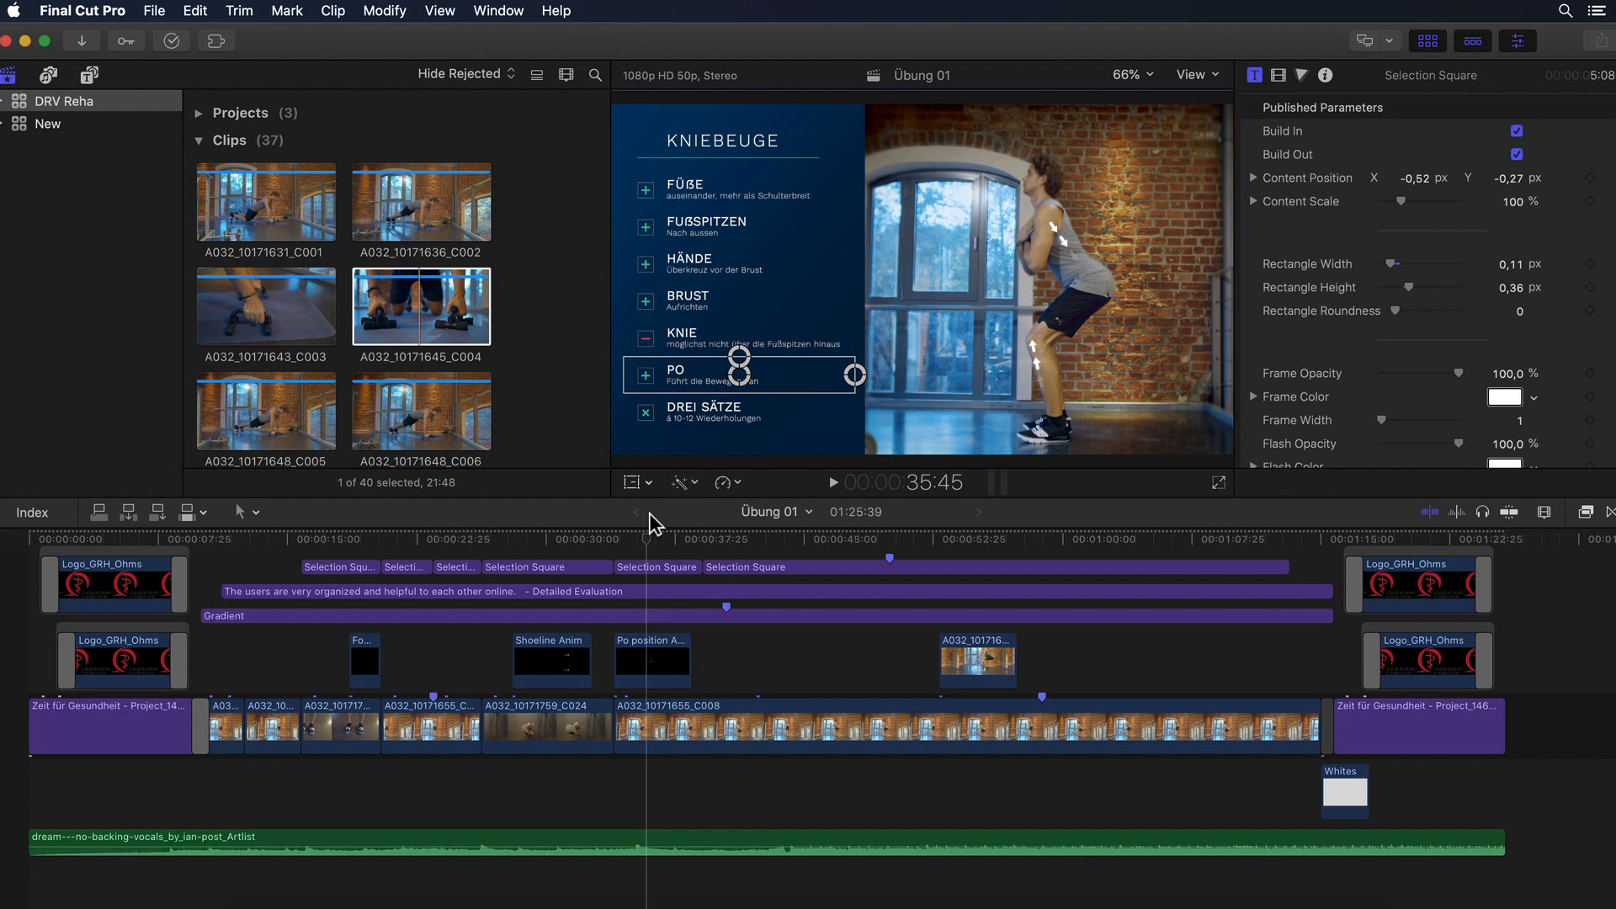
mouse_move(1172, 119)
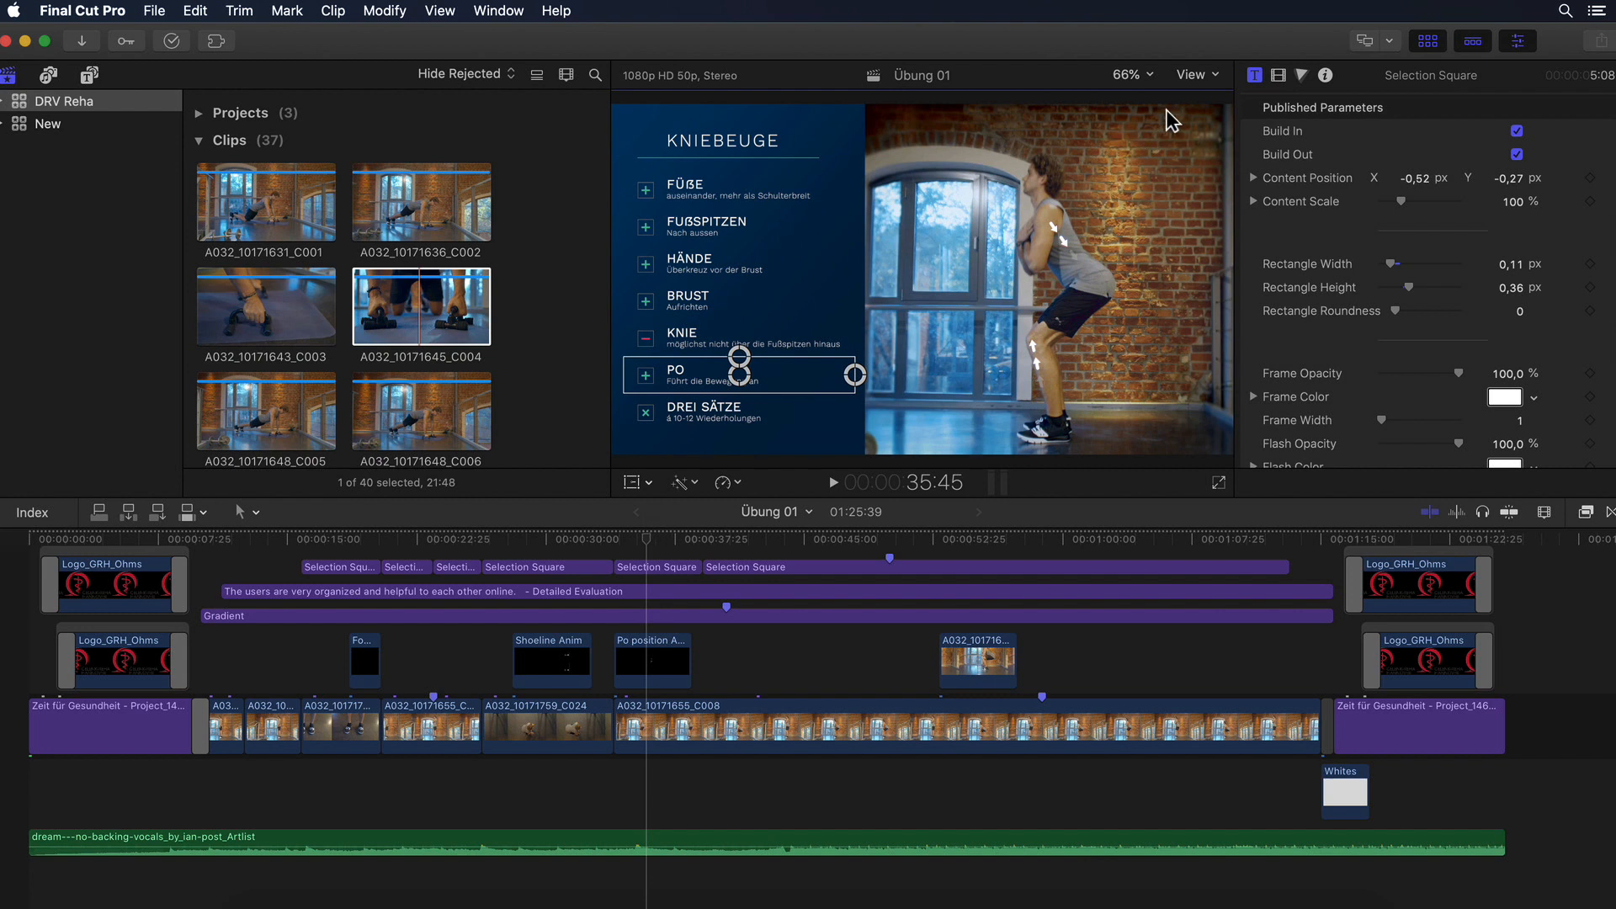
click(1194, 74)
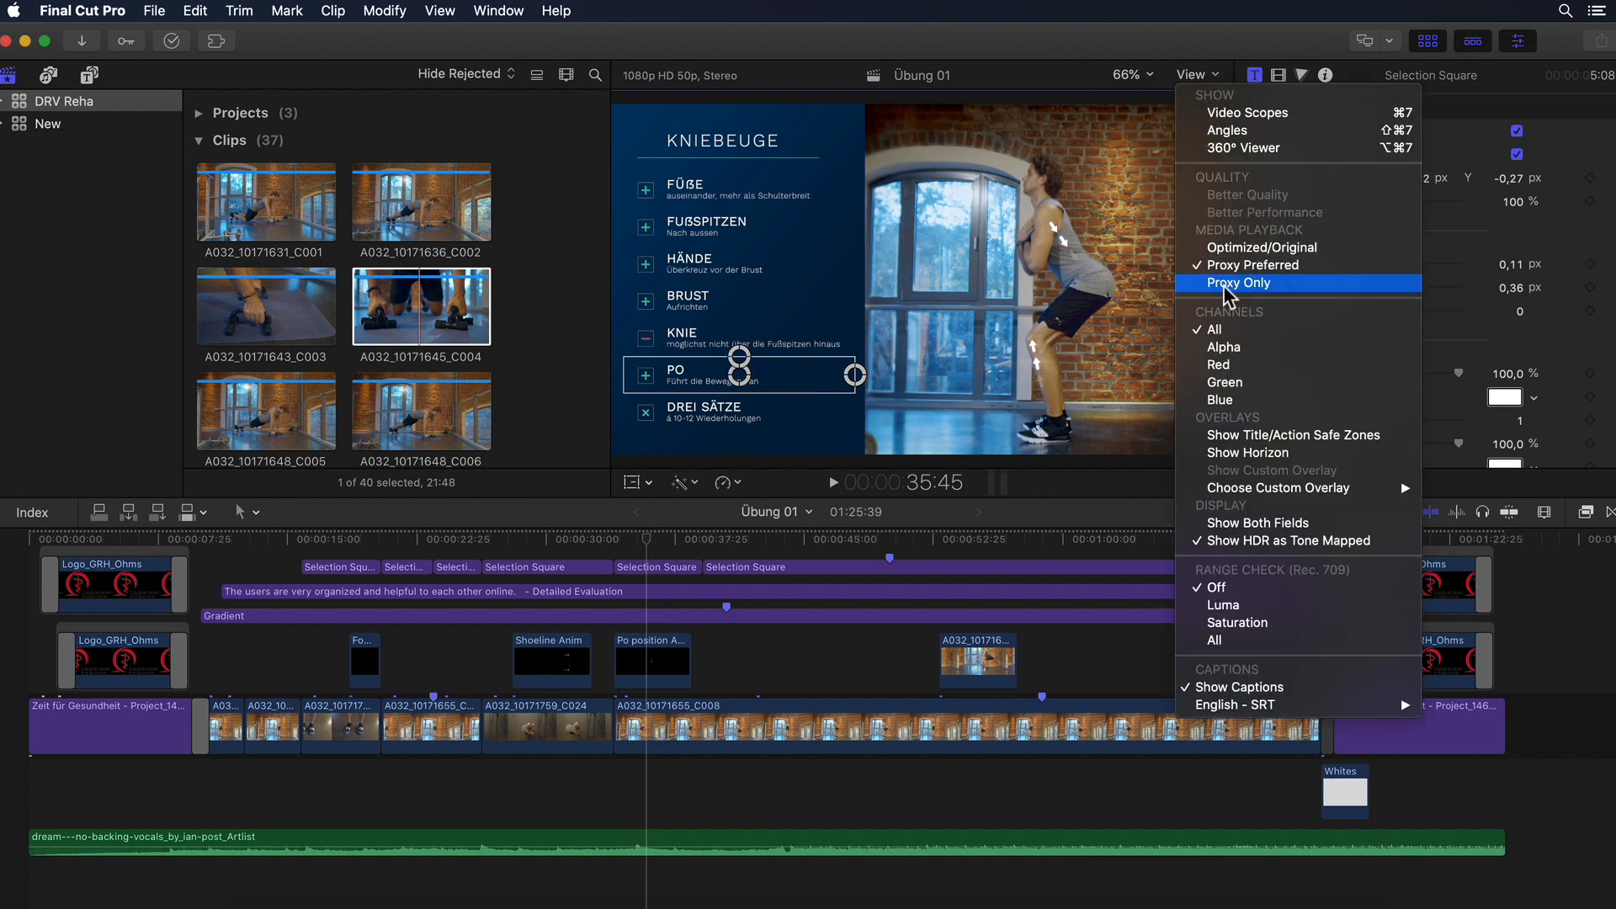
click(1239, 283)
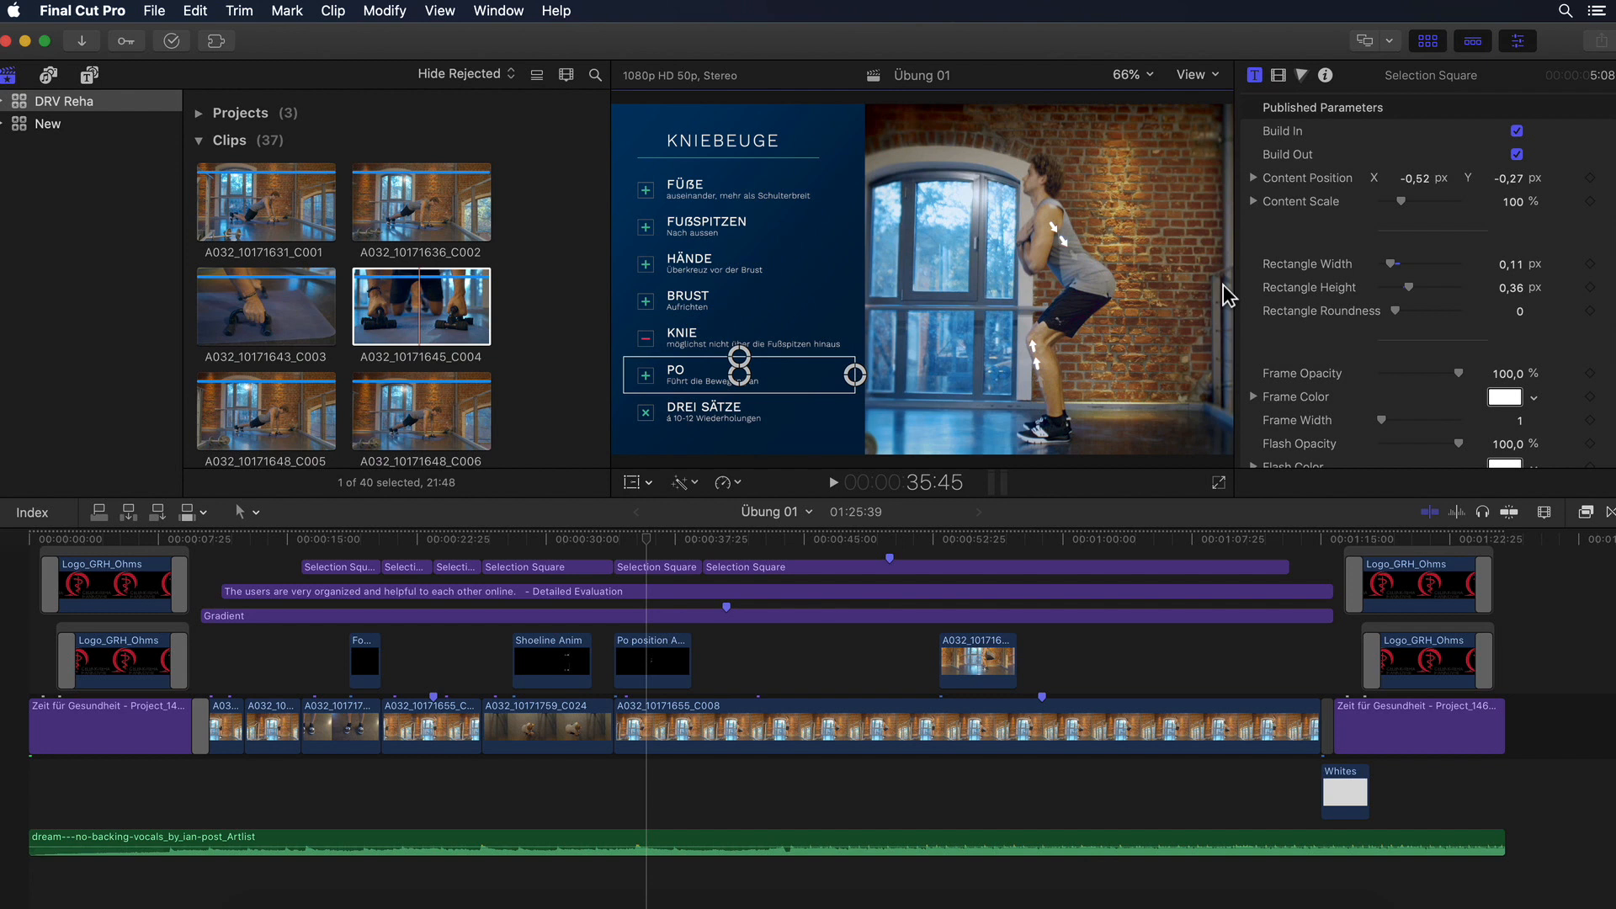
click(1194, 74)
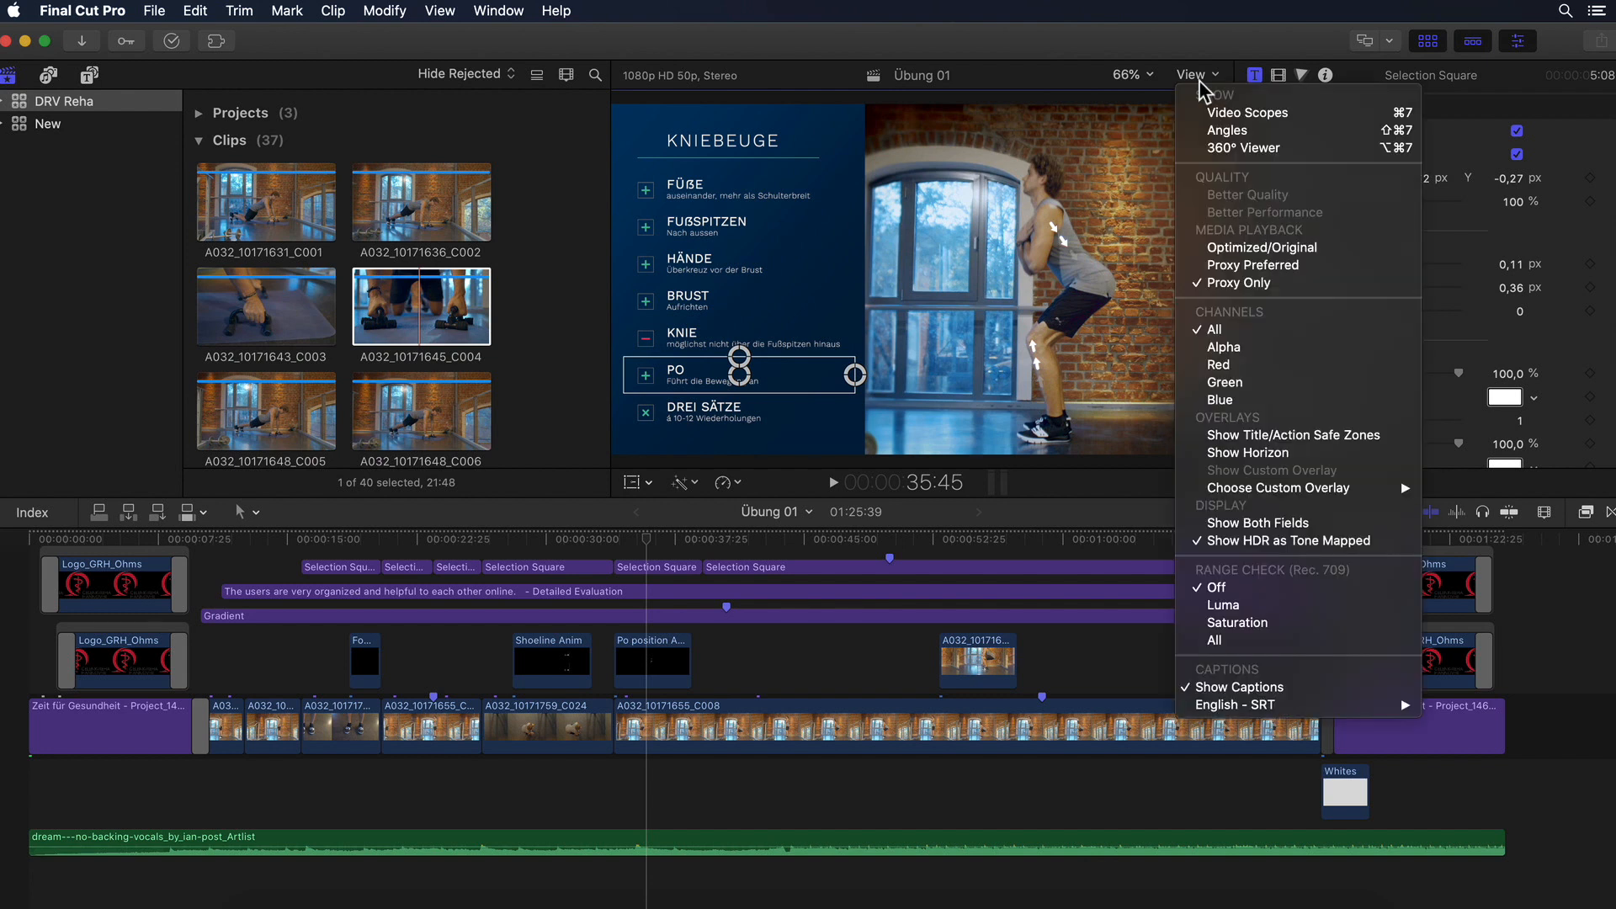
mouse_move(1253, 265)
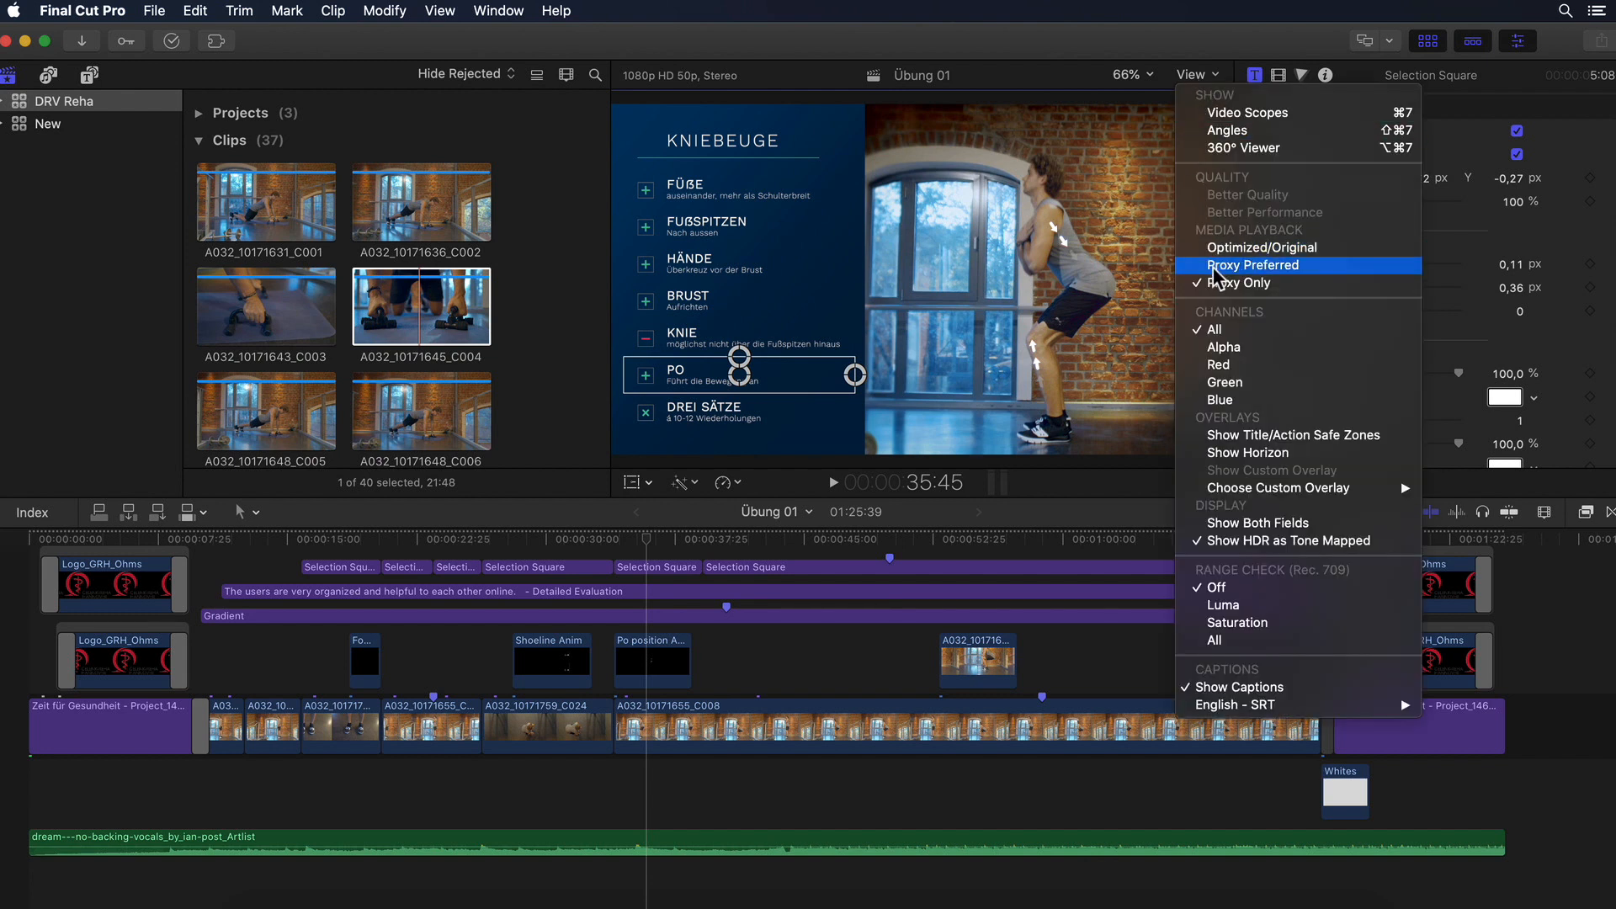
click(1253, 265)
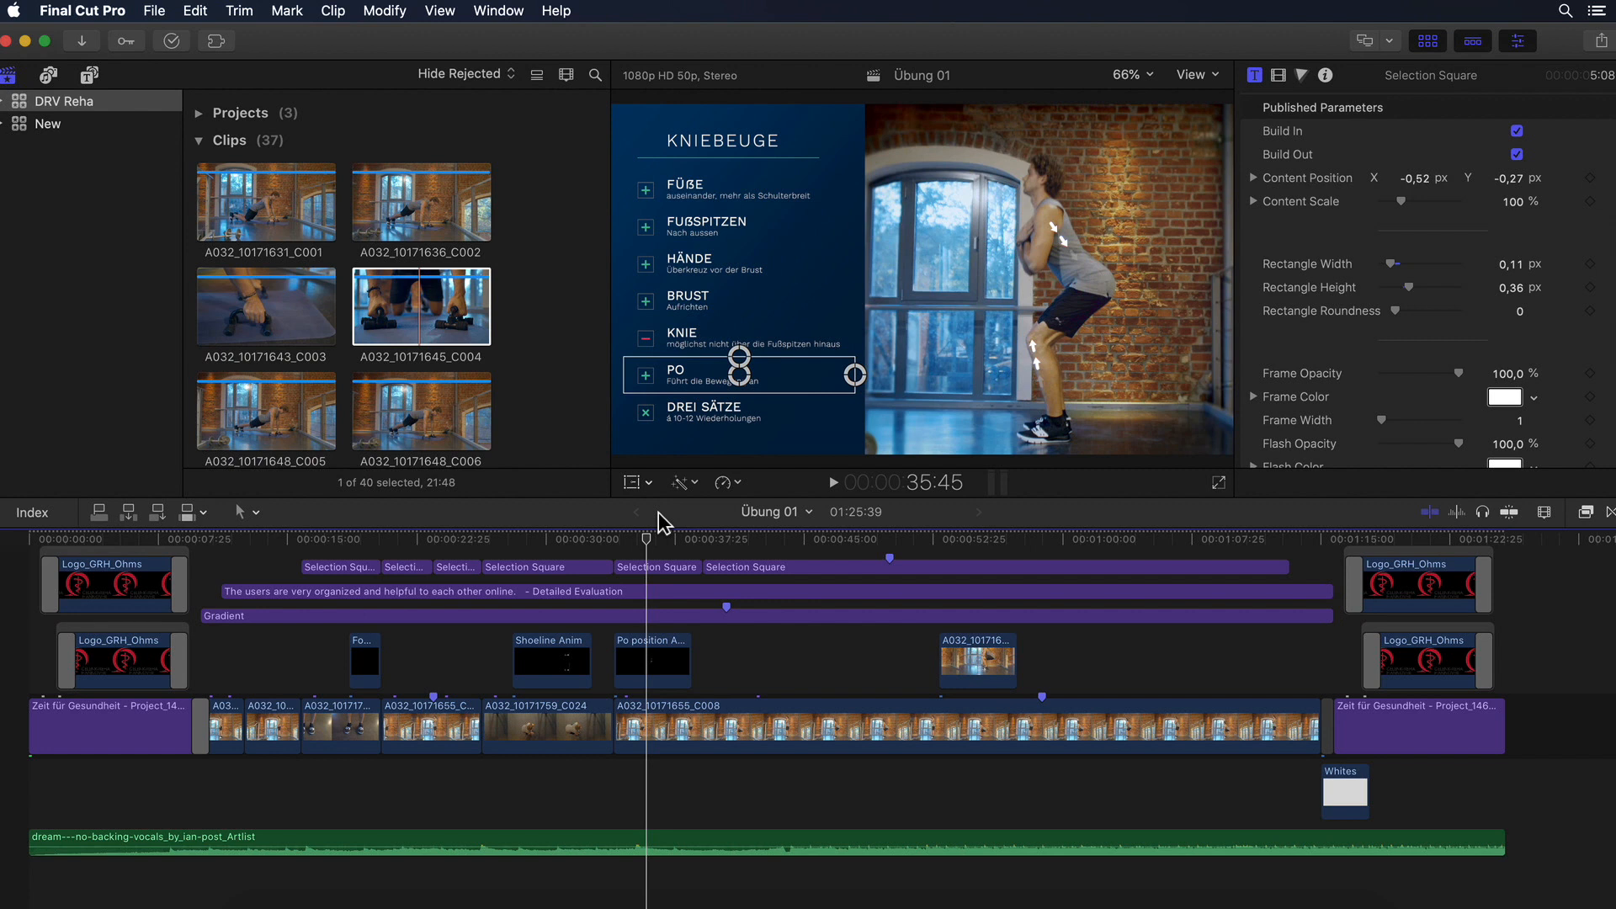
click(546, 724)
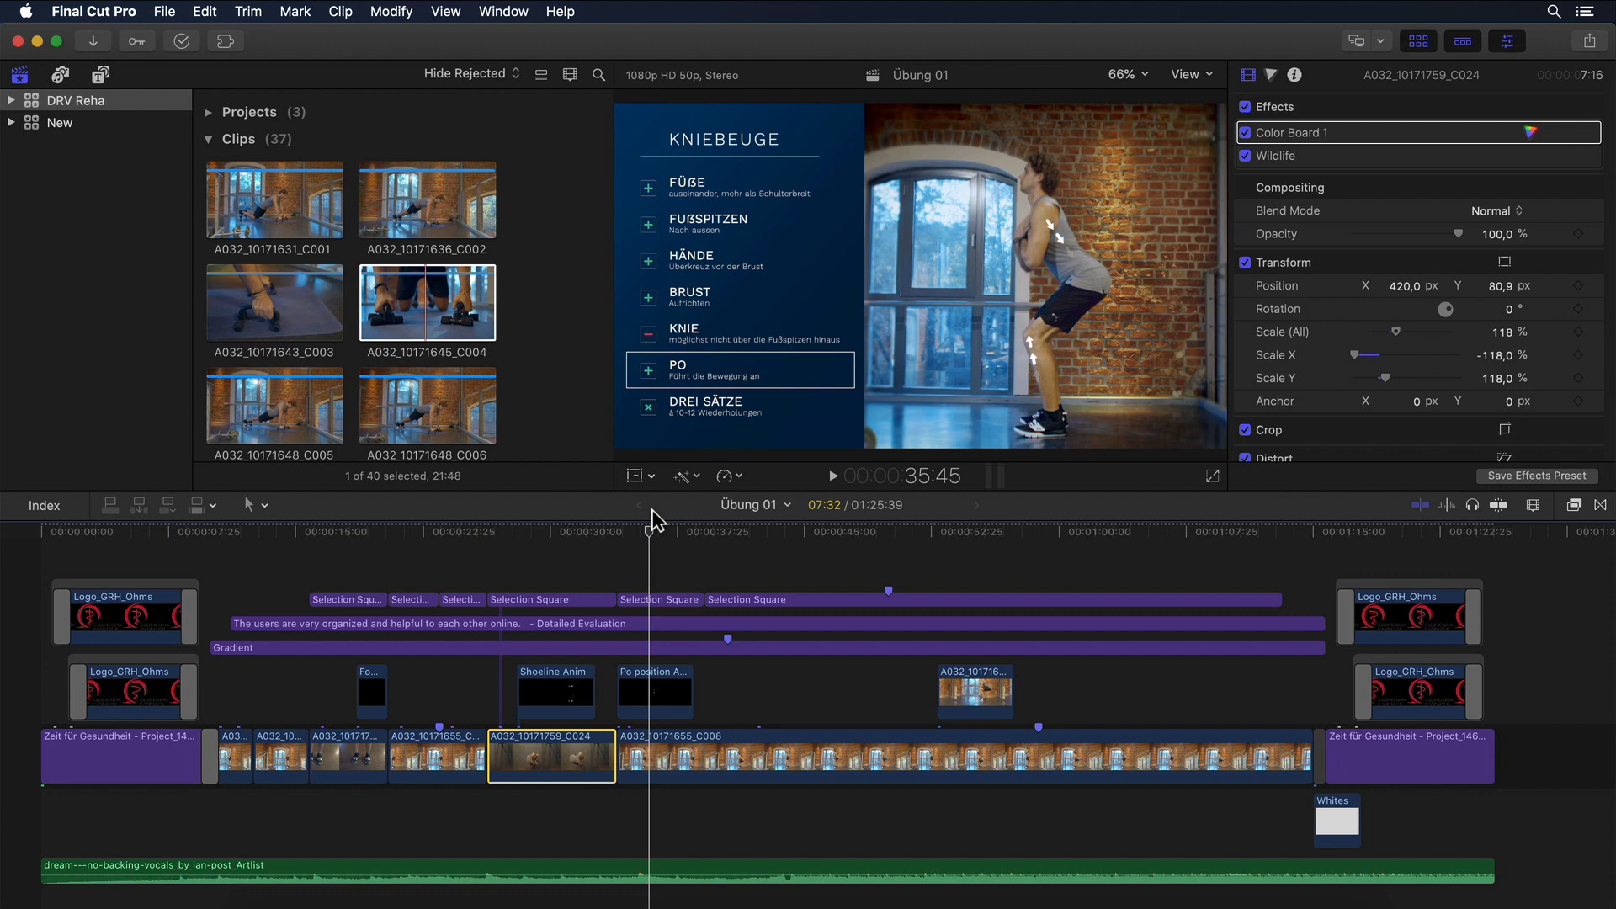
mouse_move(98, 51)
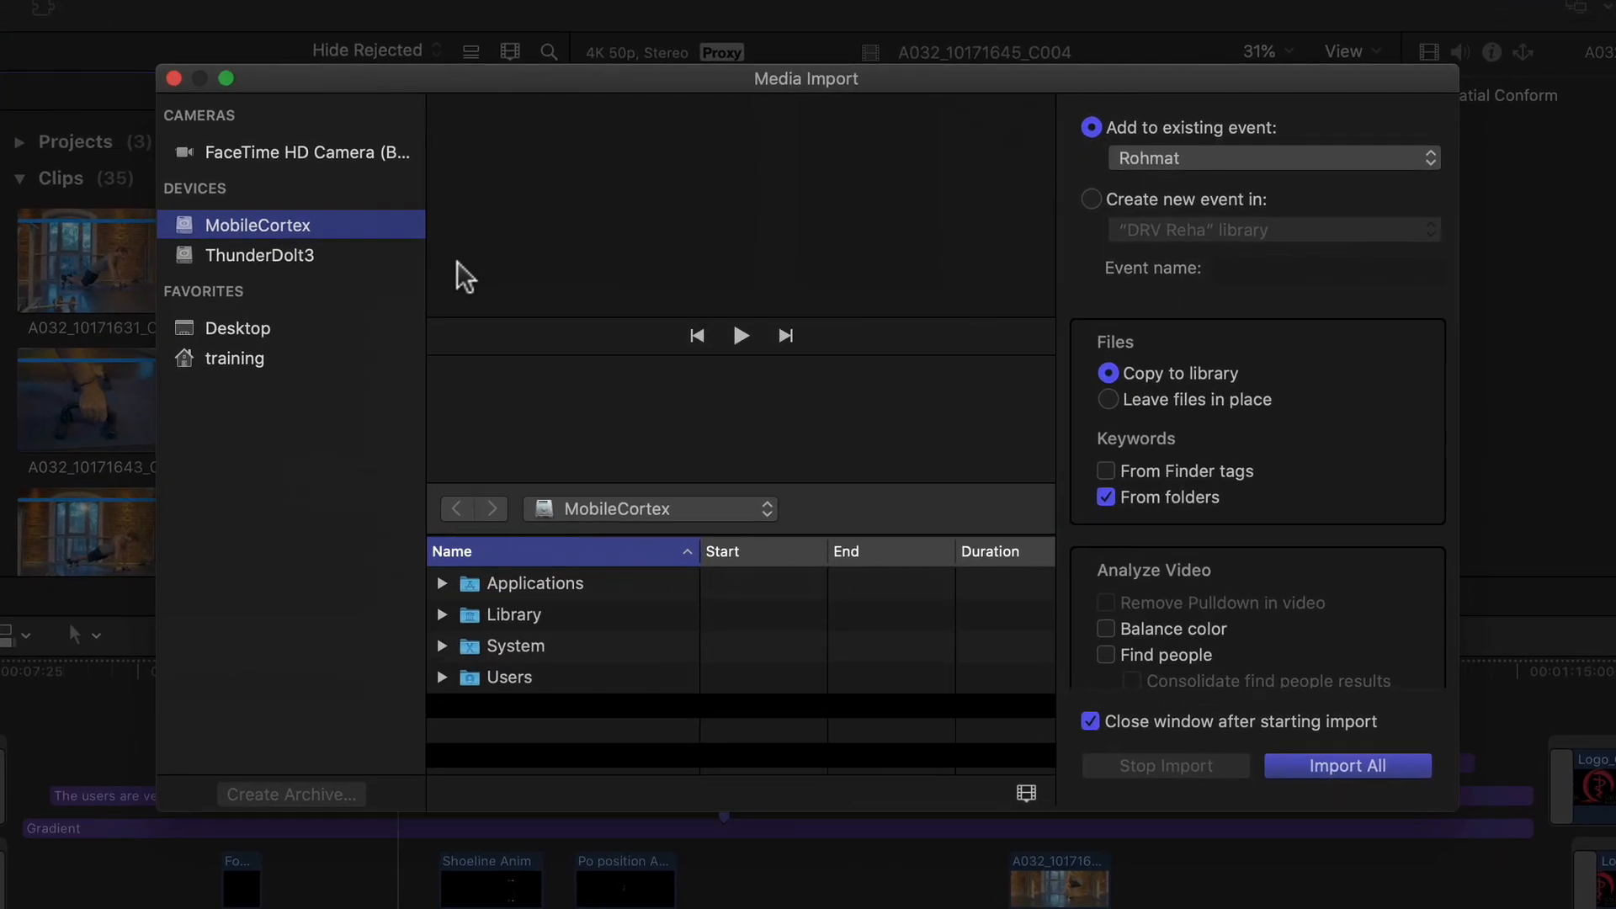
Keep H.264 proxy frame size at 50% and close Media Import without importing.
scroll(down, 3)
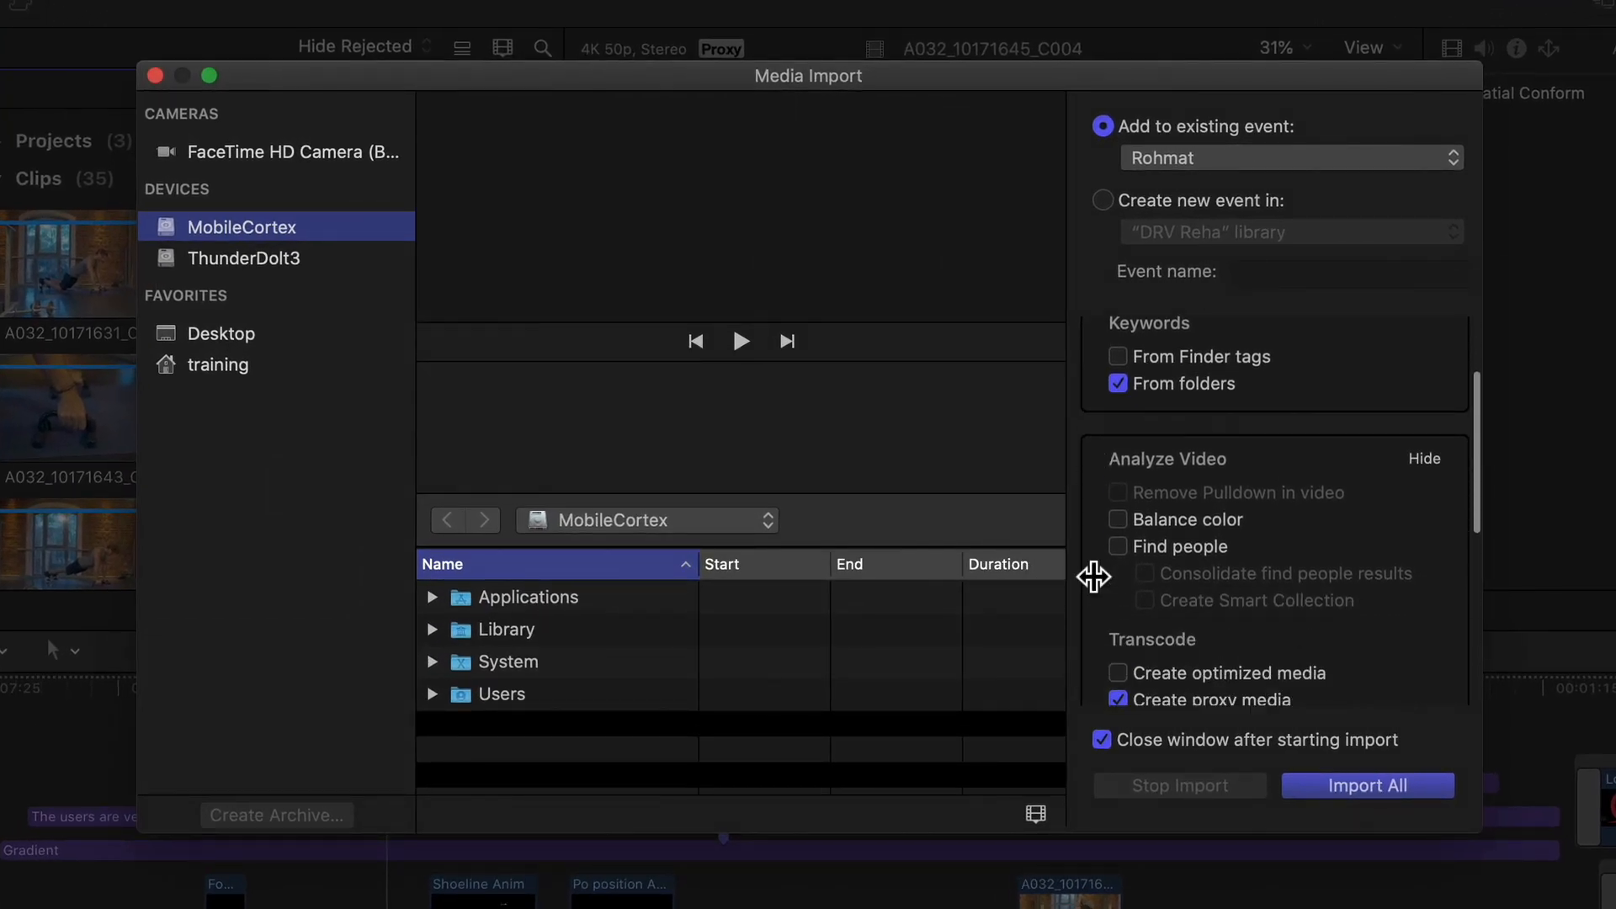
scroll(down, 3)
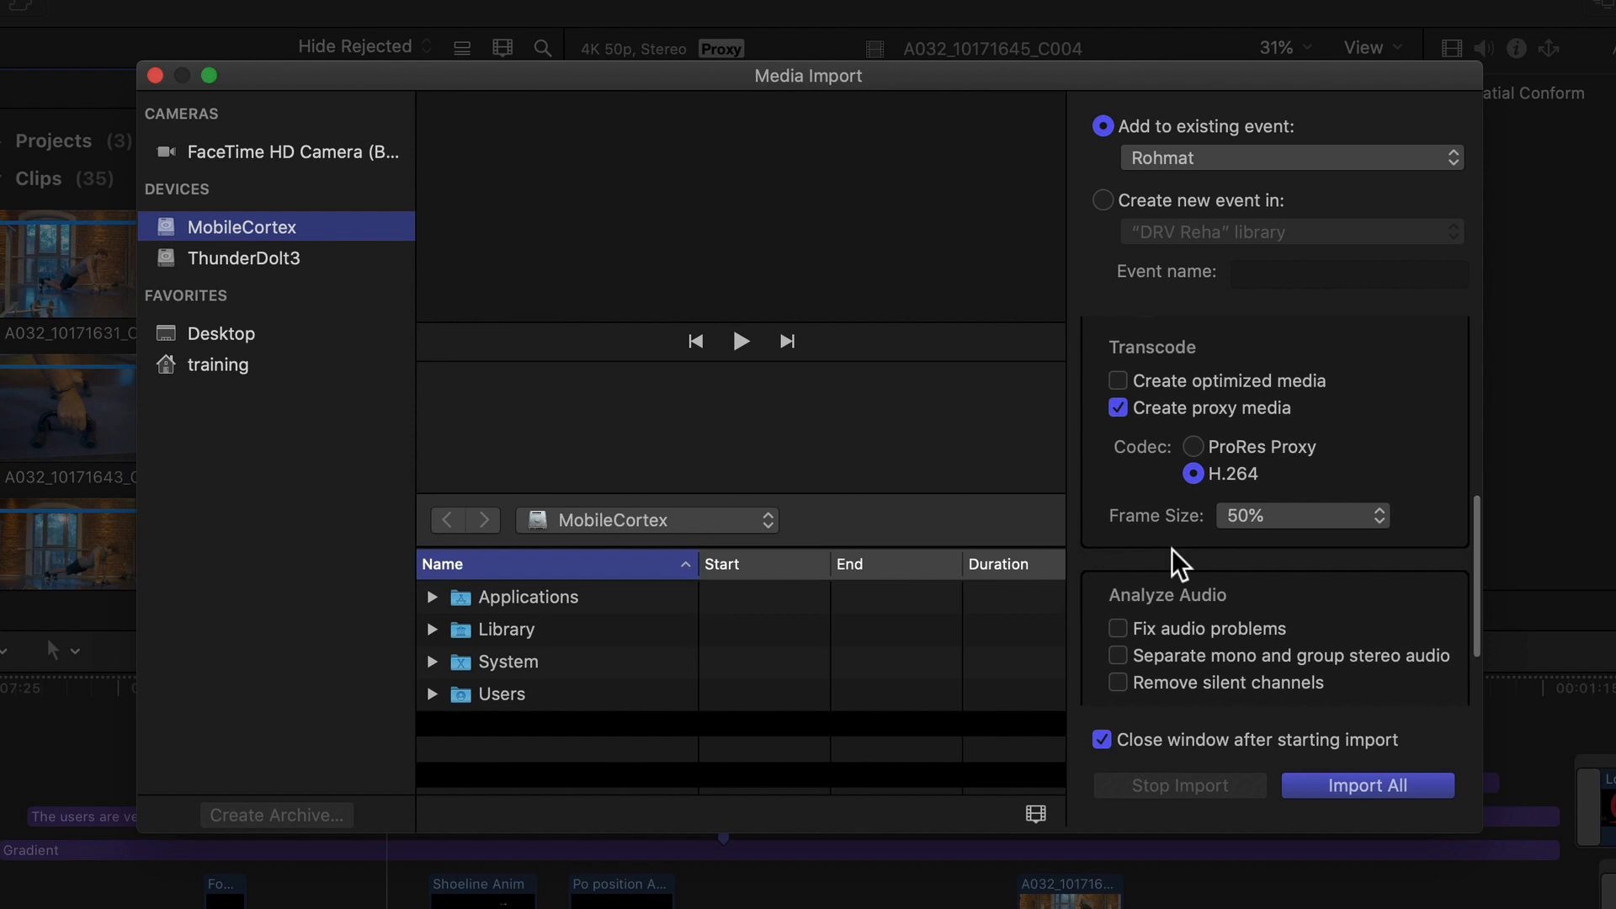
click(1300, 515)
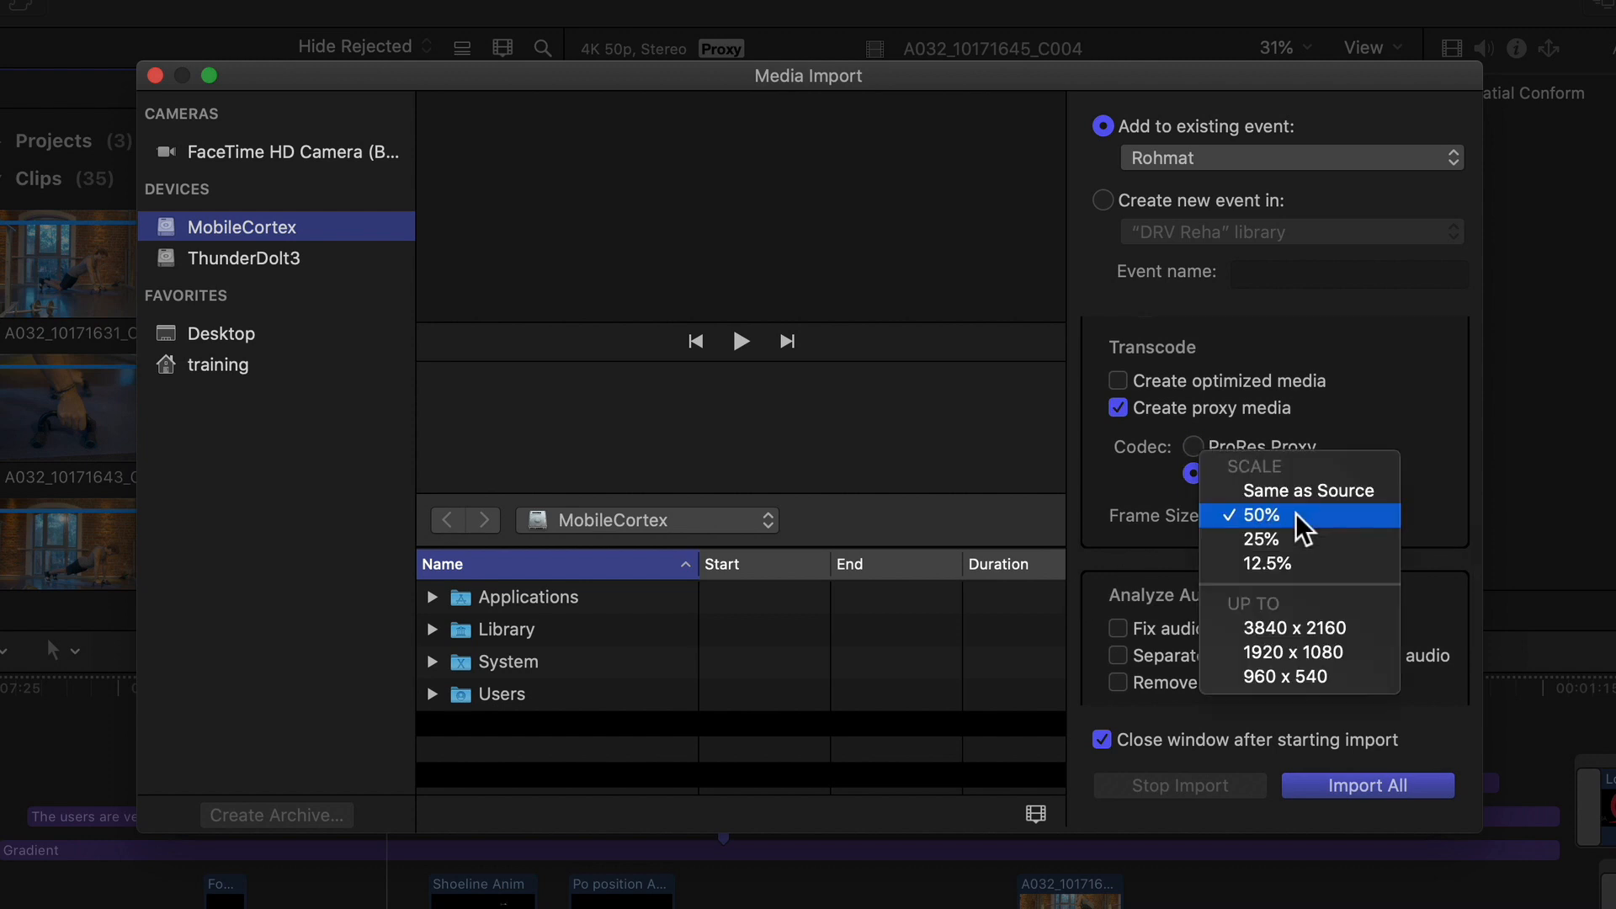
click(1253, 515)
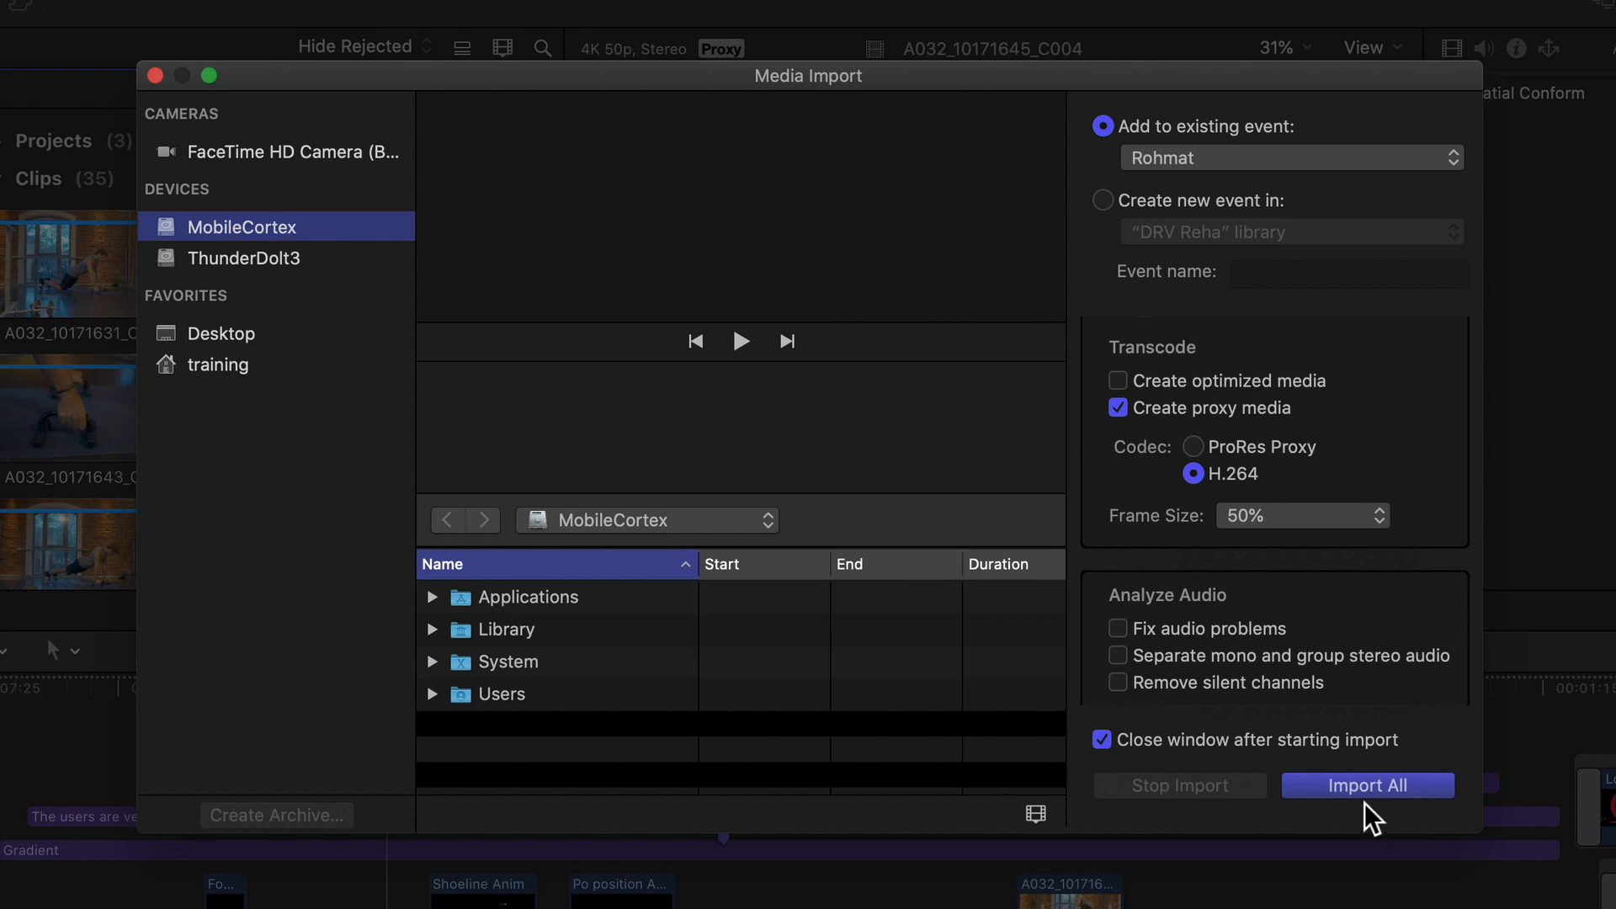
scroll(up, 3)
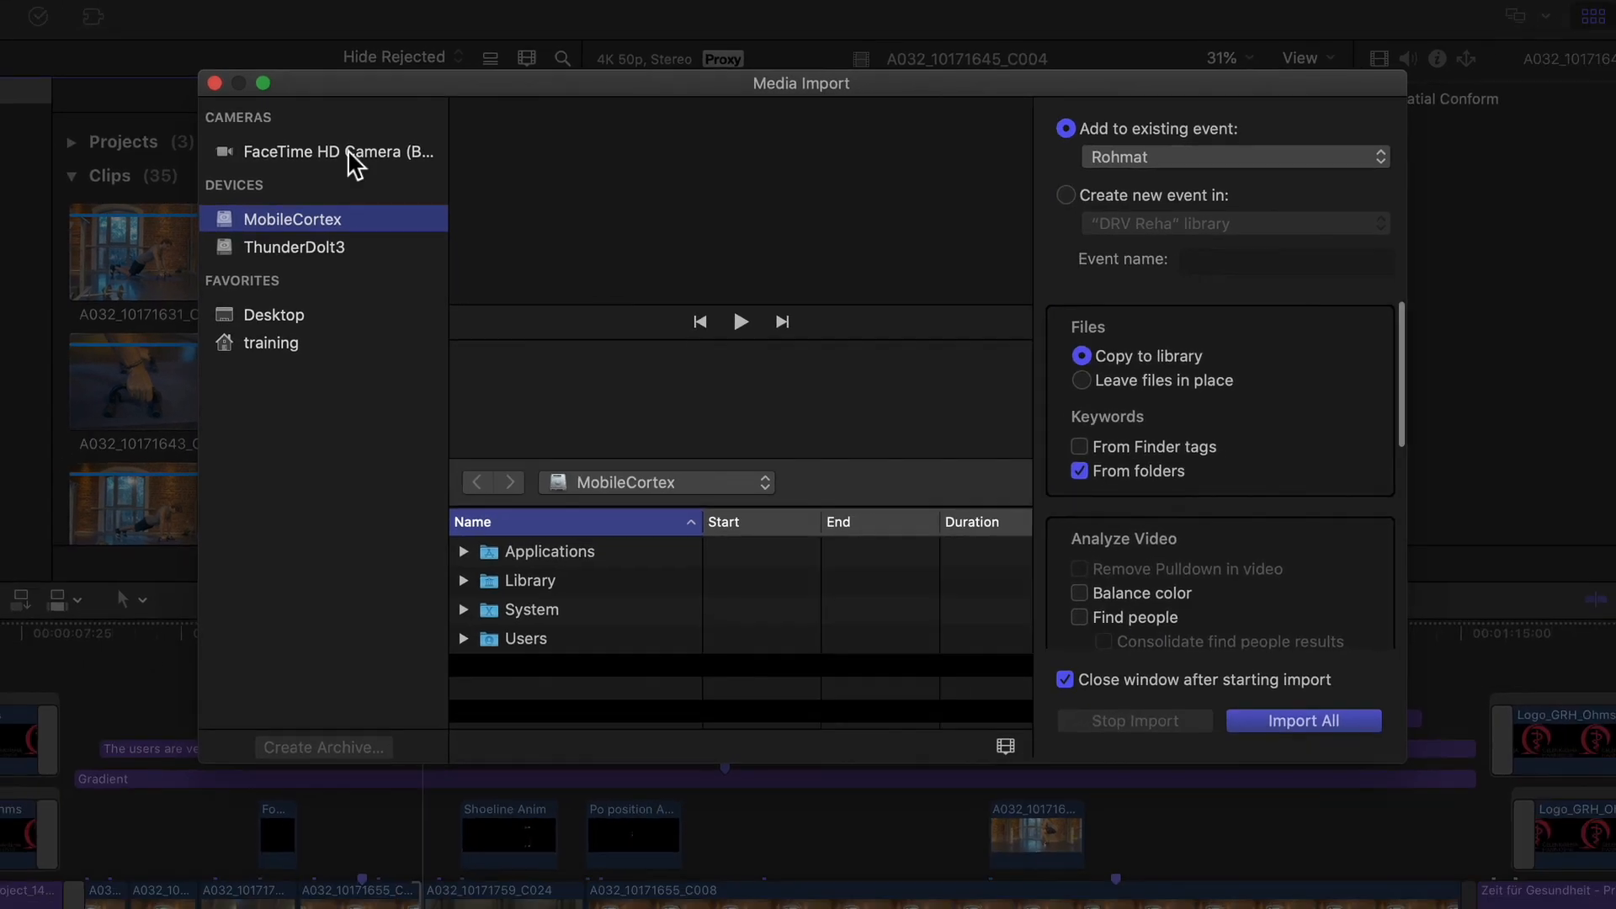
click(214, 82)
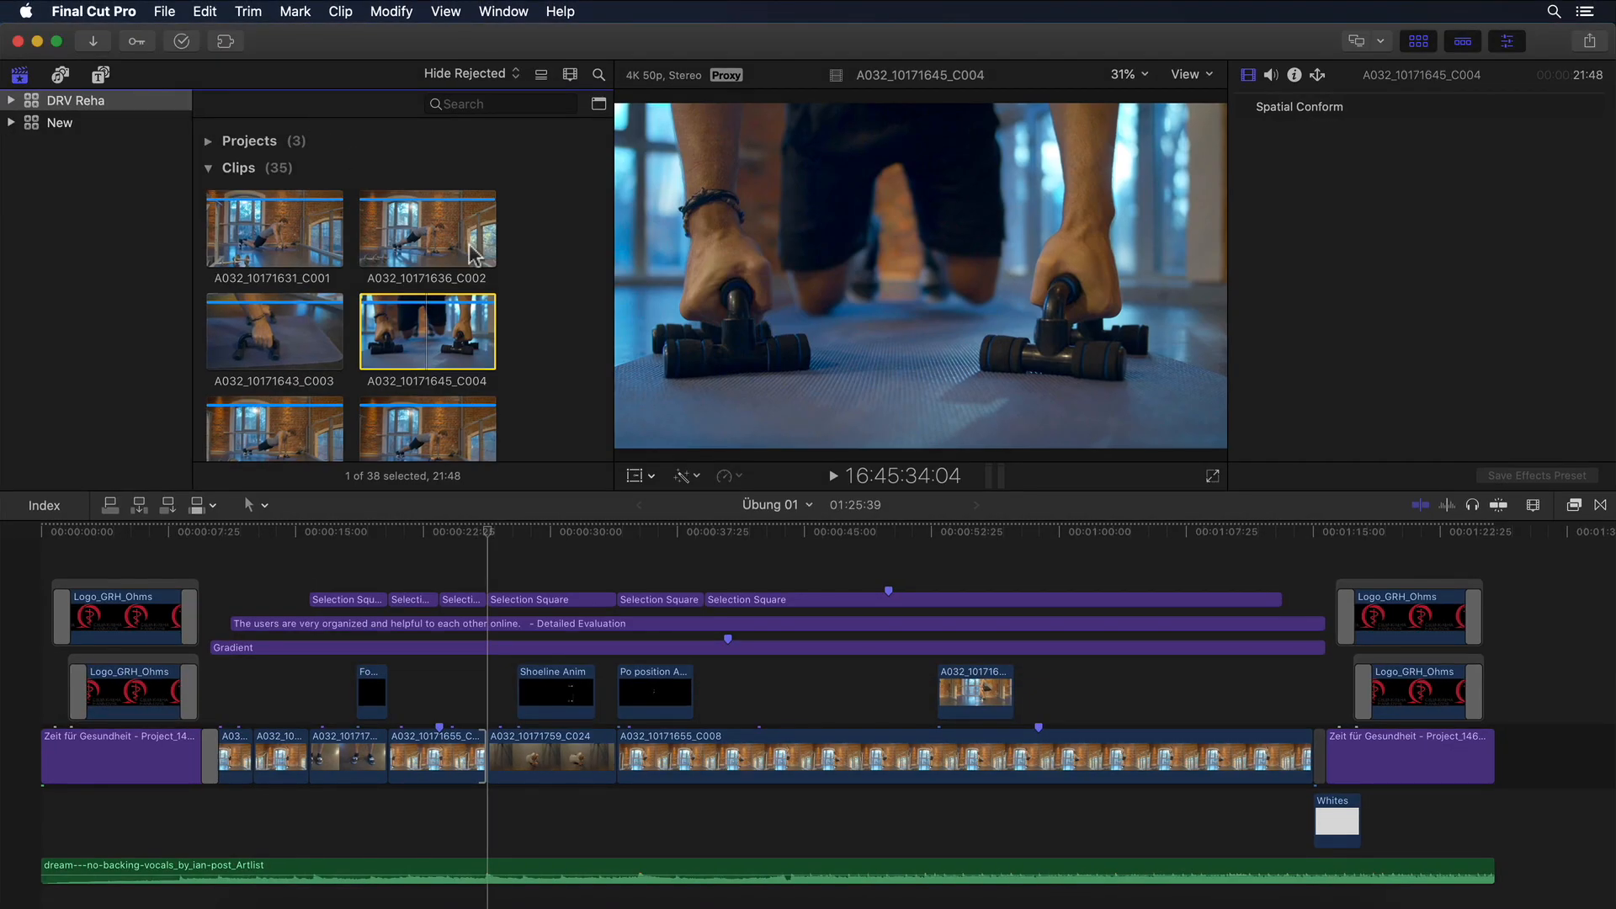
mouse_move(533, 272)
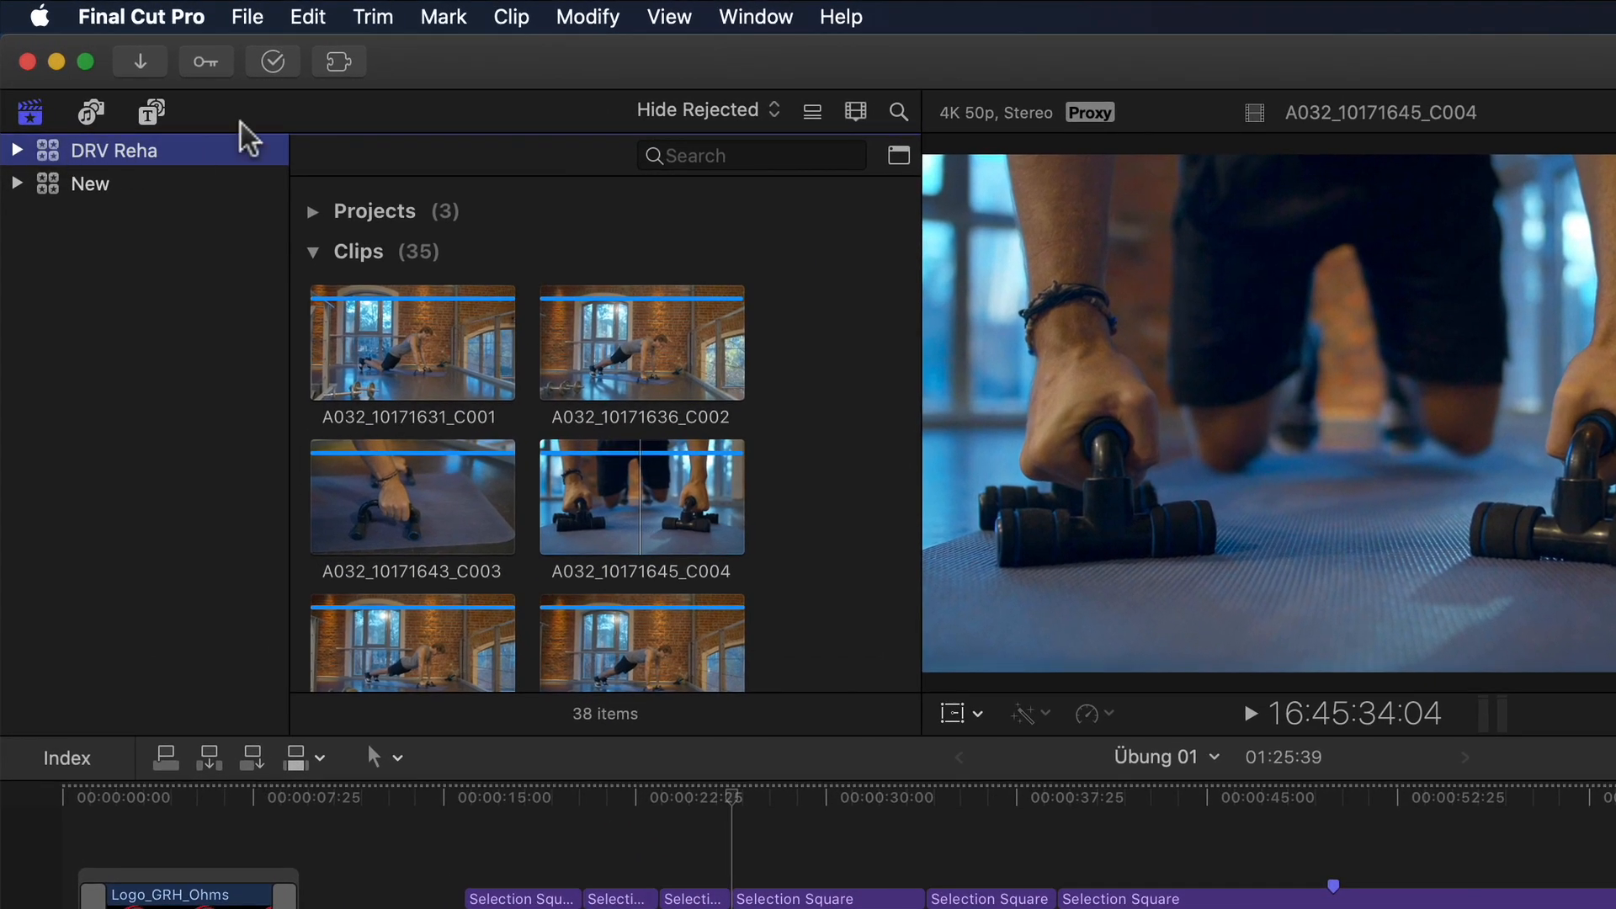
Choose File > Relink Files > Proxy Media to list DRV Reha's 24 proxy files.
click(247, 17)
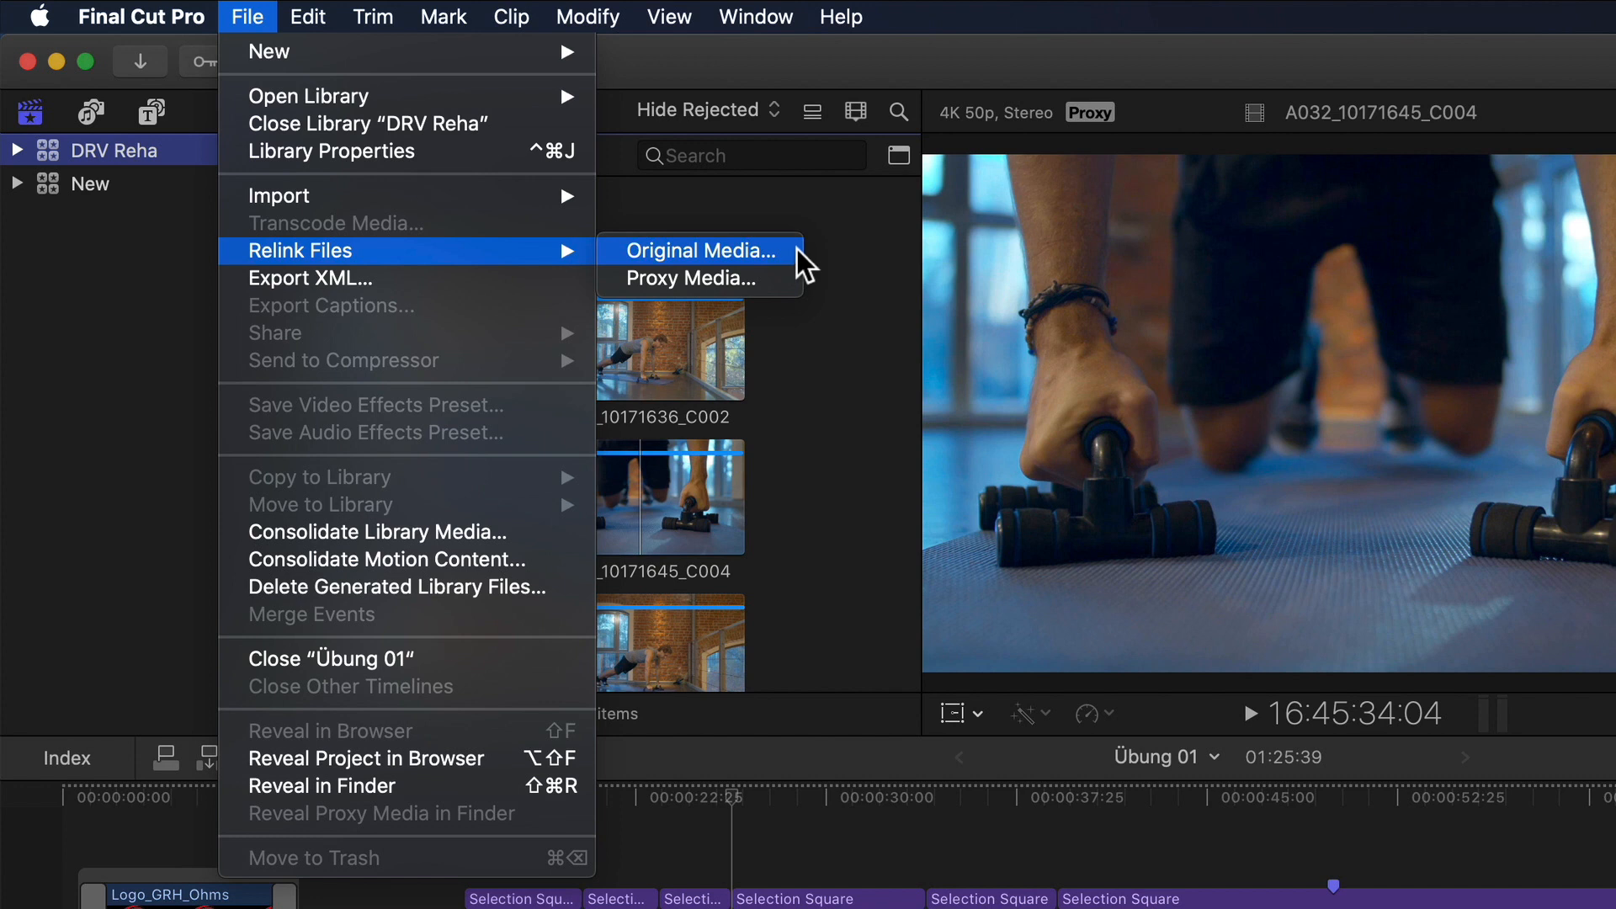
mouse_move(701, 279)
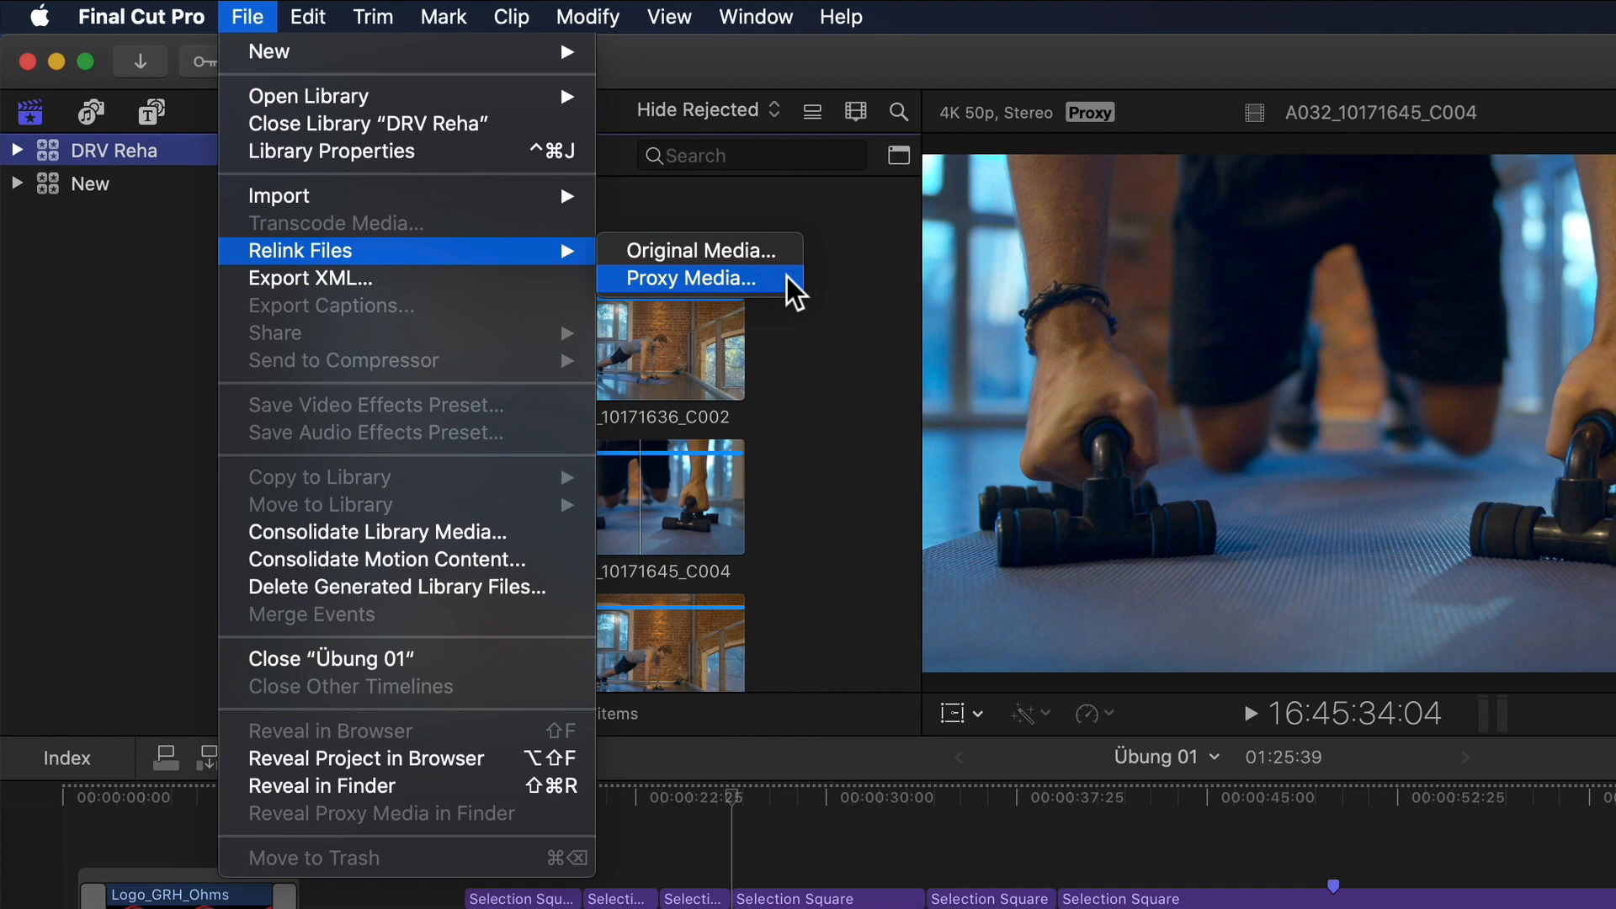
click(696, 279)
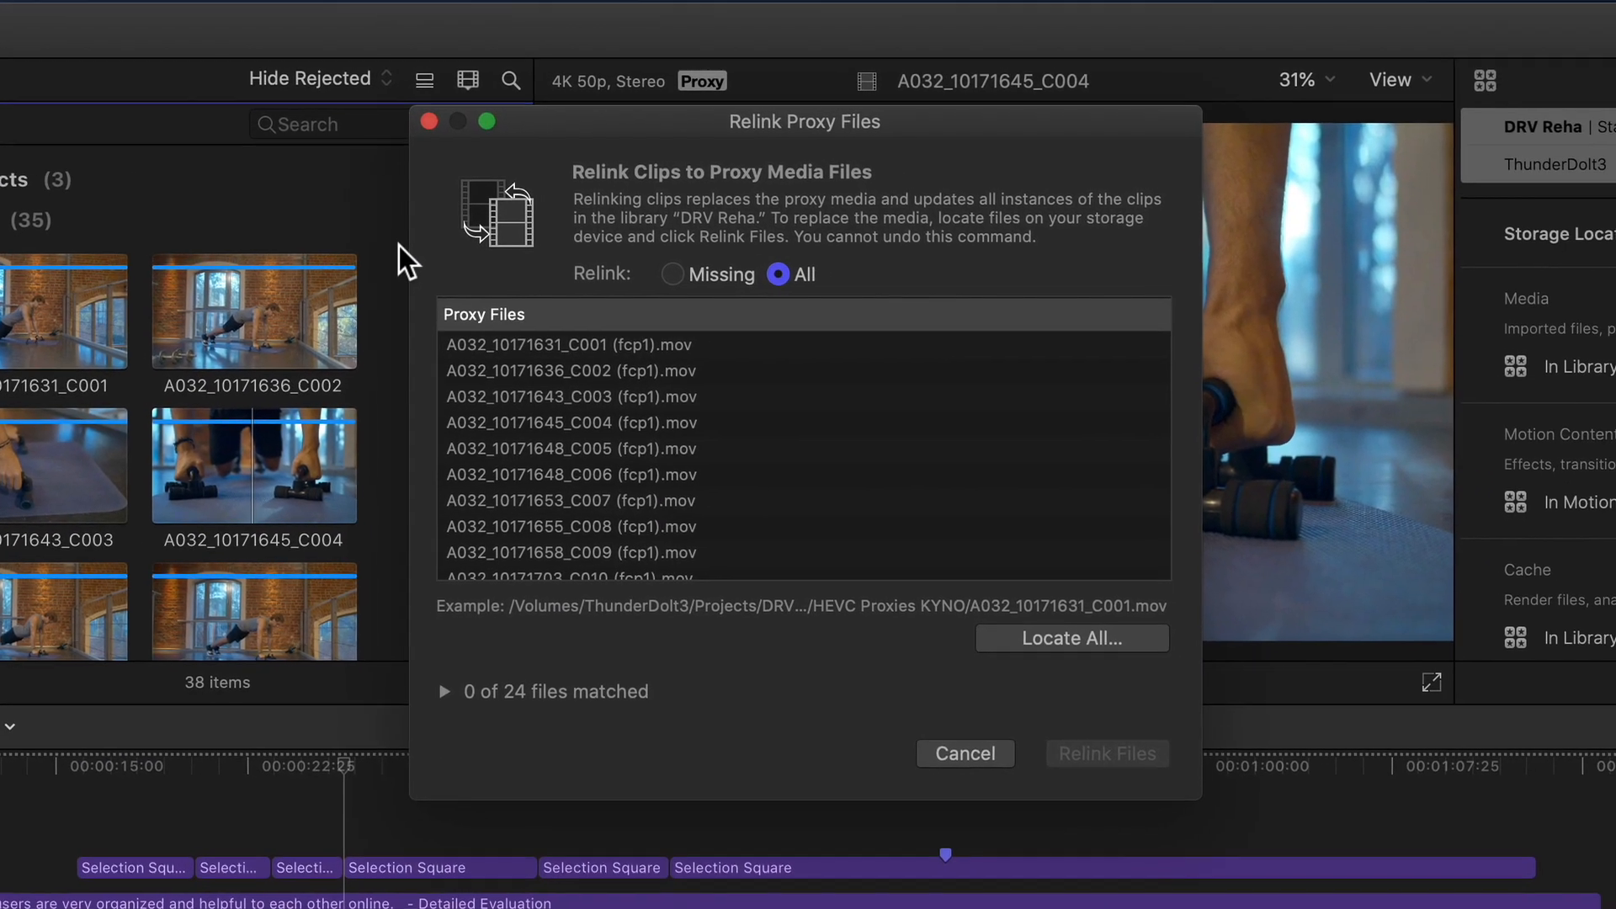
Locate All proxies in the HEVC Proxies KYNO folder, matching all 24 files.
click(1070, 638)
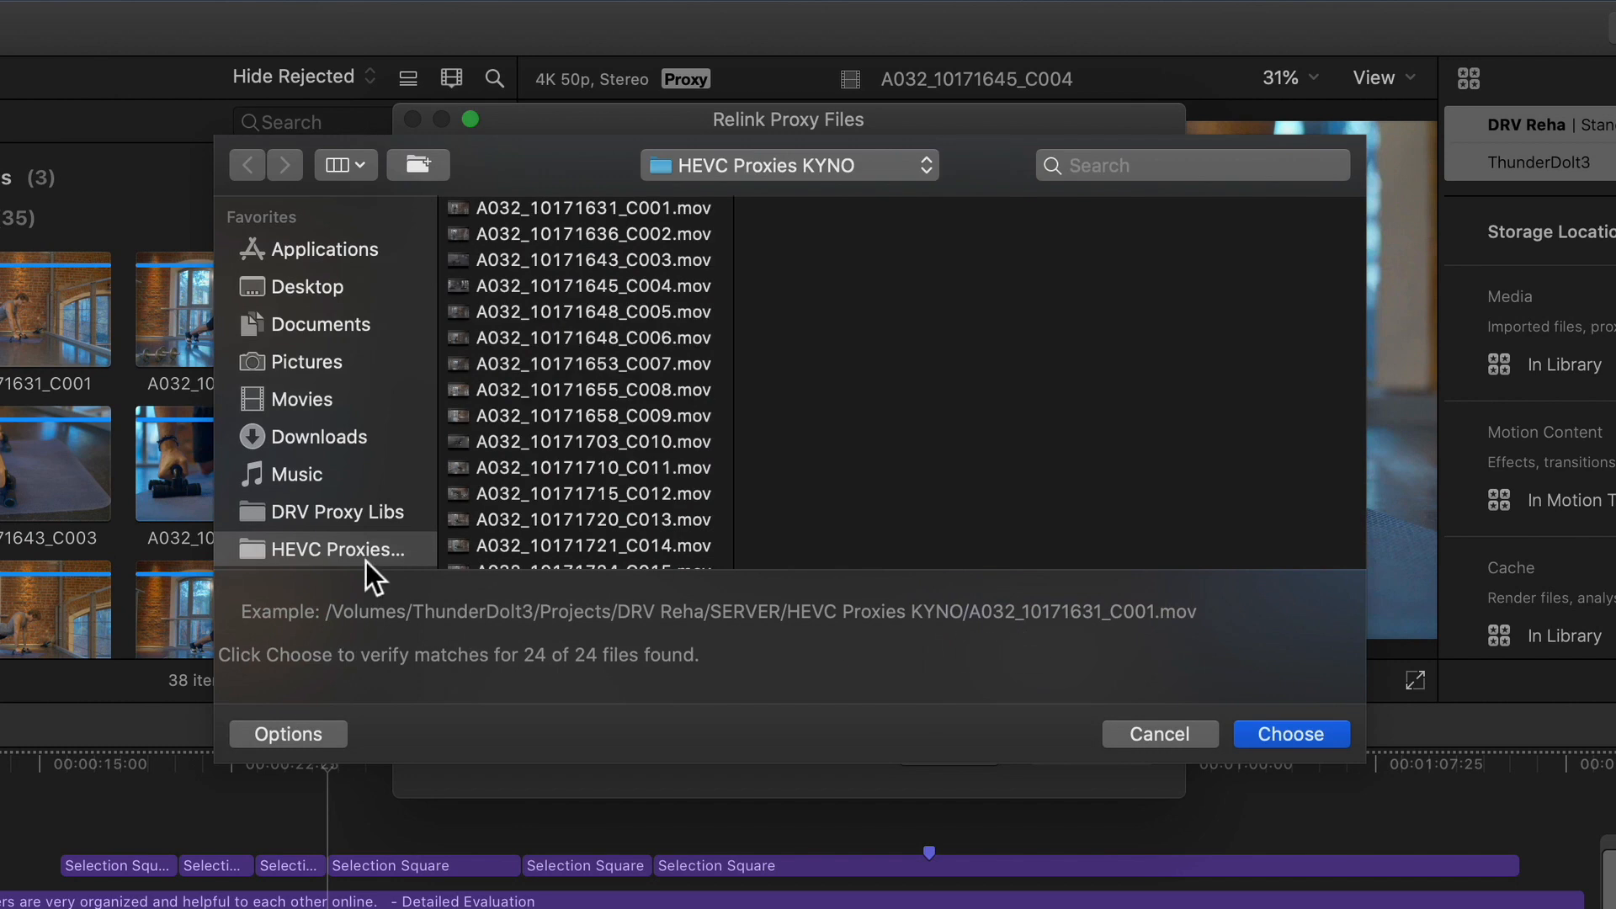
mouse_move(350, 565)
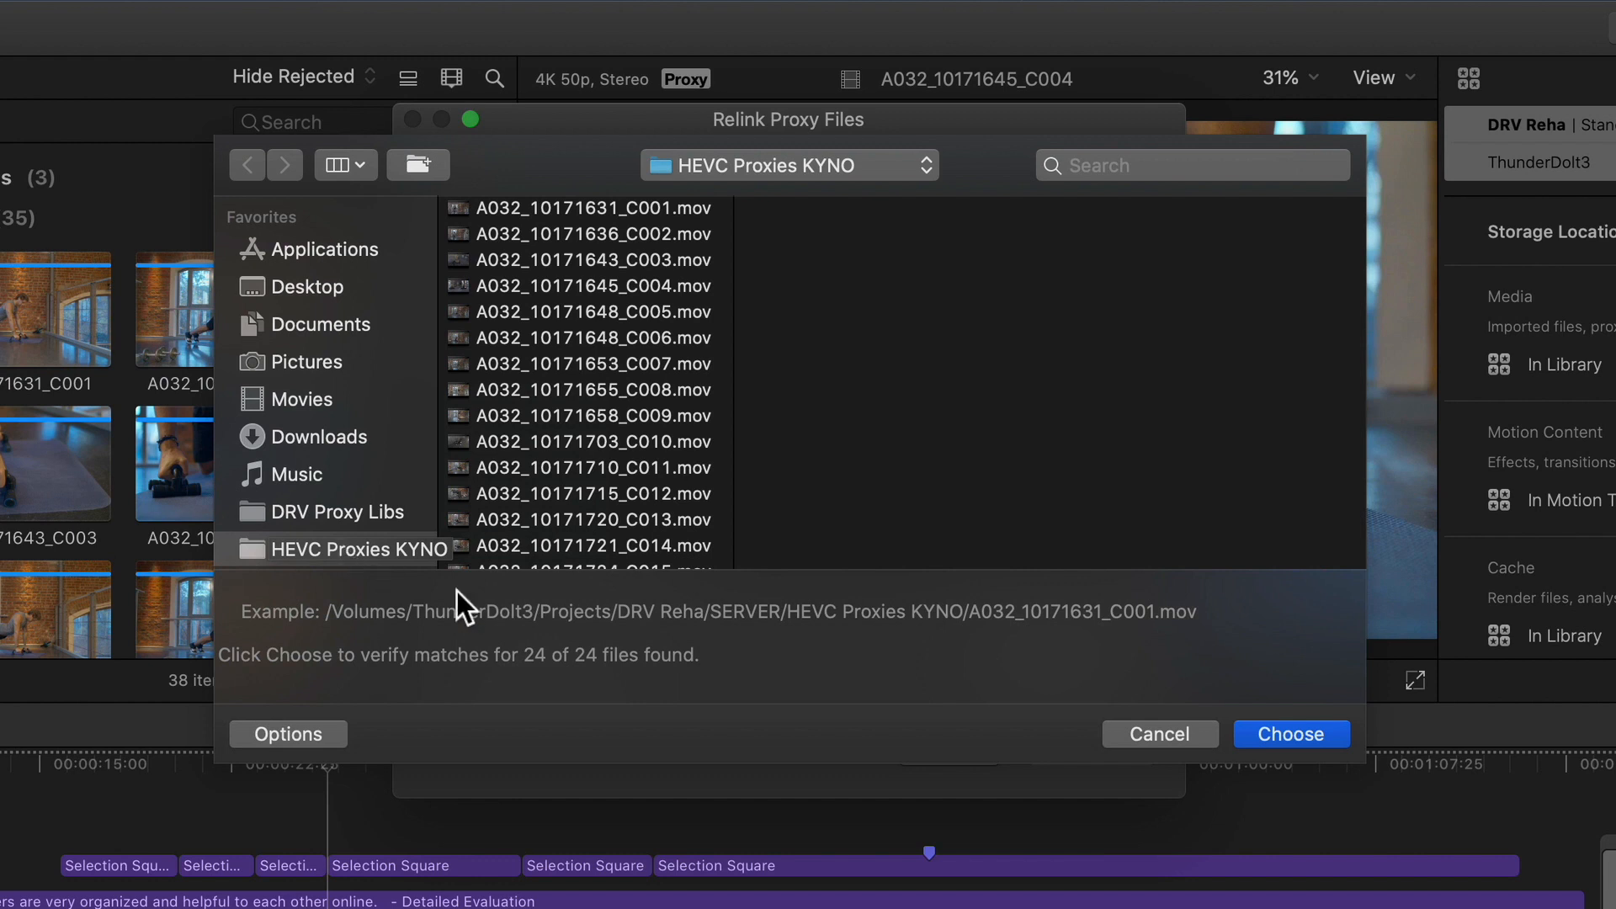
click(1290, 734)
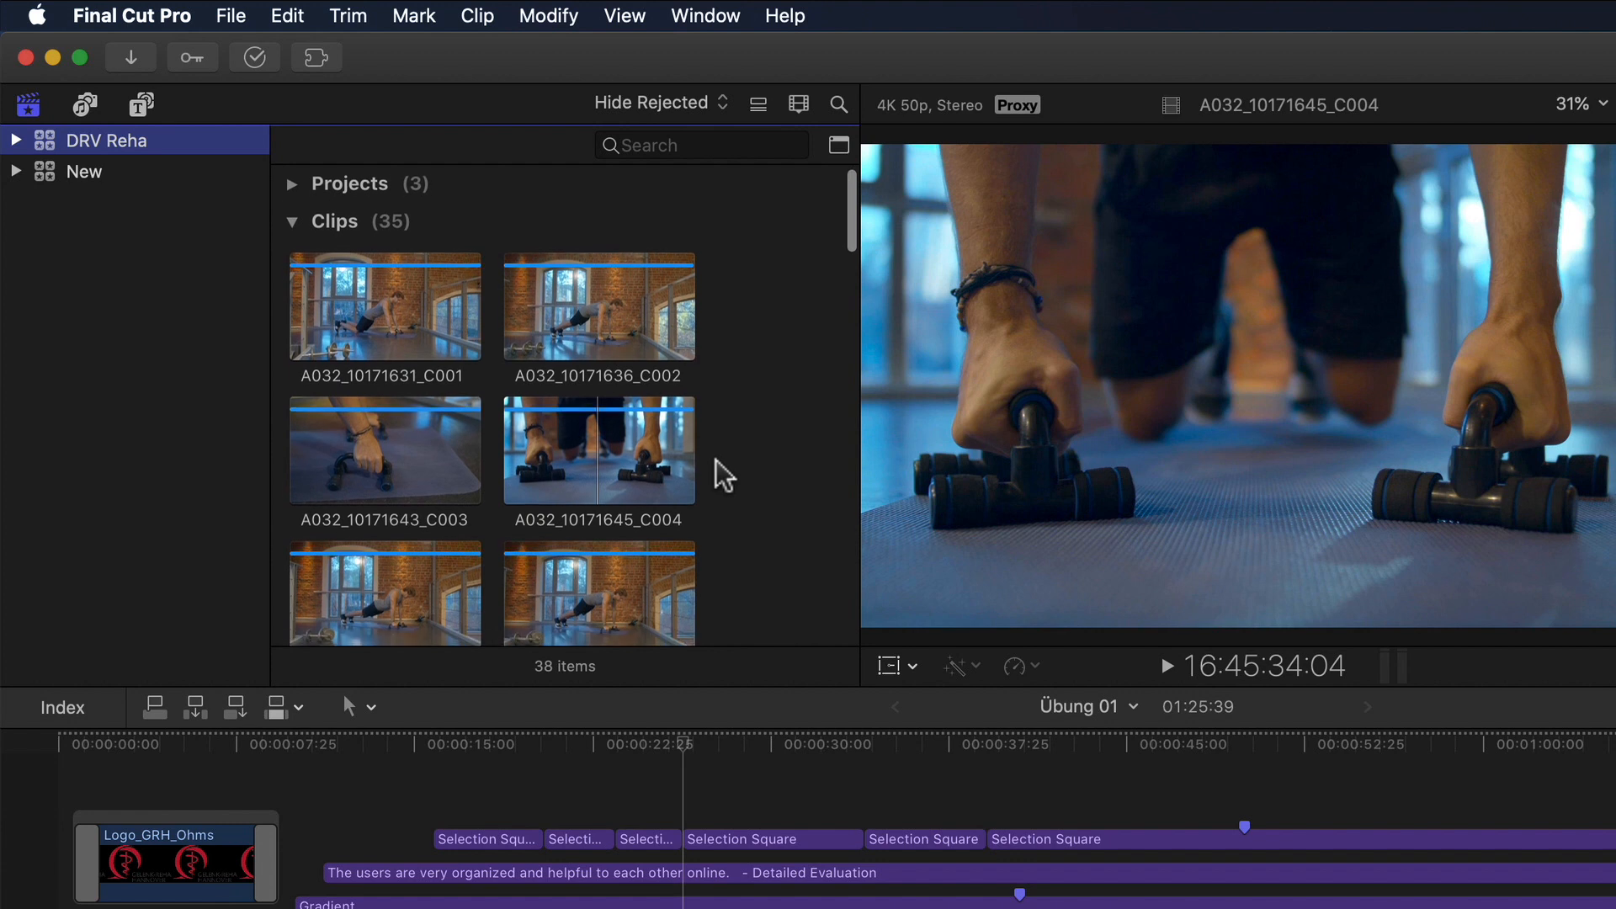
Reveal clip A032_10171645_C004's proxy media in Finder from its context menu.
scroll(down, 3)
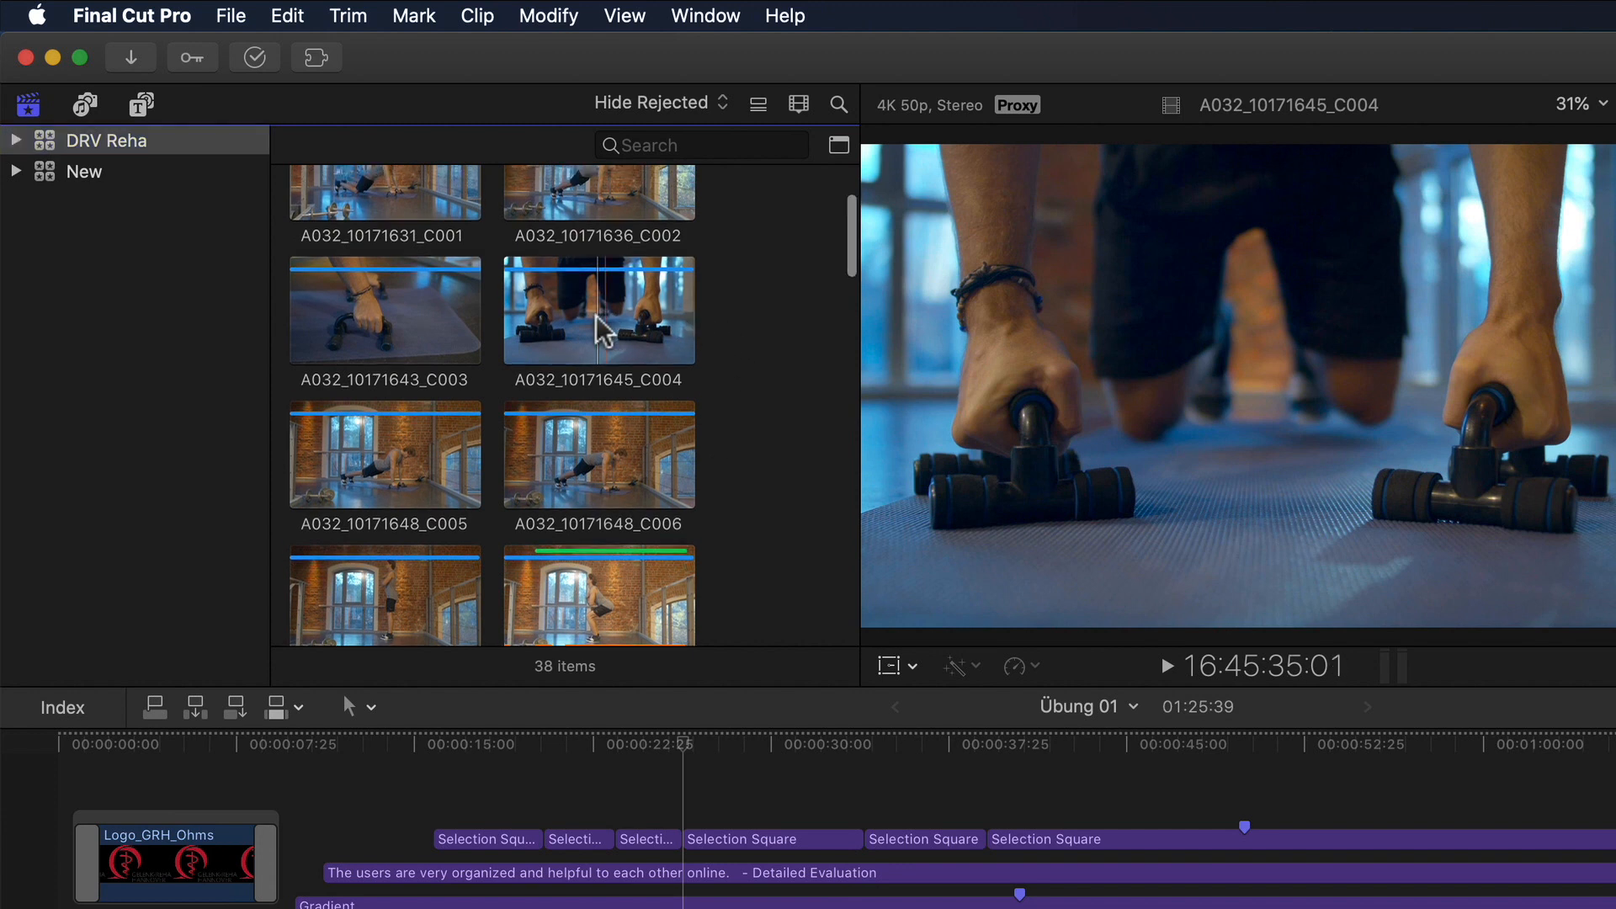
mouse_move(596, 328)
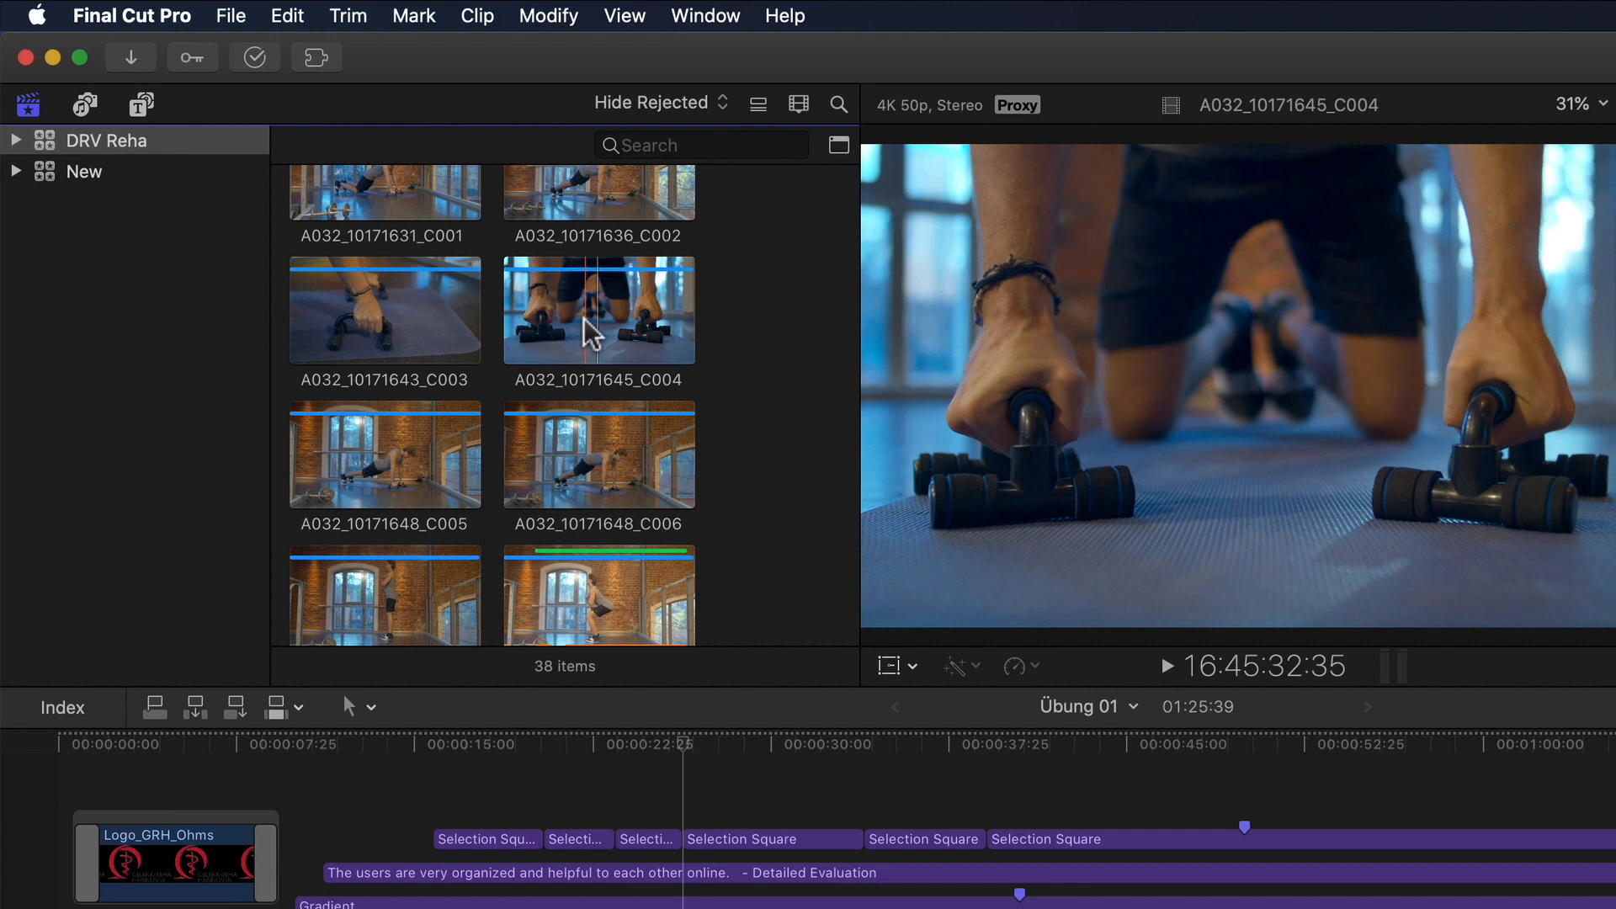
right_click(597, 309)
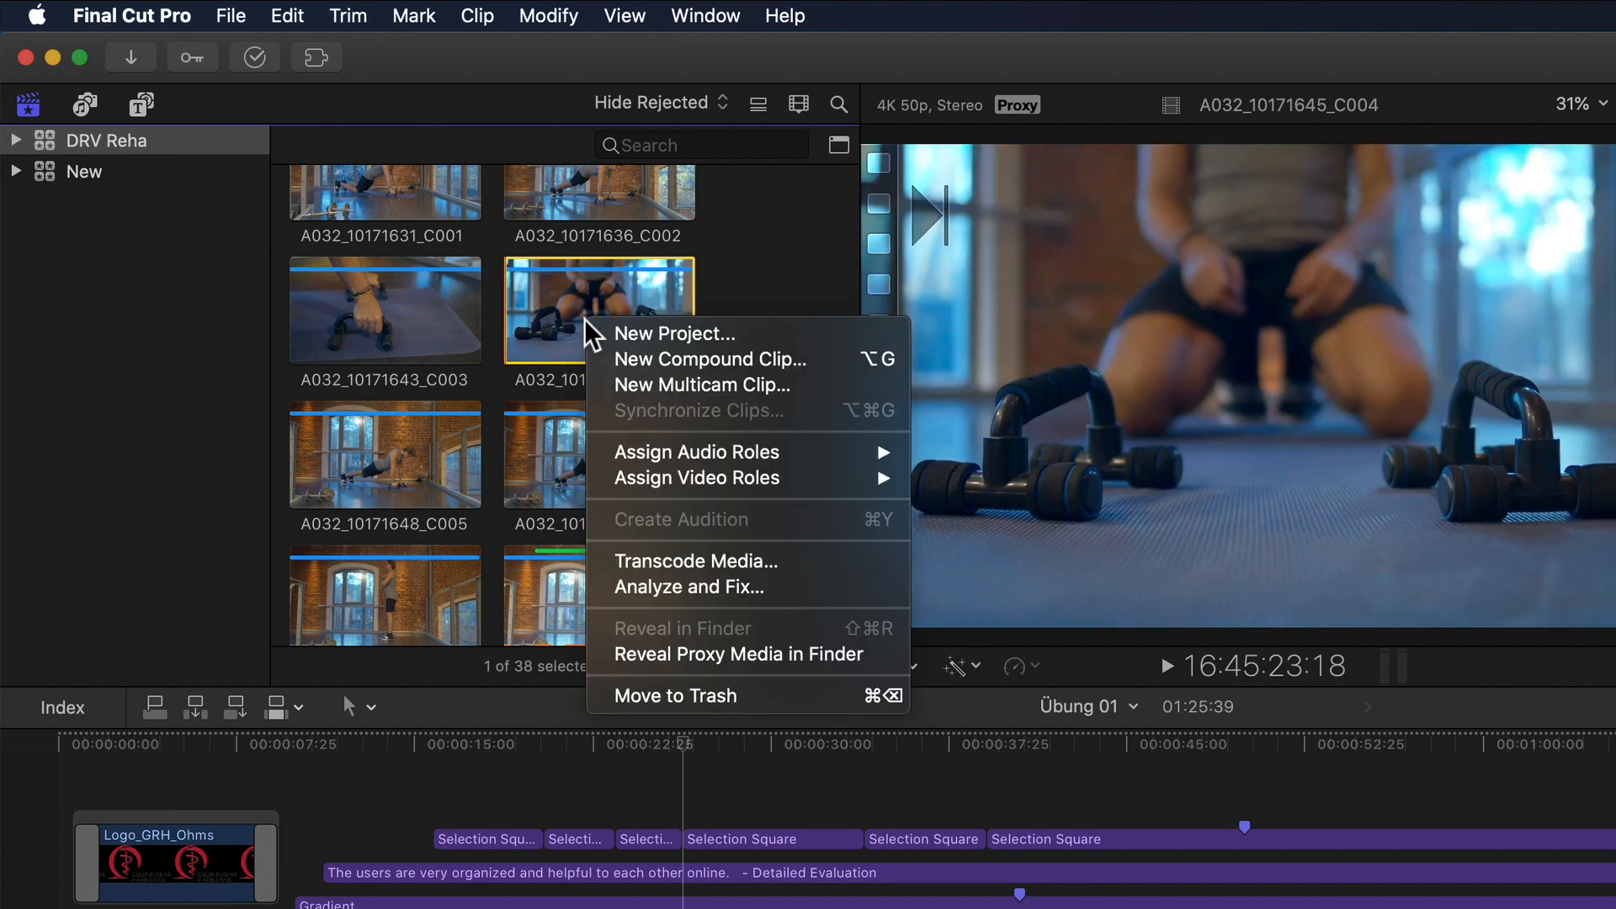
mouse_move(892, 643)
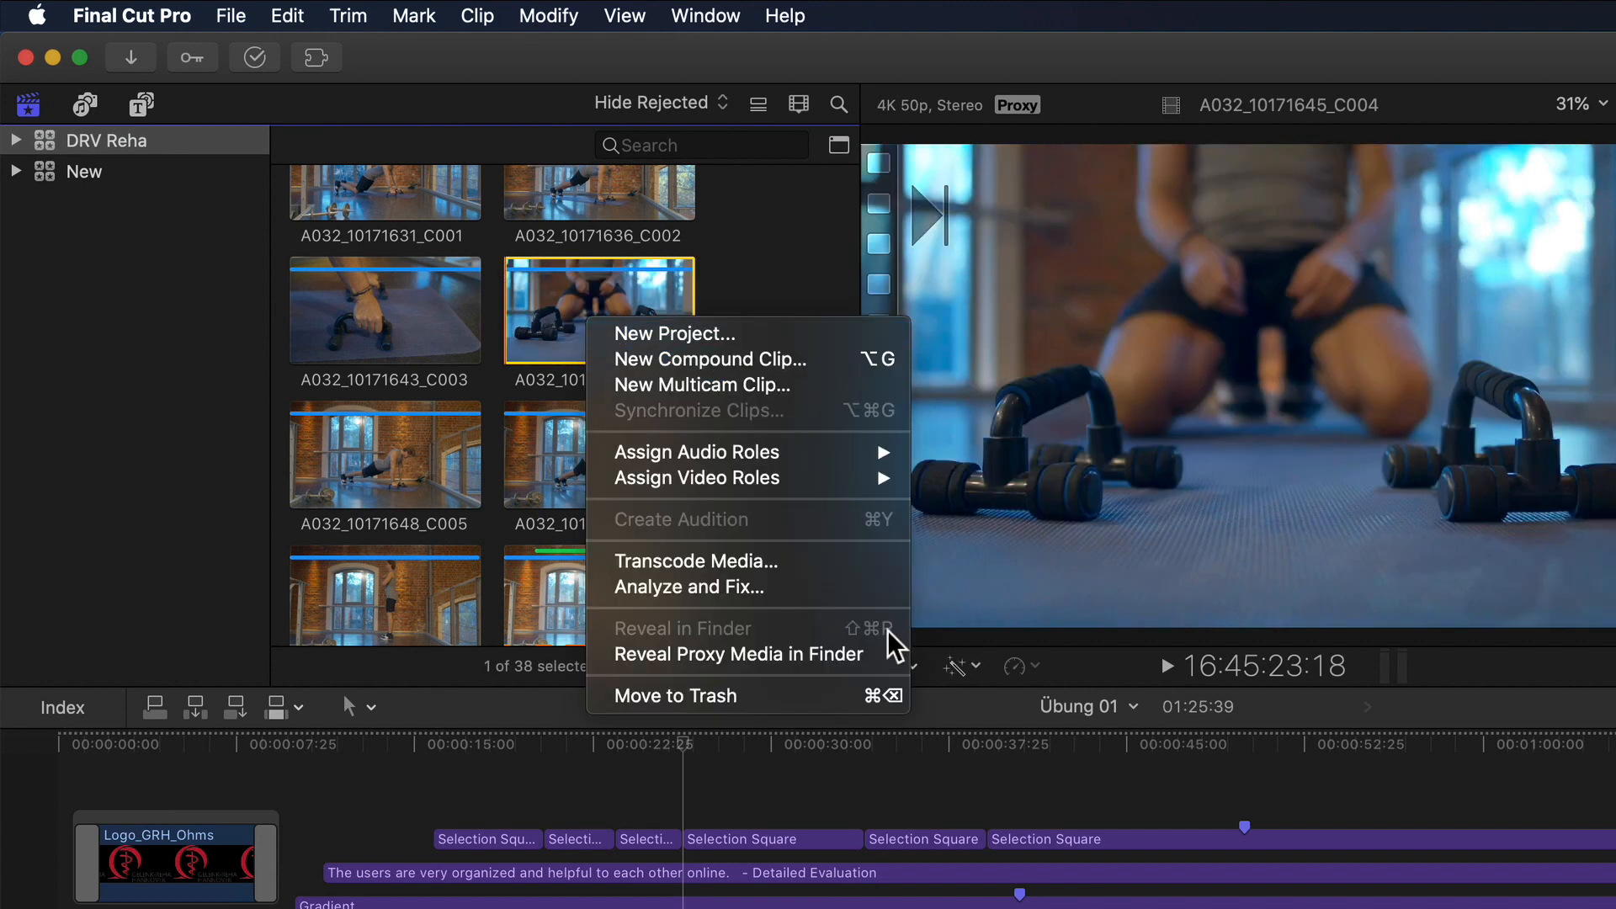
mouse_move(740, 653)
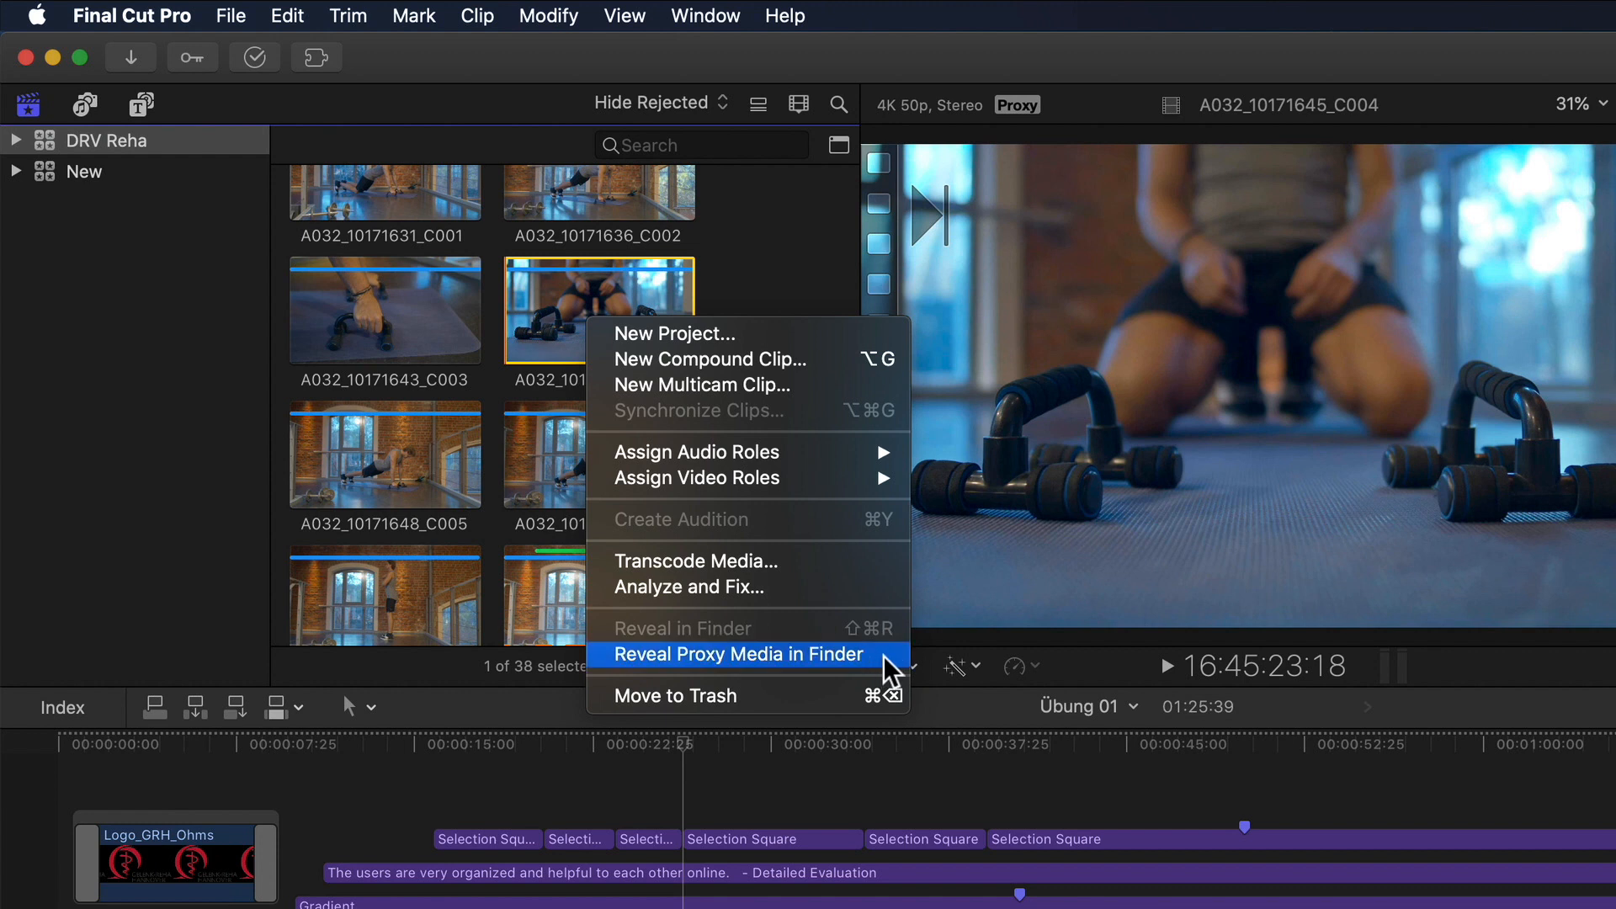
click(736, 653)
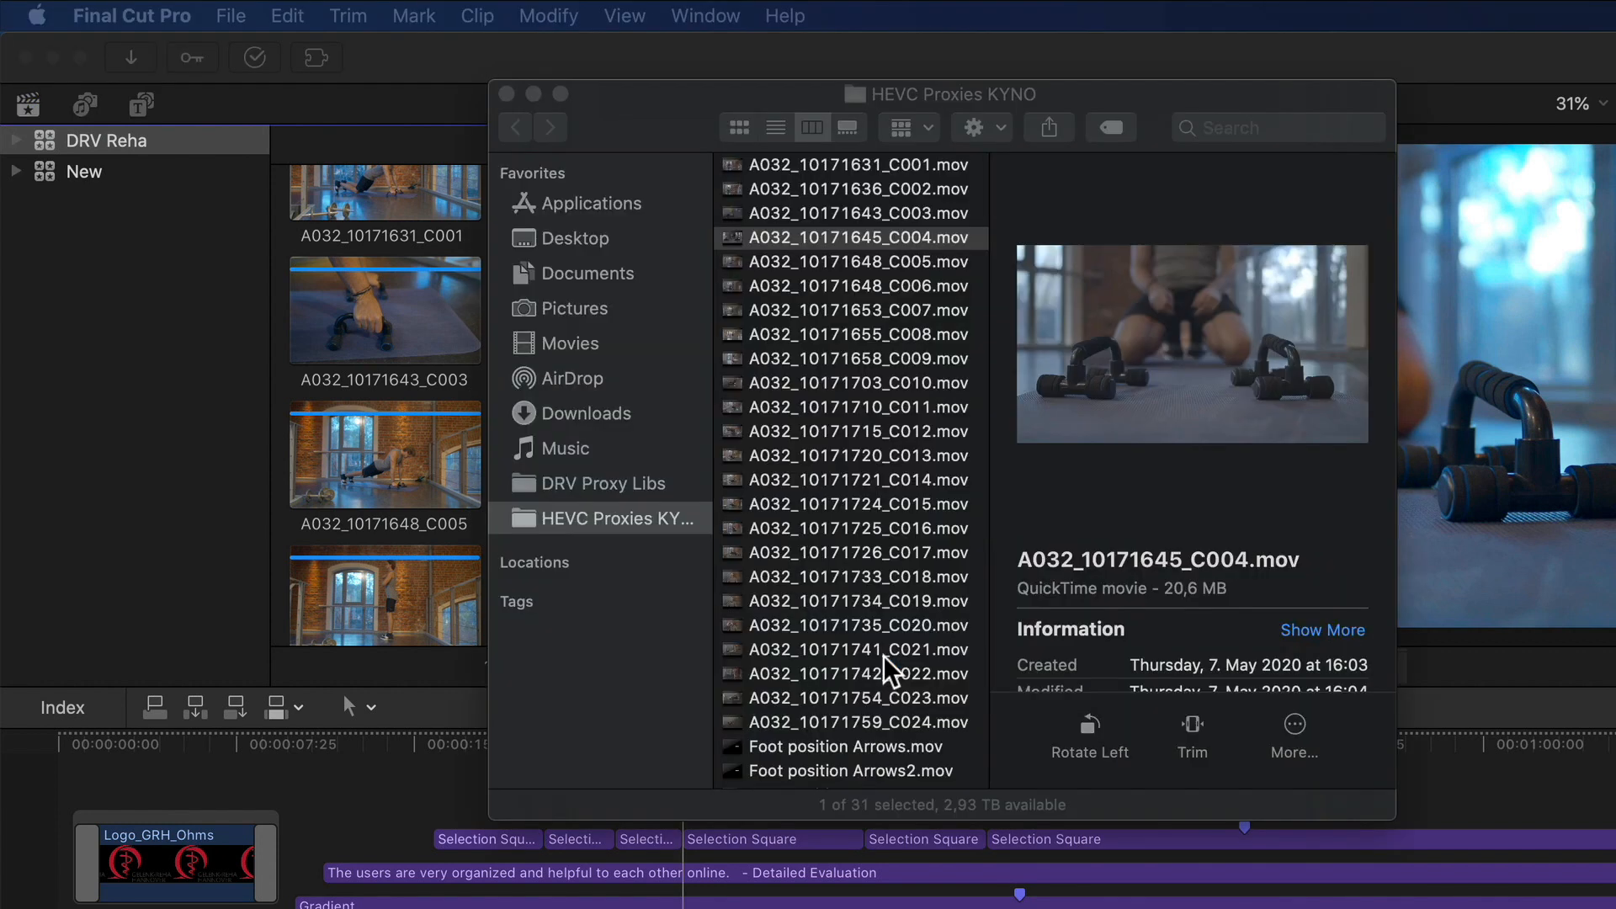
mouse_move(831, 271)
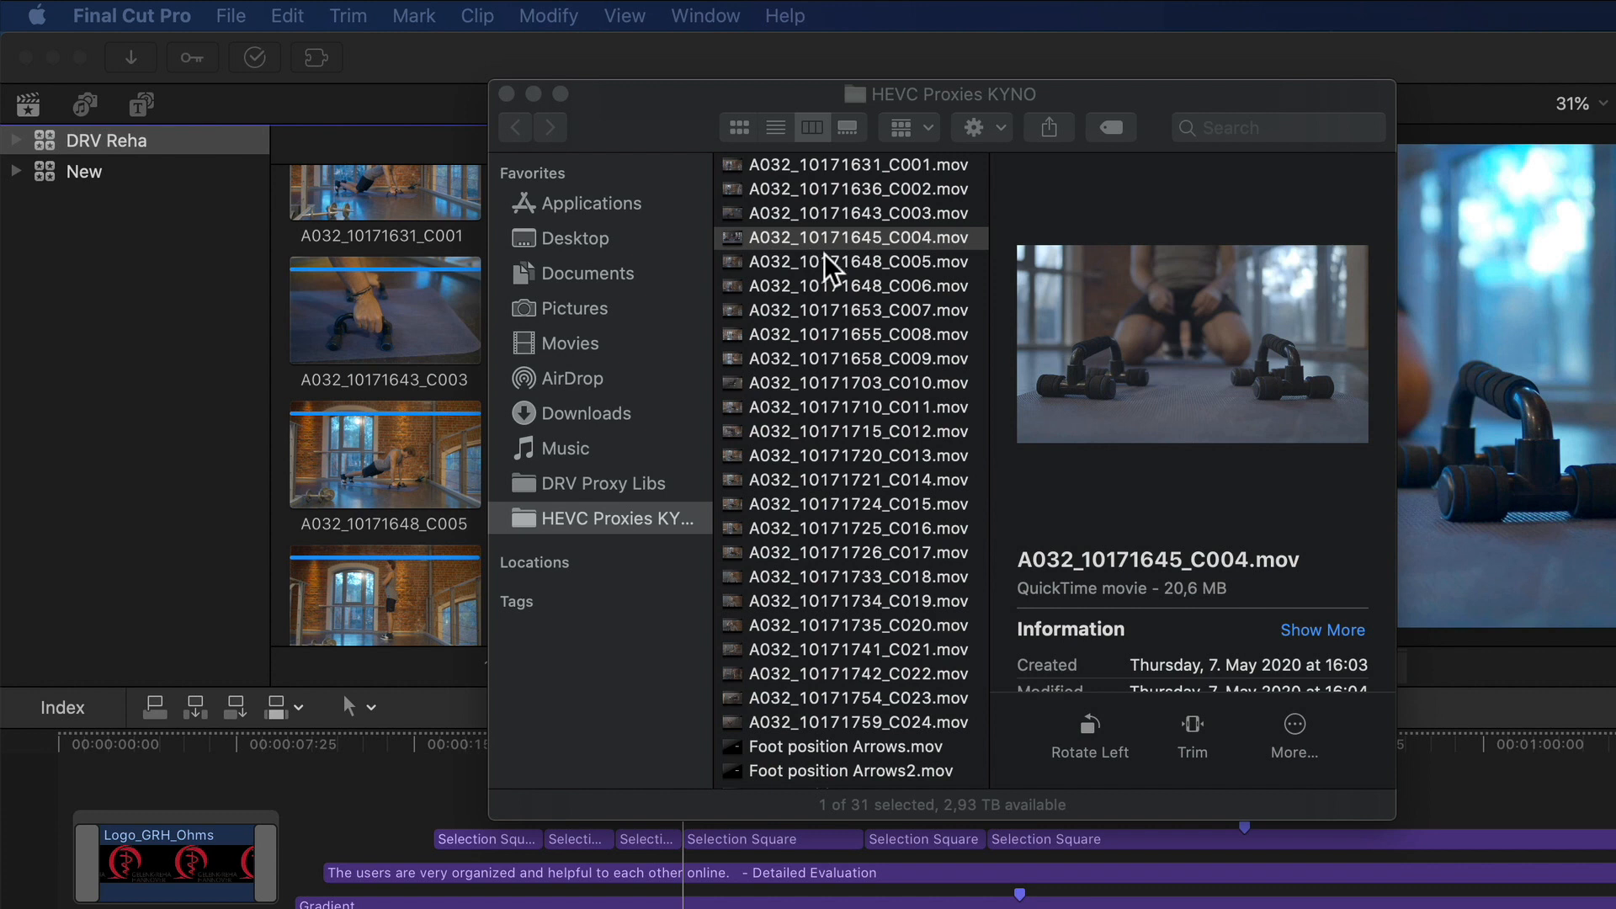
mouse_move(848, 266)
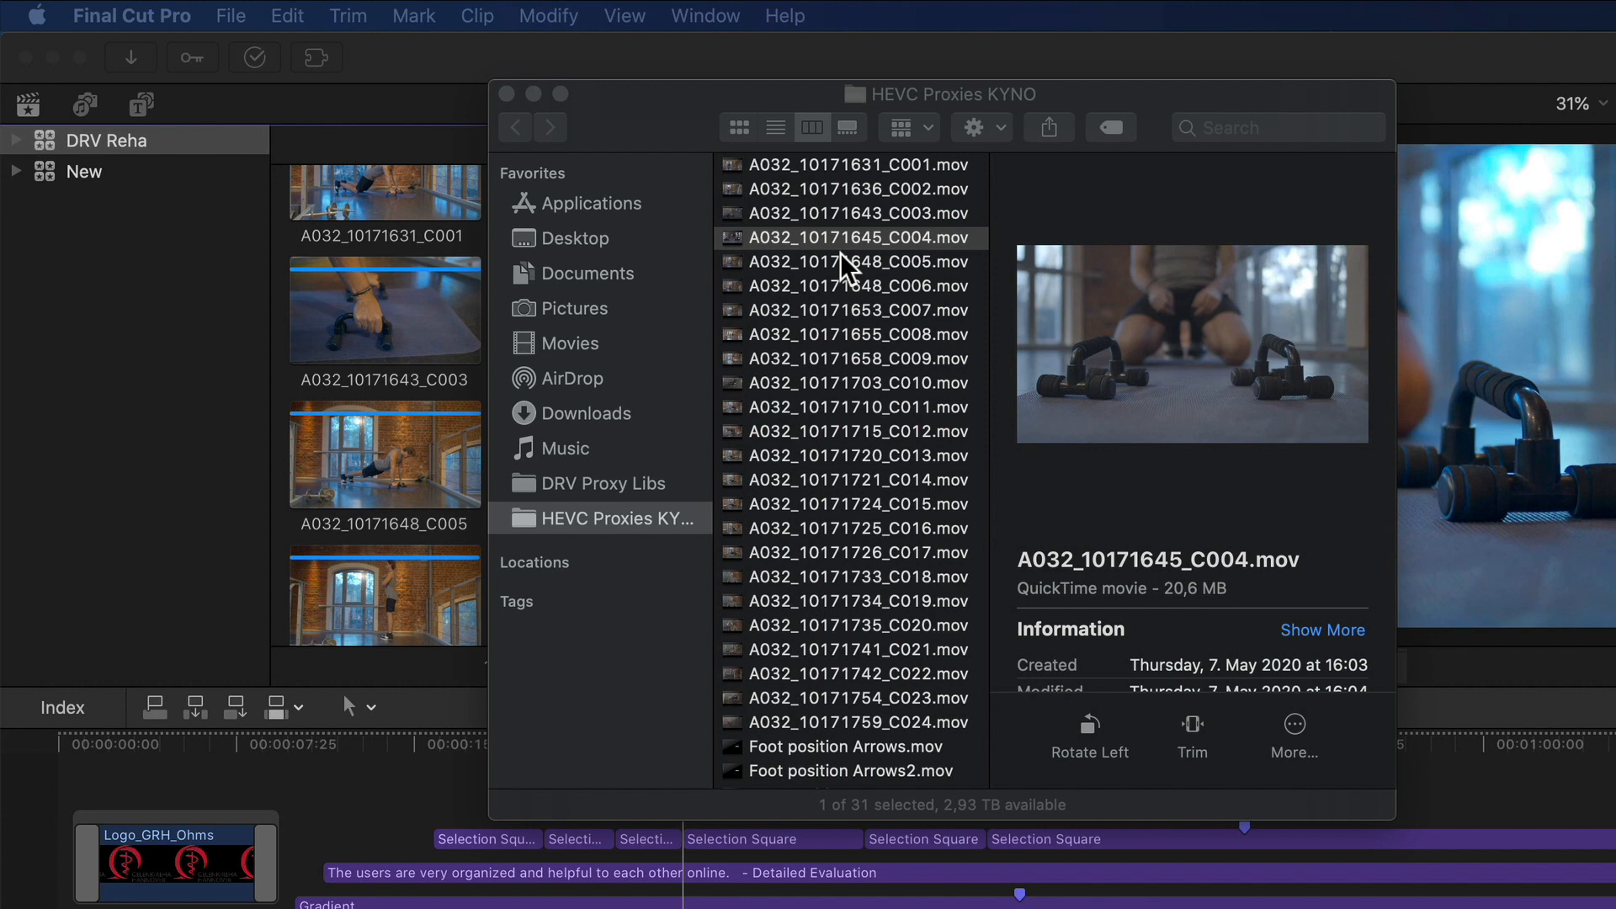
mouse_move(850, 328)
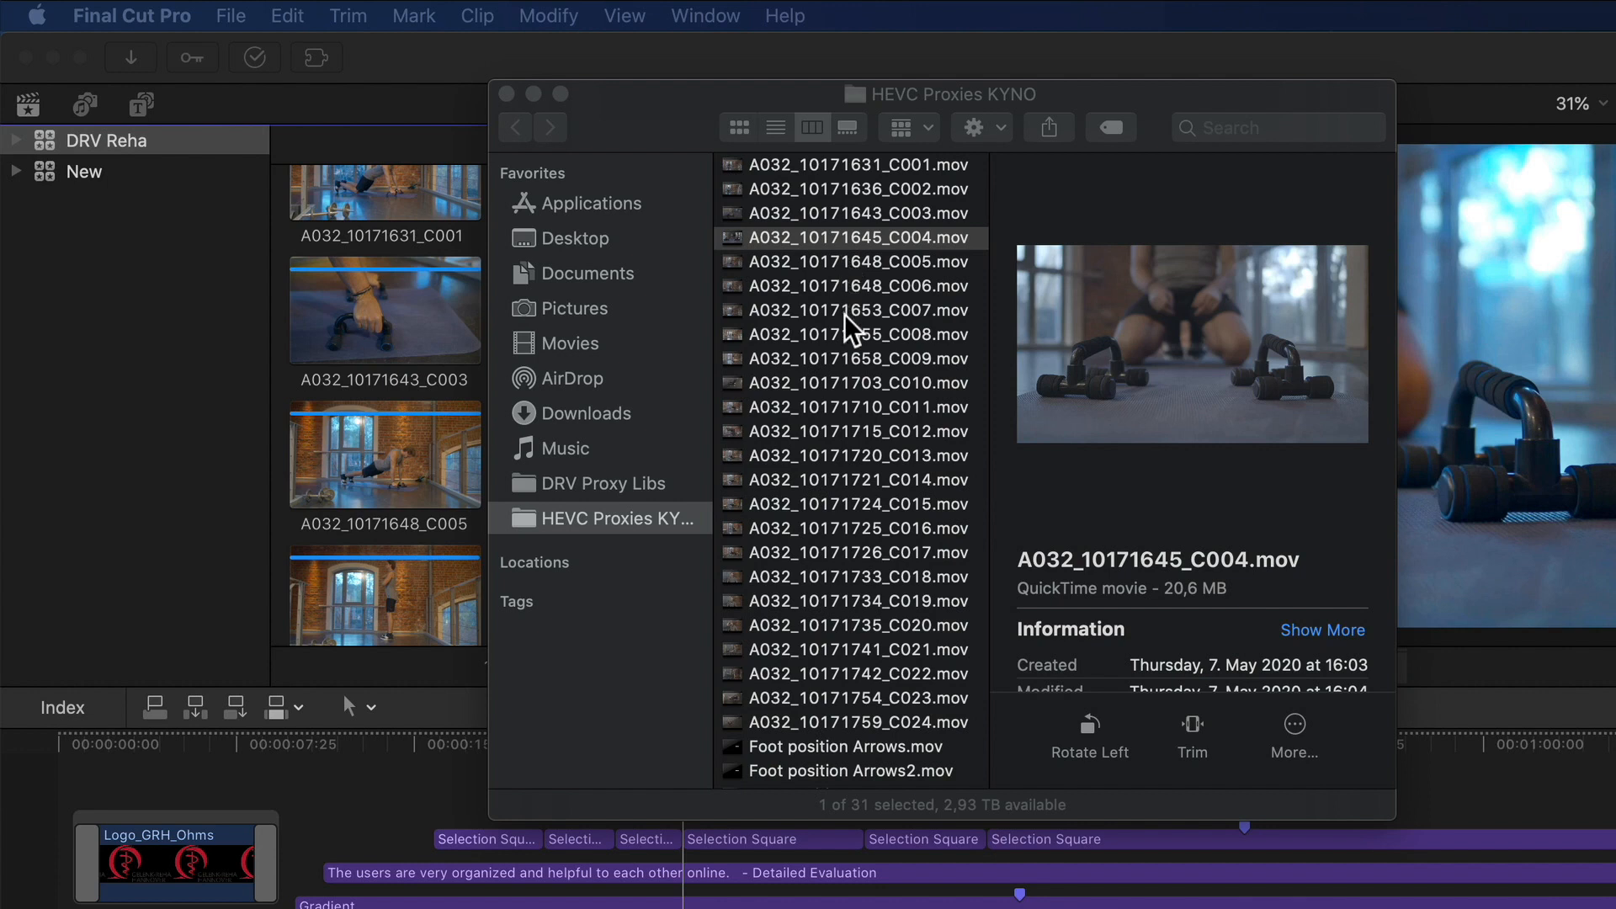
mouse_move(759, 438)
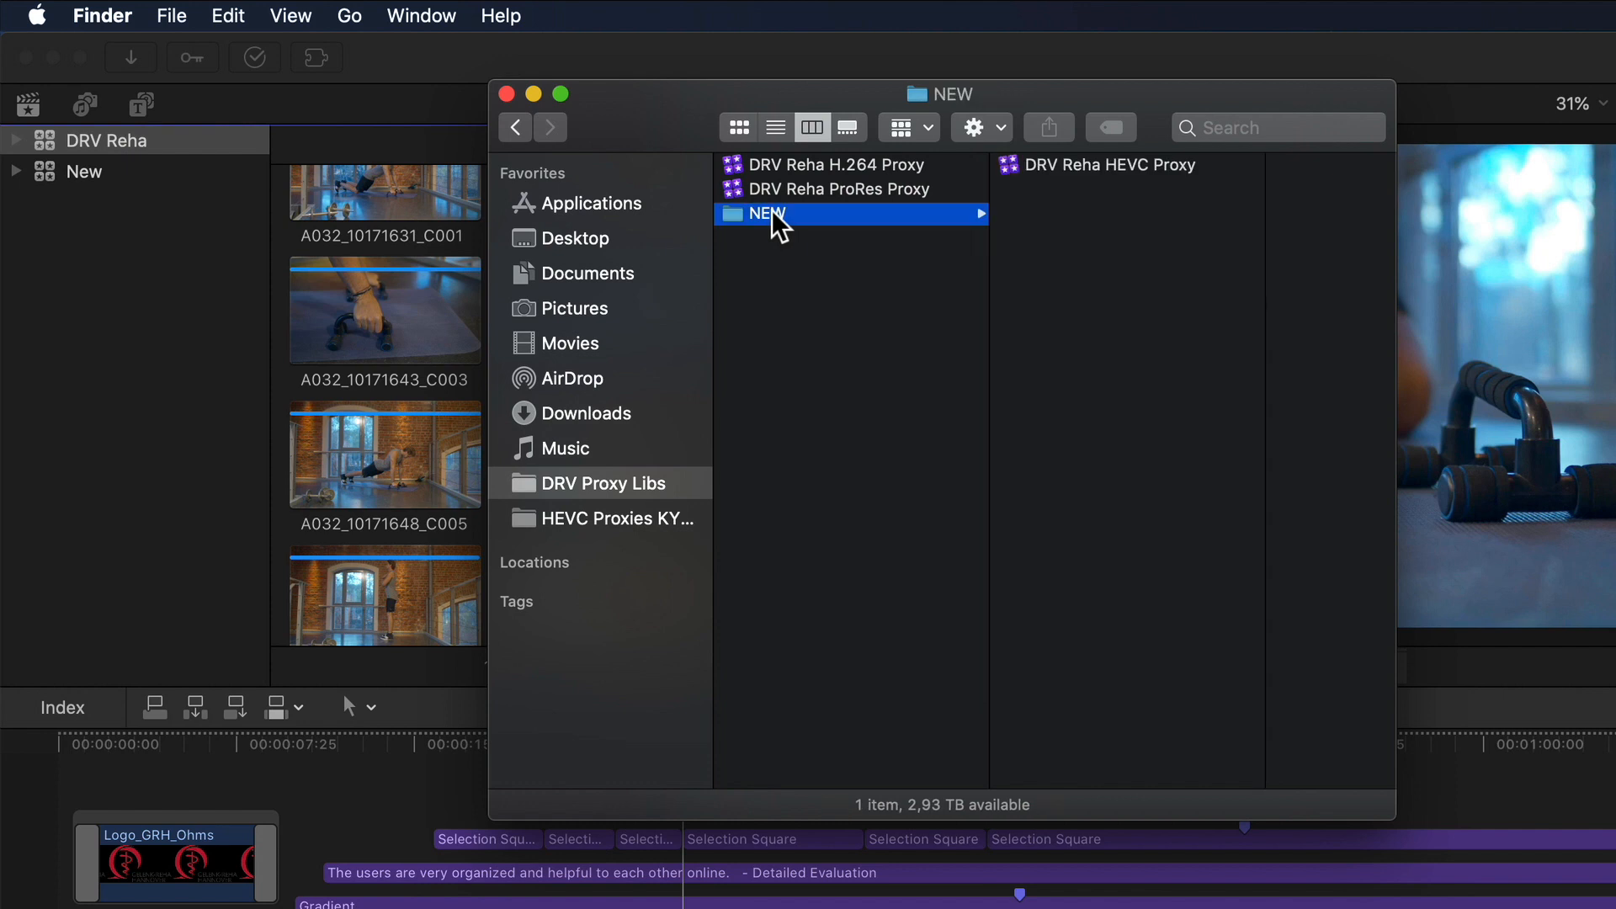
Check the 1.41 GB DRV Reha HEVC Proxy library, then select Shoeline Anim.mov in HEVC Proxies KYNO.
click(1107, 165)
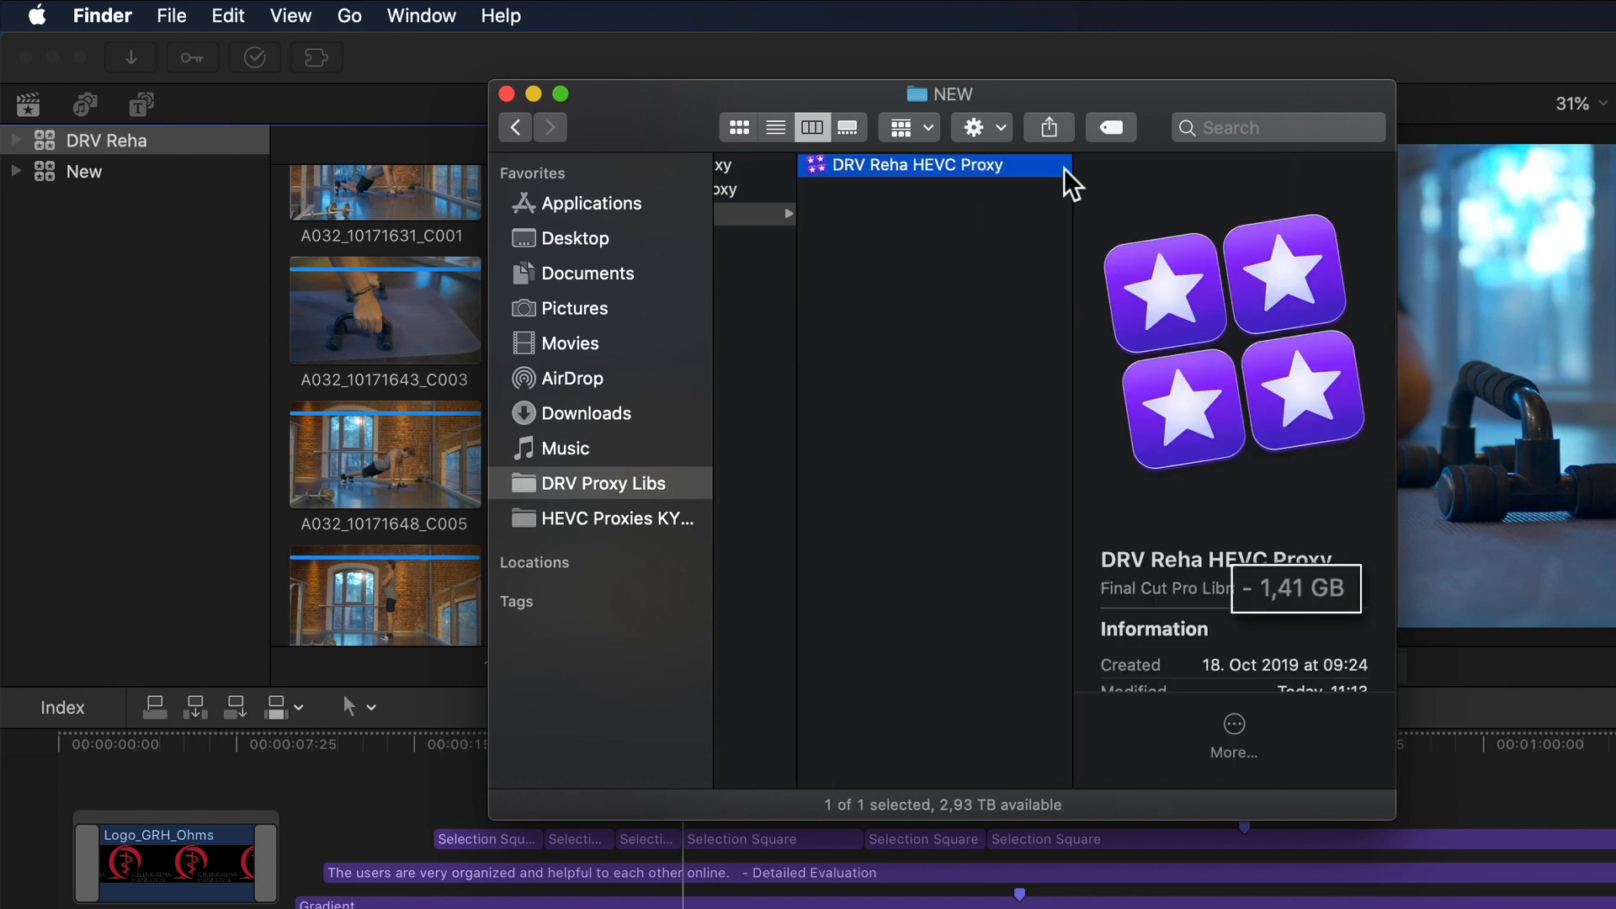
mouse_move(614, 534)
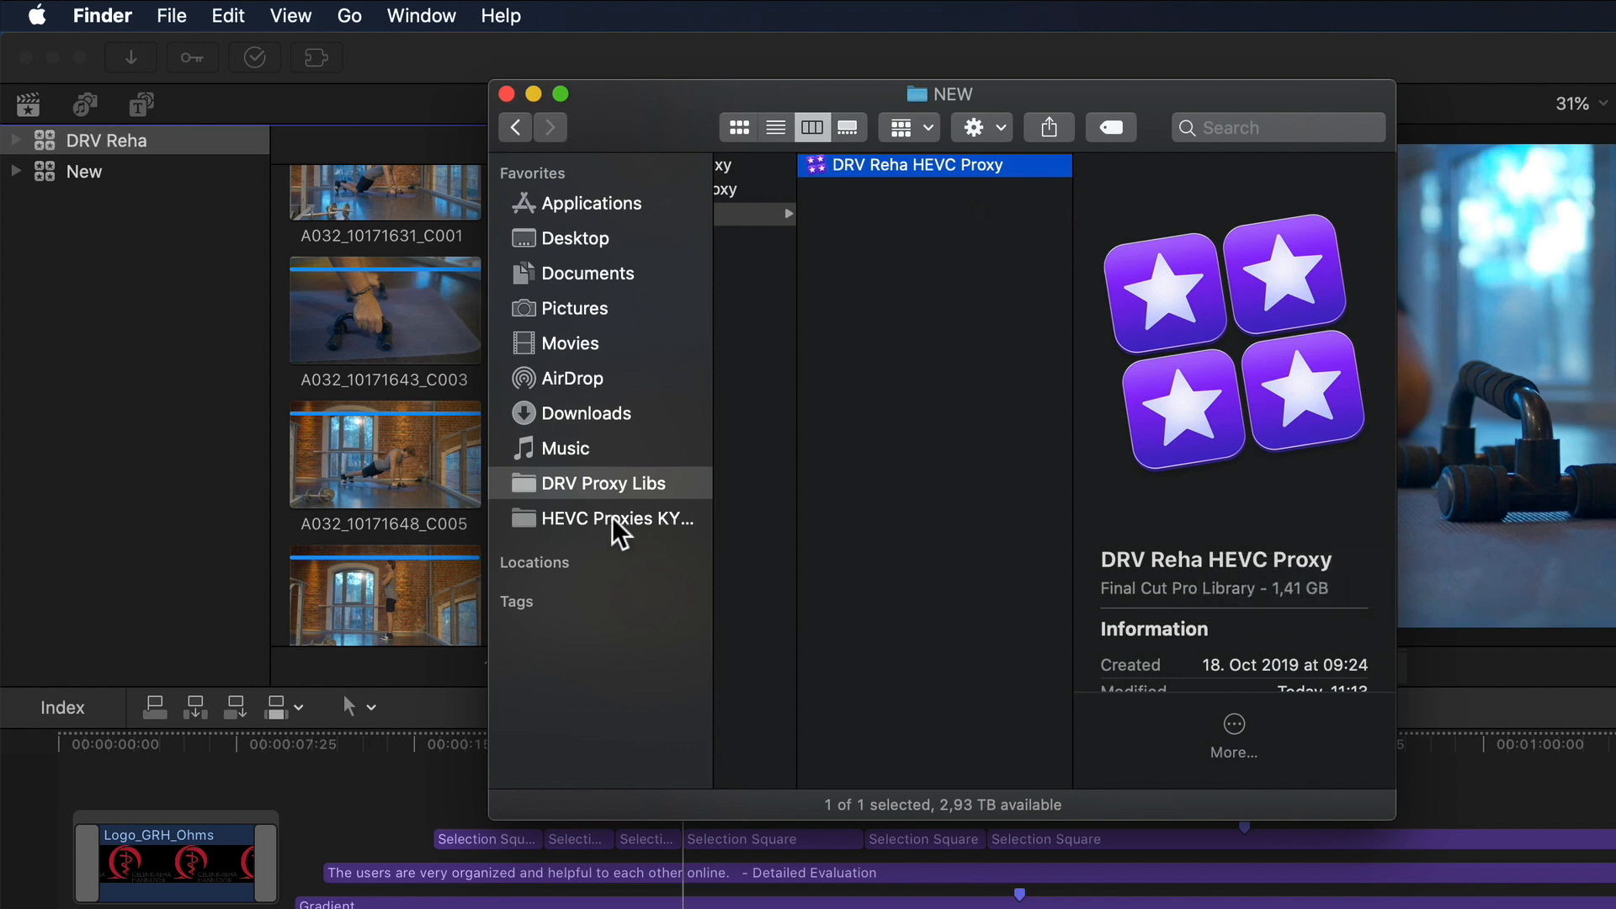
click(624, 519)
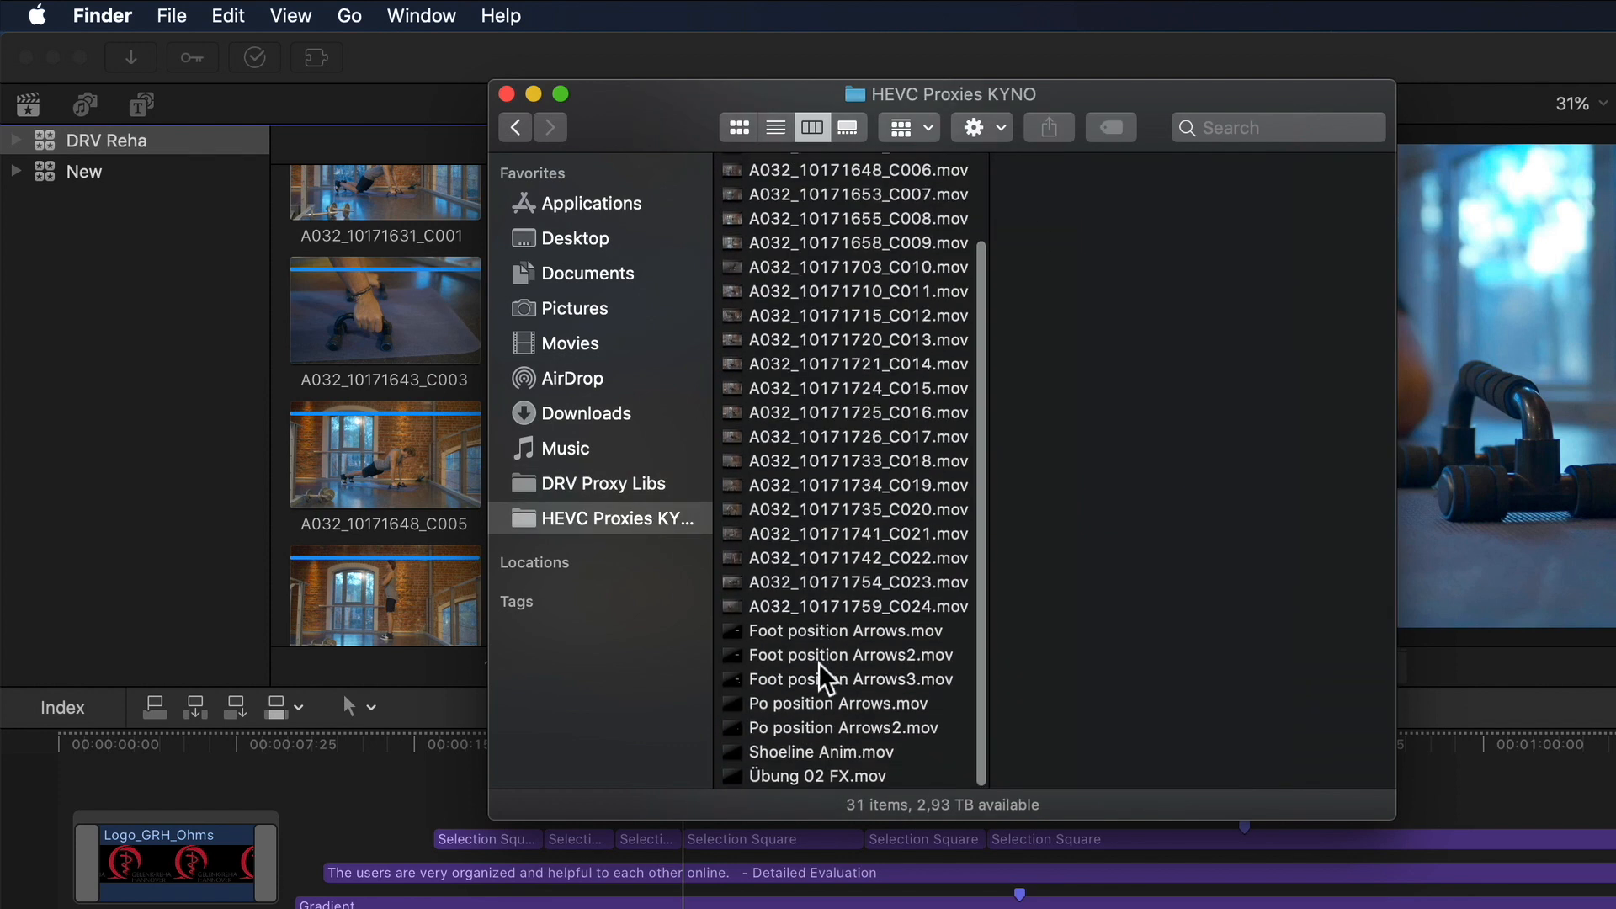
mouse_move(819, 762)
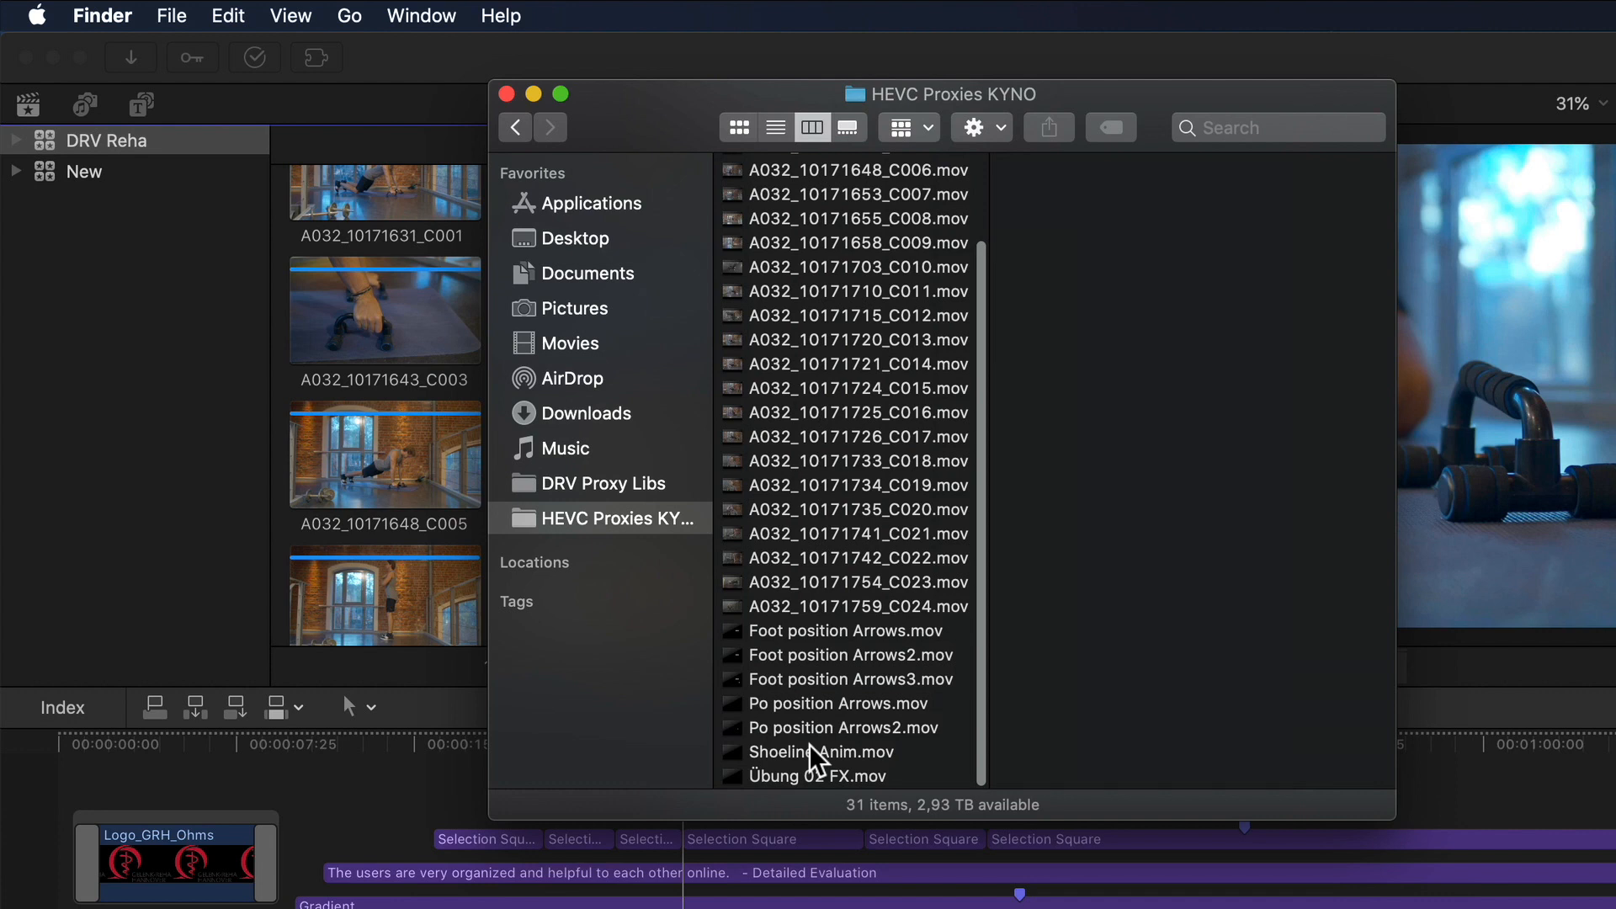
click(835, 751)
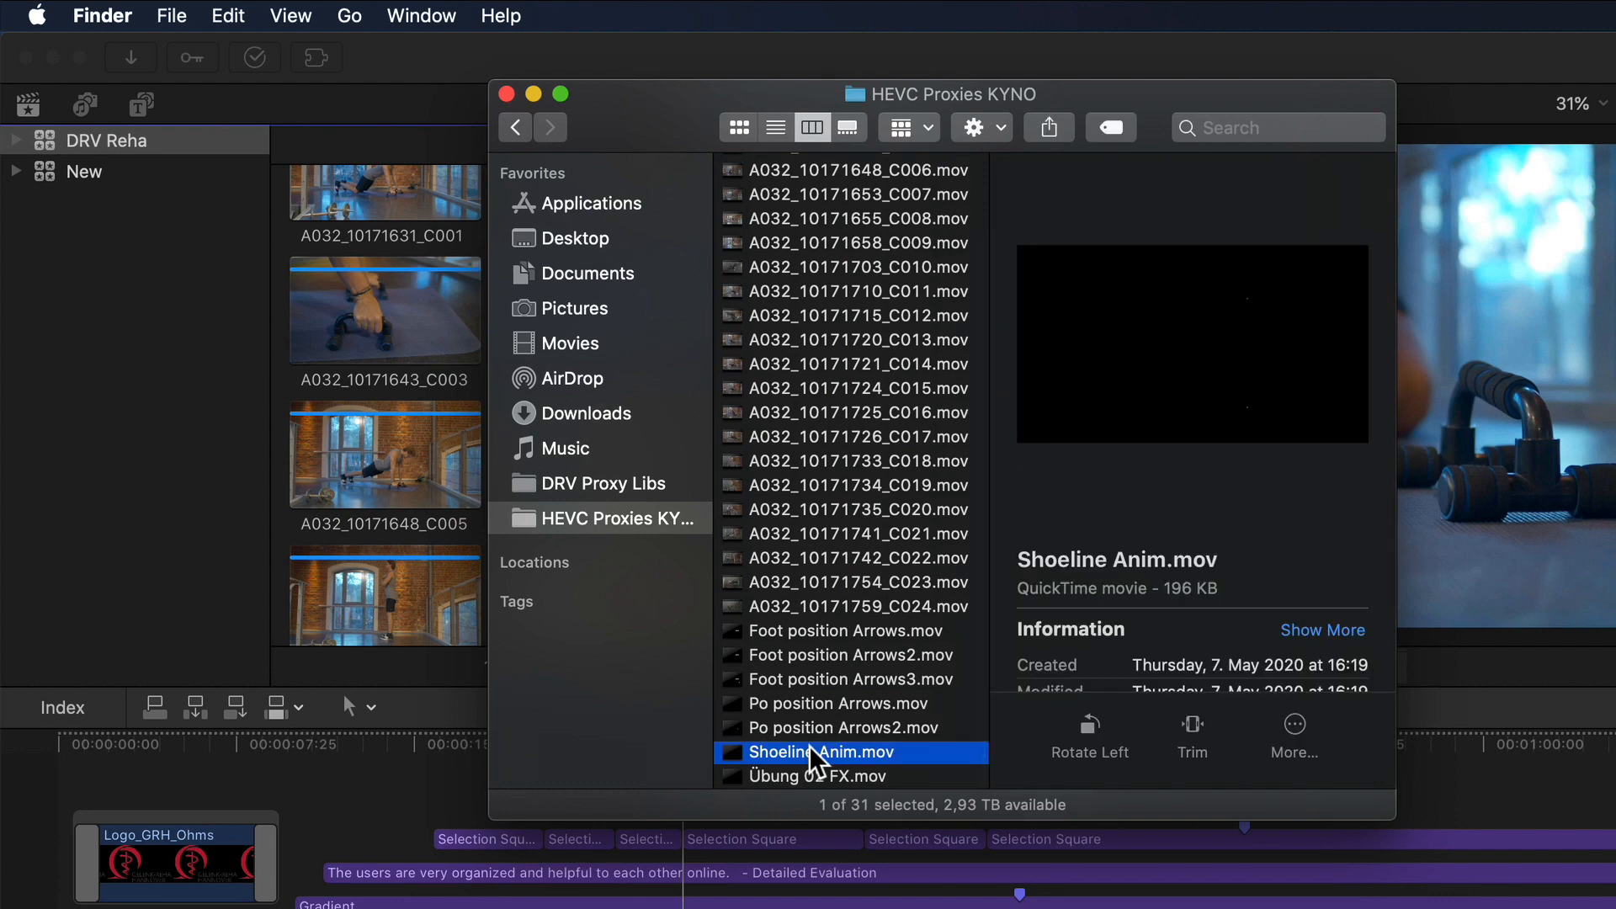
scroll(up, 3)
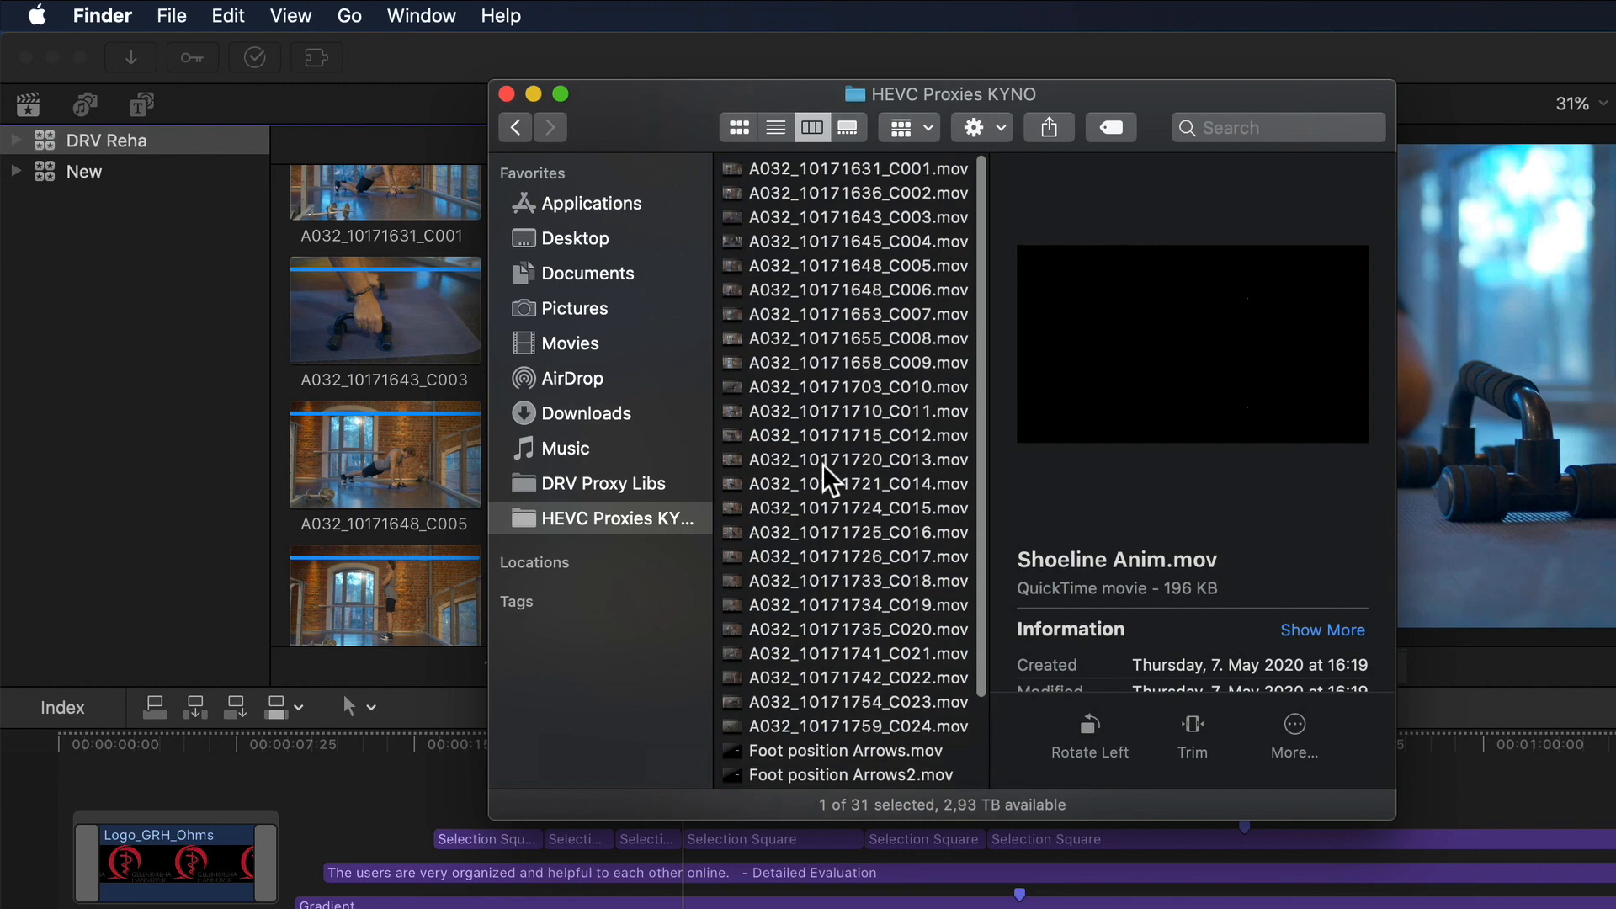